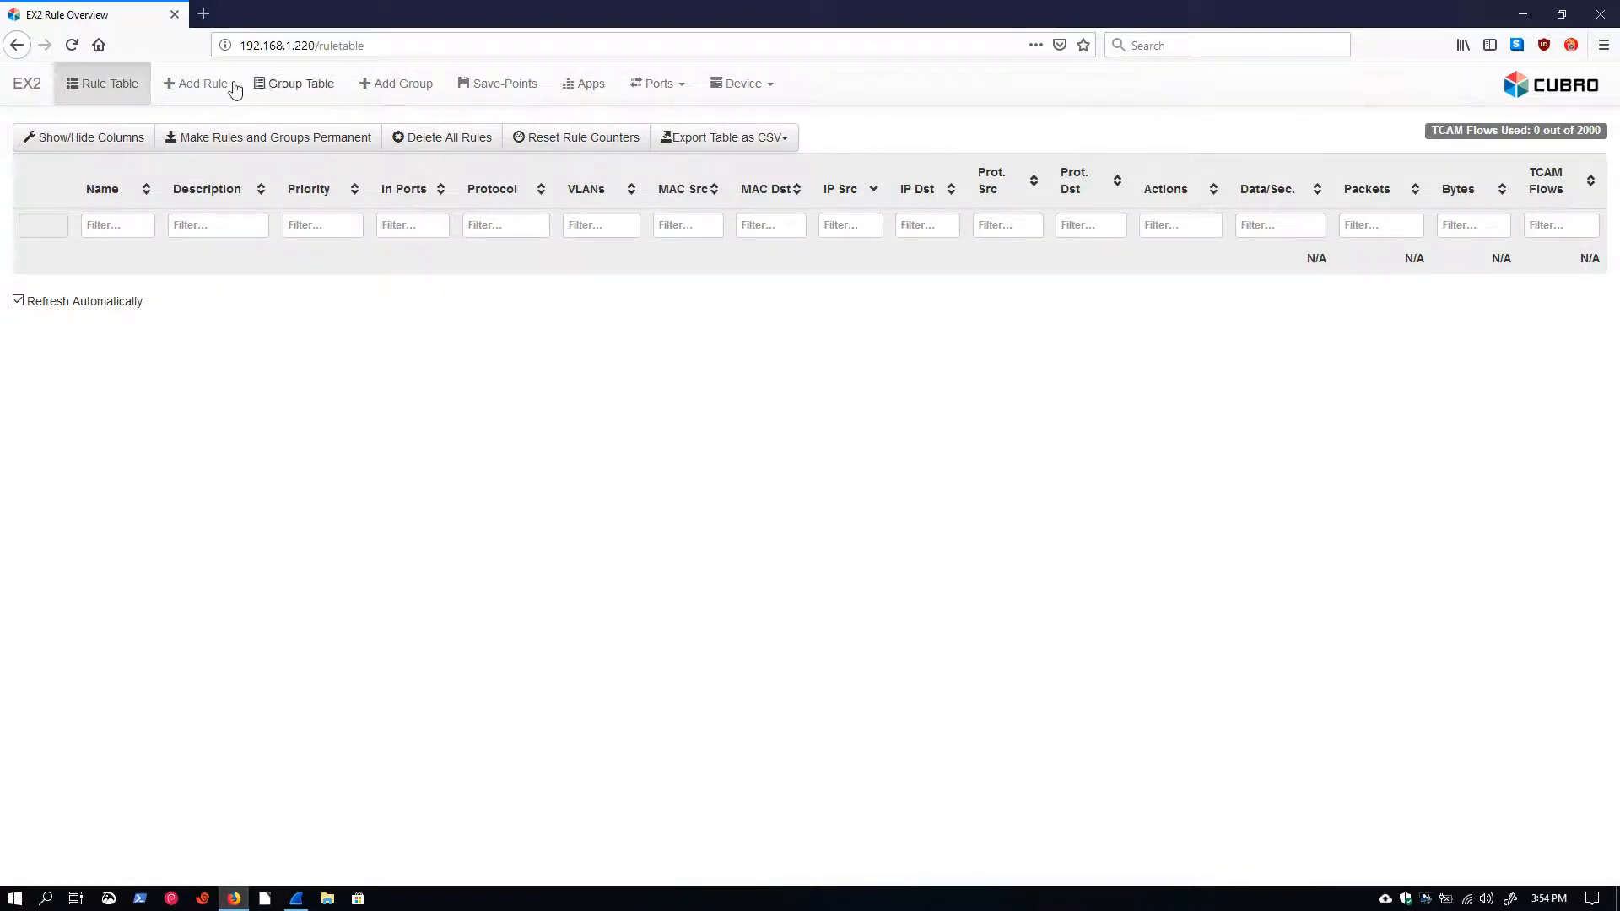
Start a new rule from the empty rule table via Add Rule.
{"action": "left_click", "coordinate": [201, 84]}
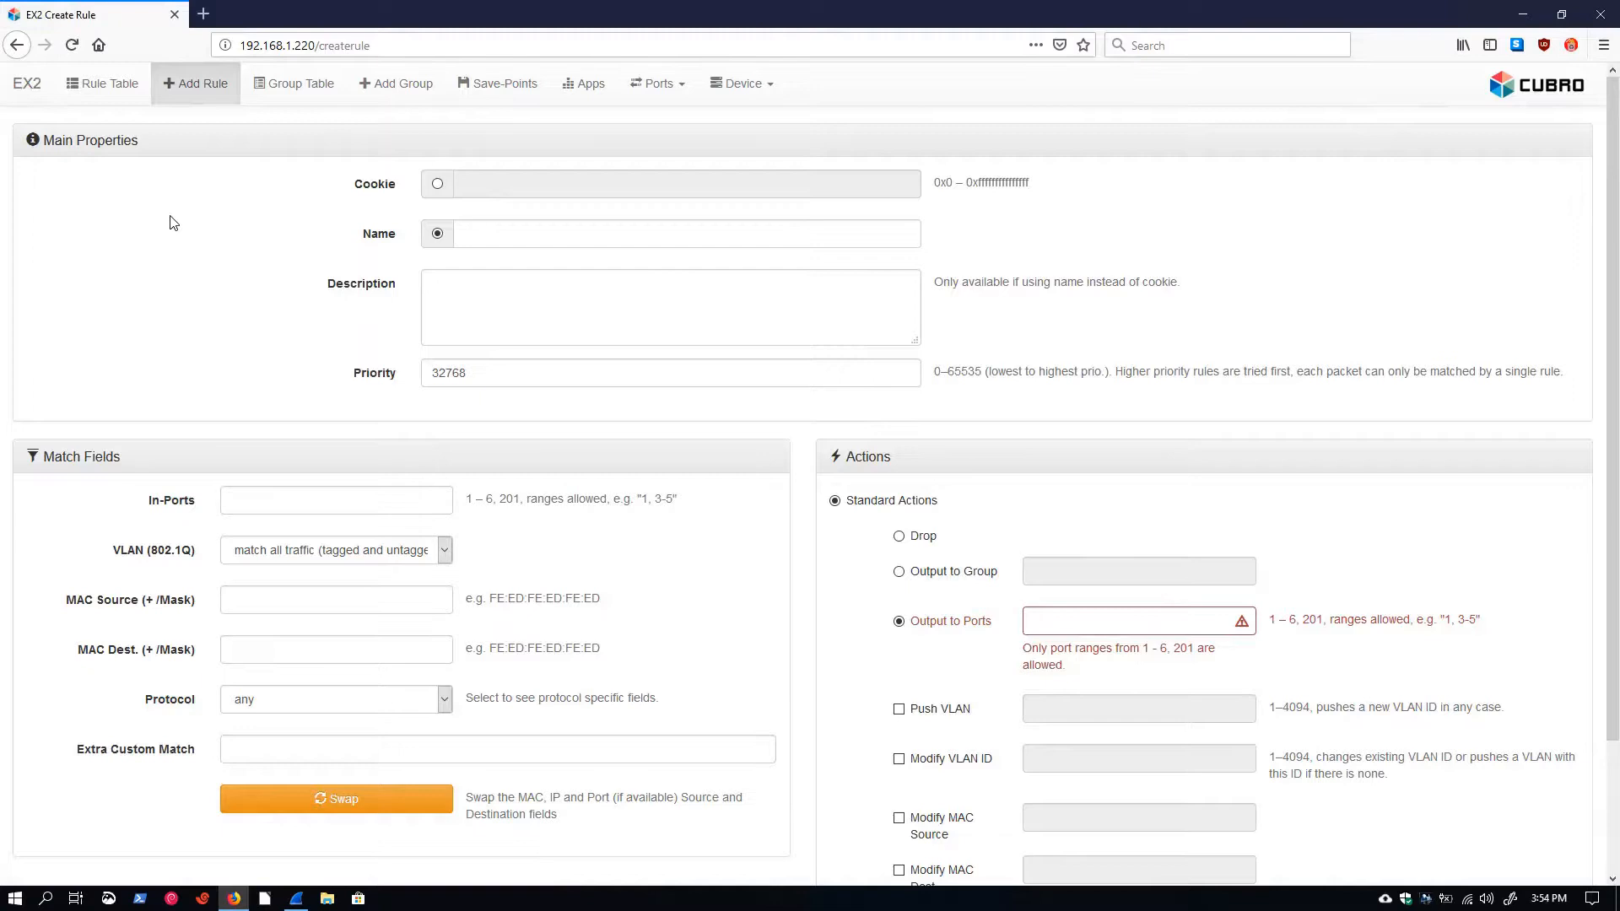
{"action": "mouse_move", "coordinate": [189, 287]}
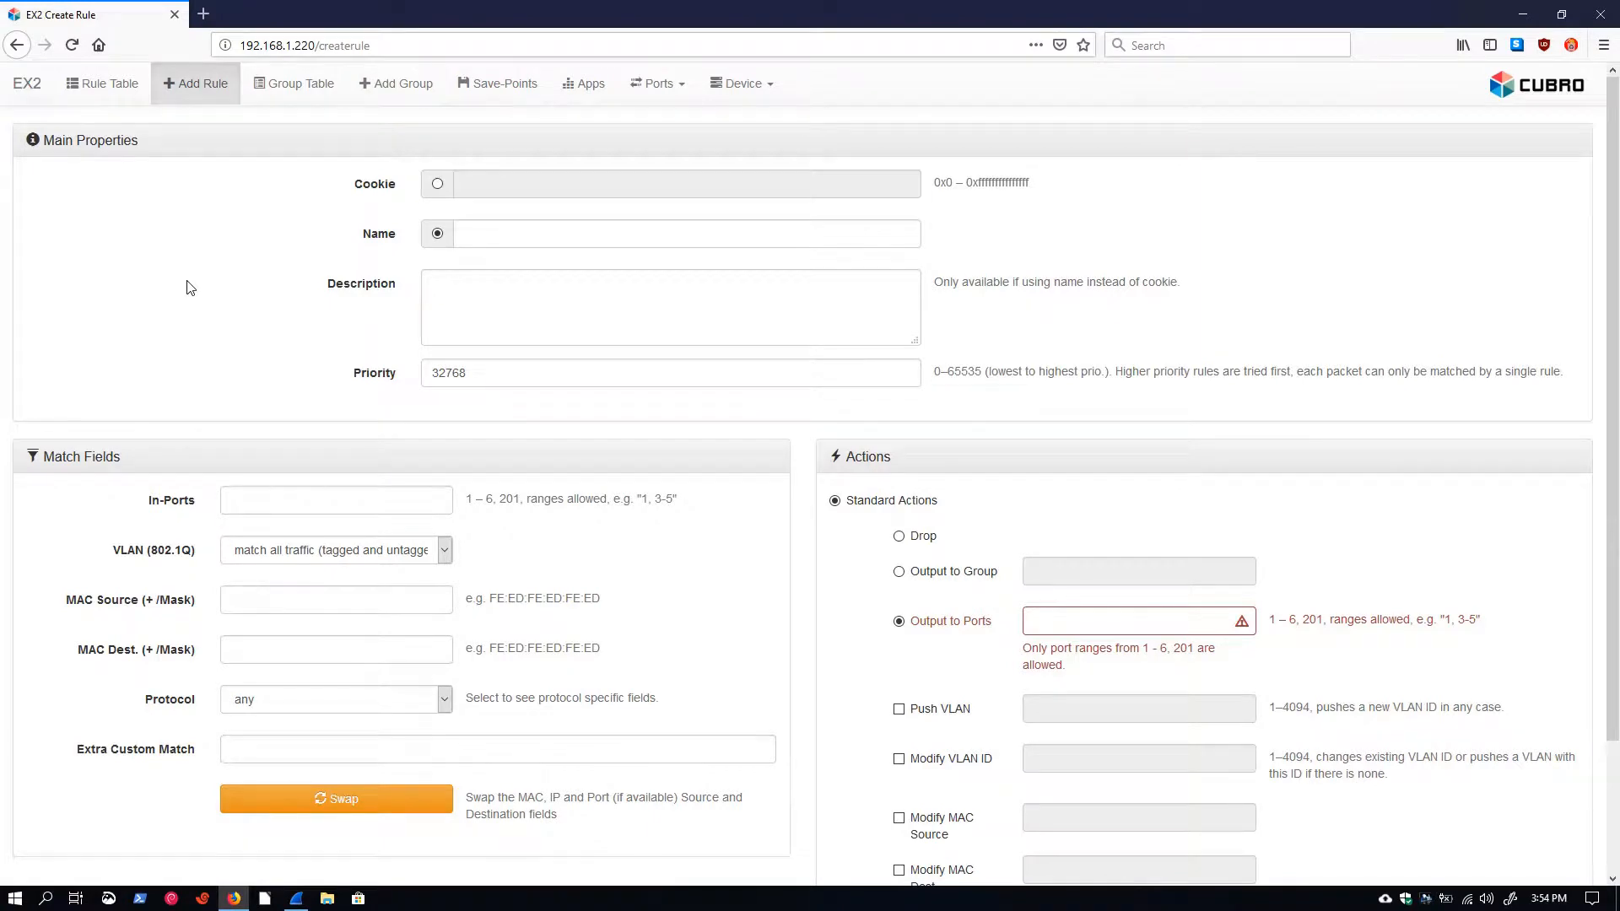
{"action": "mouse_move", "coordinate": [1075, 527]}
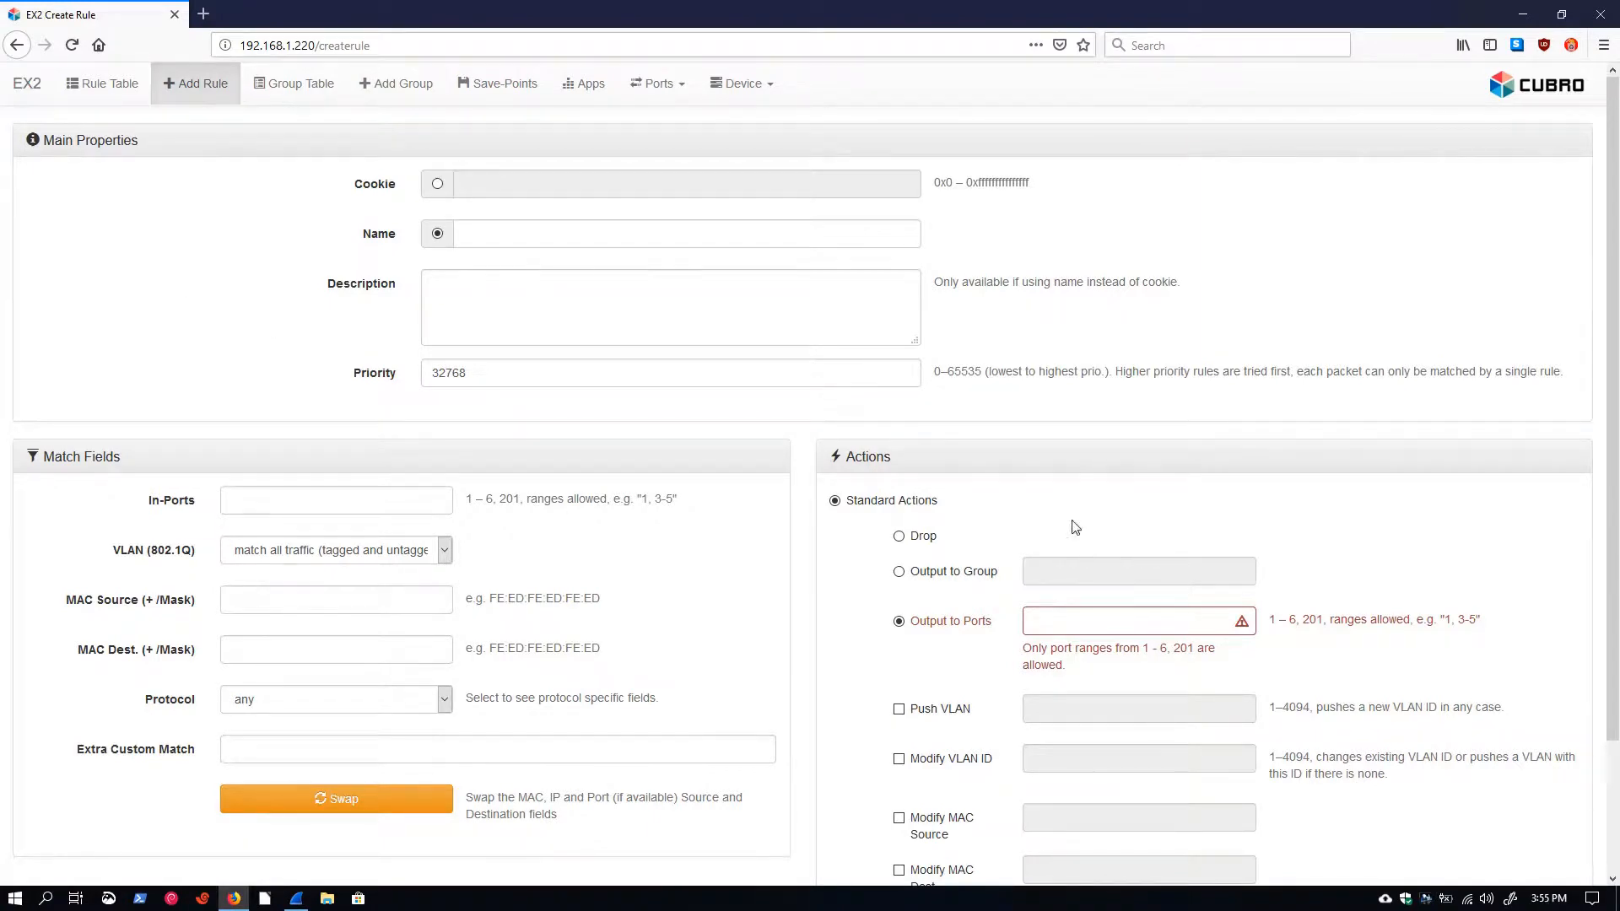
{"action": "mouse_move", "coordinate": [236, 262]}
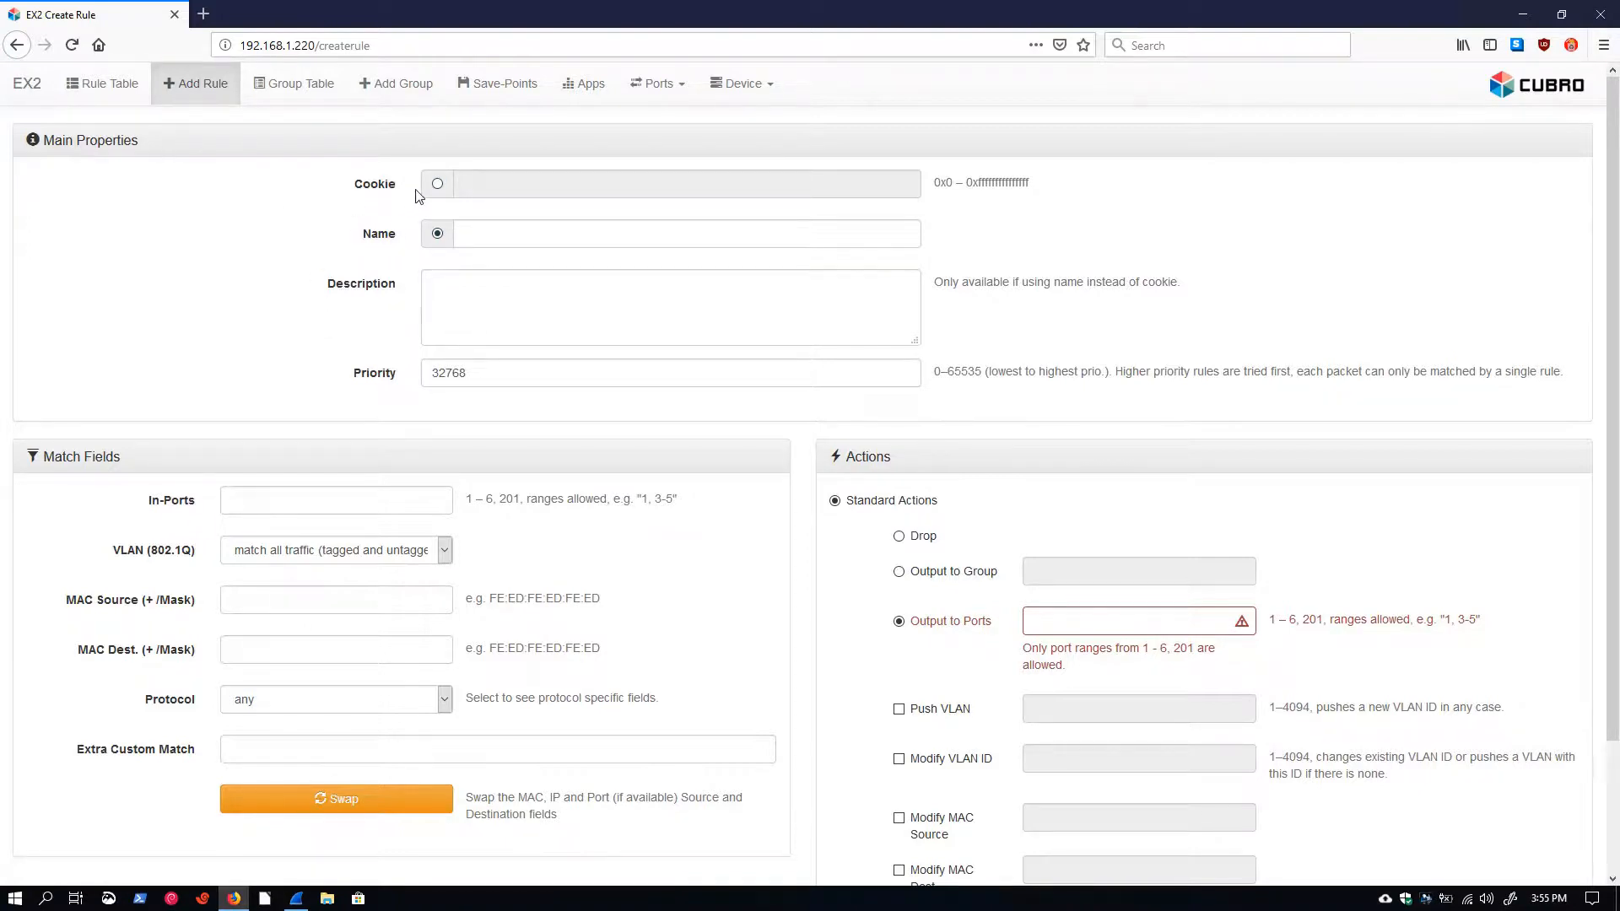
{"action": "mouse_move", "coordinate": [300, 204]}
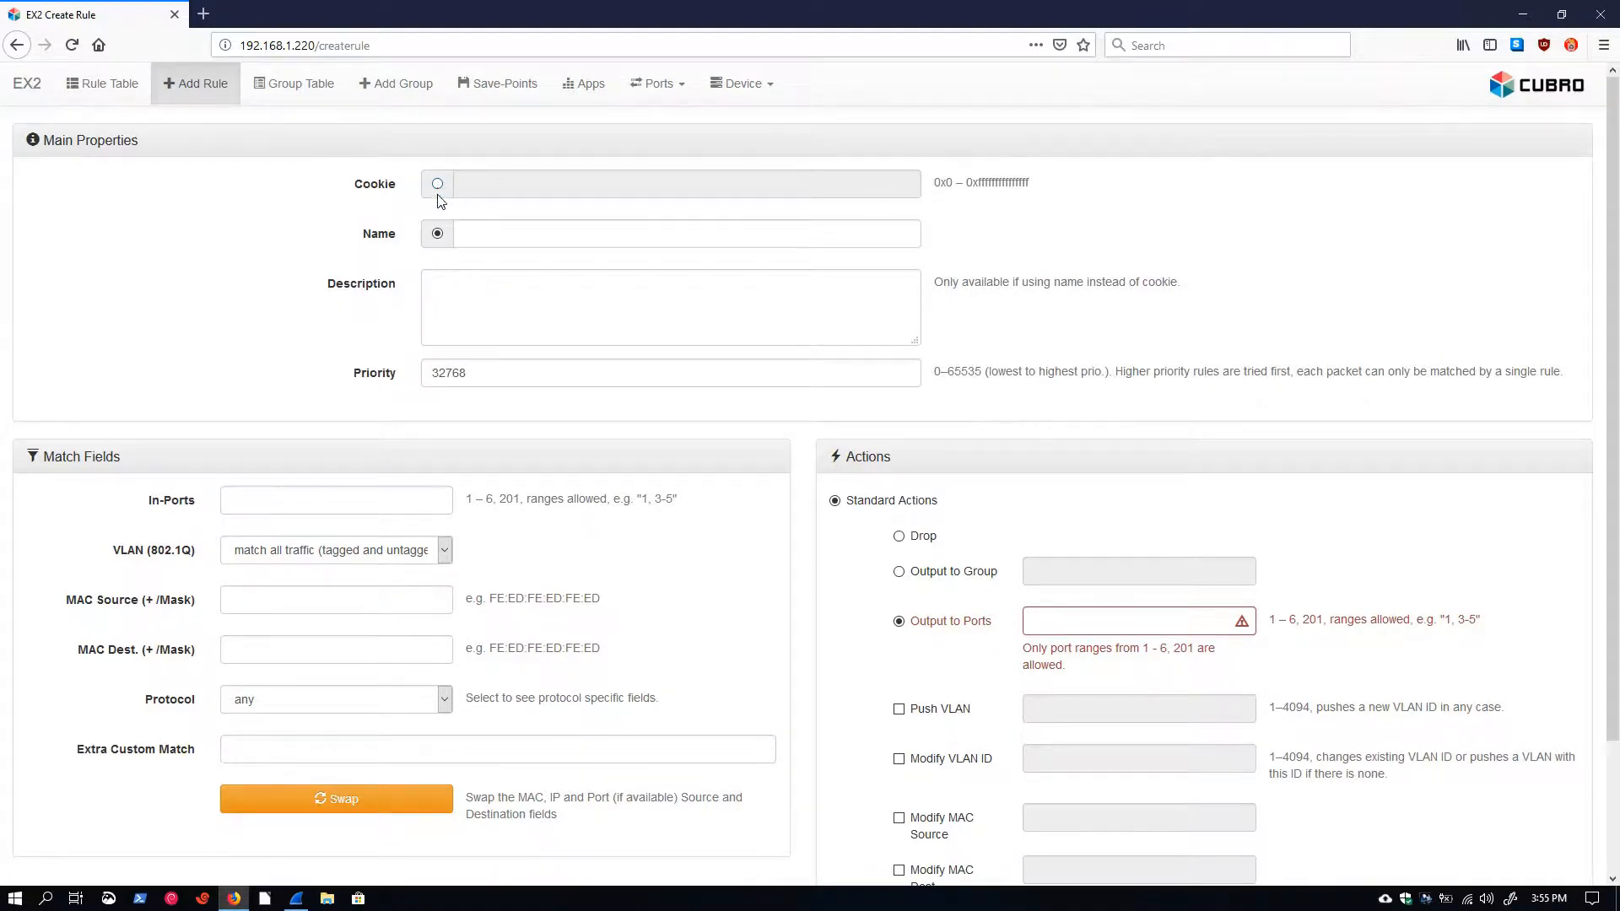
{"action": "mouse_move", "coordinate": [334, 215]}
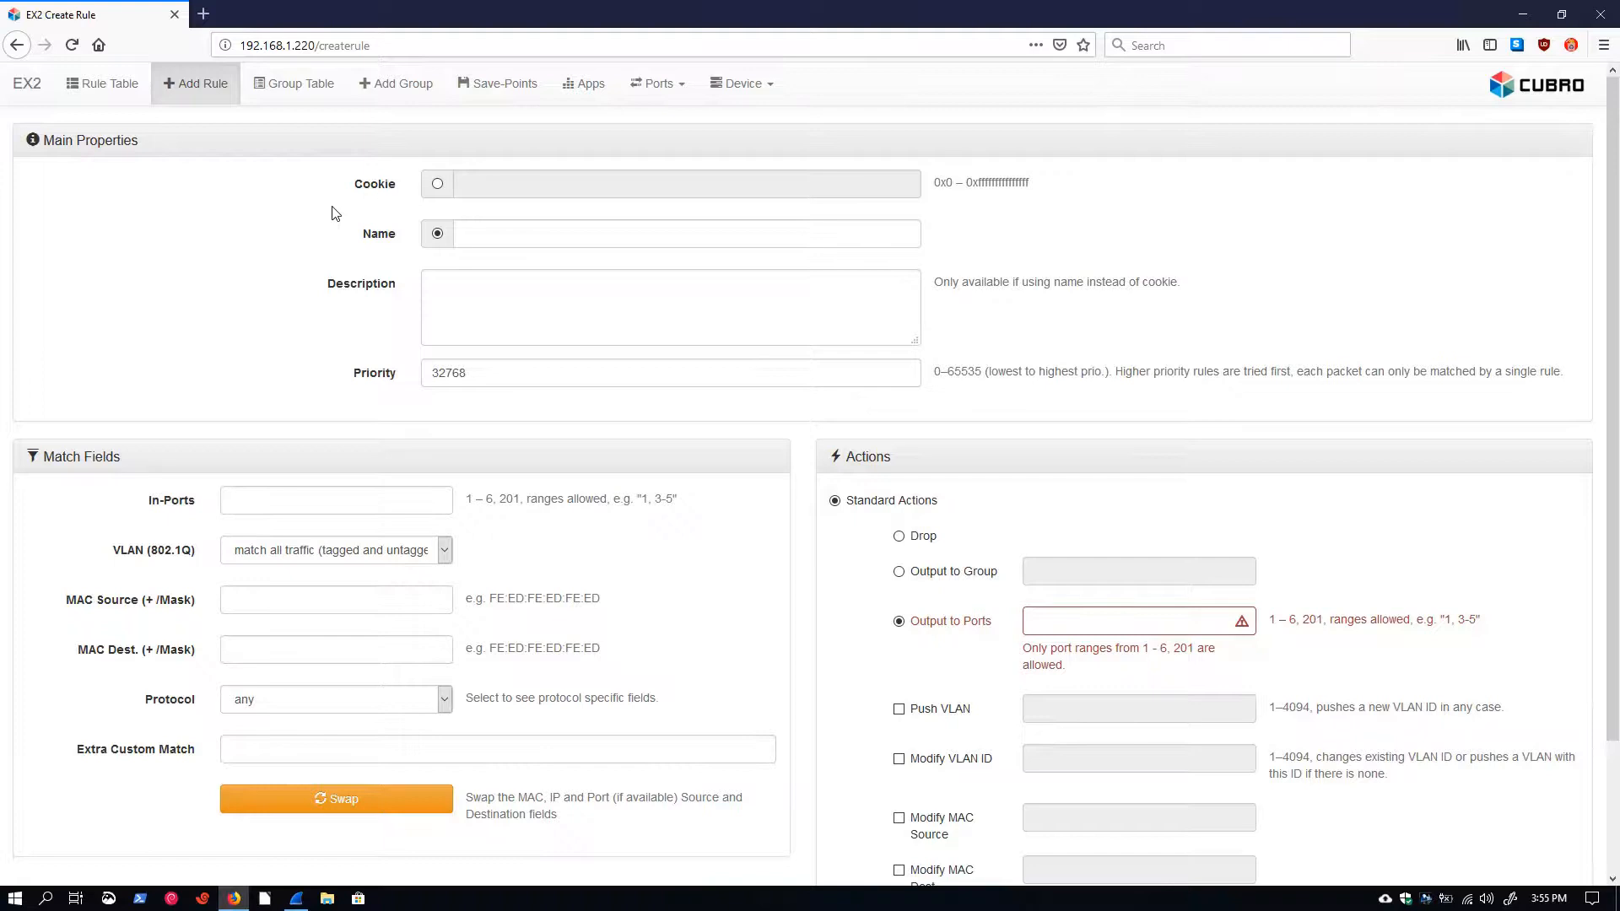
{"action": "left_click", "coordinate": [437, 182]}
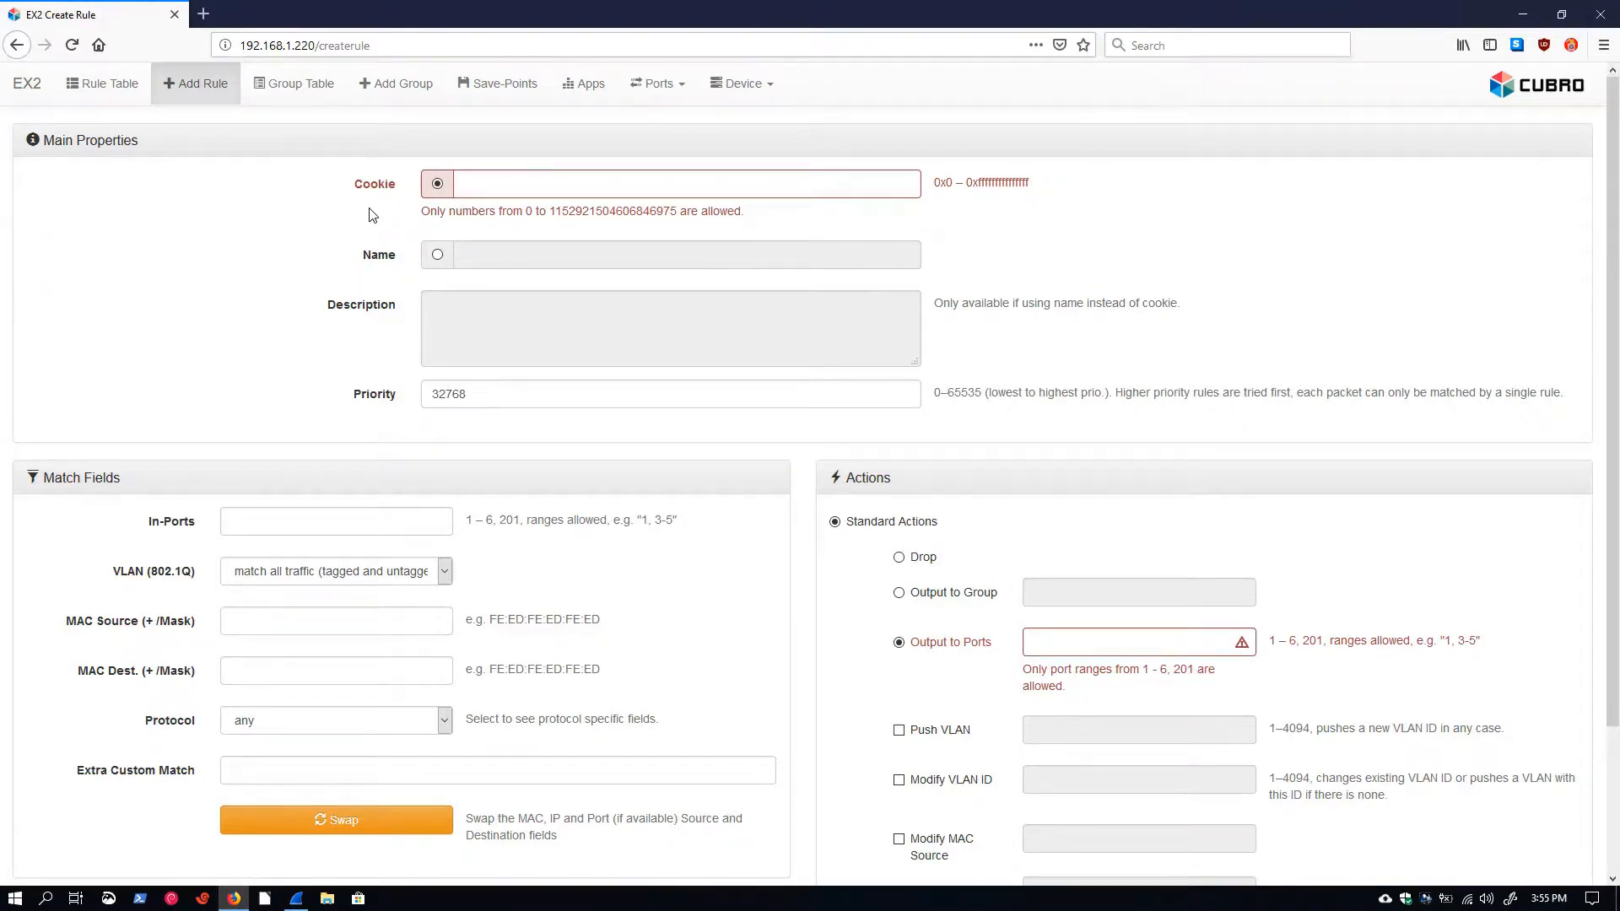
{"action": "left_click", "coordinate": [437, 255]}
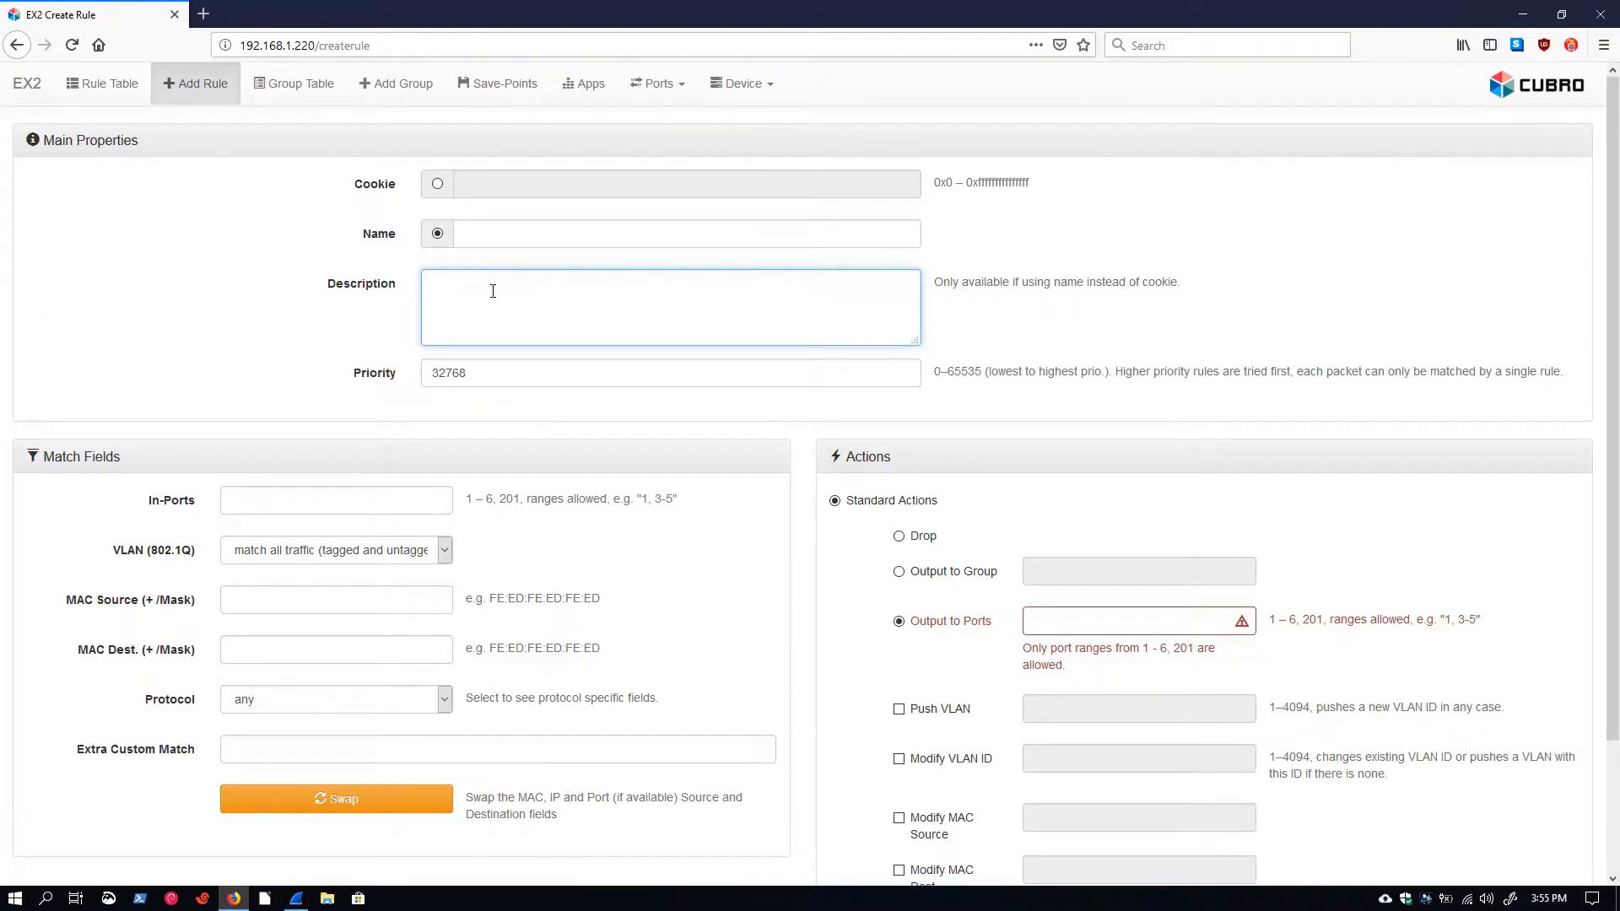
{"action": "left_click", "coordinate": [670, 308]}
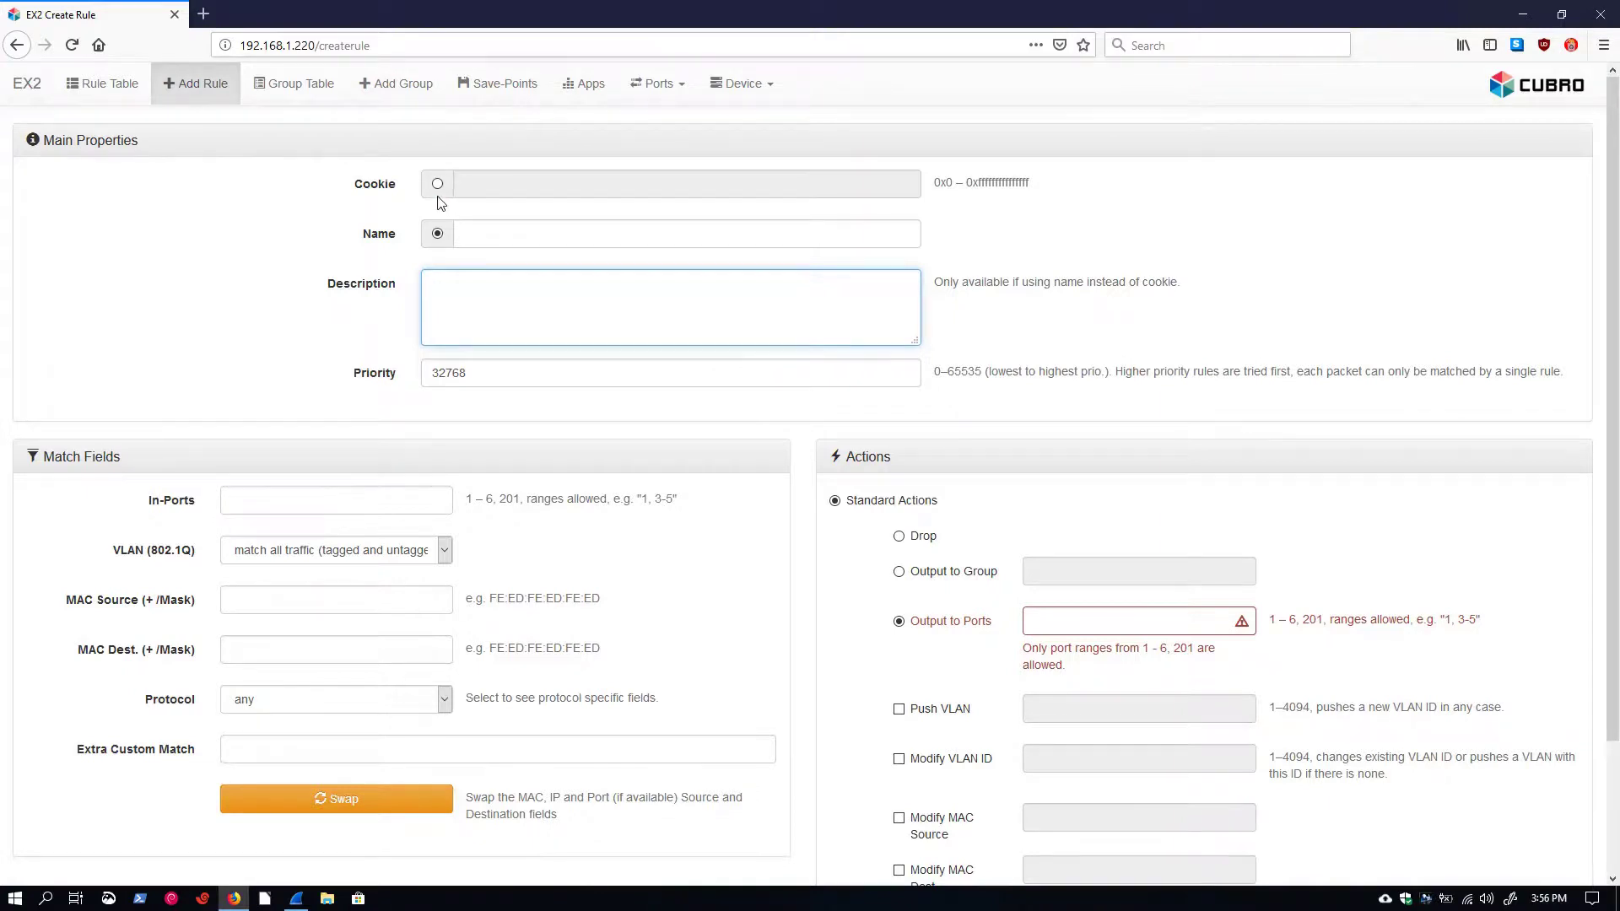
{"action": "left_click", "coordinate": [437, 182]}
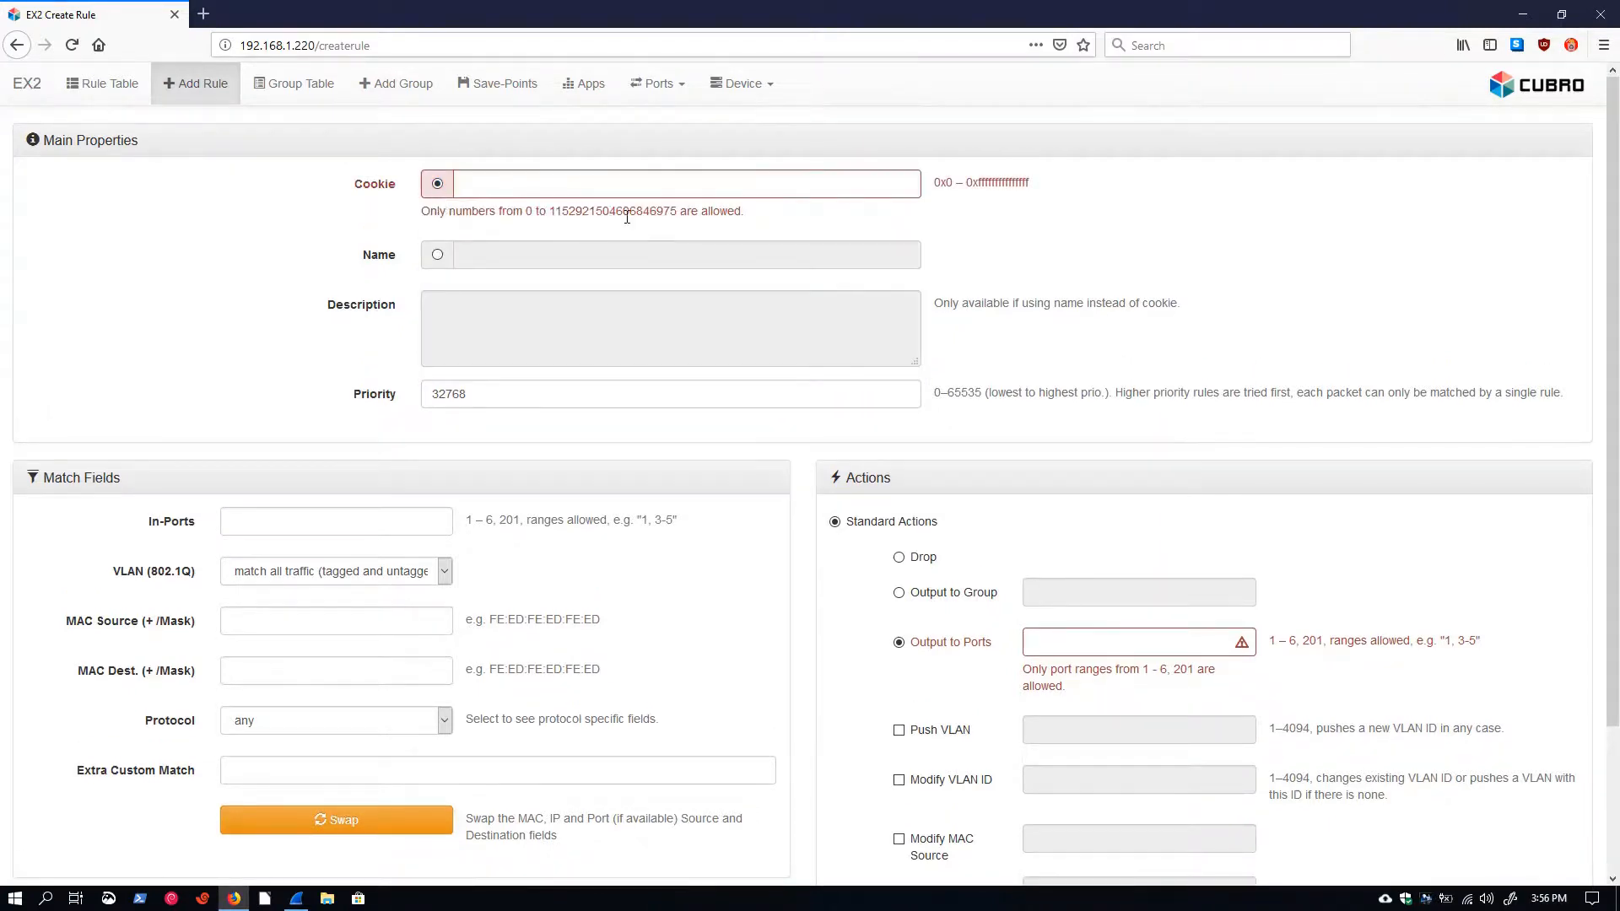
{"action": "mouse_move", "coordinate": [1072, 224]}
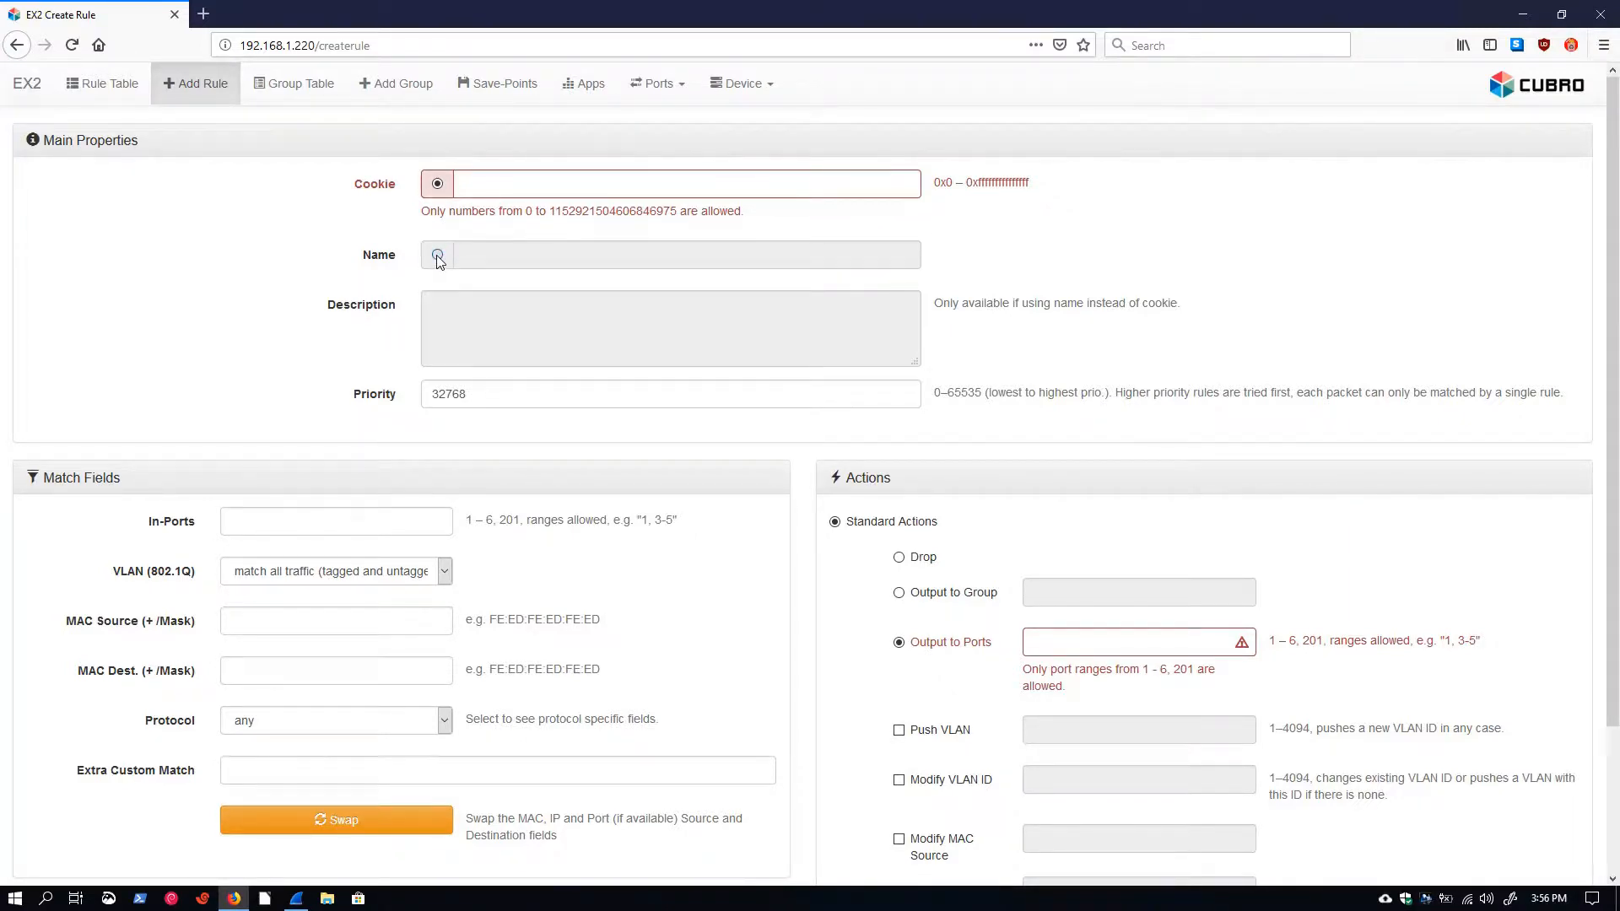
{"action": "left_click", "coordinate": [437, 254]}
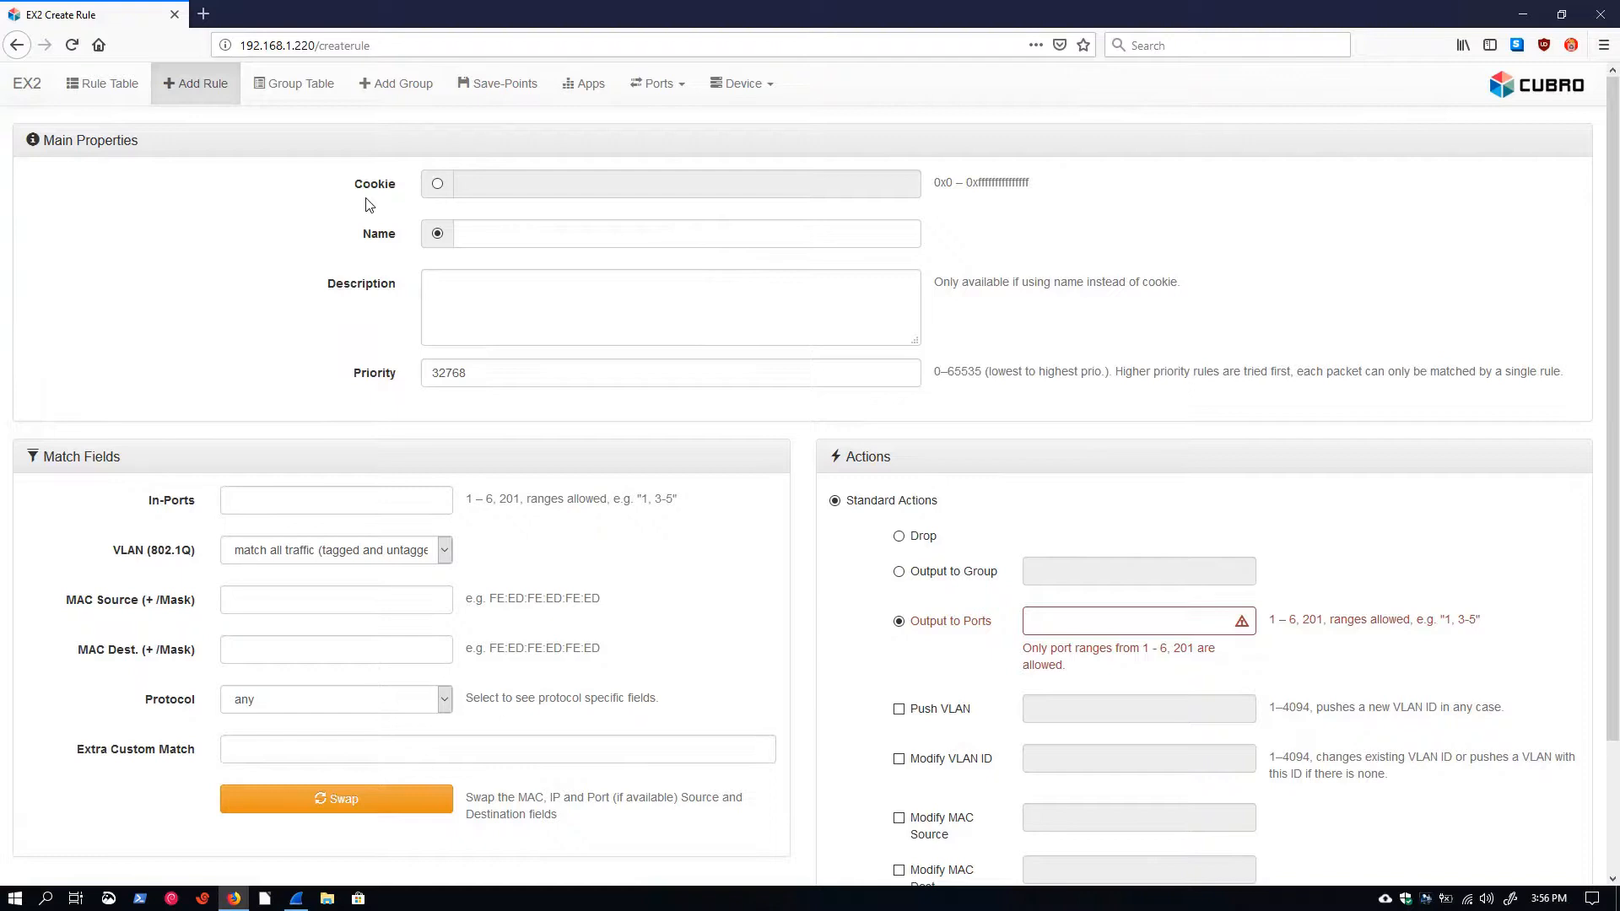
{"action": "left_click", "coordinate": [437, 183]}
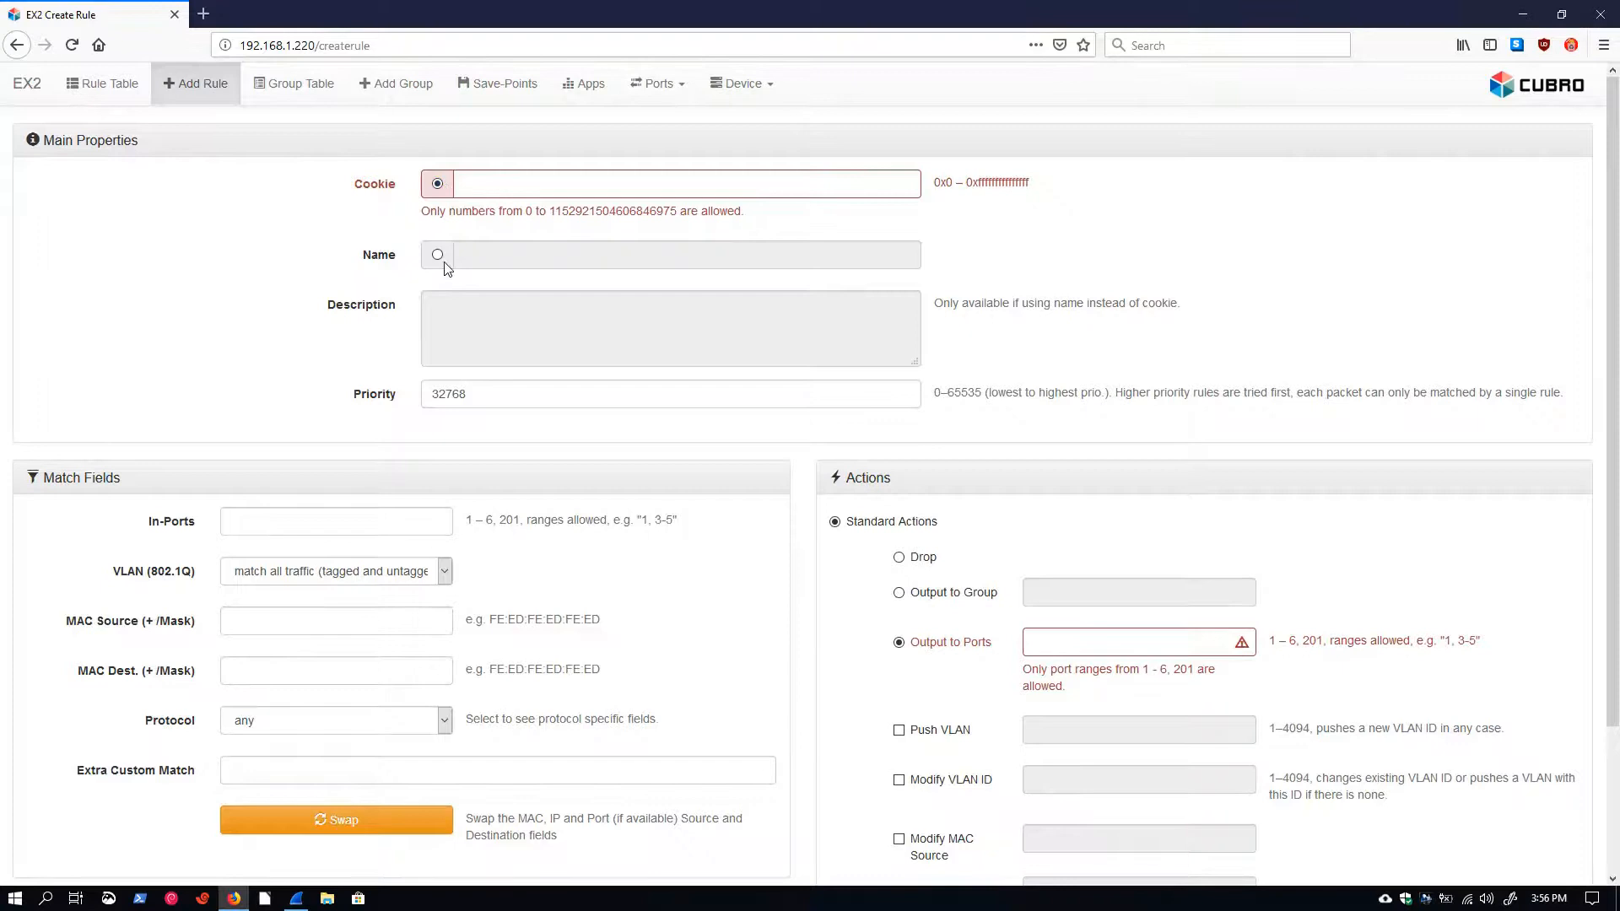
{"action": "left_click", "coordinate": [437, 255]}
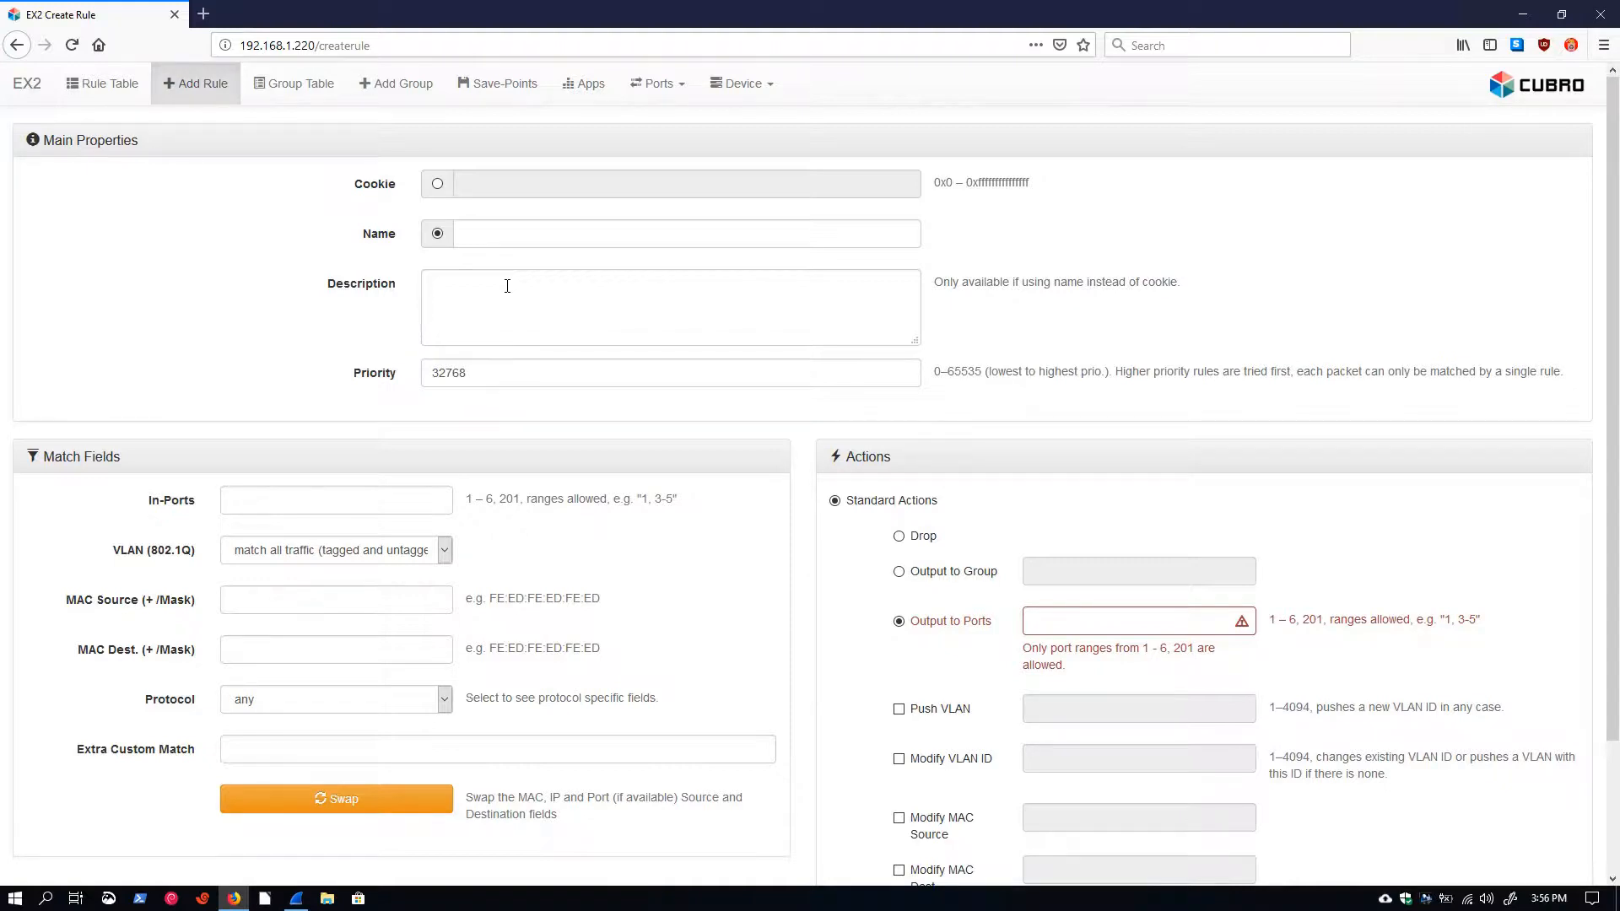
{"action": "mouse_move", "coordinate": [395, 280]}
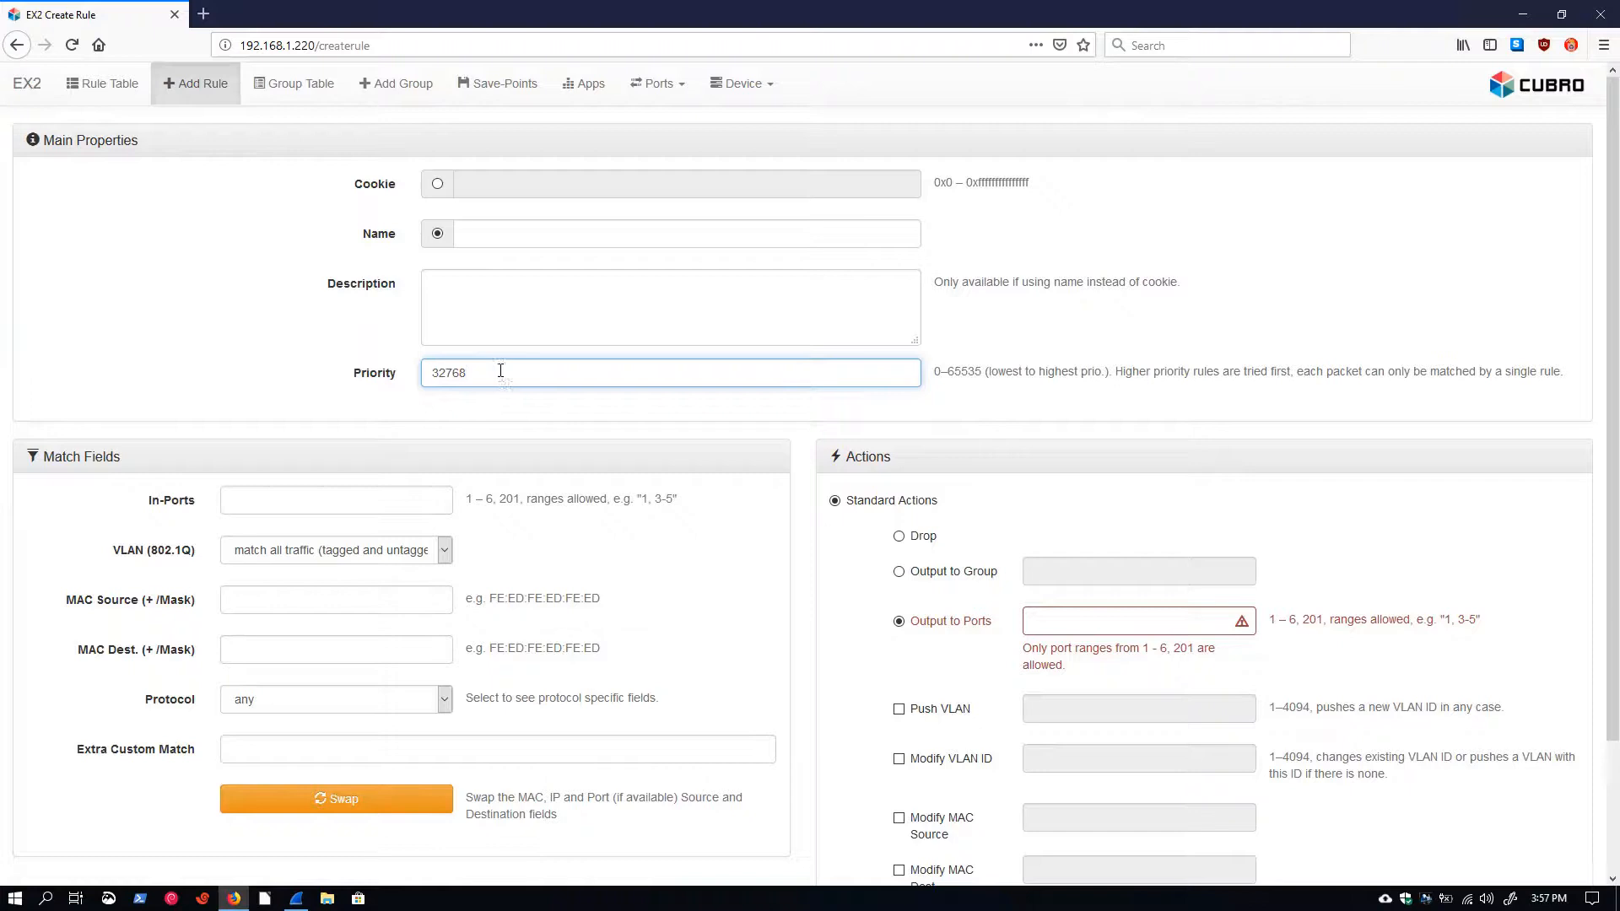
{"action": "mouse_move", "coordinate": [973, 400]}
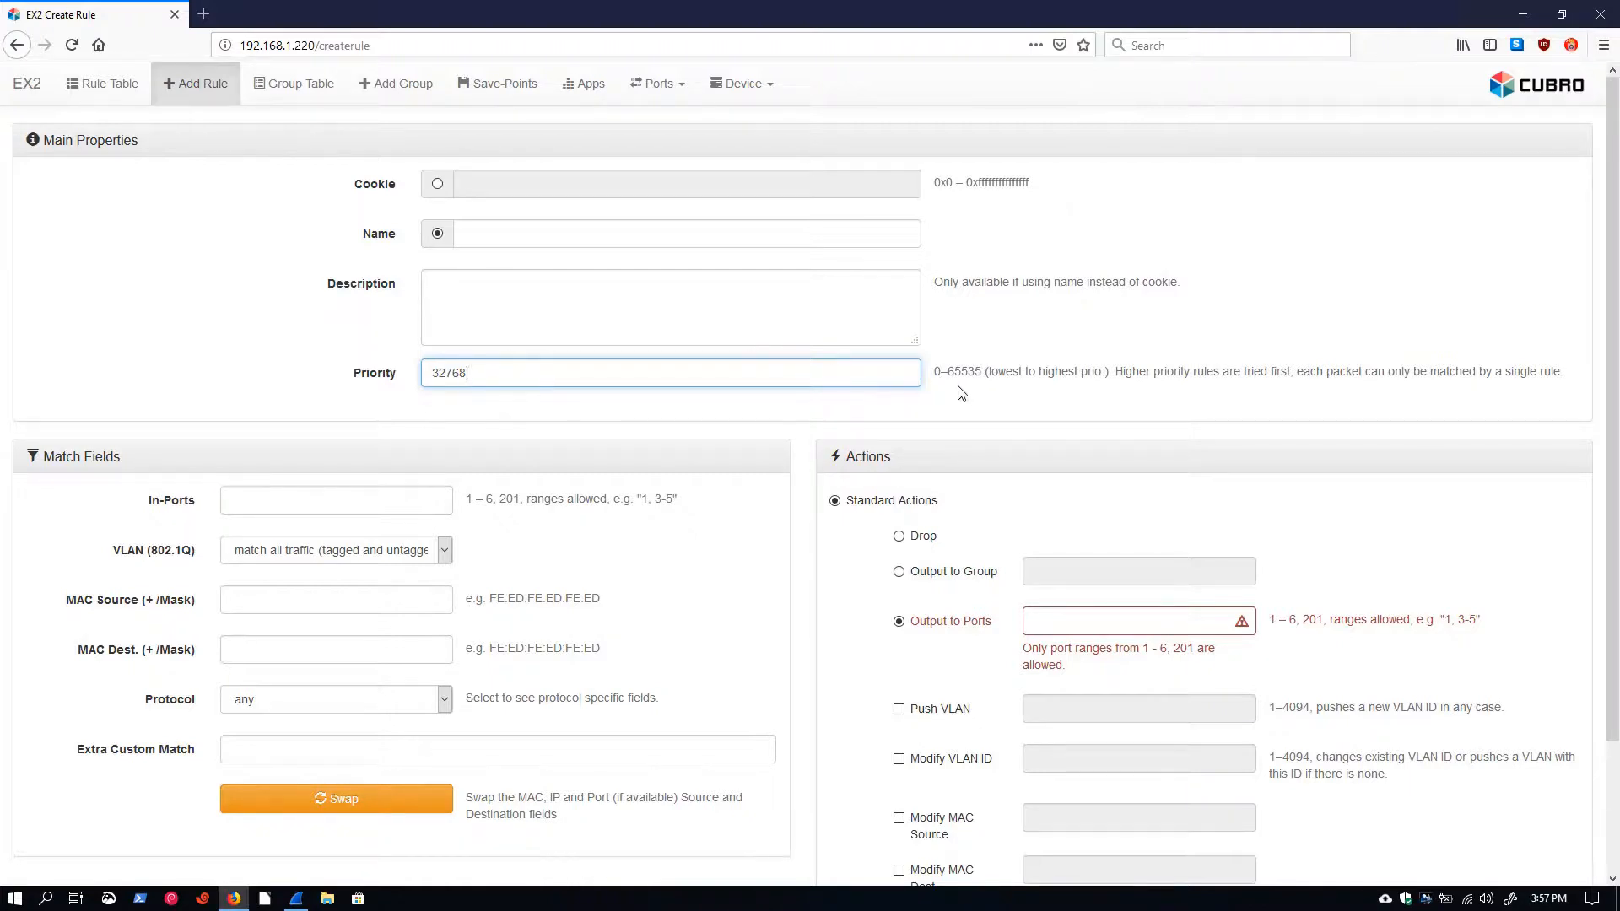
{"action": "left_click", "coordinate": [658, 373]}
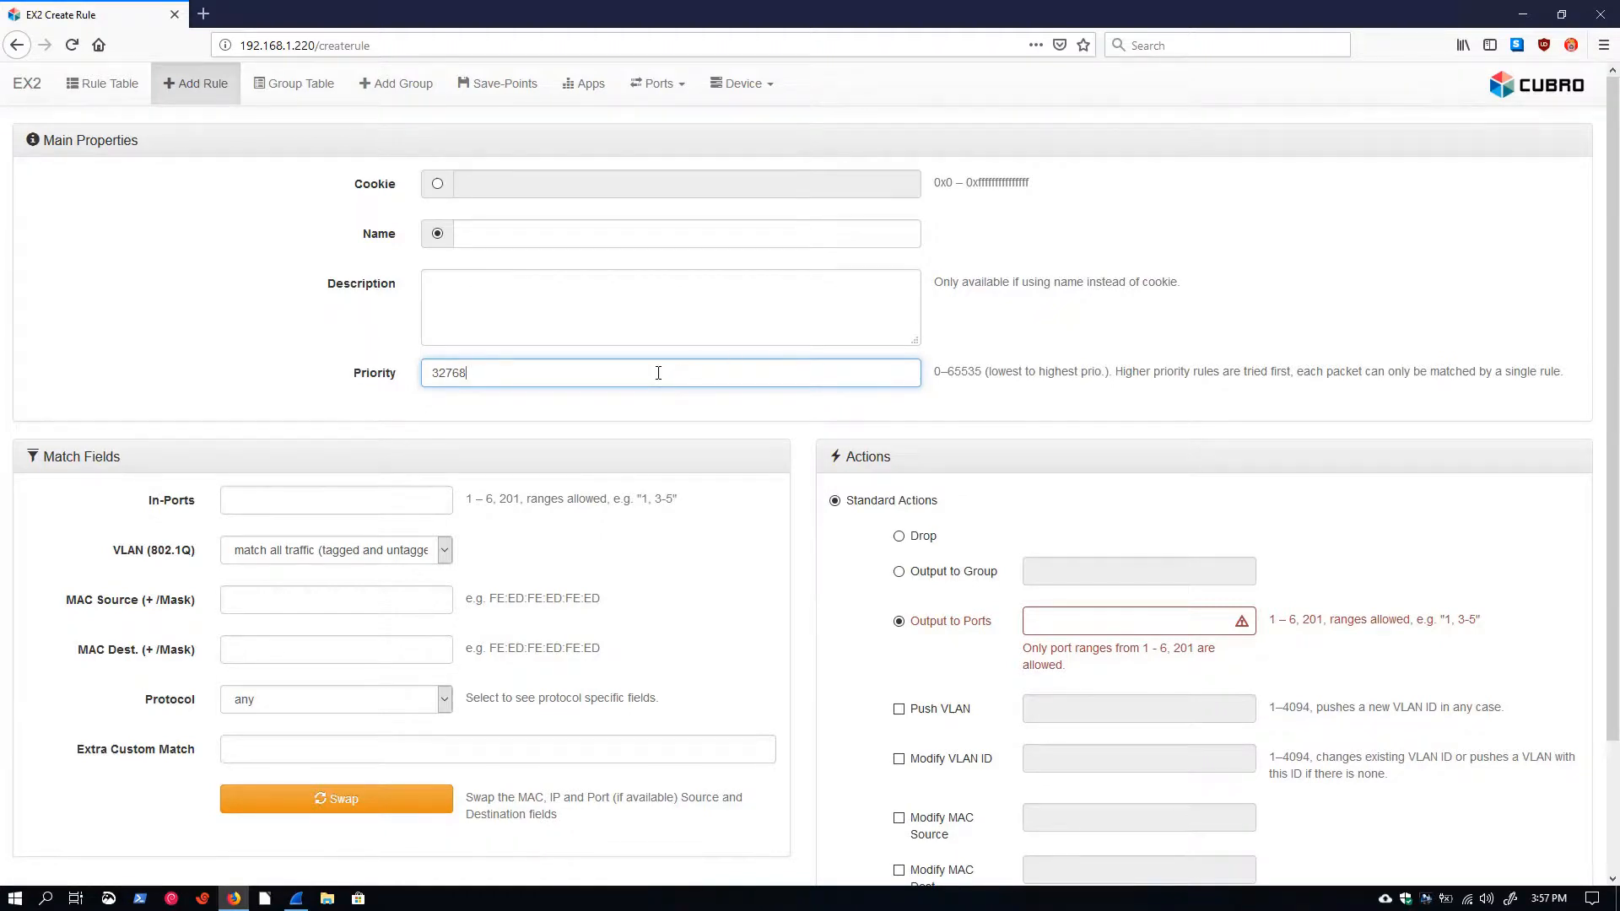
{"action": "mouse_move", "coordinate": [542, 371]}
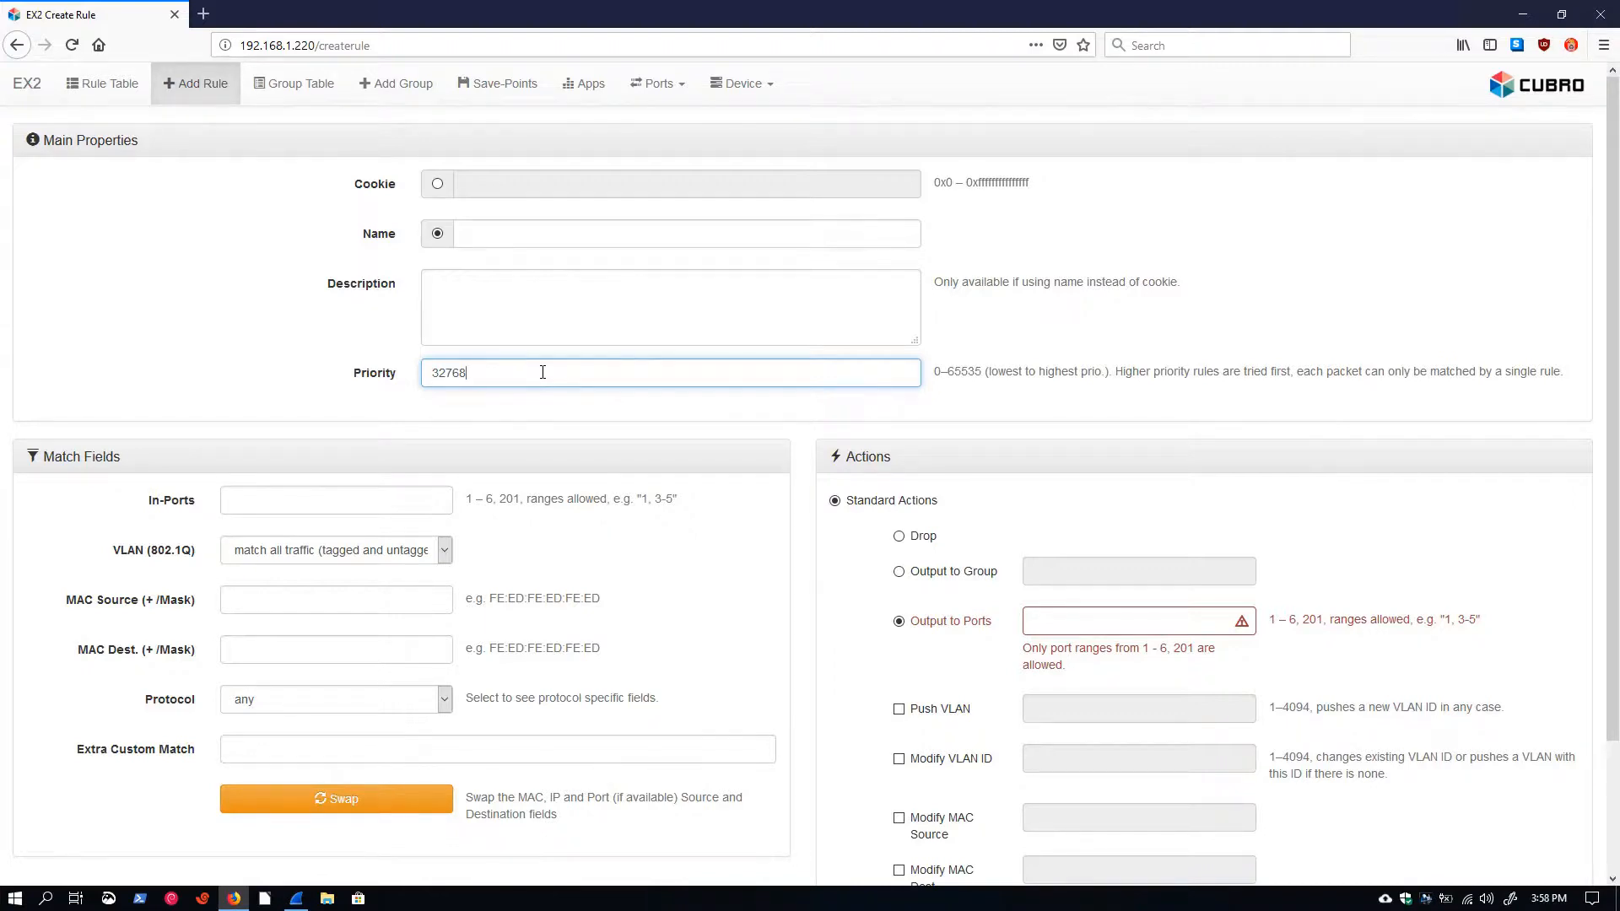
{"action": "mouse_move", "coordinate": [63, 546]}
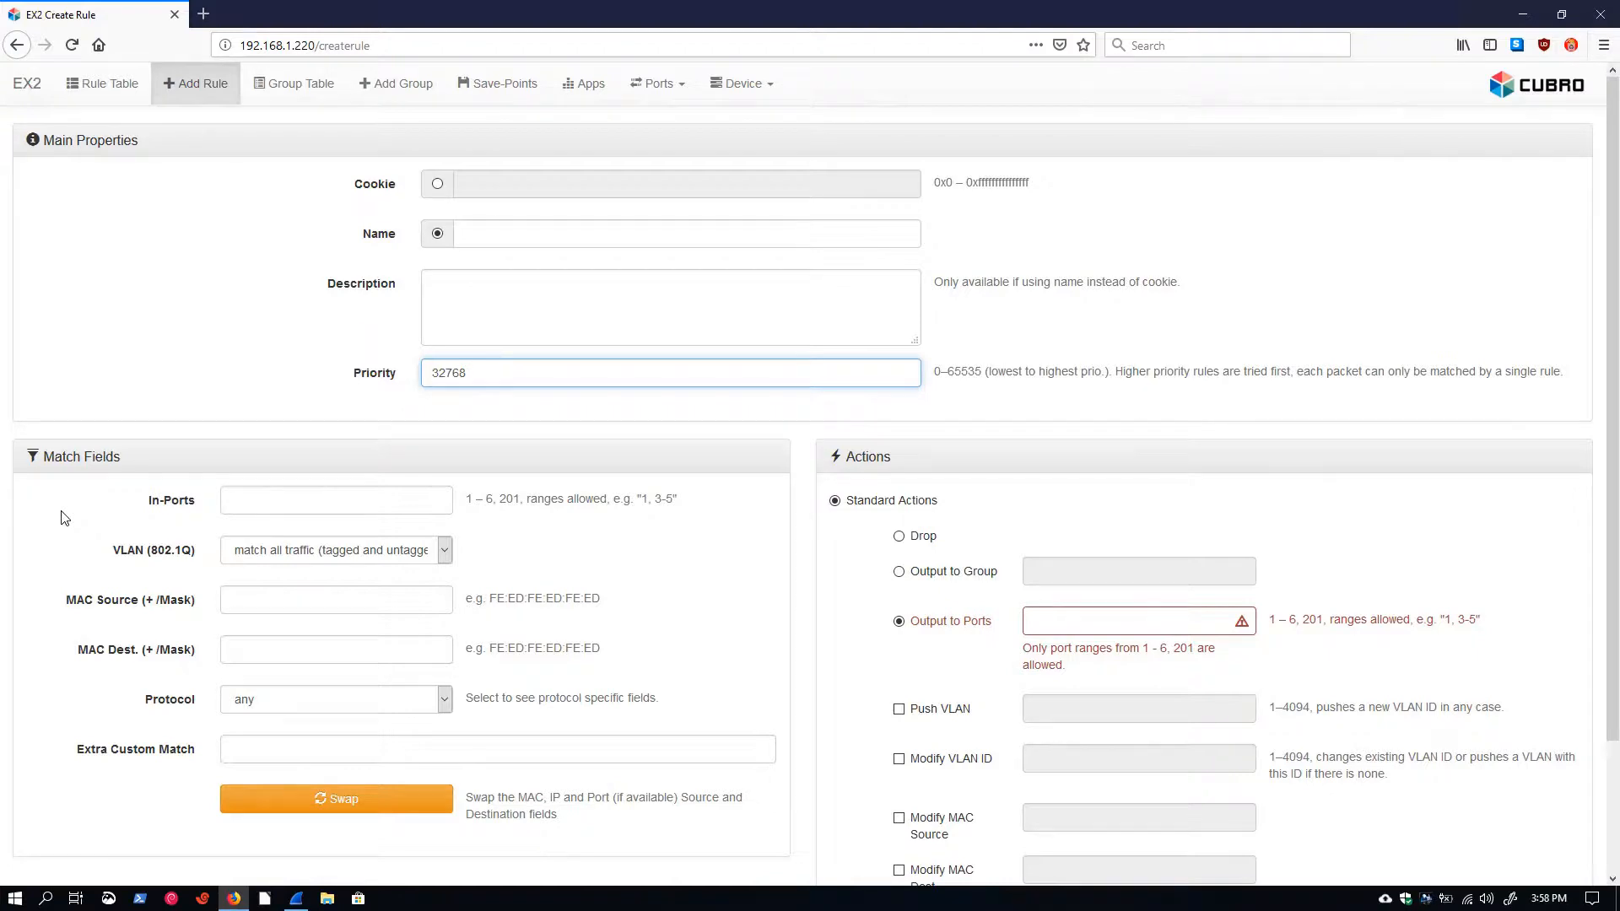
{"action": "left_click", "coordinate": [670, 373]}
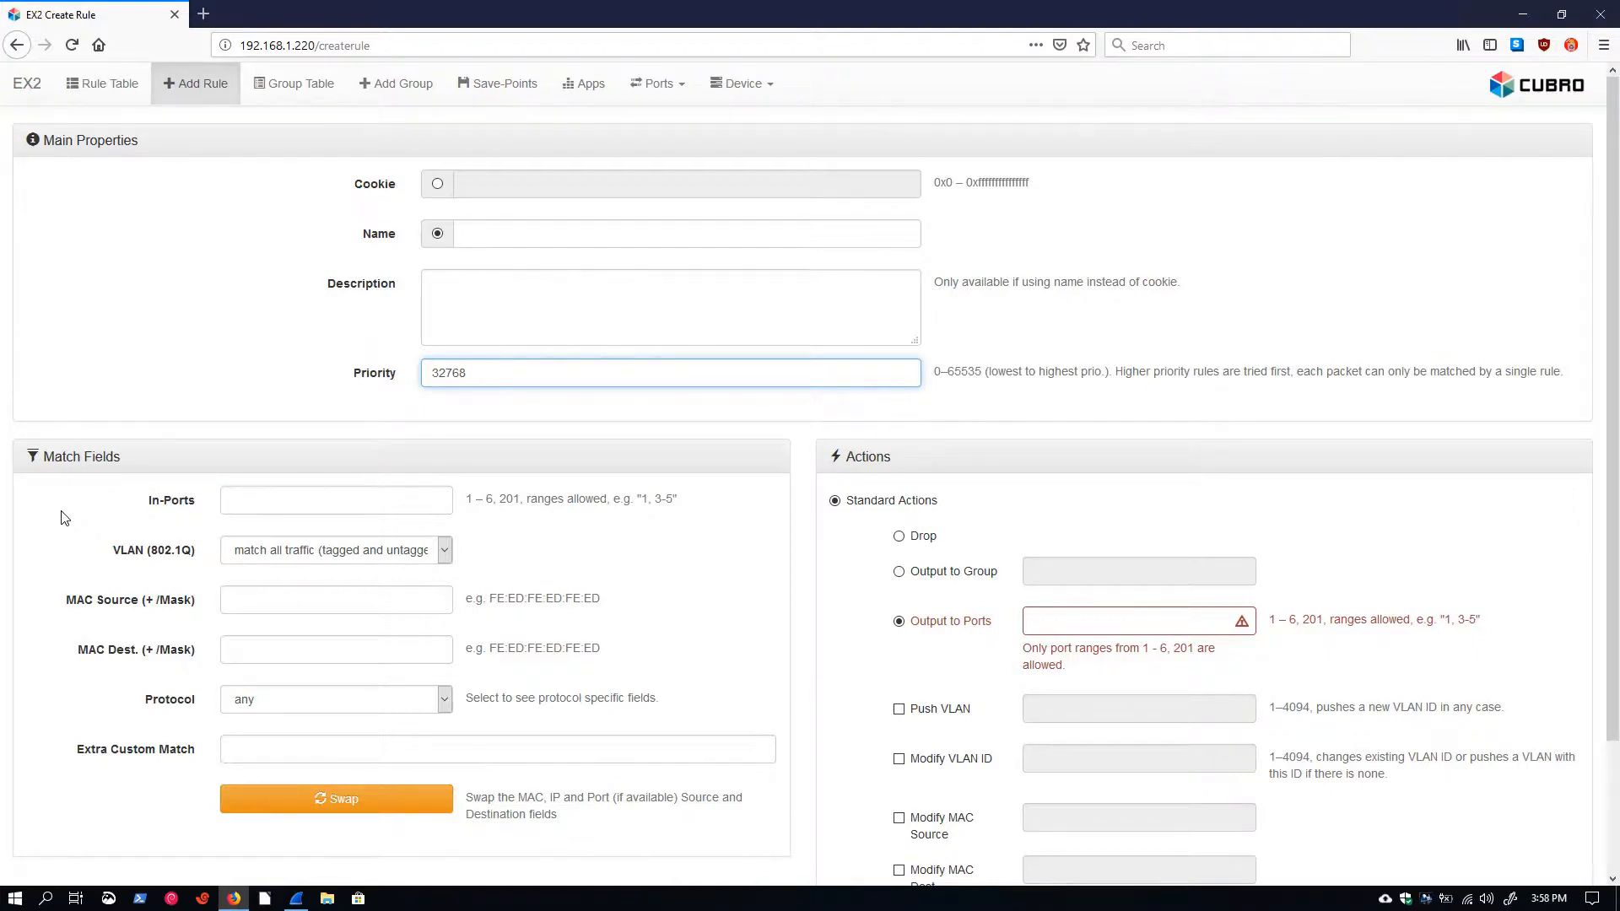
{"action": "left_click", "coordinate": [669, 373]}
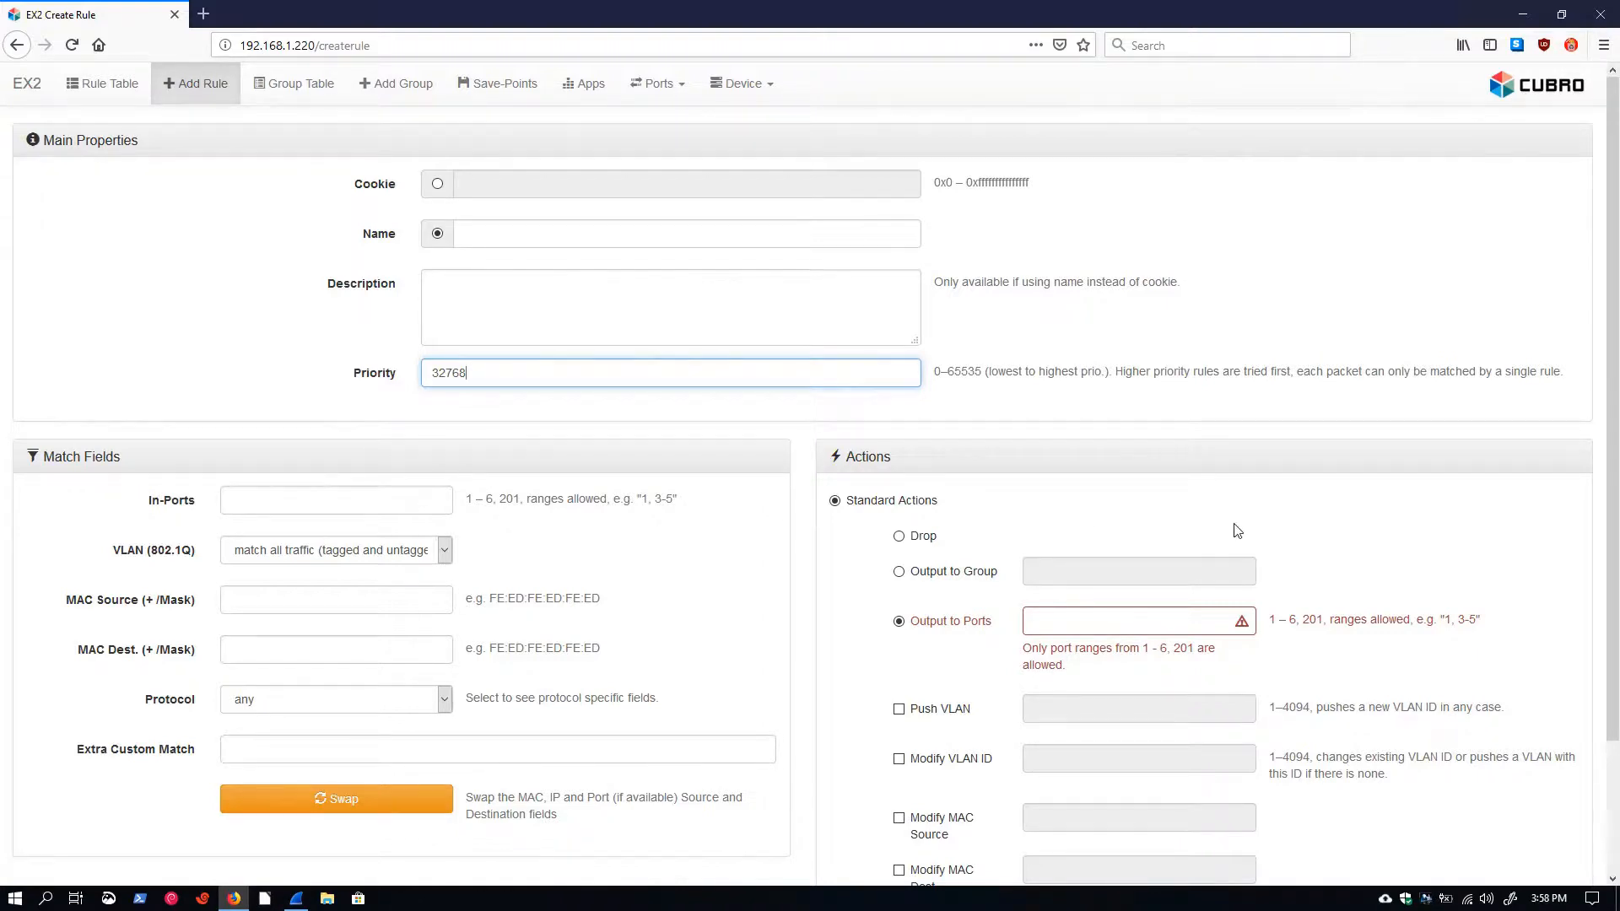
{"action": "scroll", "scroll_direction": "up", "scroll_amount": 3}
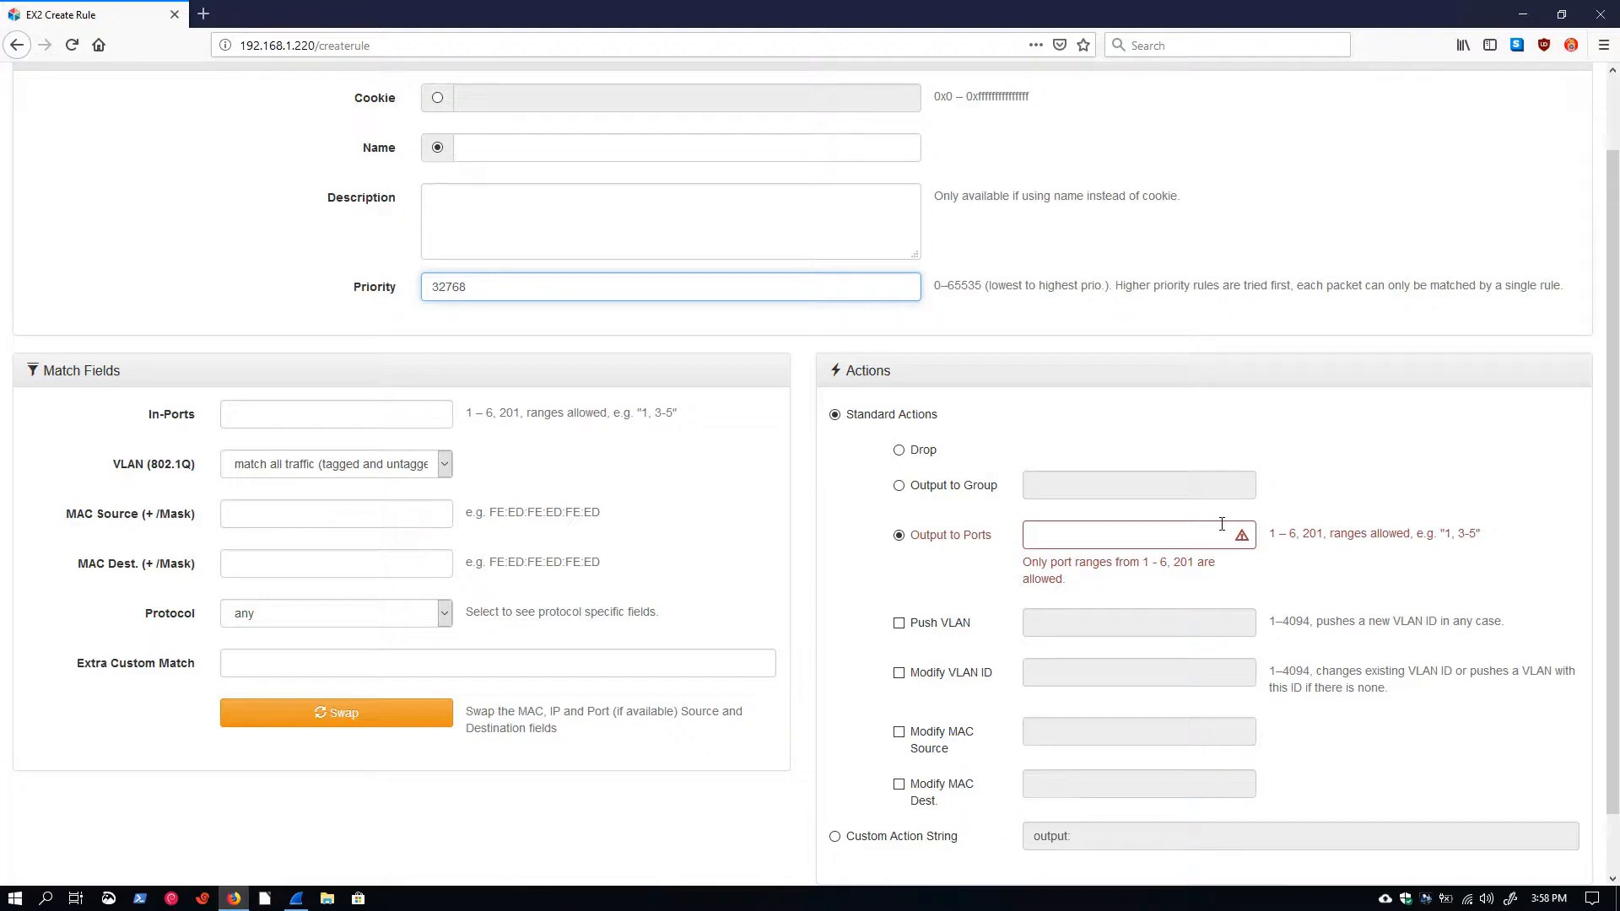
{"action": "mouse_move", "coordinate": [1149, 486]}
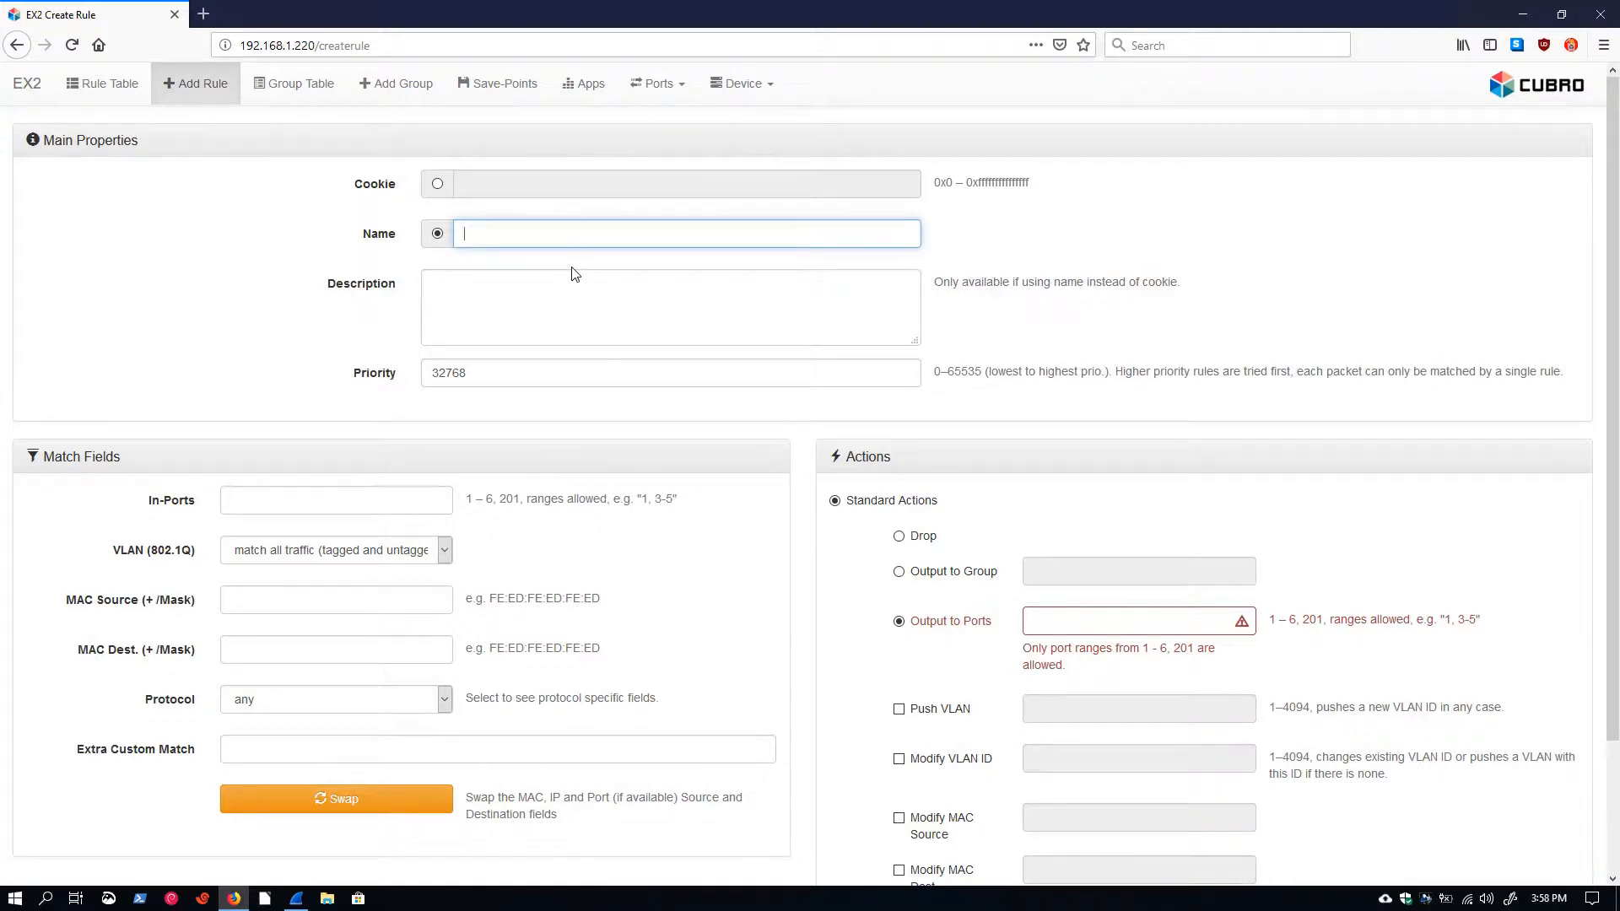
Enter the name Unidirectional, in-port 1 and output to port 6.
{"action": "type", "text": "Unidirectional"}
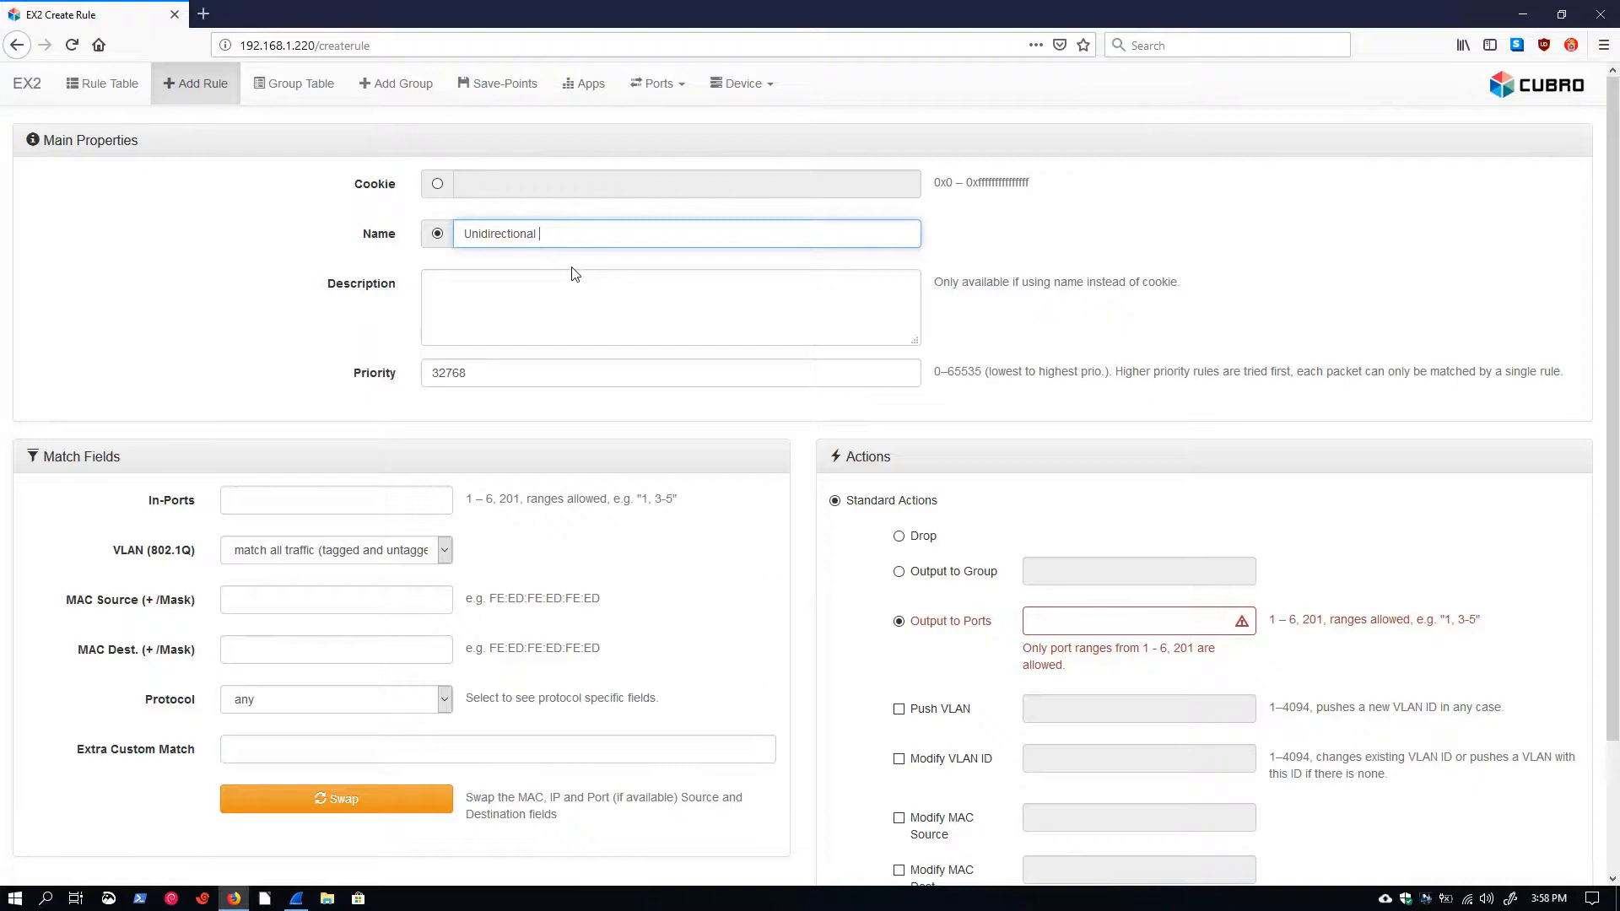
{"action": "left_click", "coordinate": [336, 500]}
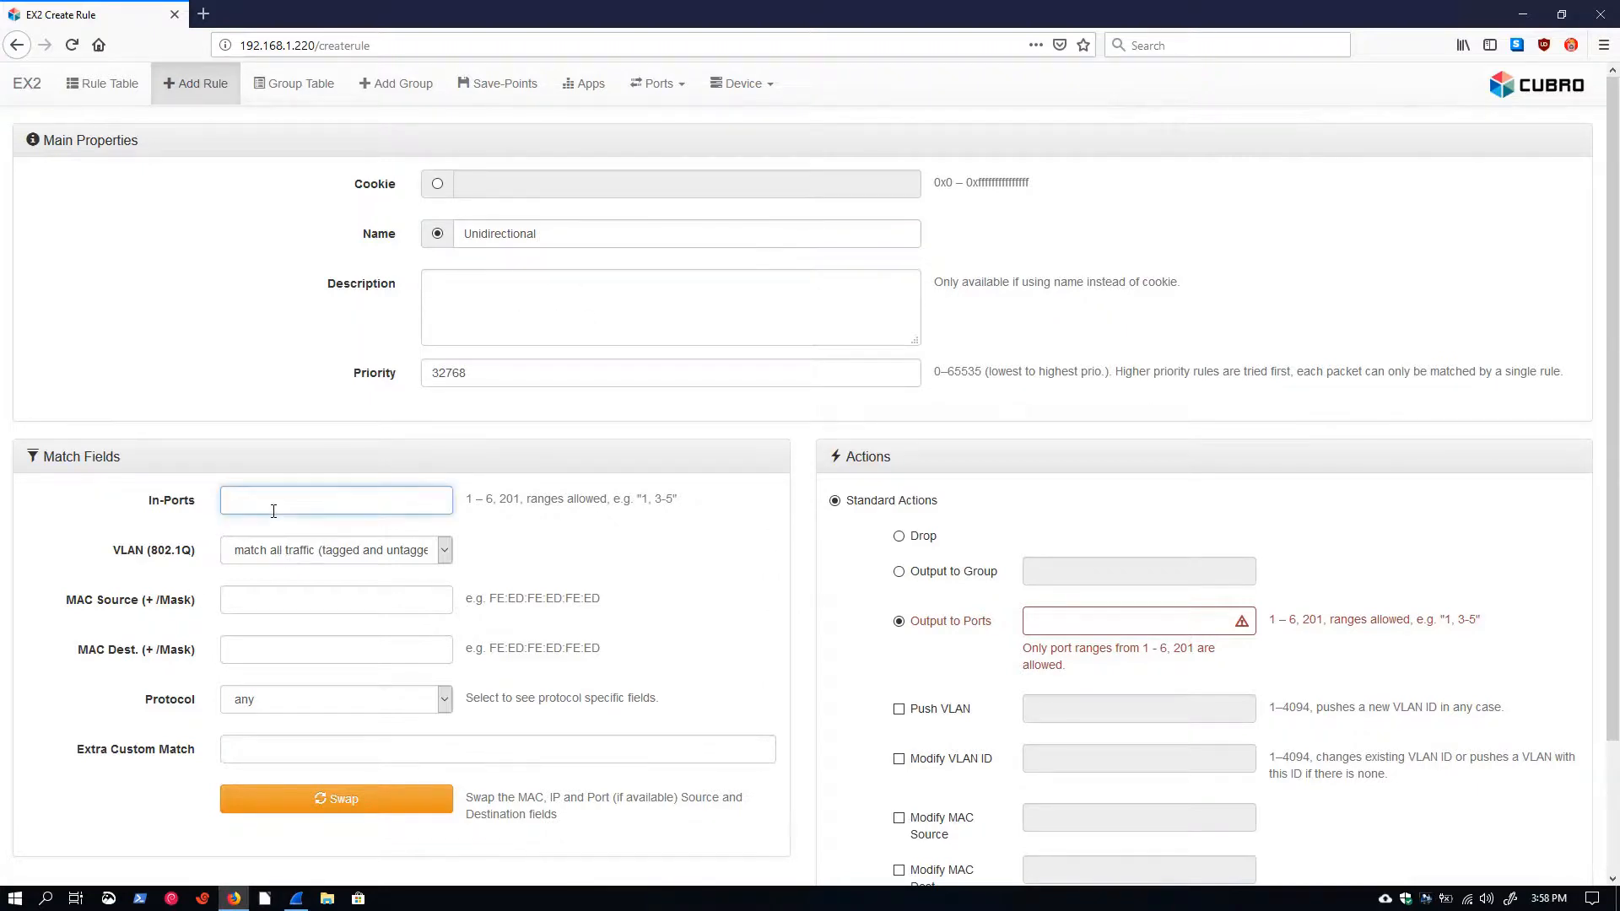
{"action": "type", "text": "1"}
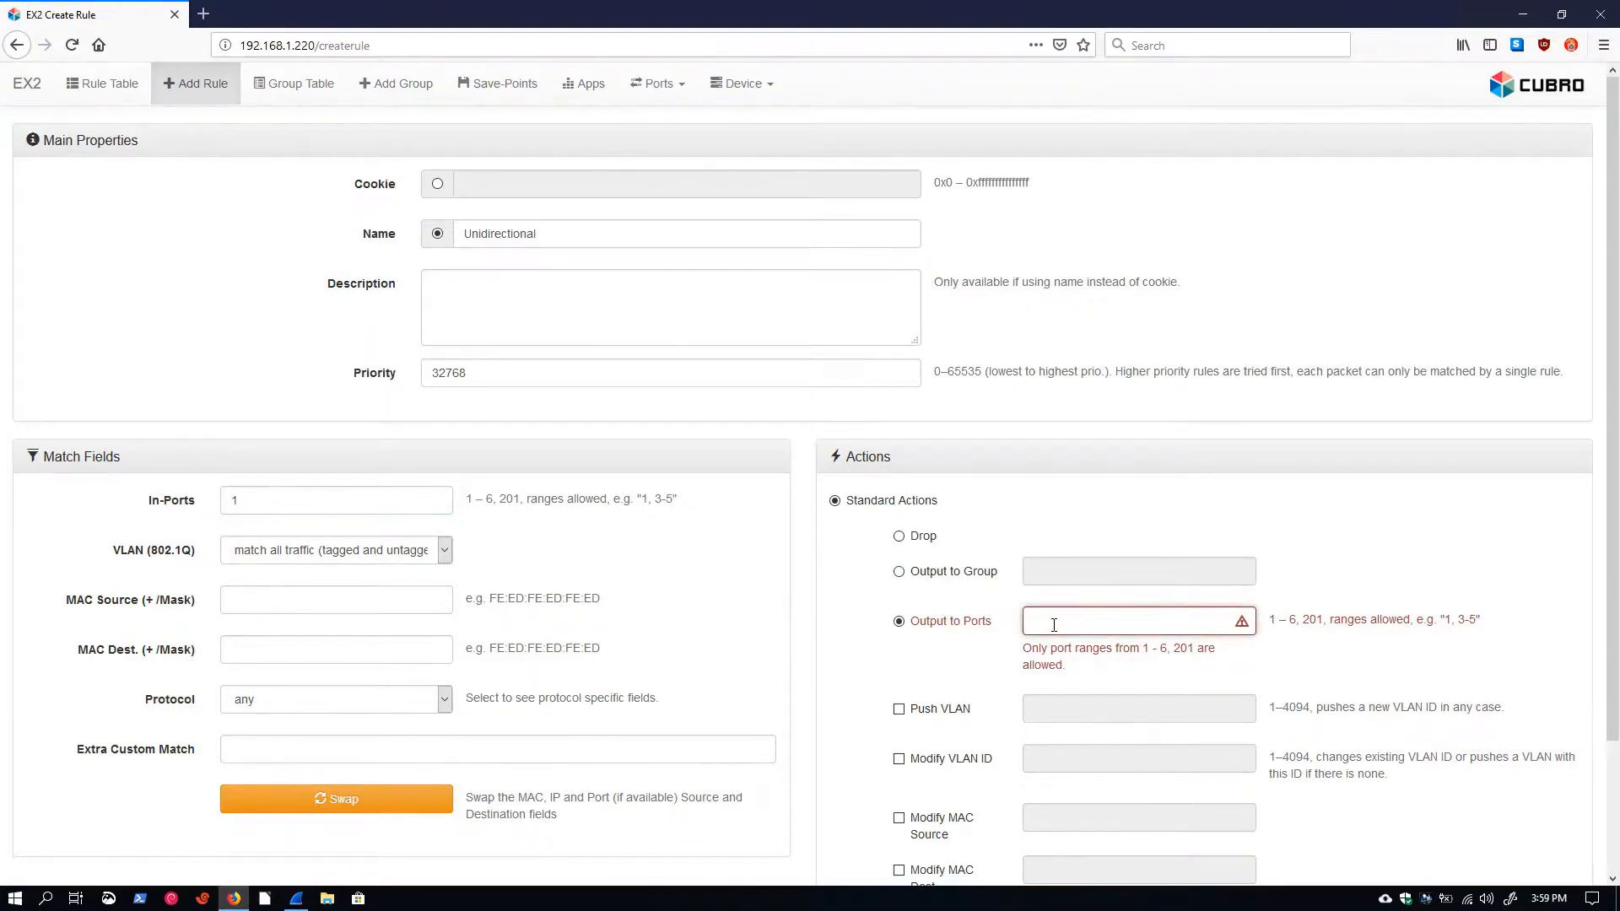
{"action": "type", "text": "6"}
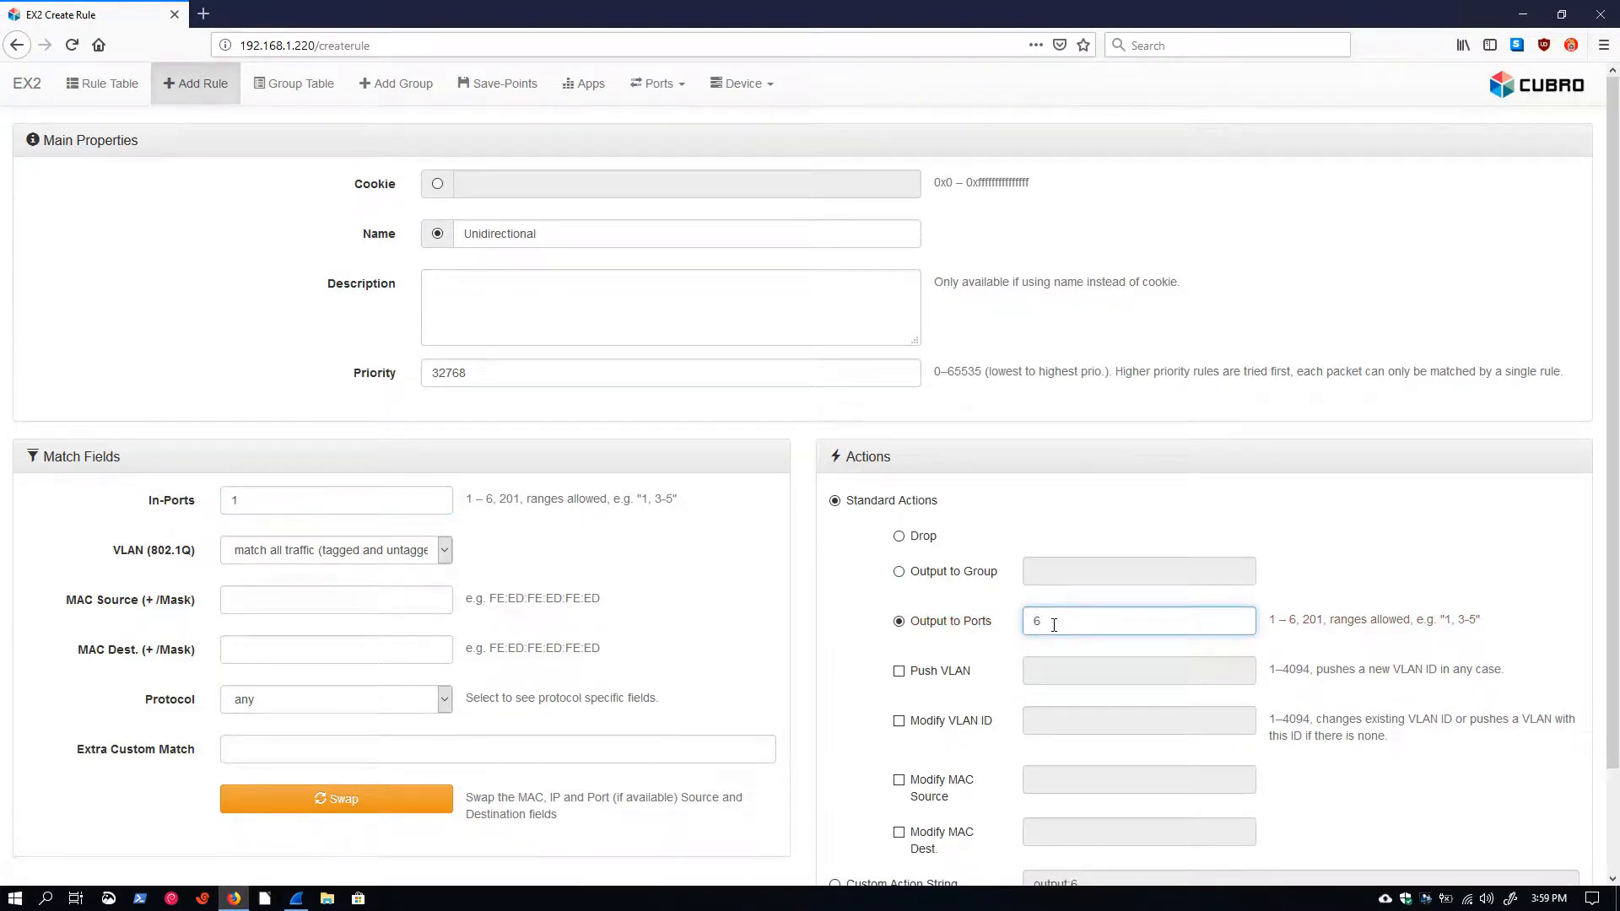
{"action": "mouse_move", "coordinate": [987, 537]}
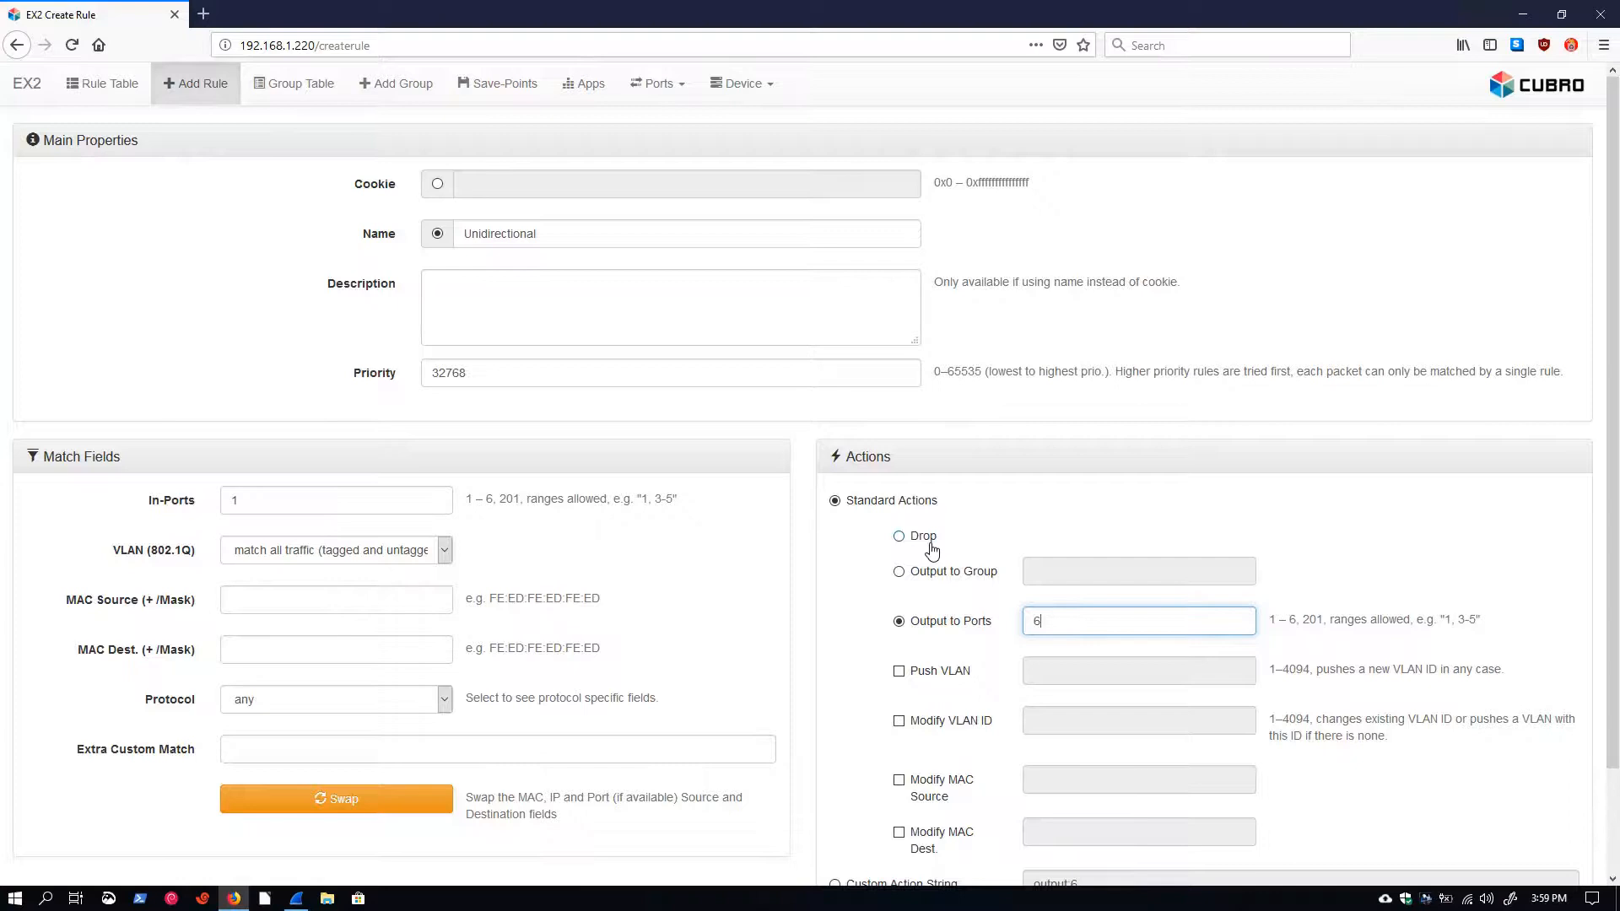
Try the drop and group-output actions, then settle back on output to port 6.
{"action": "left_click", "coordinate": [898, 535]}
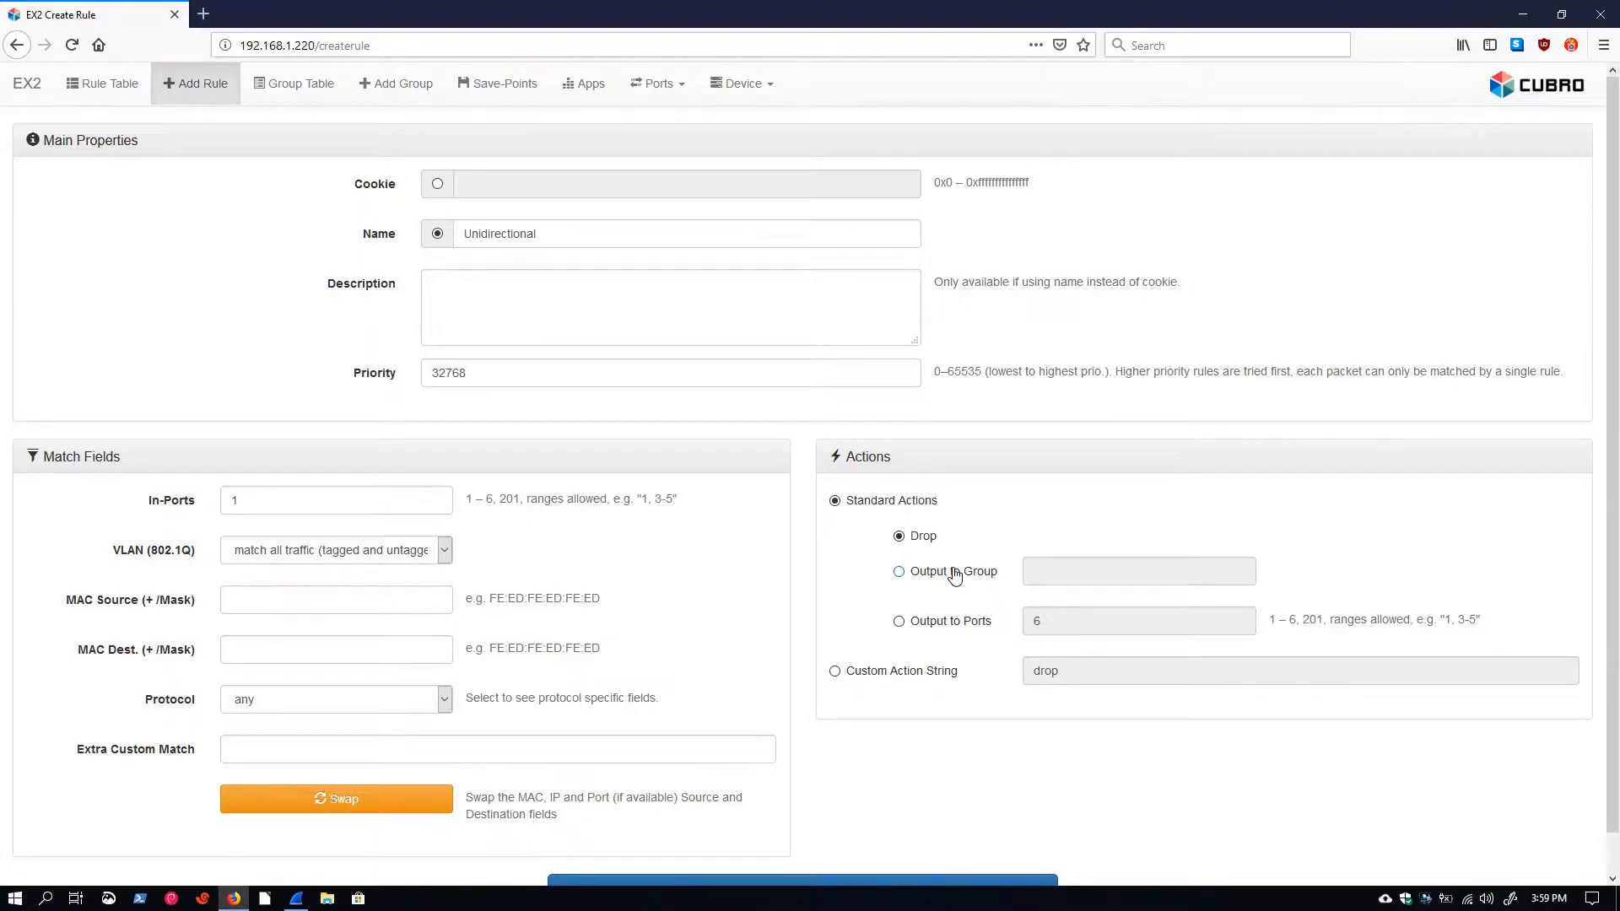
{"action": "left_click", "coordinate": [899, 572]}
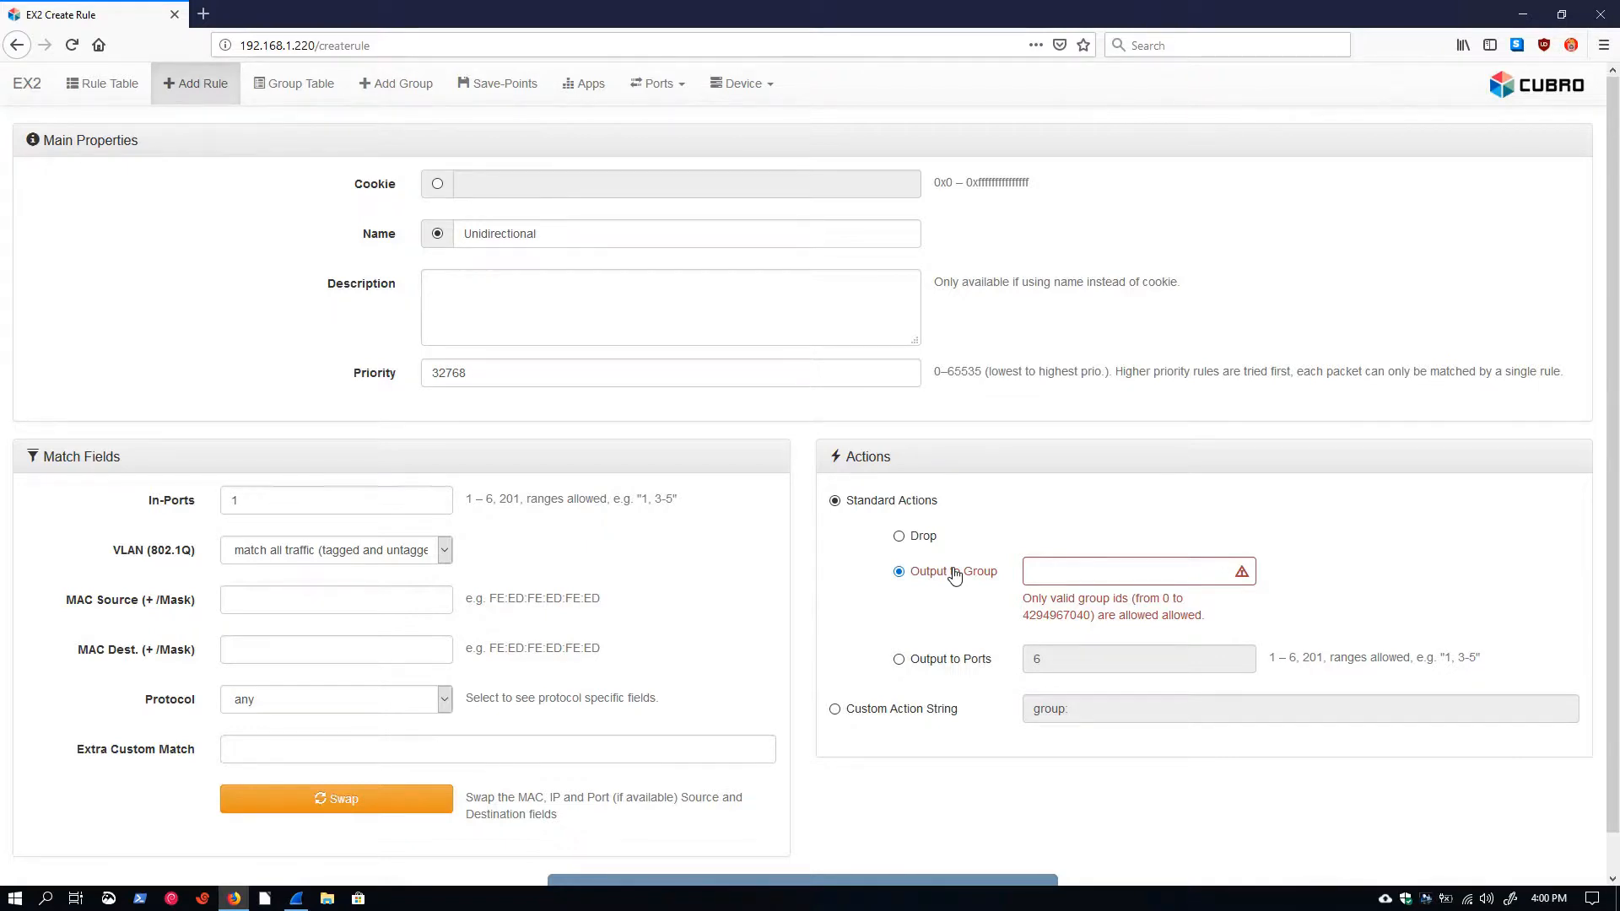
{"action": "left_click", "coordinate": [1135, 571]}
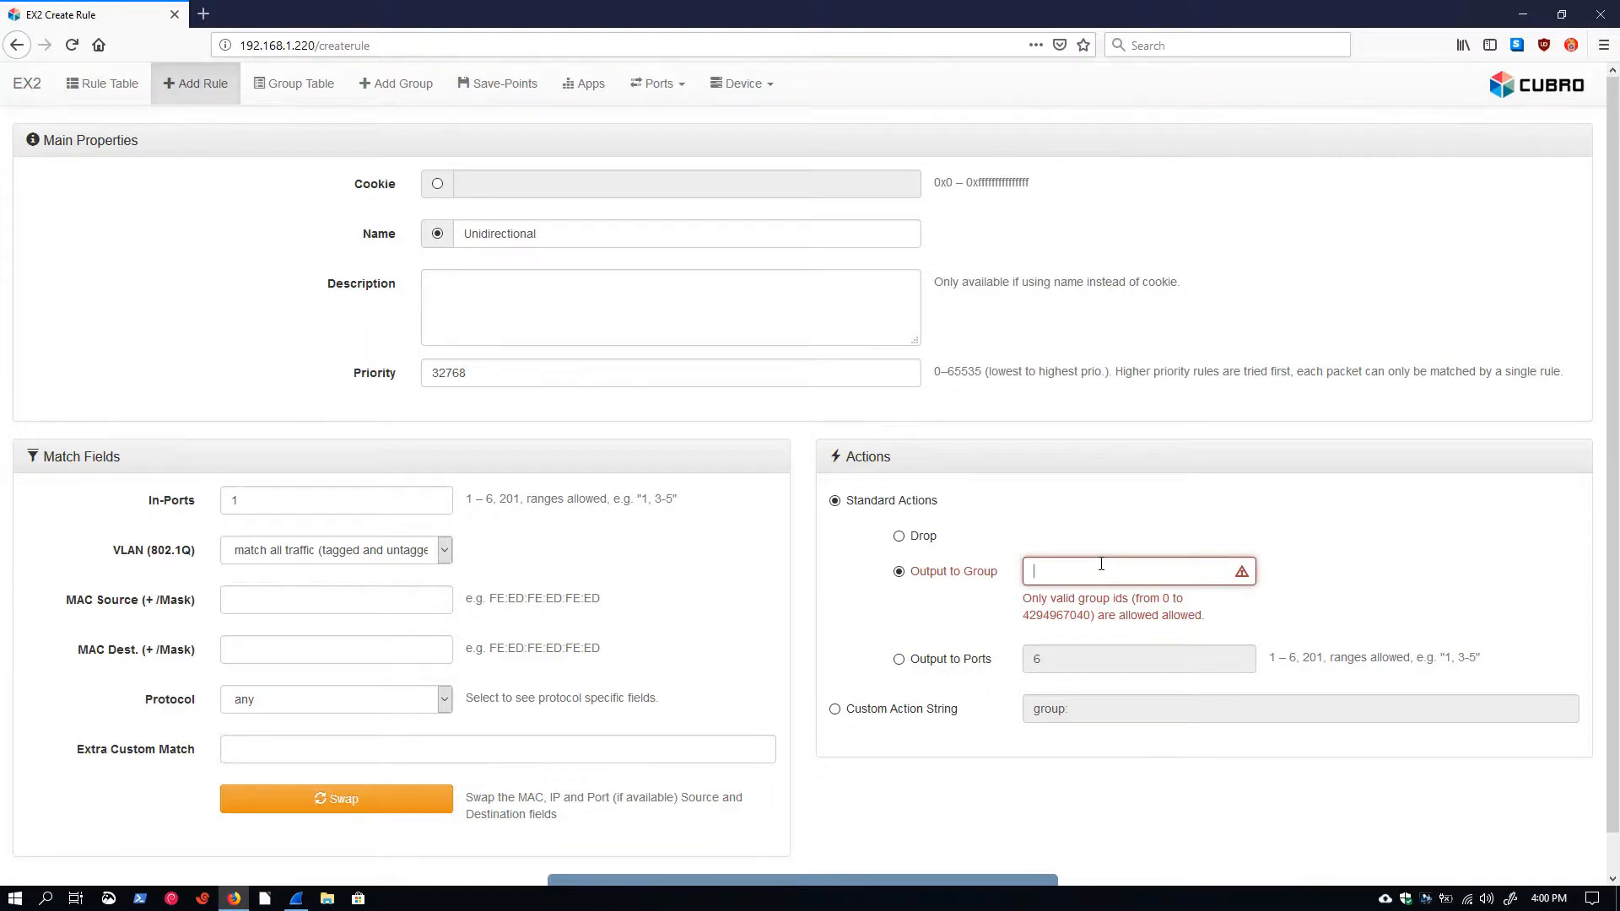
{"action": "left_click", "coordinate": [899, 621]}
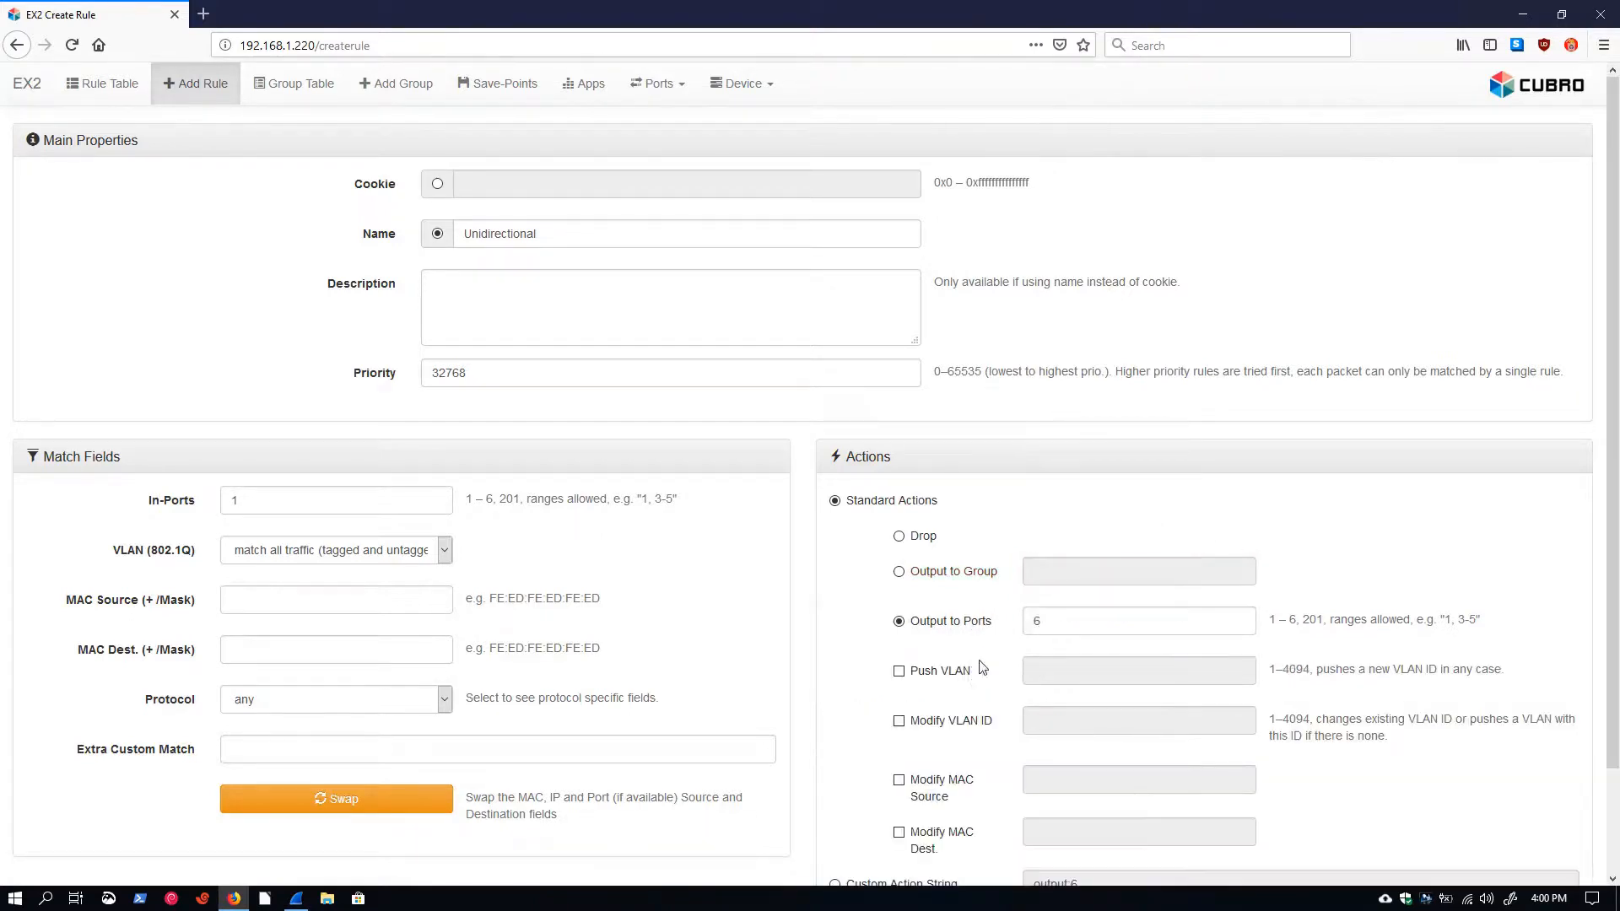
{"action": "mouse_move", "coordinate": [1057, 486]}
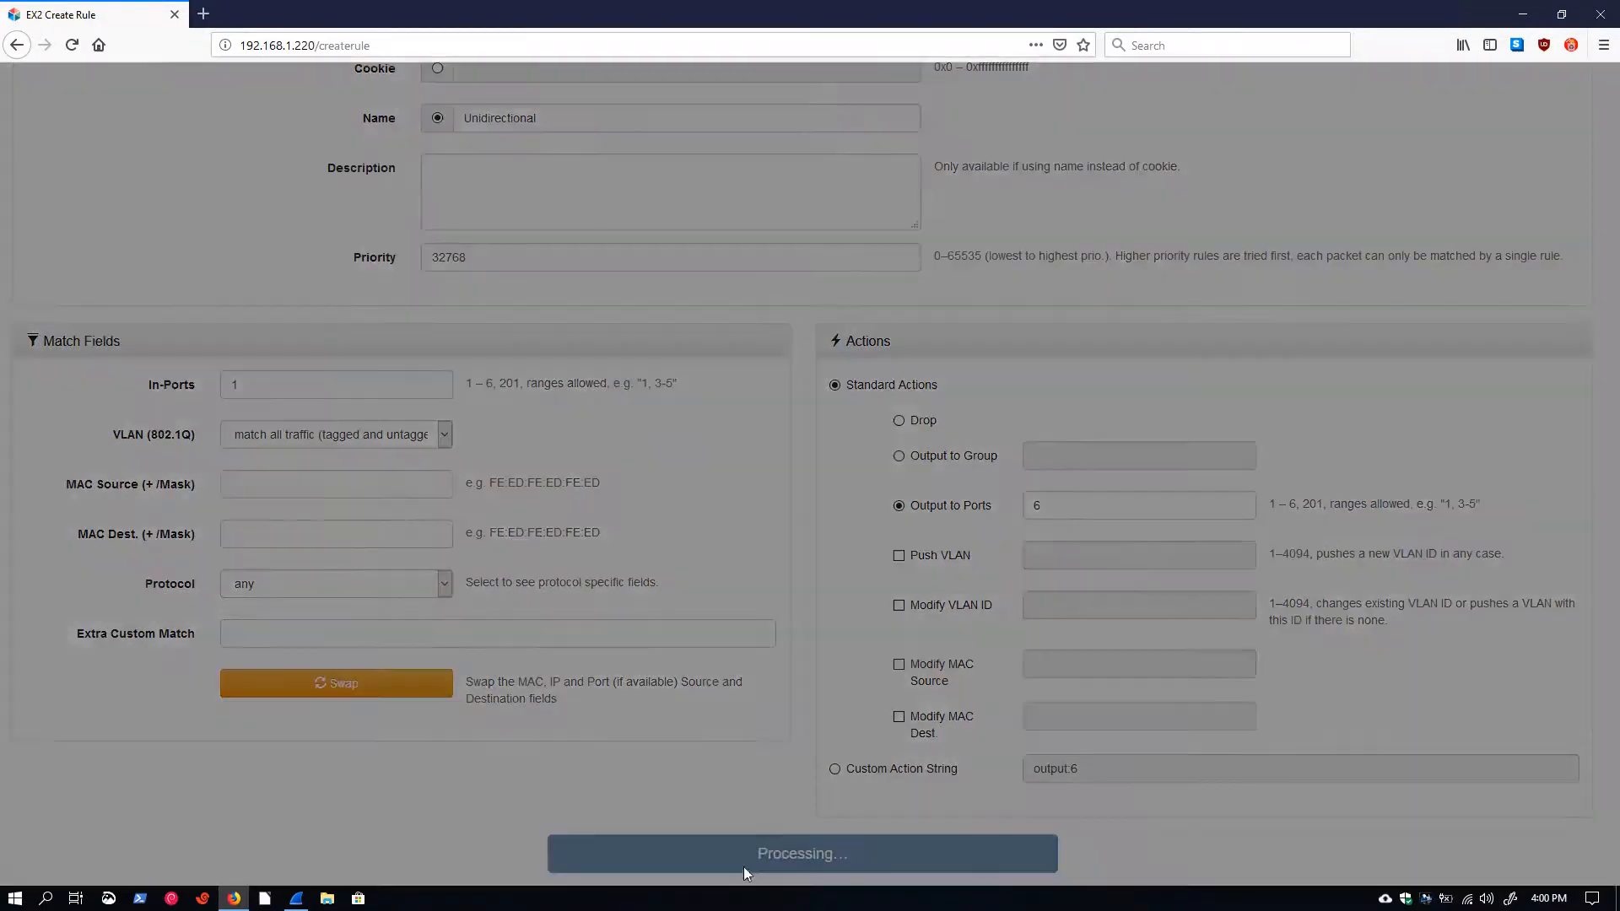
Submit the Unidirectional rule, check it in the rule table, and start a blank new rule.
{"action": "left_click", "coordinate": [802, 852]}
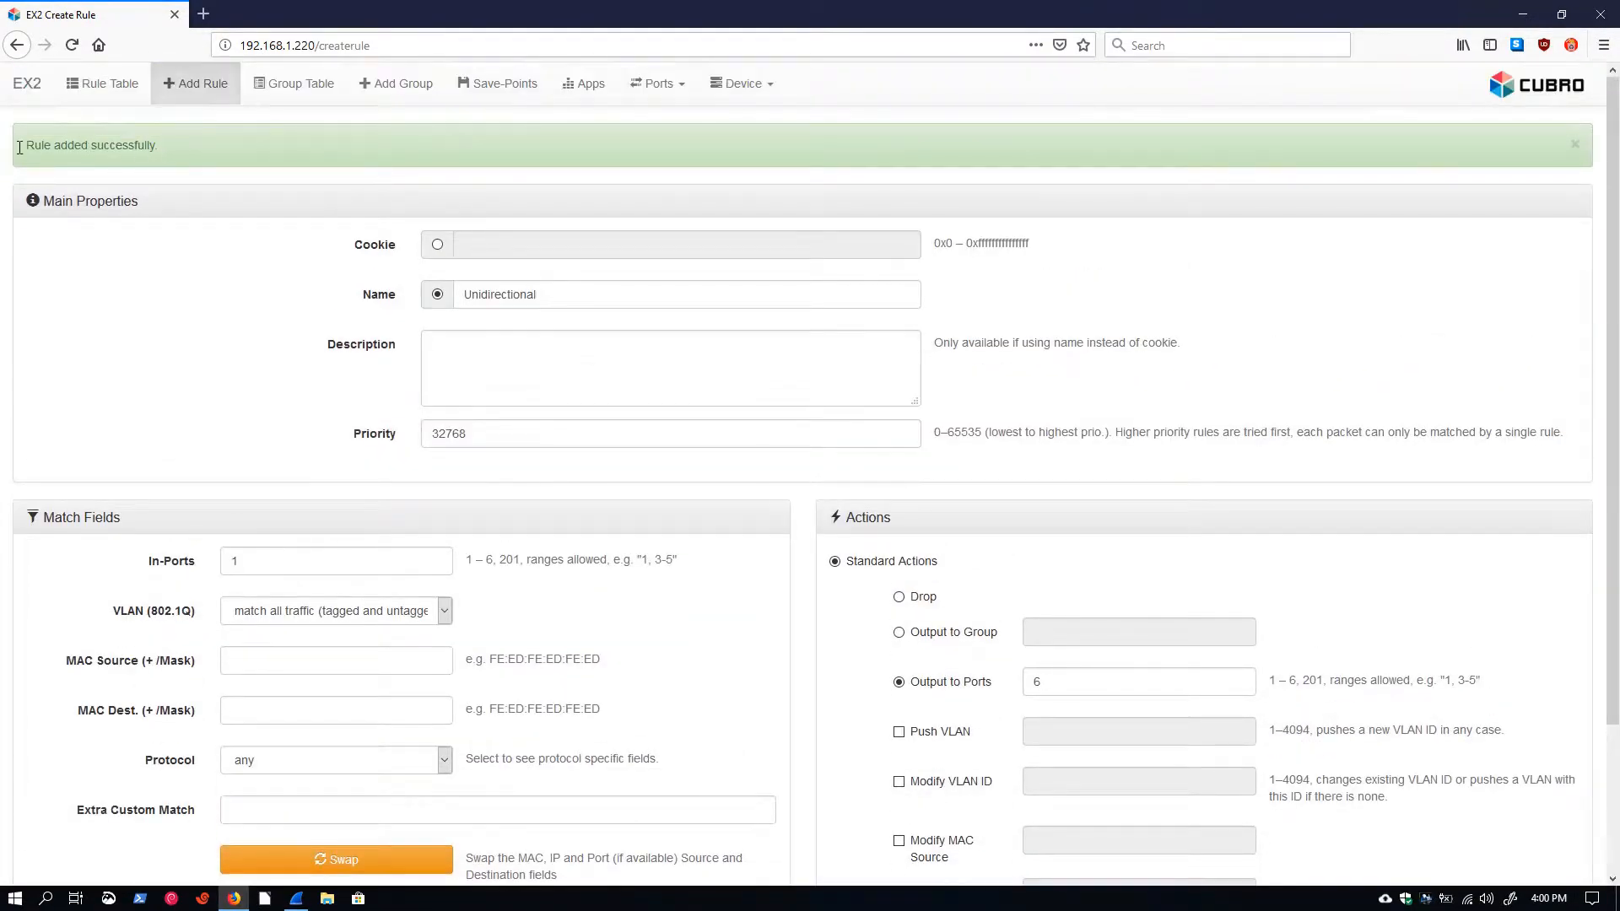
{"action": "left_click", "coordinate": [102, 83]}
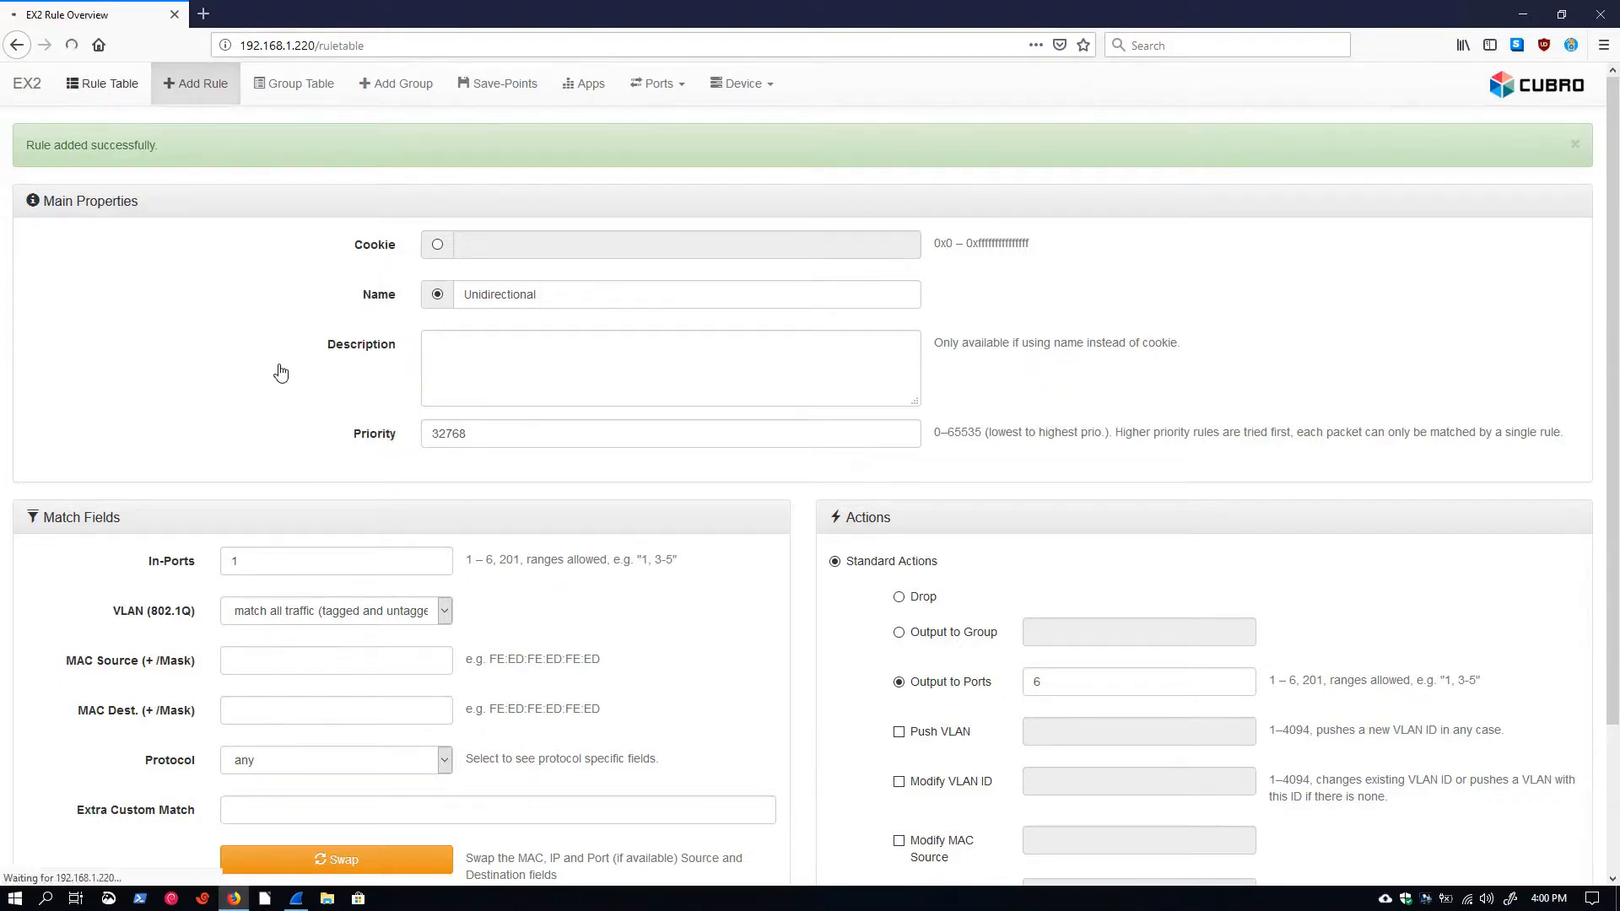
{"action": "left_click", "coordinate": [101, 85]}
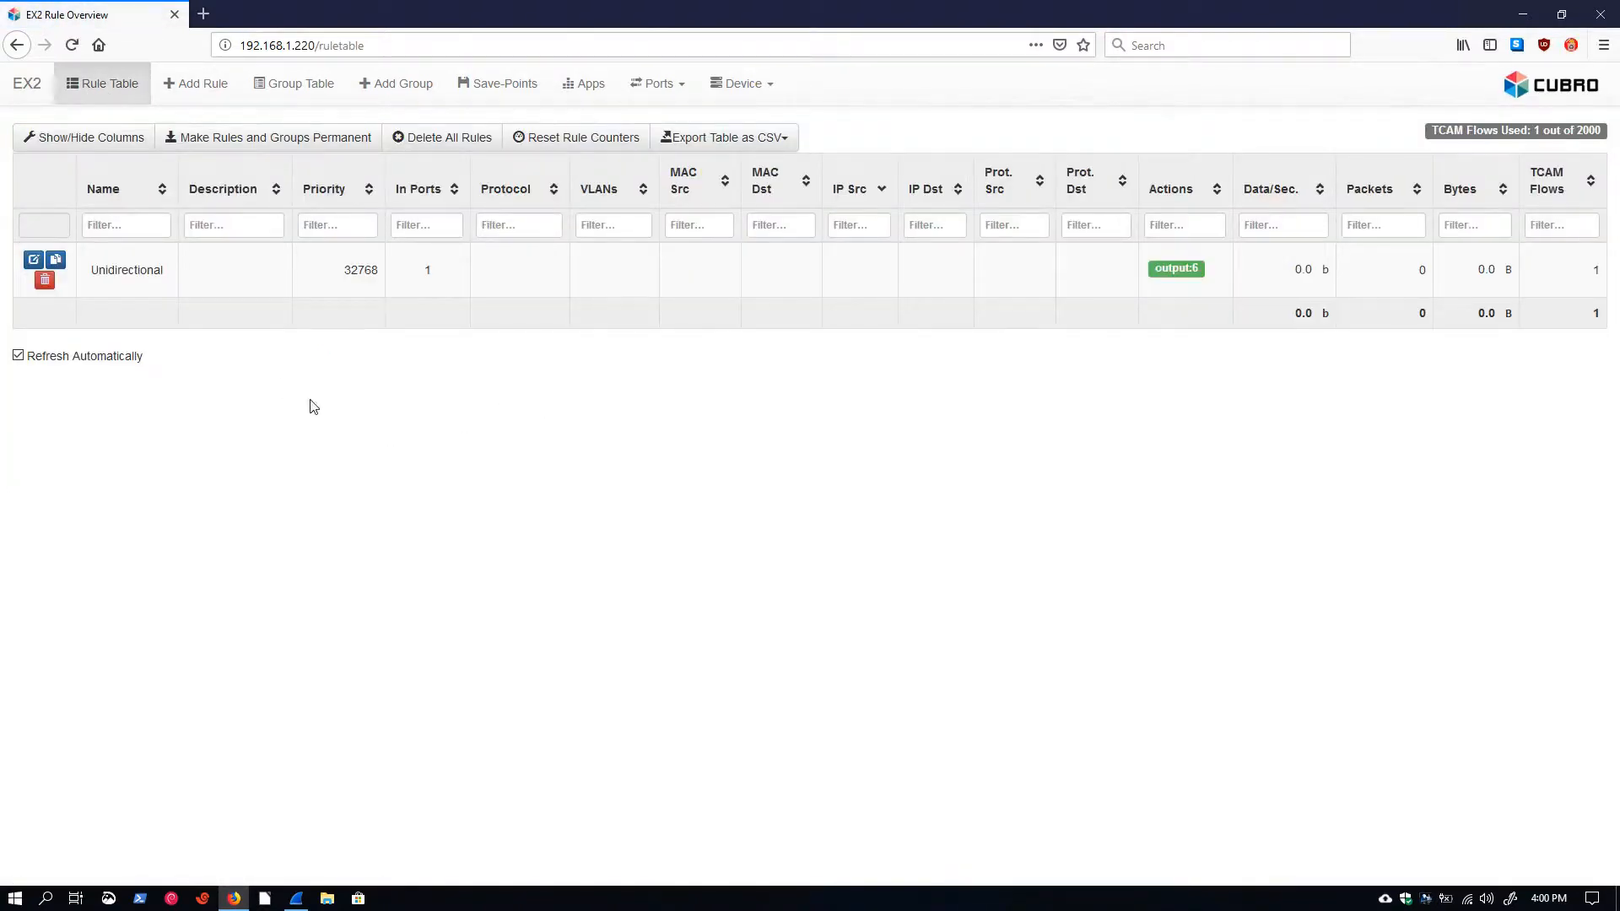
{"action": "mouse_move", "coordinate": [849, 393]}
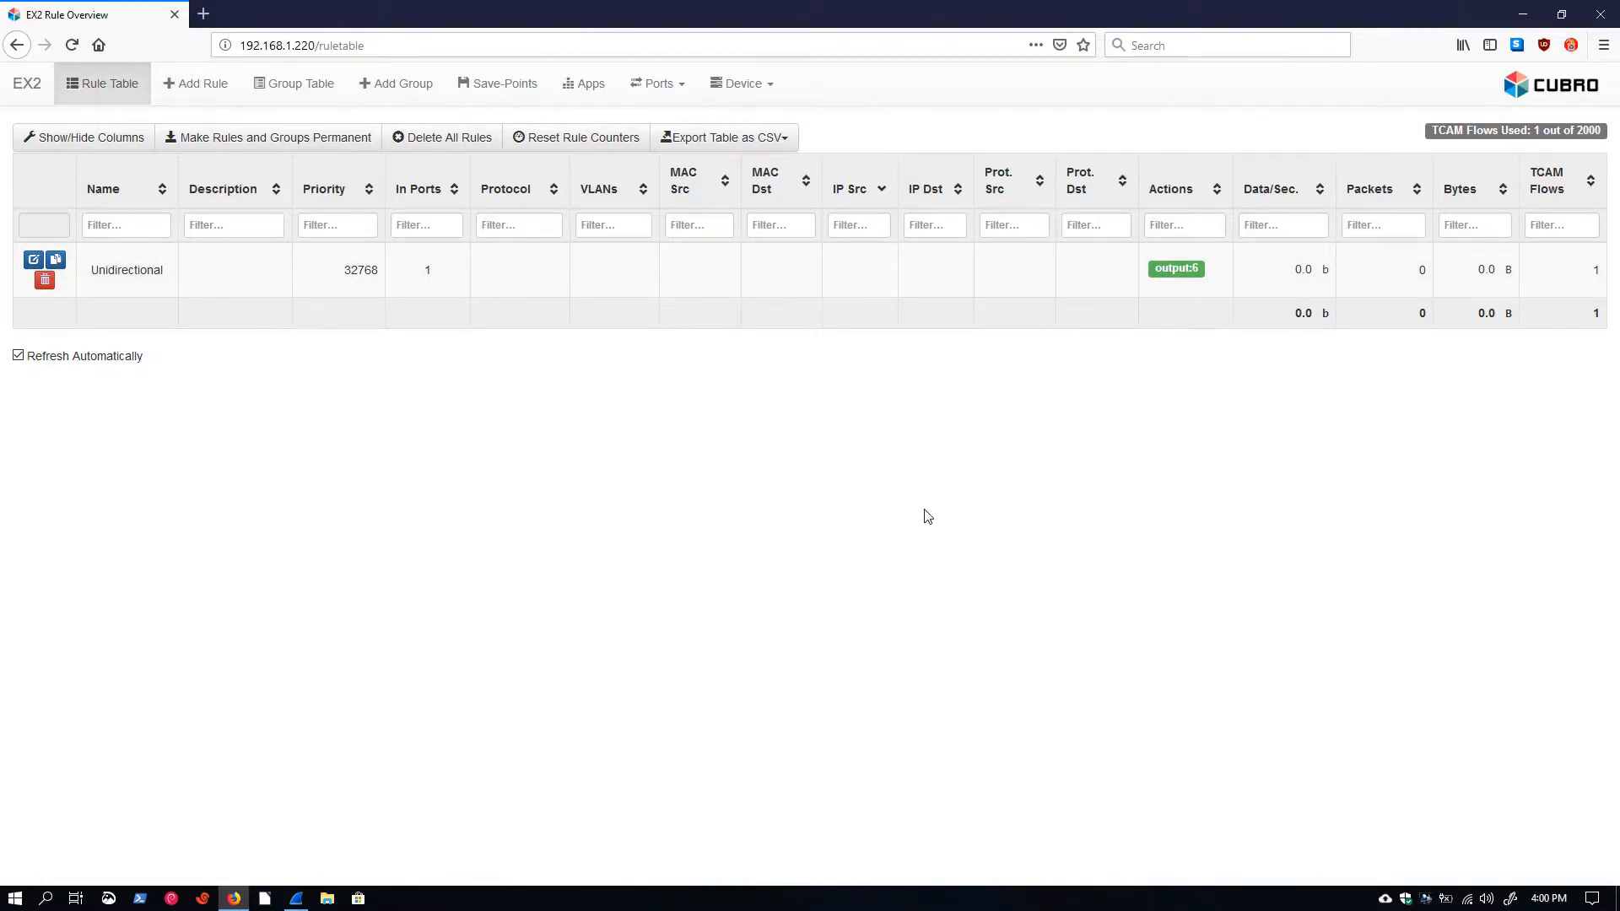
{"action": "mouse_move", "coordinate": [609, 187]}
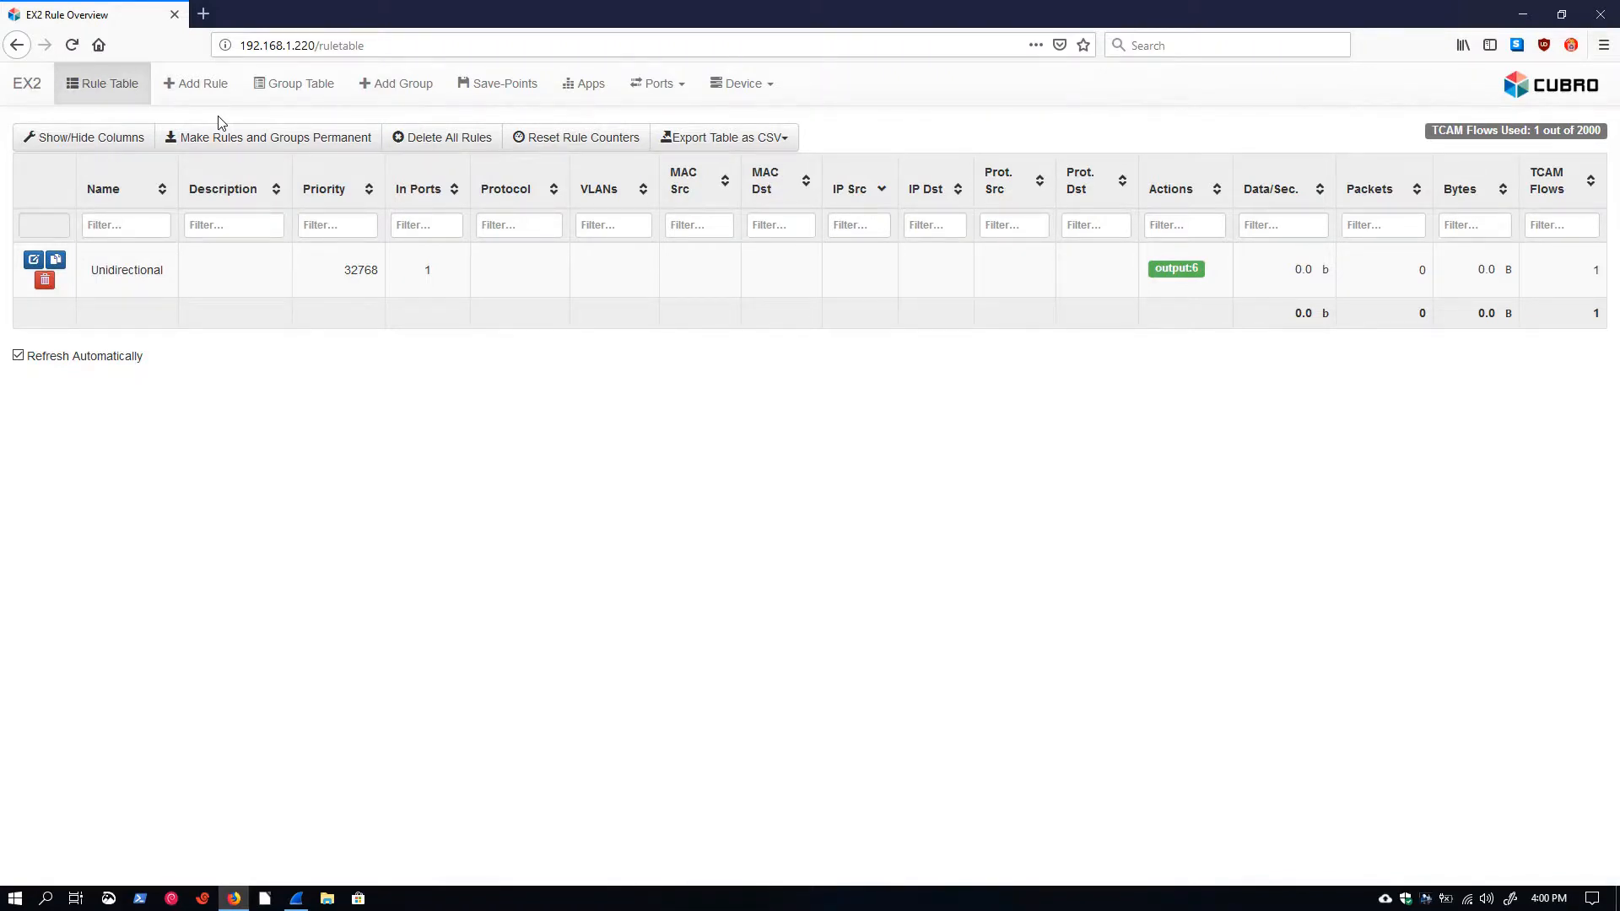
{"action": "left_click", "coordinate": [196, 82]}
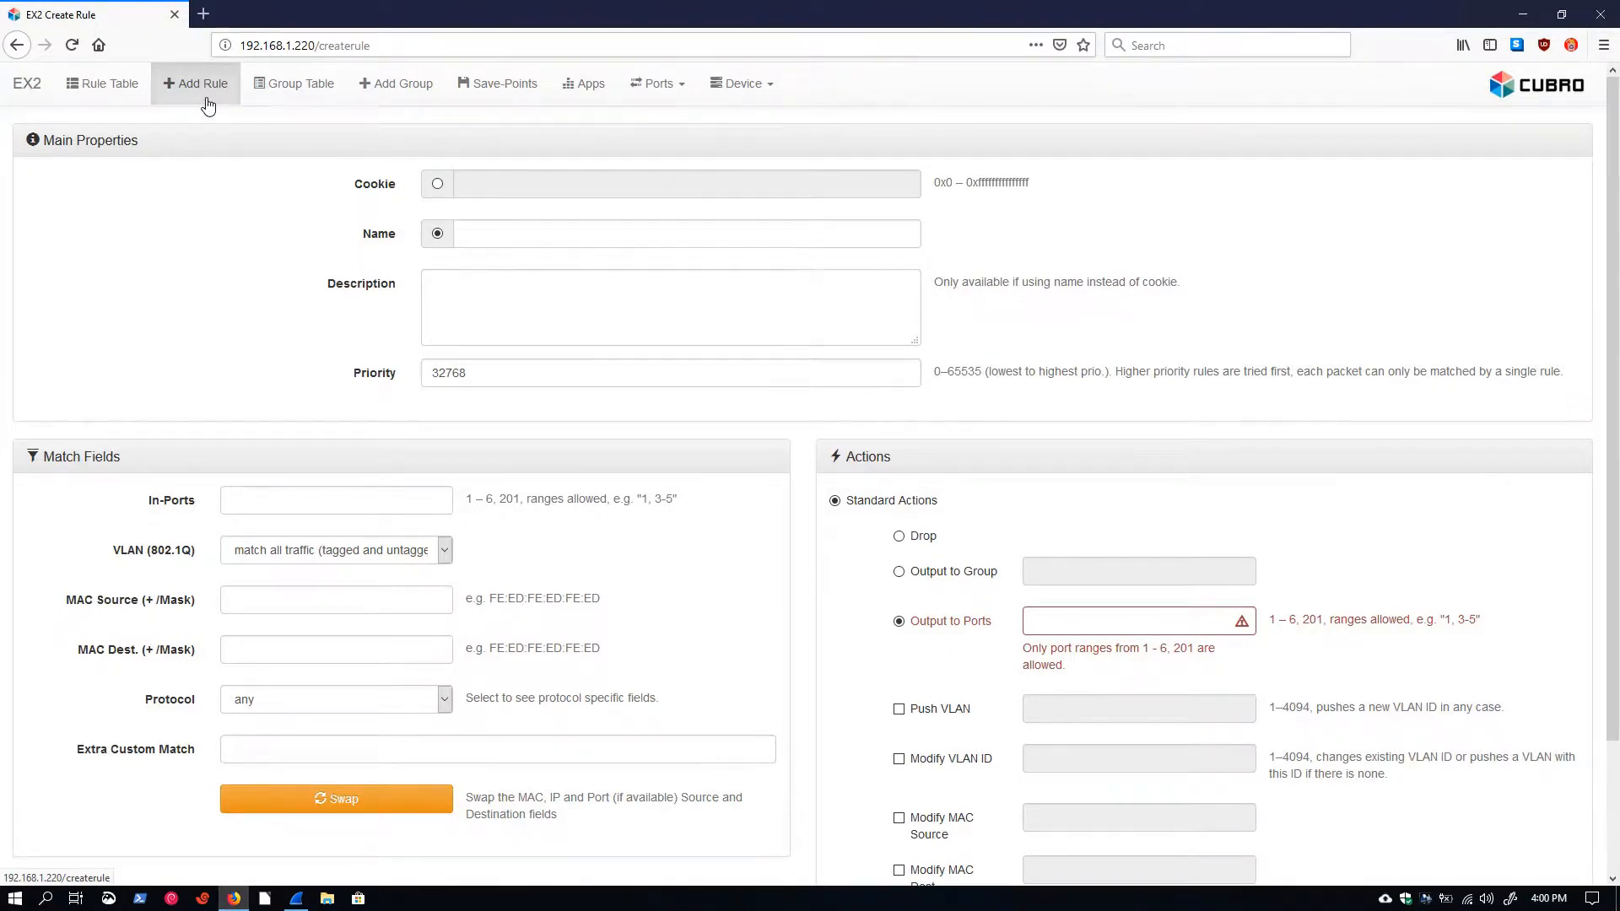
{"action": "left_click", "coordinate": [670, 233]}
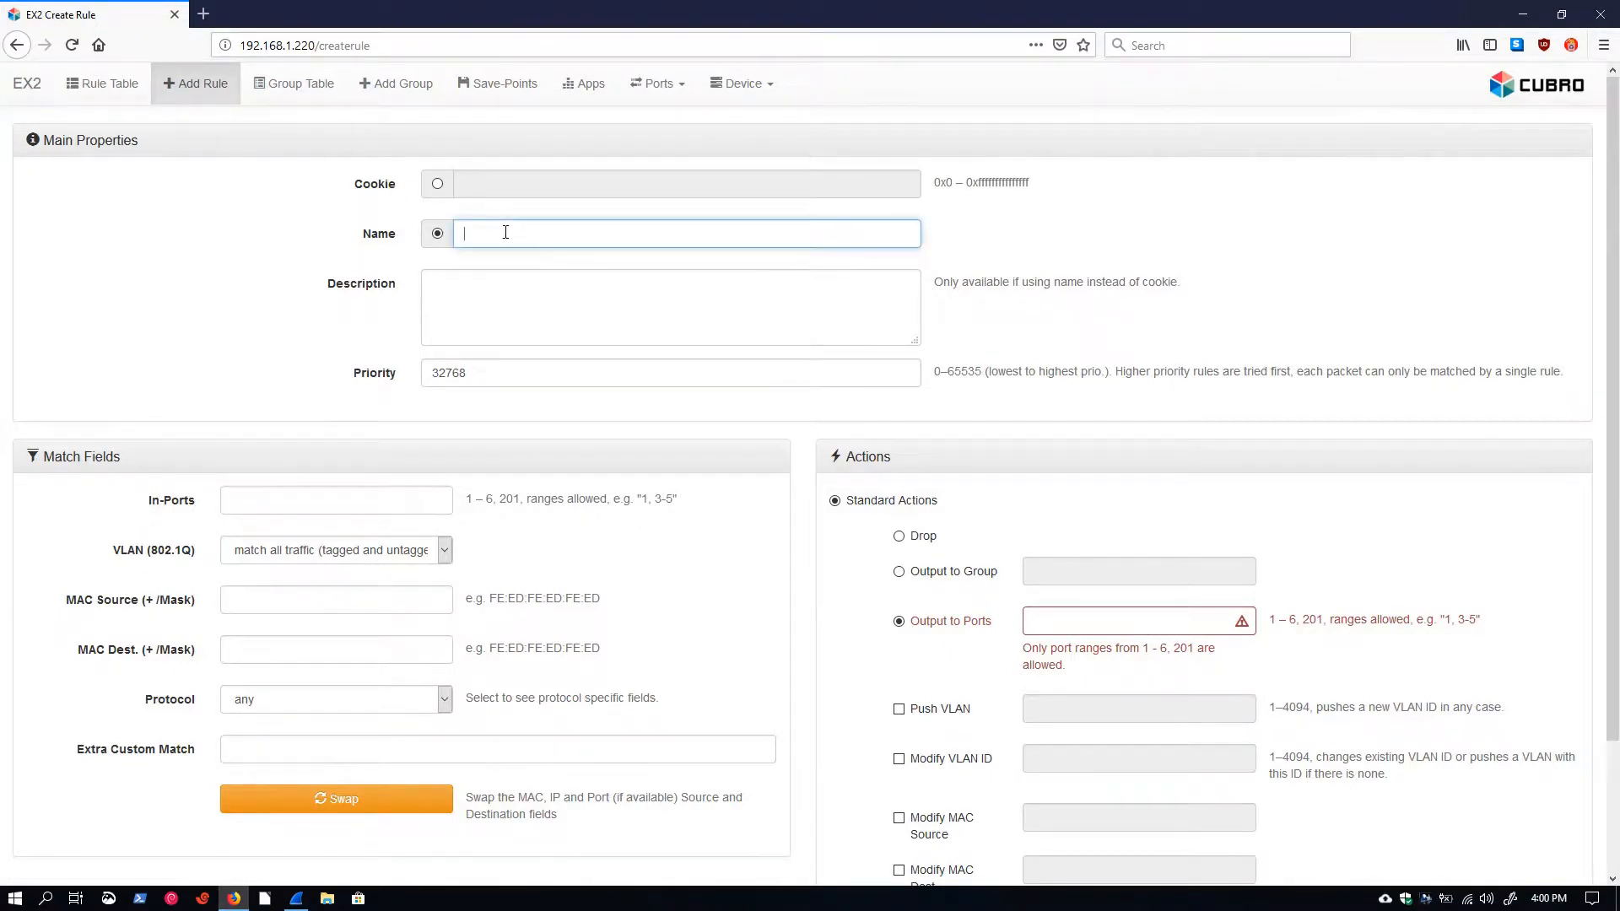
Enter the name Aggregation, in-ports 2,3 and output to port 5, then start extending the in-ports with ,6.
{"action": "type", "text": "Aggregation"}
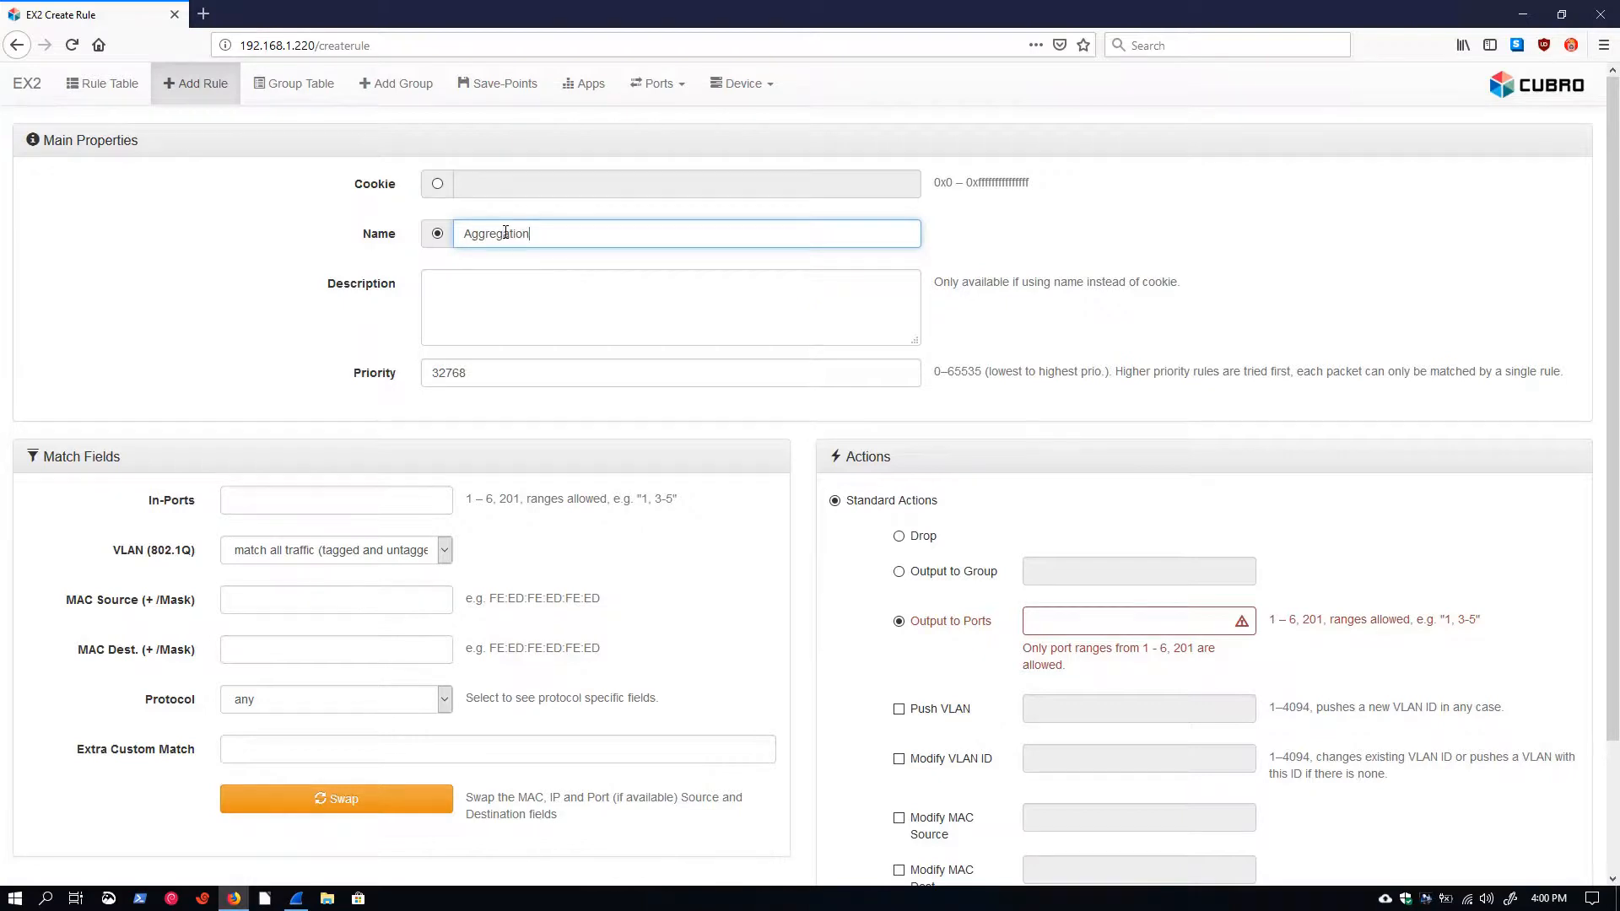
{"action": "mouse_move", "coordinate": [319, 440]}
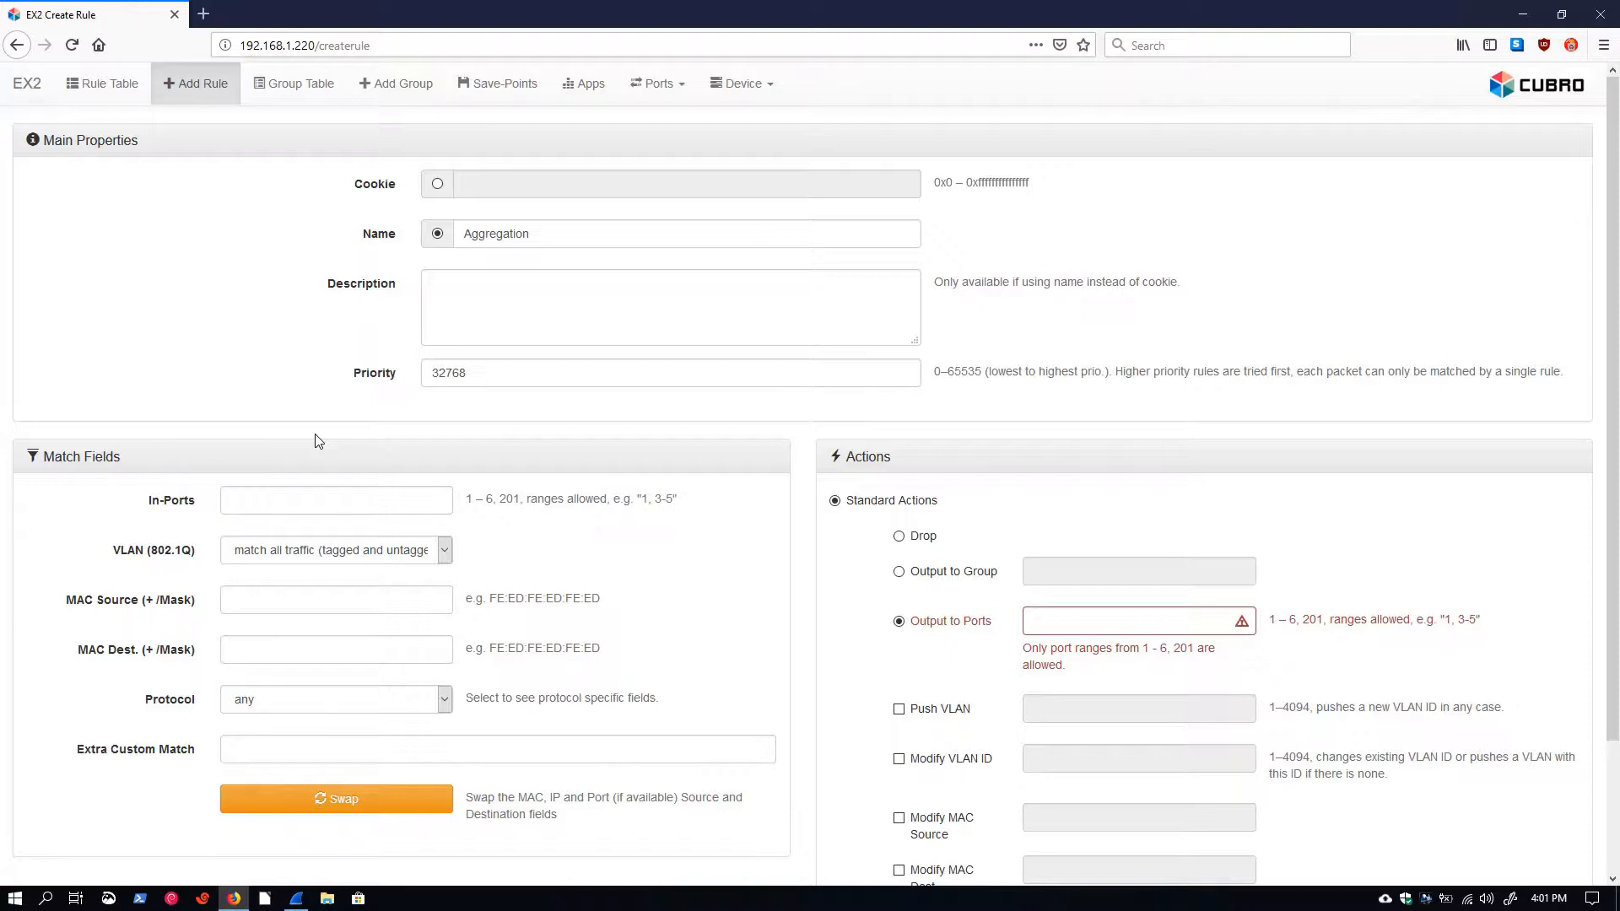
{"action": "left_click", "coordinate": [334, 499]}
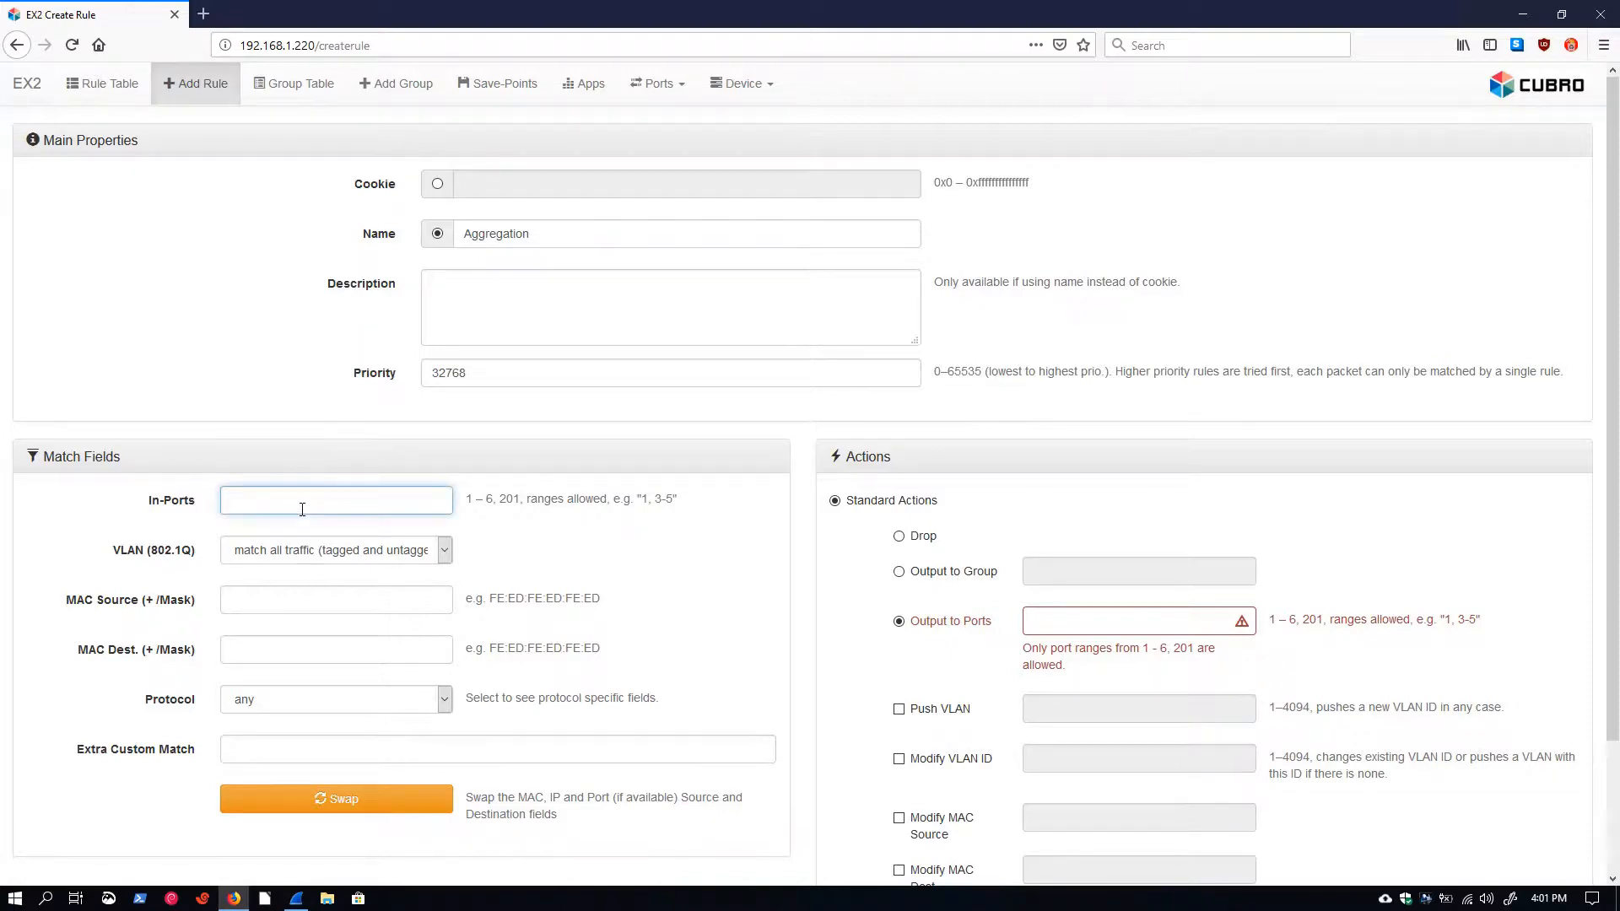
{"action": "type", "text": "2,3"}
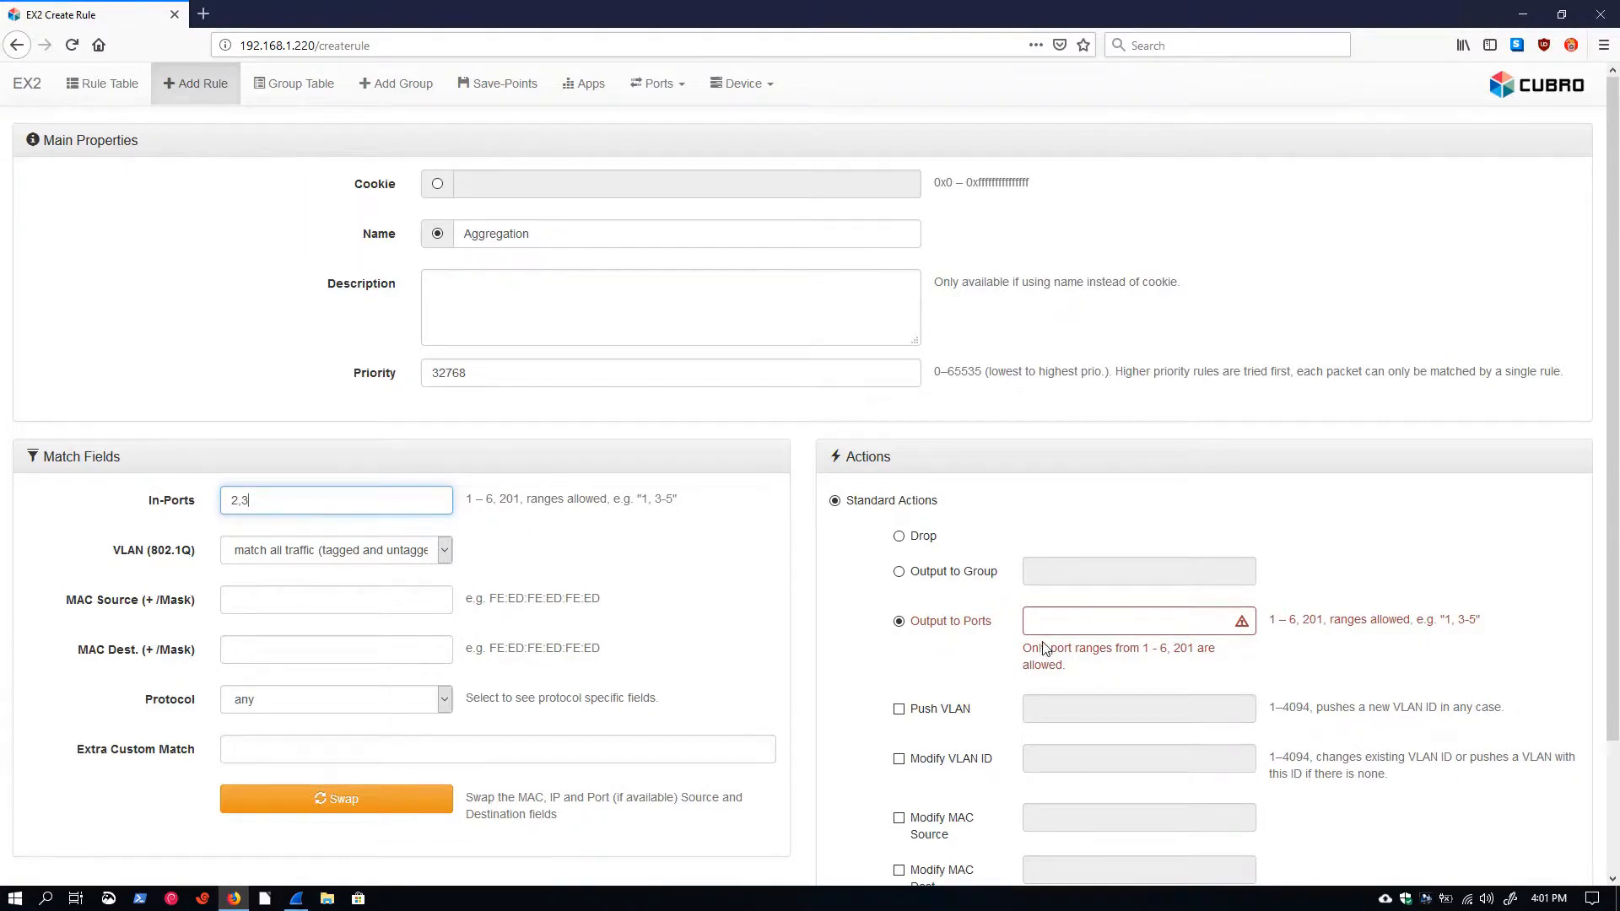
{"action": "type", "text": "5"}
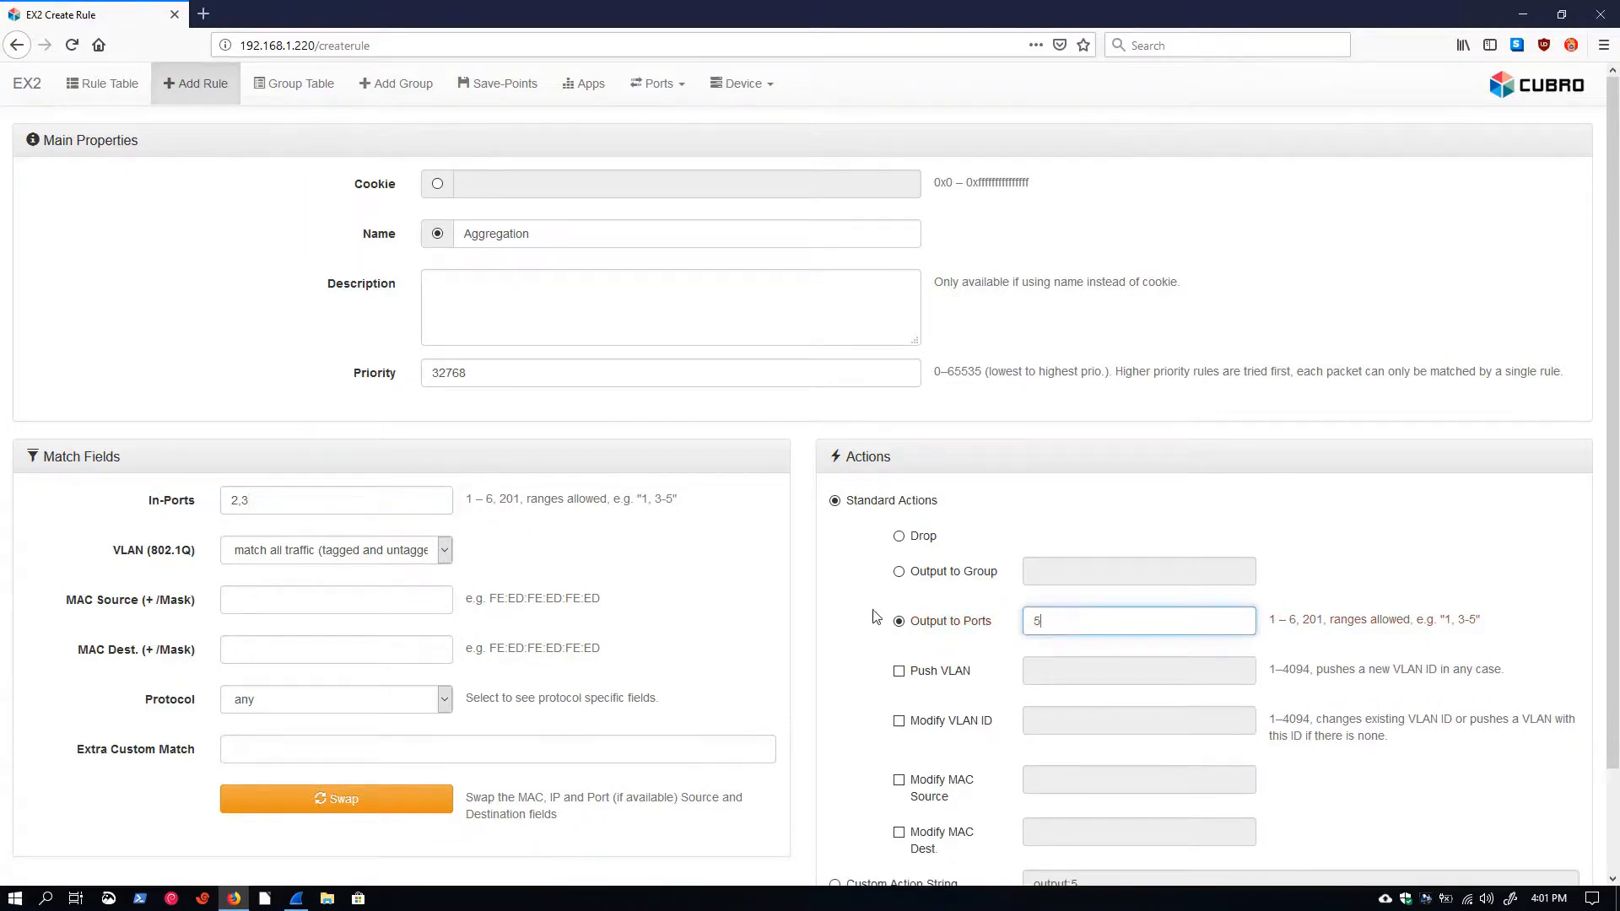
{"action": "left_click", "coordinate": [336, 500]}
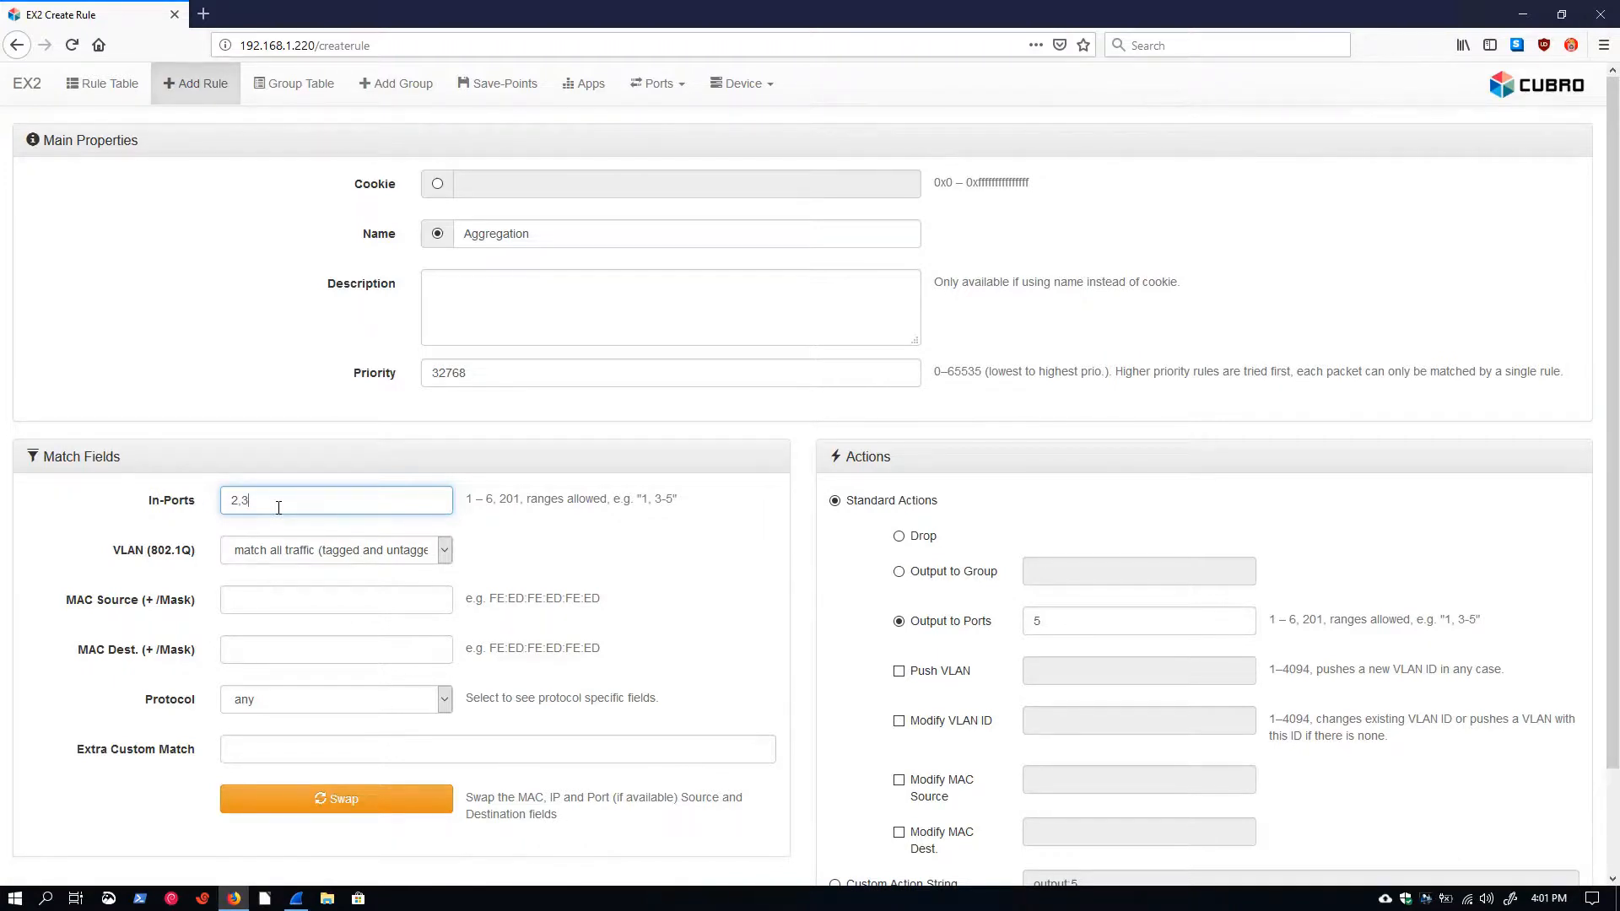
{"action": "type", "text": ",6"}
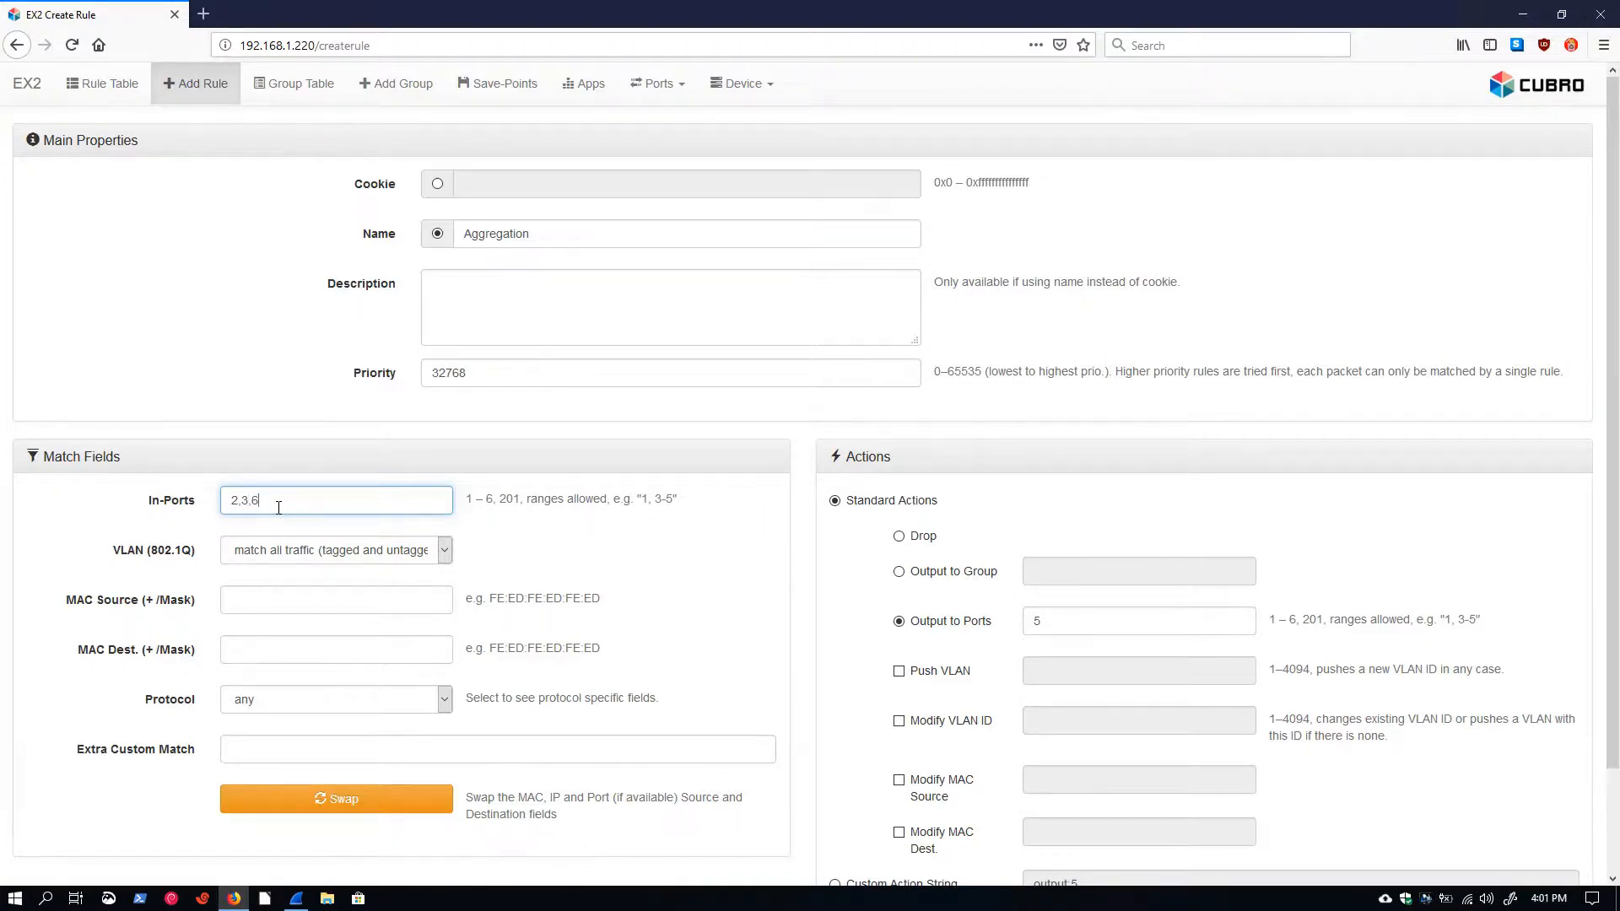
Try several in-port lists, settle on 2,3, and save the Aggregation rule to the rule table.
{"action": "type", "text": "4"}
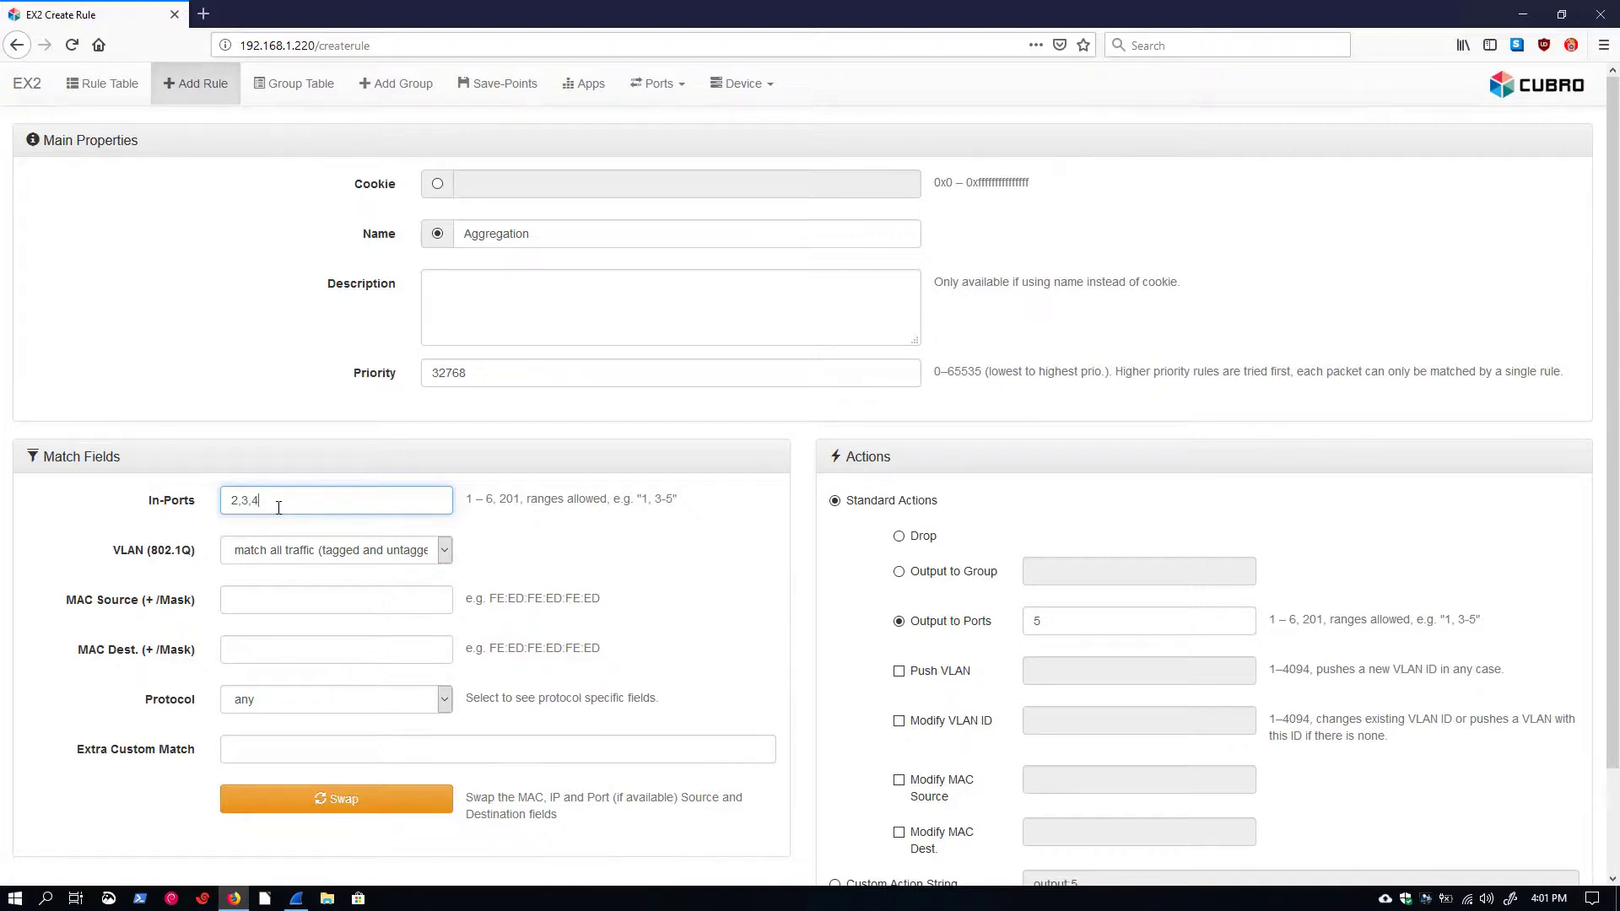
{"action": "key", "text": "Backspace"}
{"action": "type", "text": "2-"}
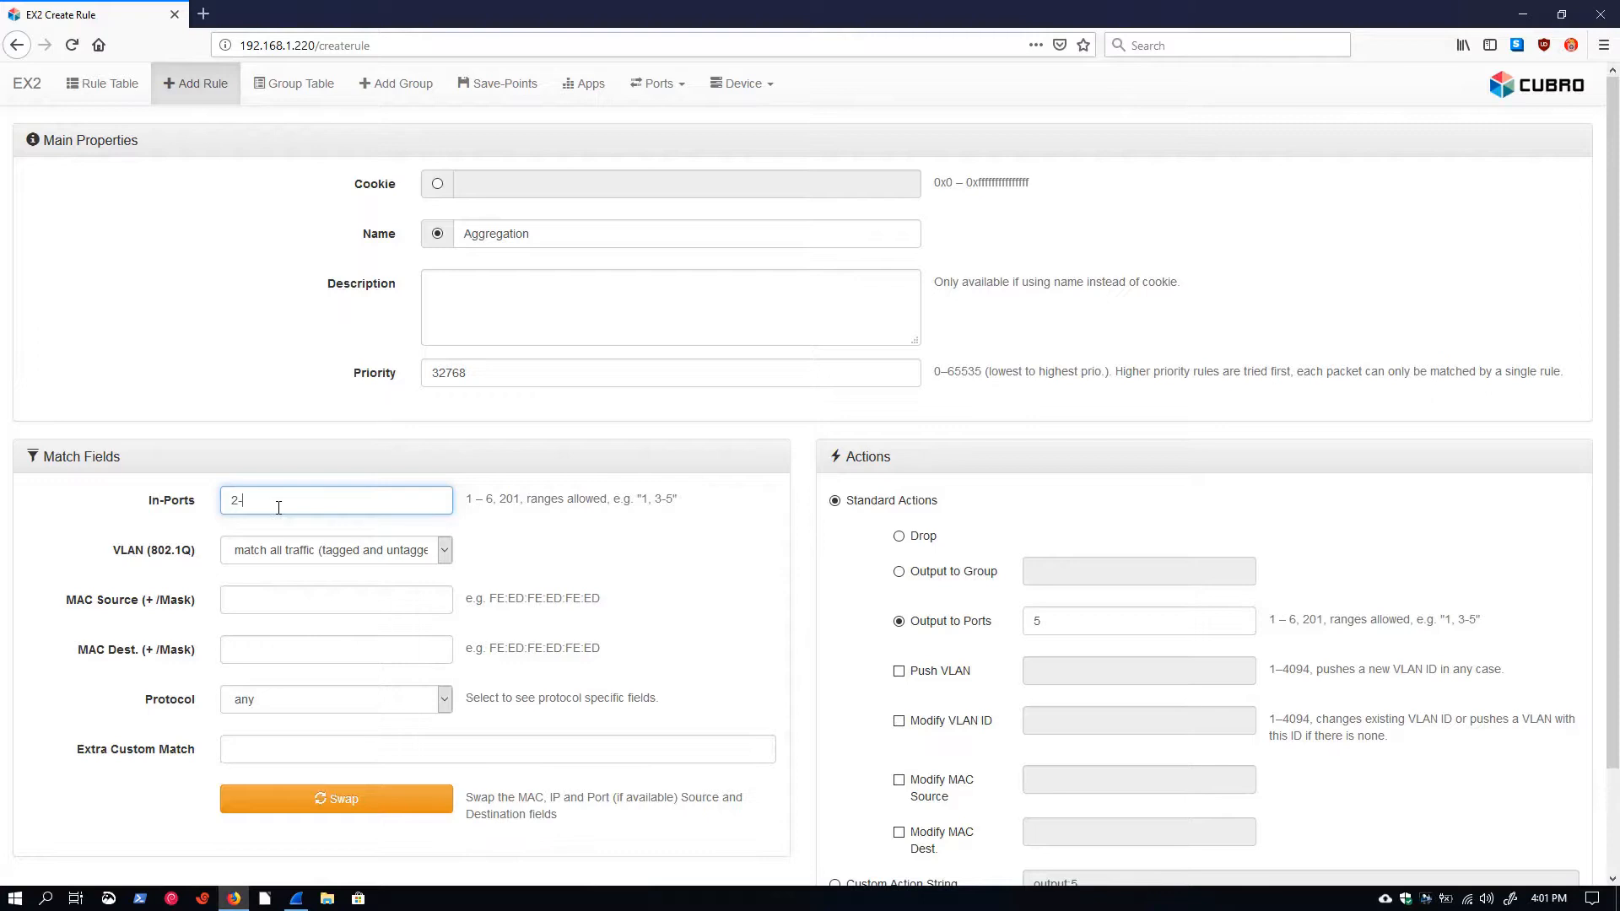
{"action": "type", "text": "3"}
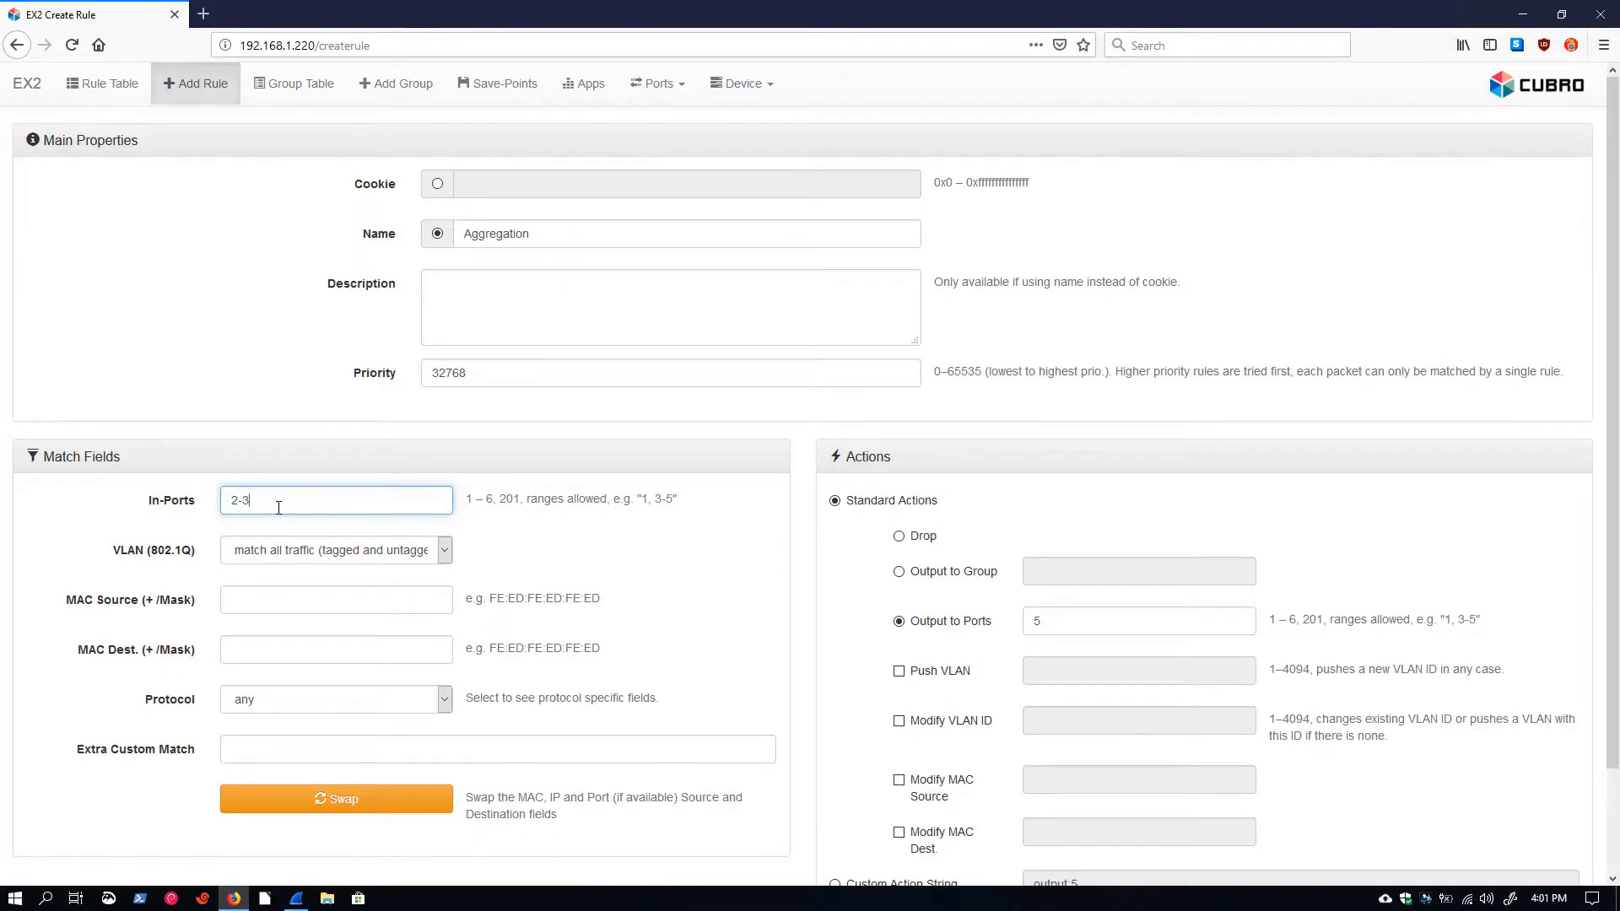
{"action": "key", "text": "Backspace"}
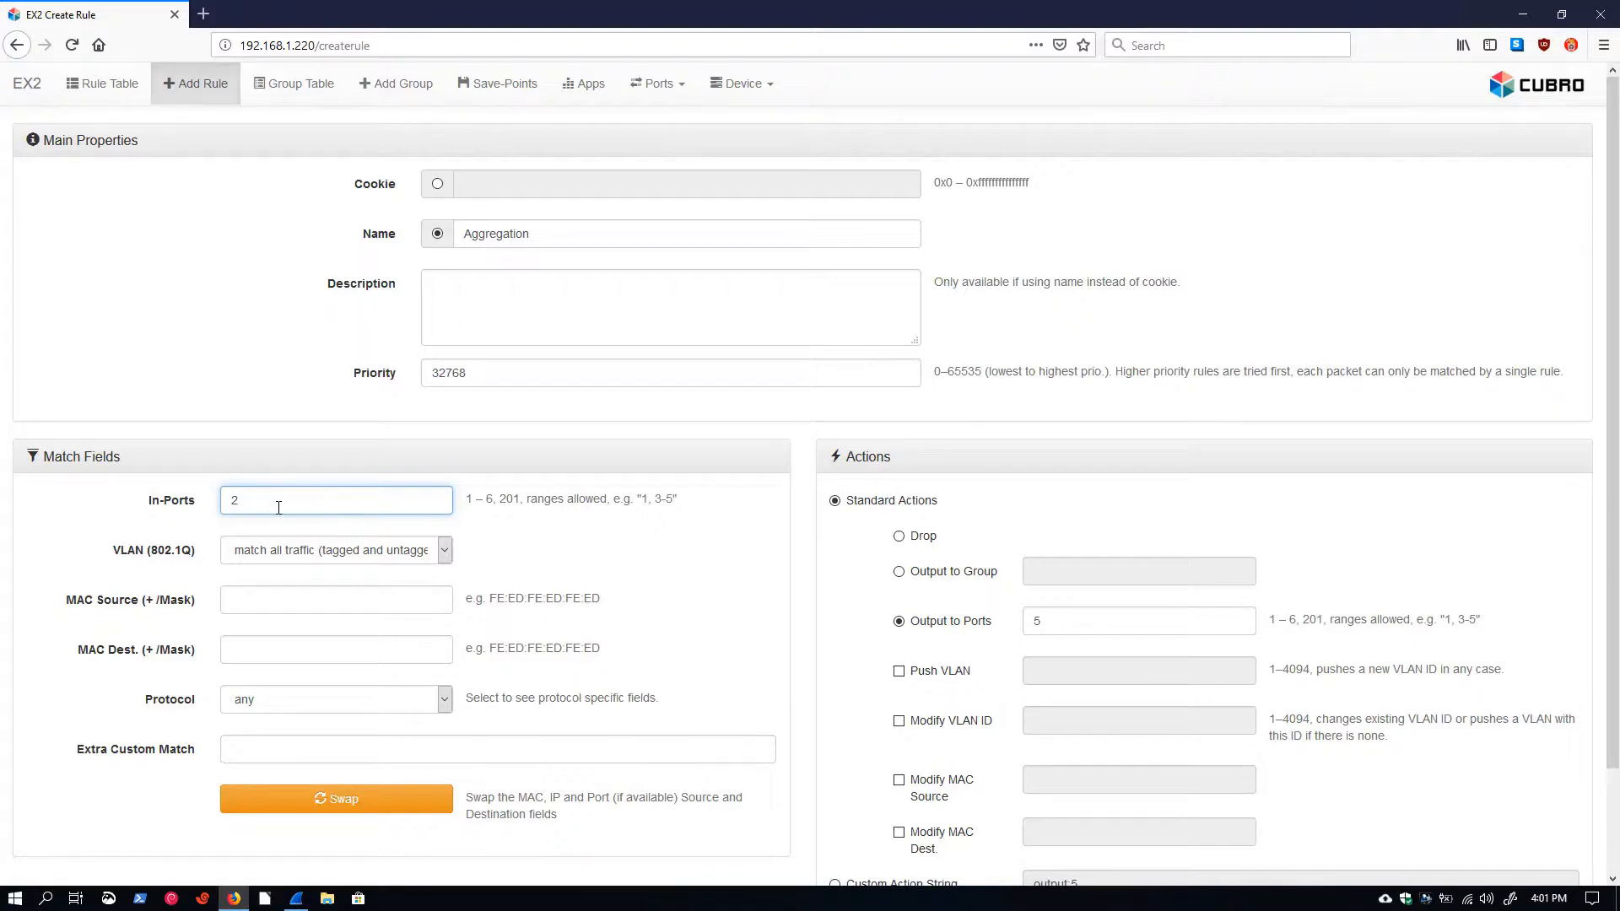
{"action": "type", "text": "-5"}
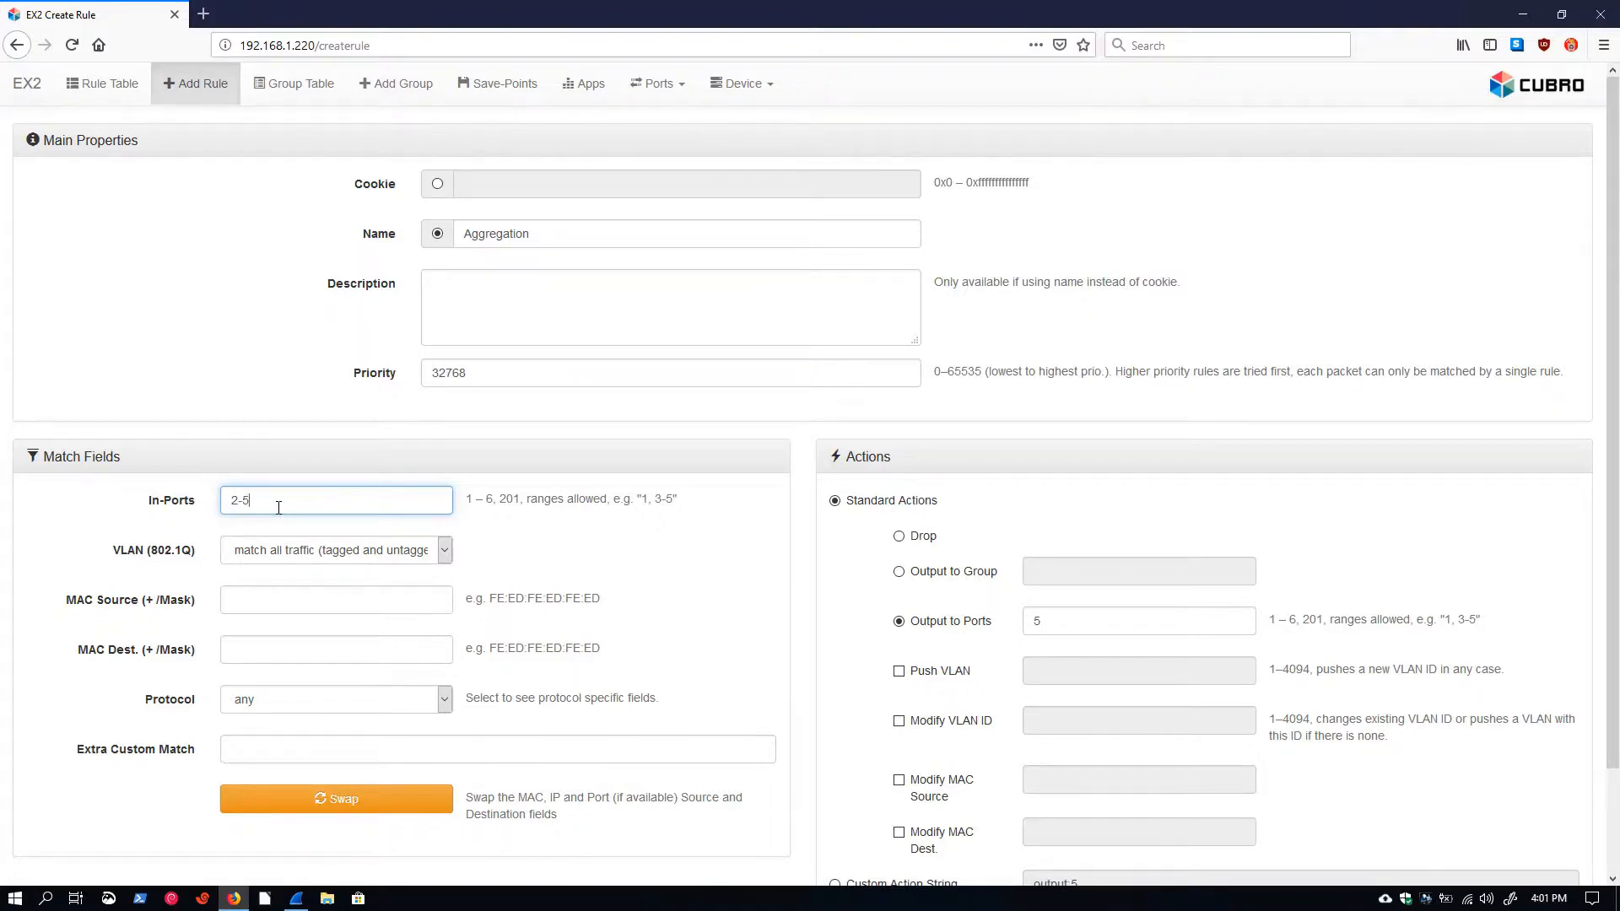
{"action": "key", "text": "BackSpace"}
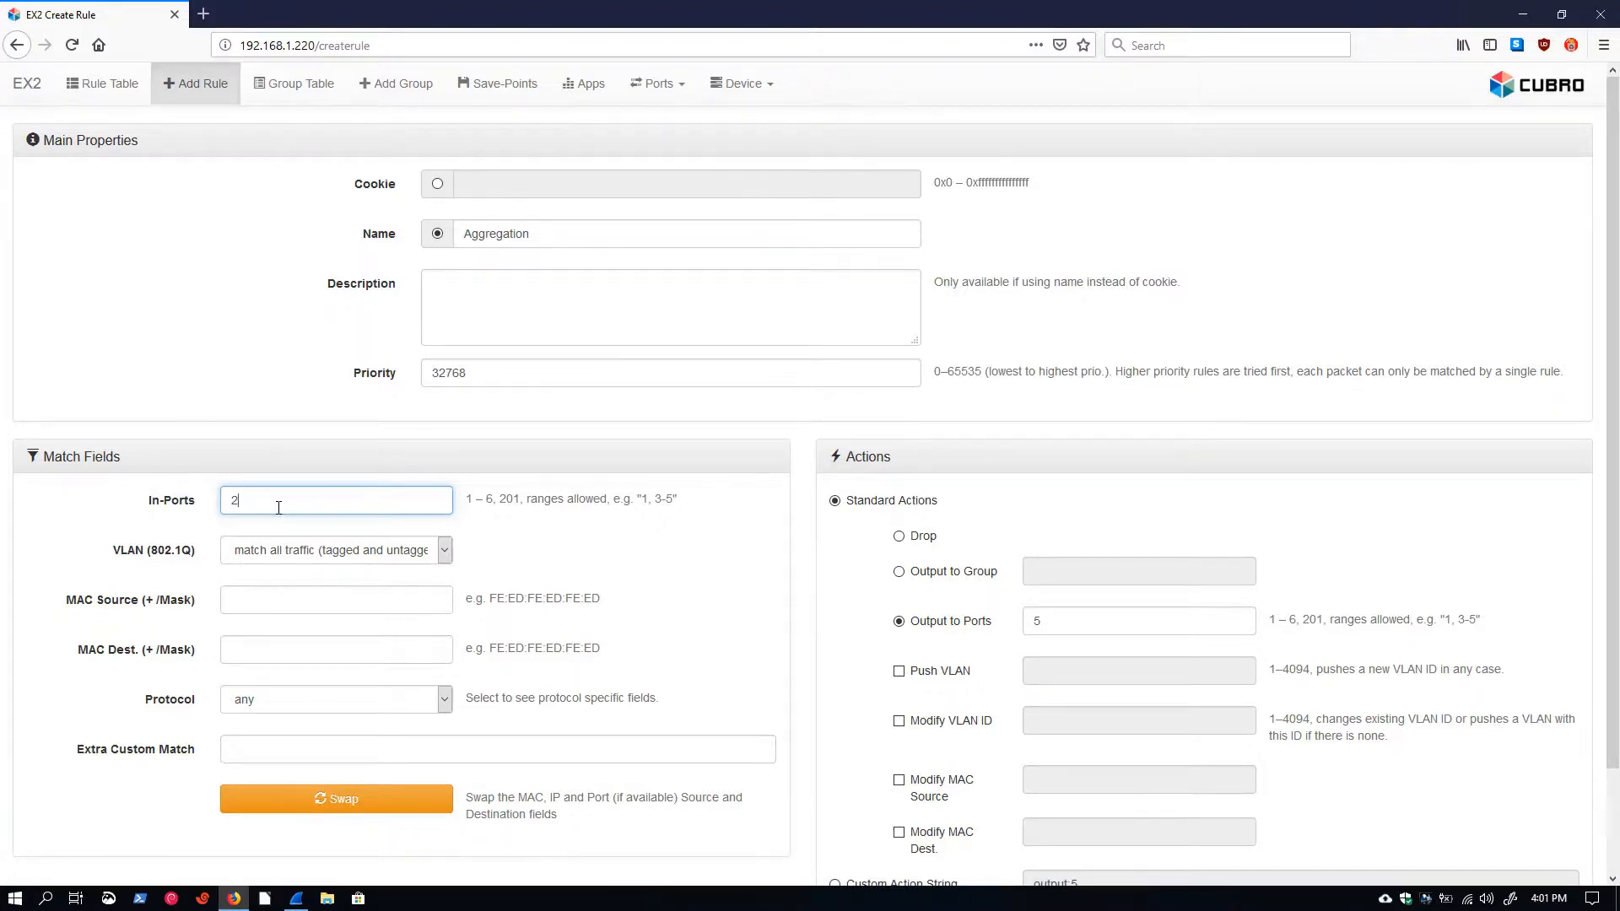
{"action": "type", "text": ",5"}
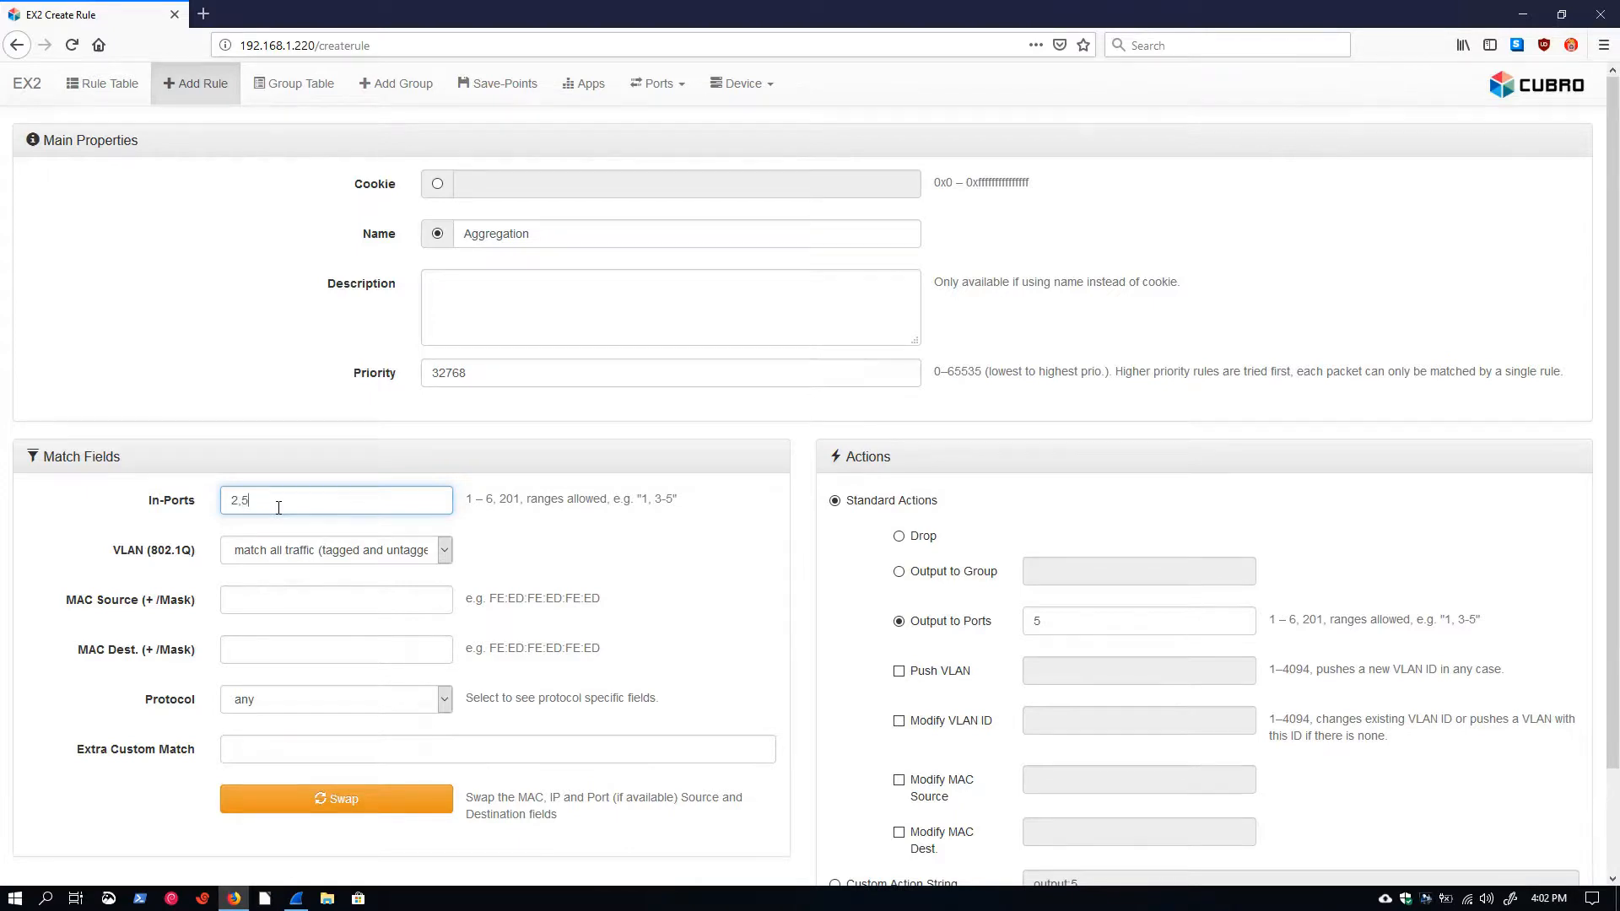
{"action": "key", "text": "BackSpace"}
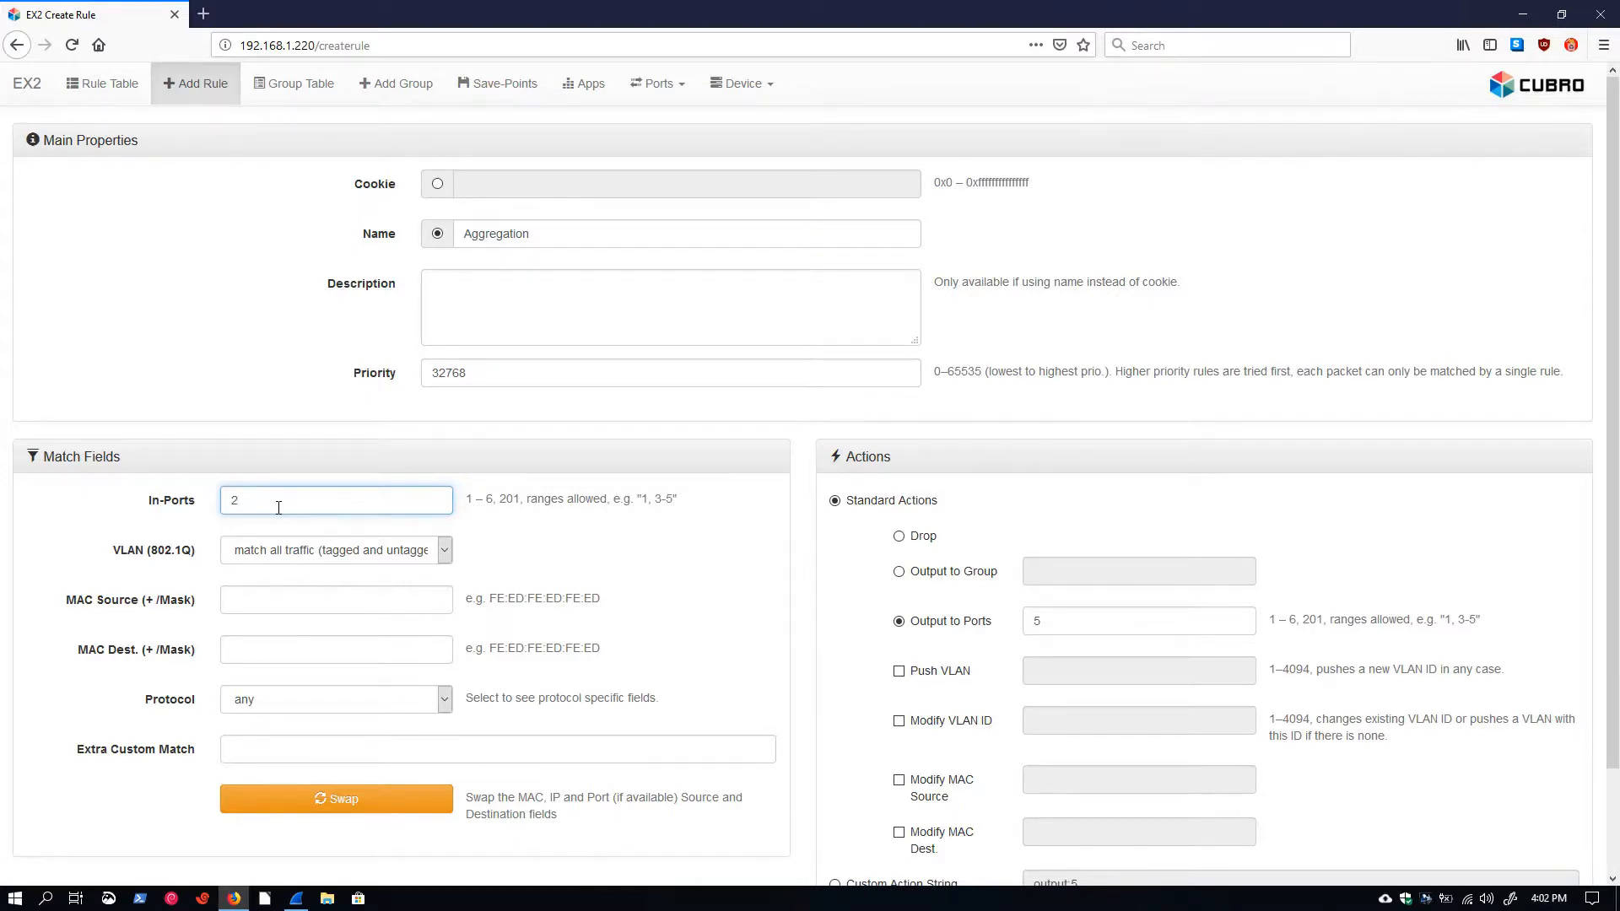
{"action": "type", "text": ",3"}
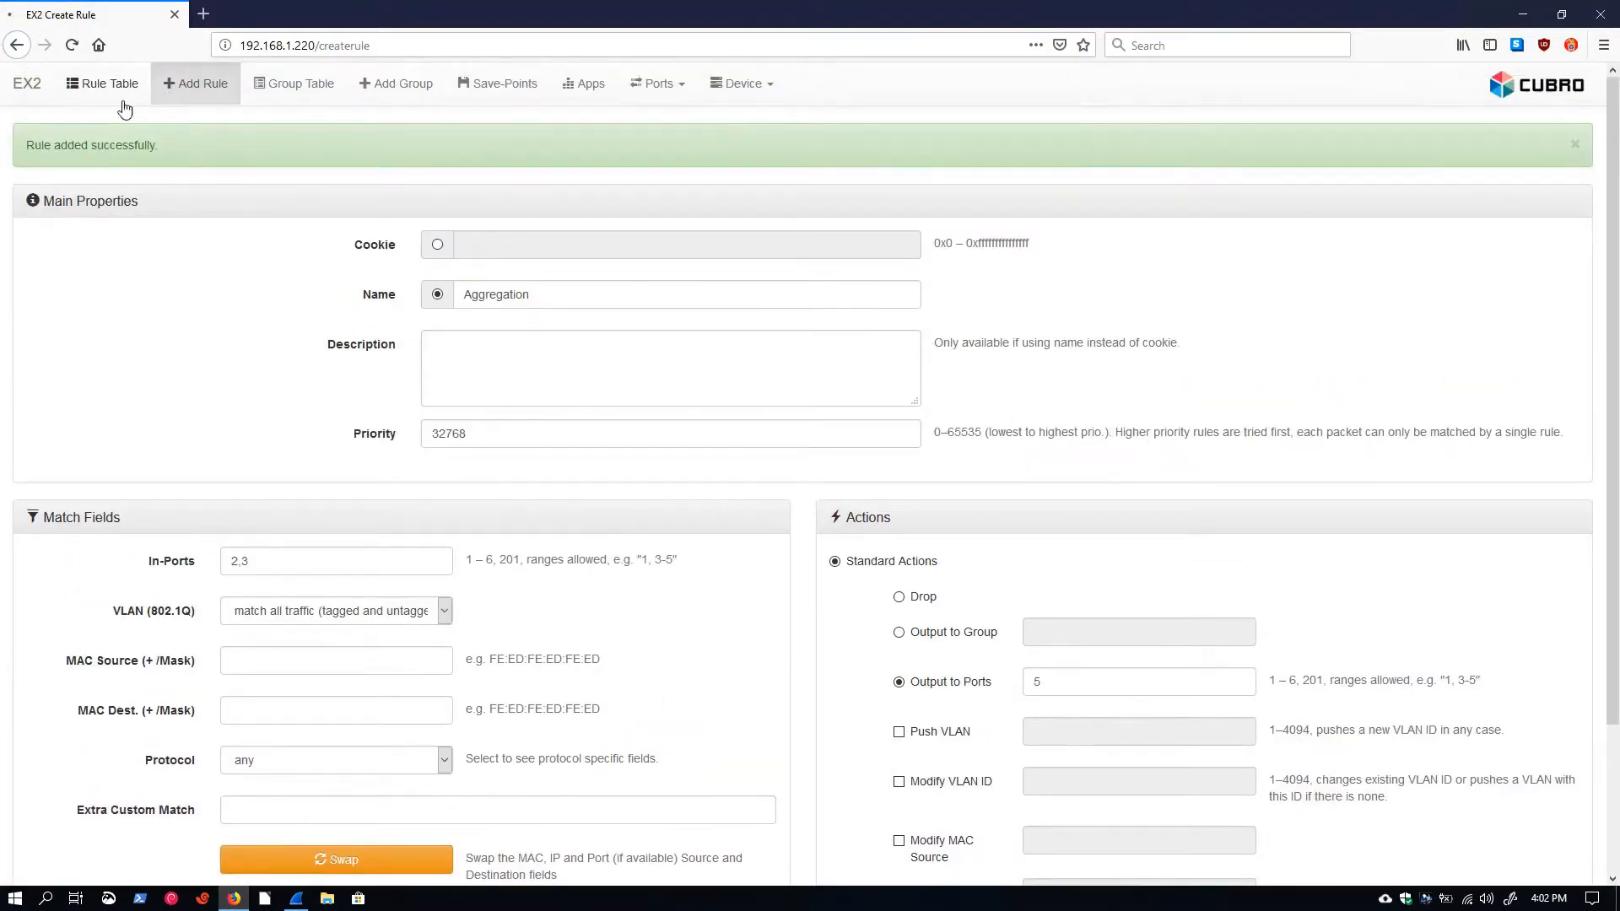
{"action": "left_click", "coordinate": [102, 83]}
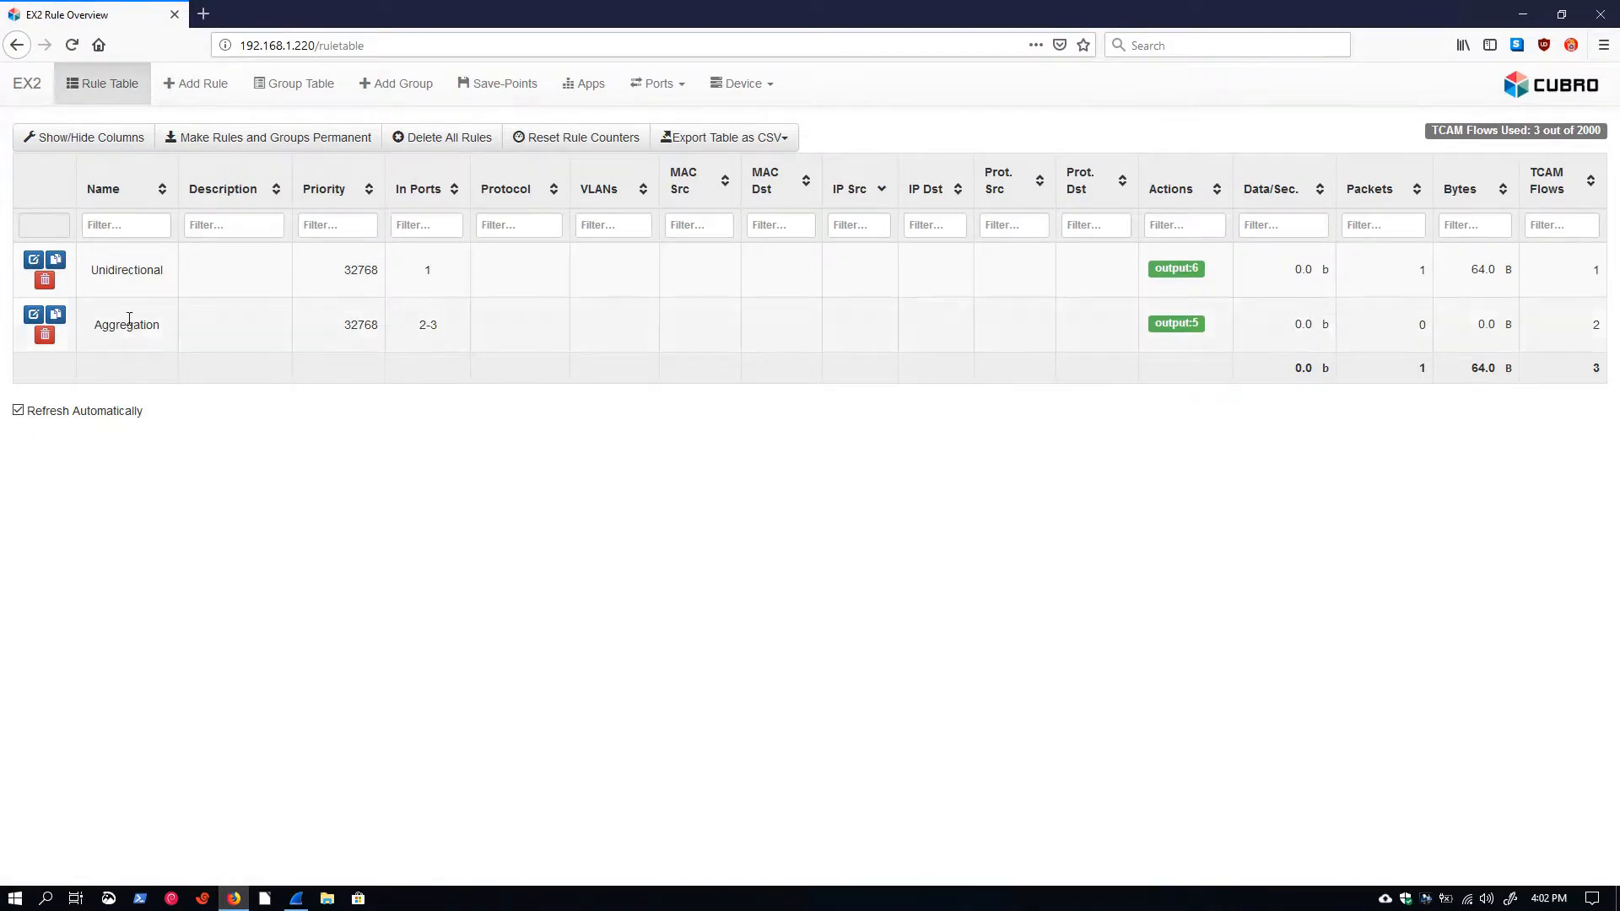
{"action": "mouse_move", "coordinate": [404, 355]}
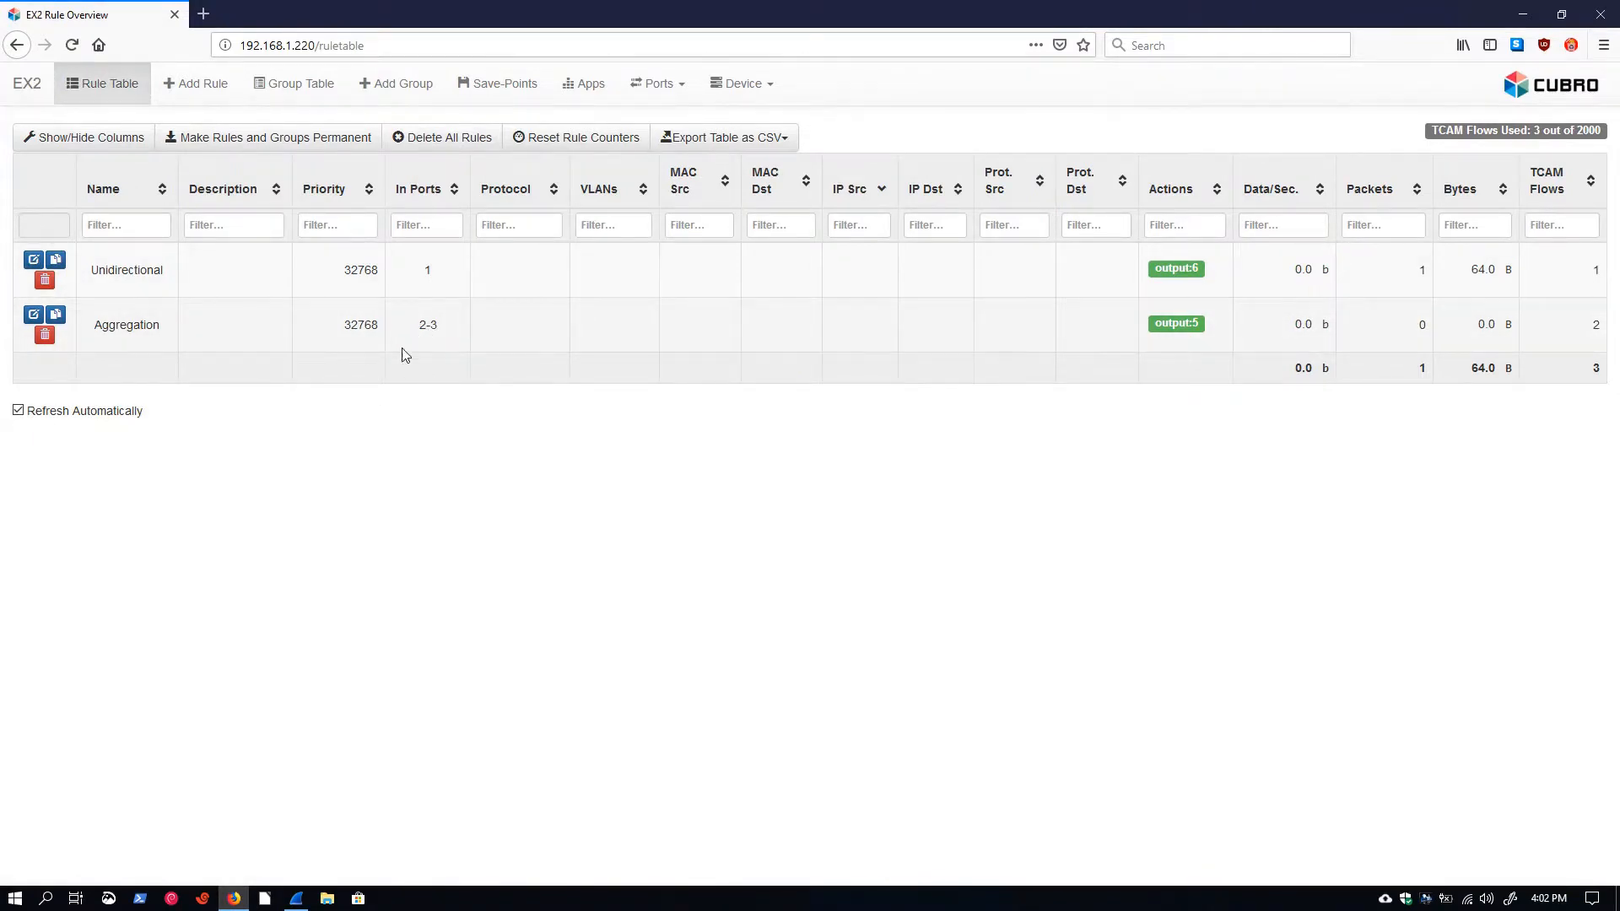
{"action": "mouse_move", "coordinate": [444, 375]}
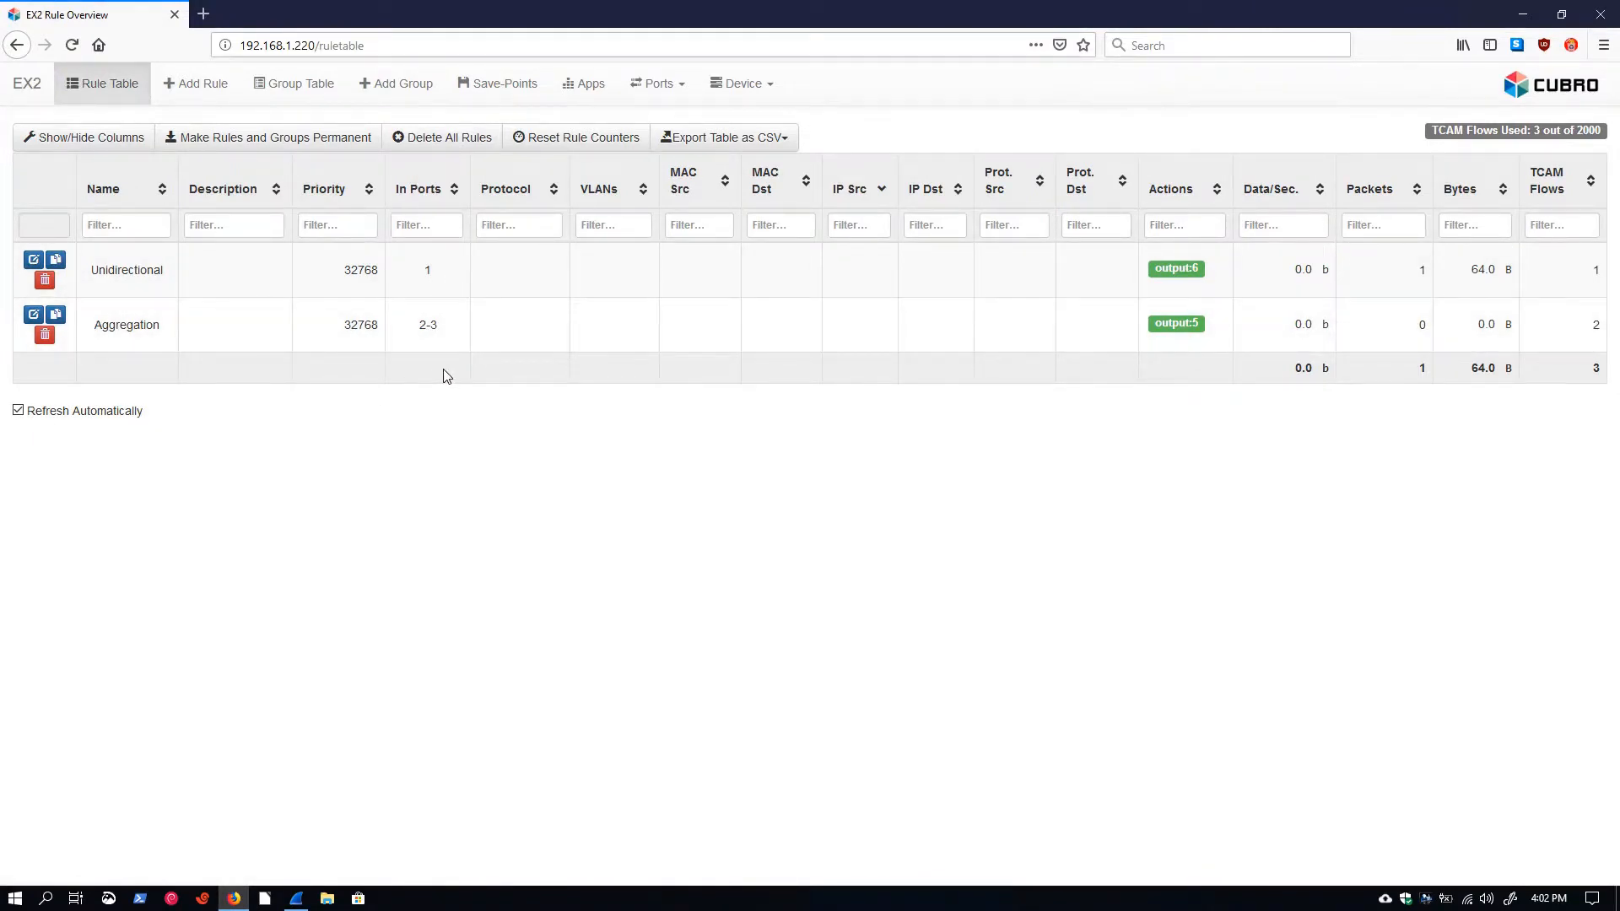
{"action": "mouse_move", "coordinate": [1200, 490]}
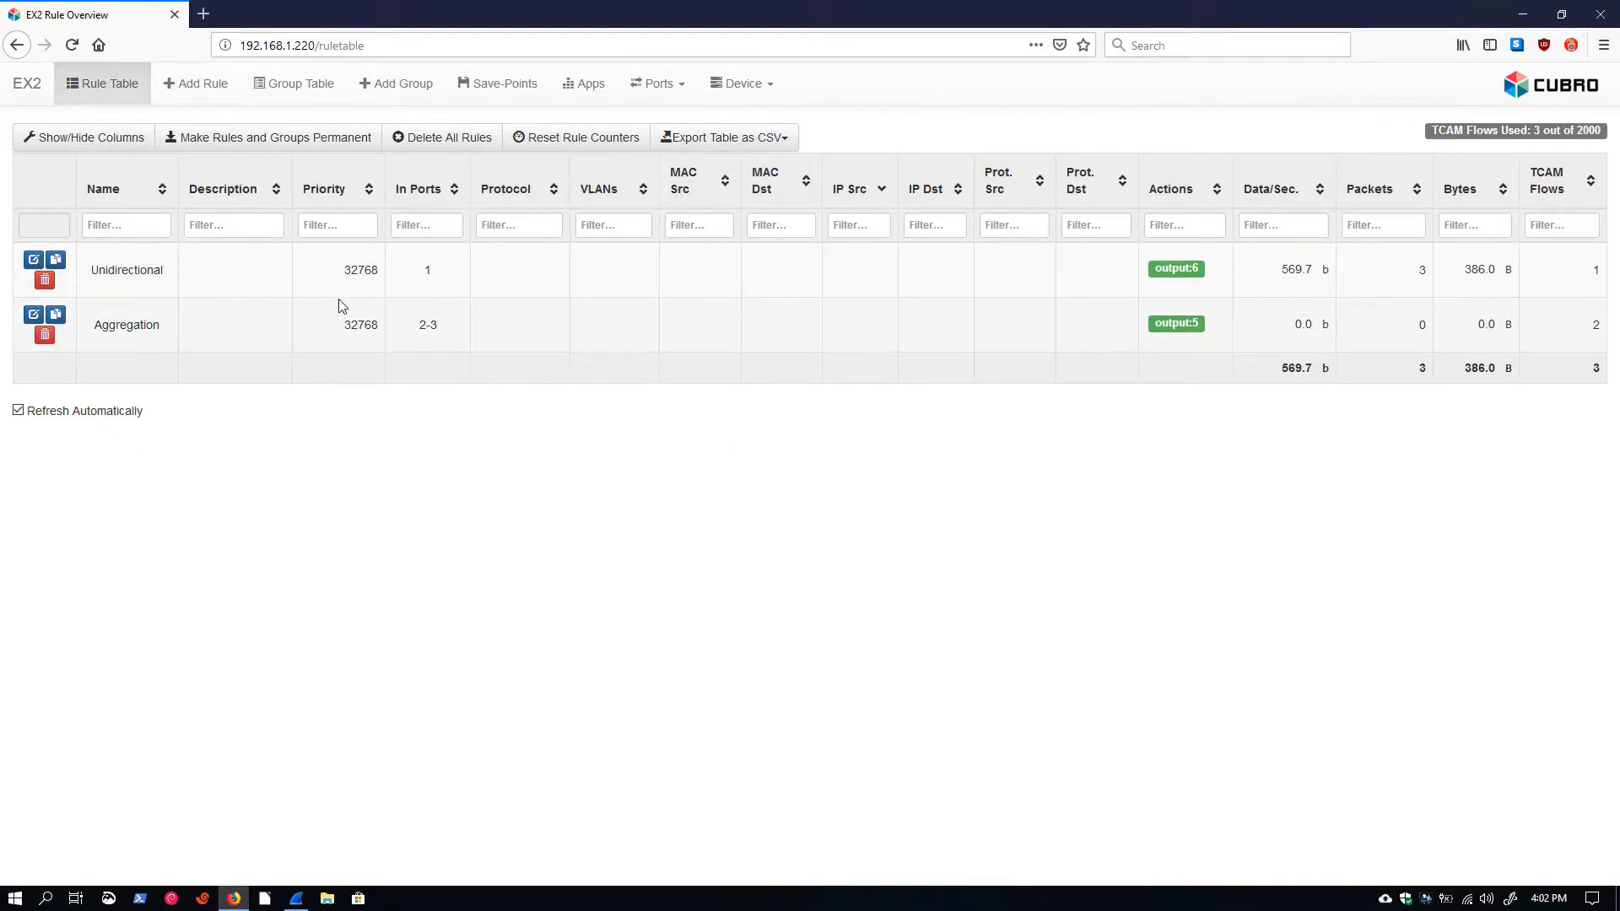
{"action": "left_click", "coordinate": [194, 82]}
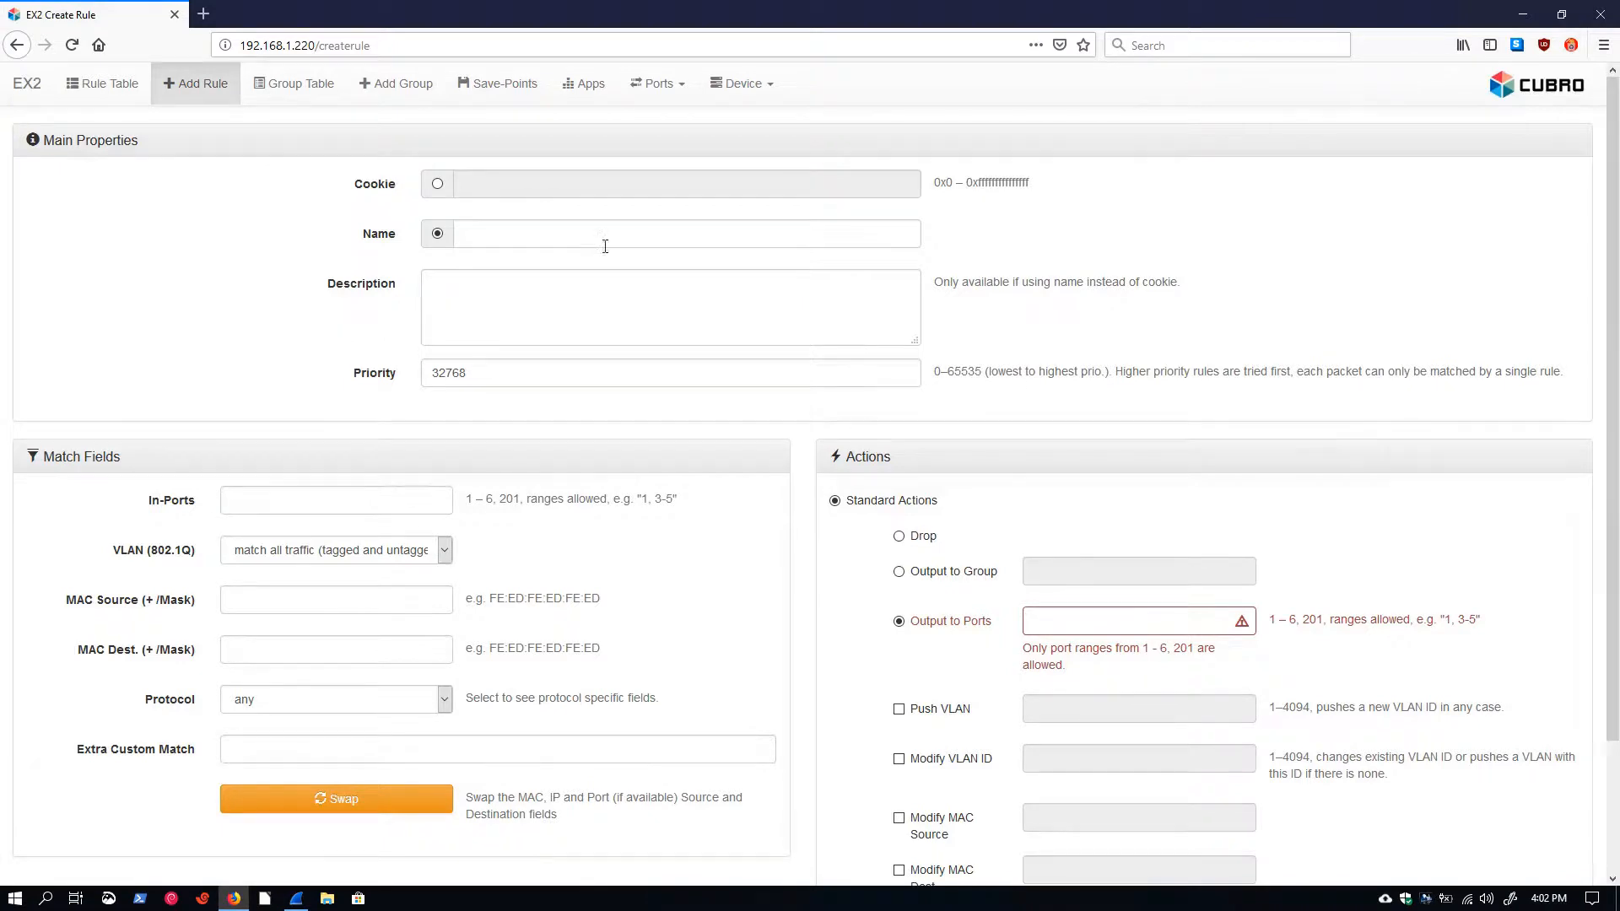
{"action": "mouse_move", "coordinate": [531, 285]}
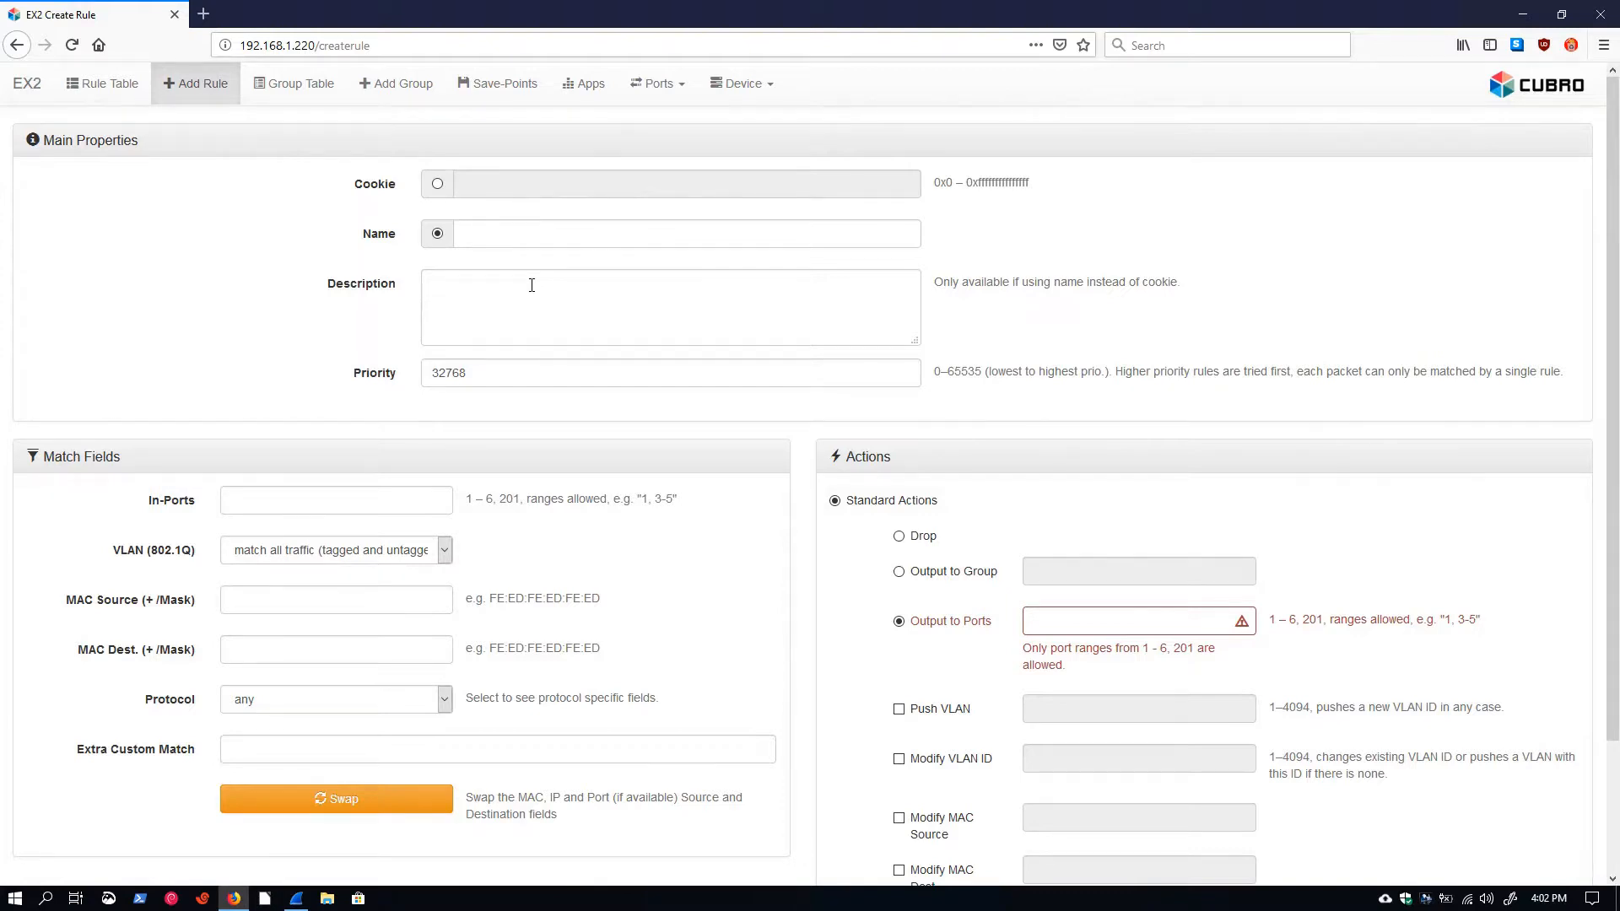
Enter the name Replication, in-port 4 and output to ports 5,6.
{"action": "left_click", "coordinate": [670, 233]}
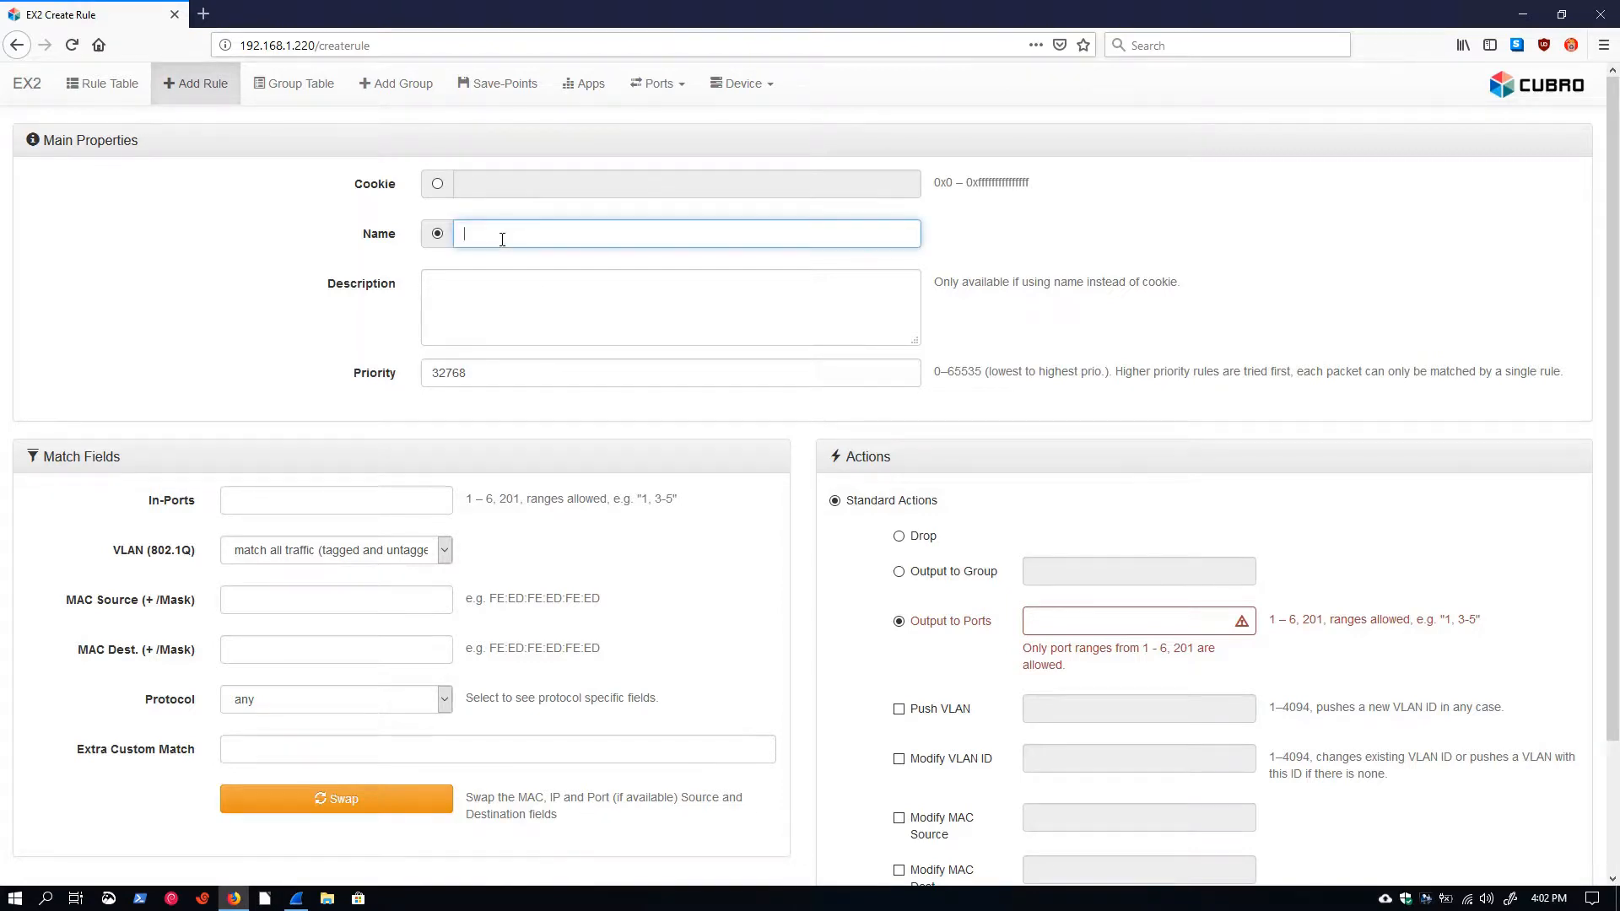
{"action": "type", "text": "Replication"}
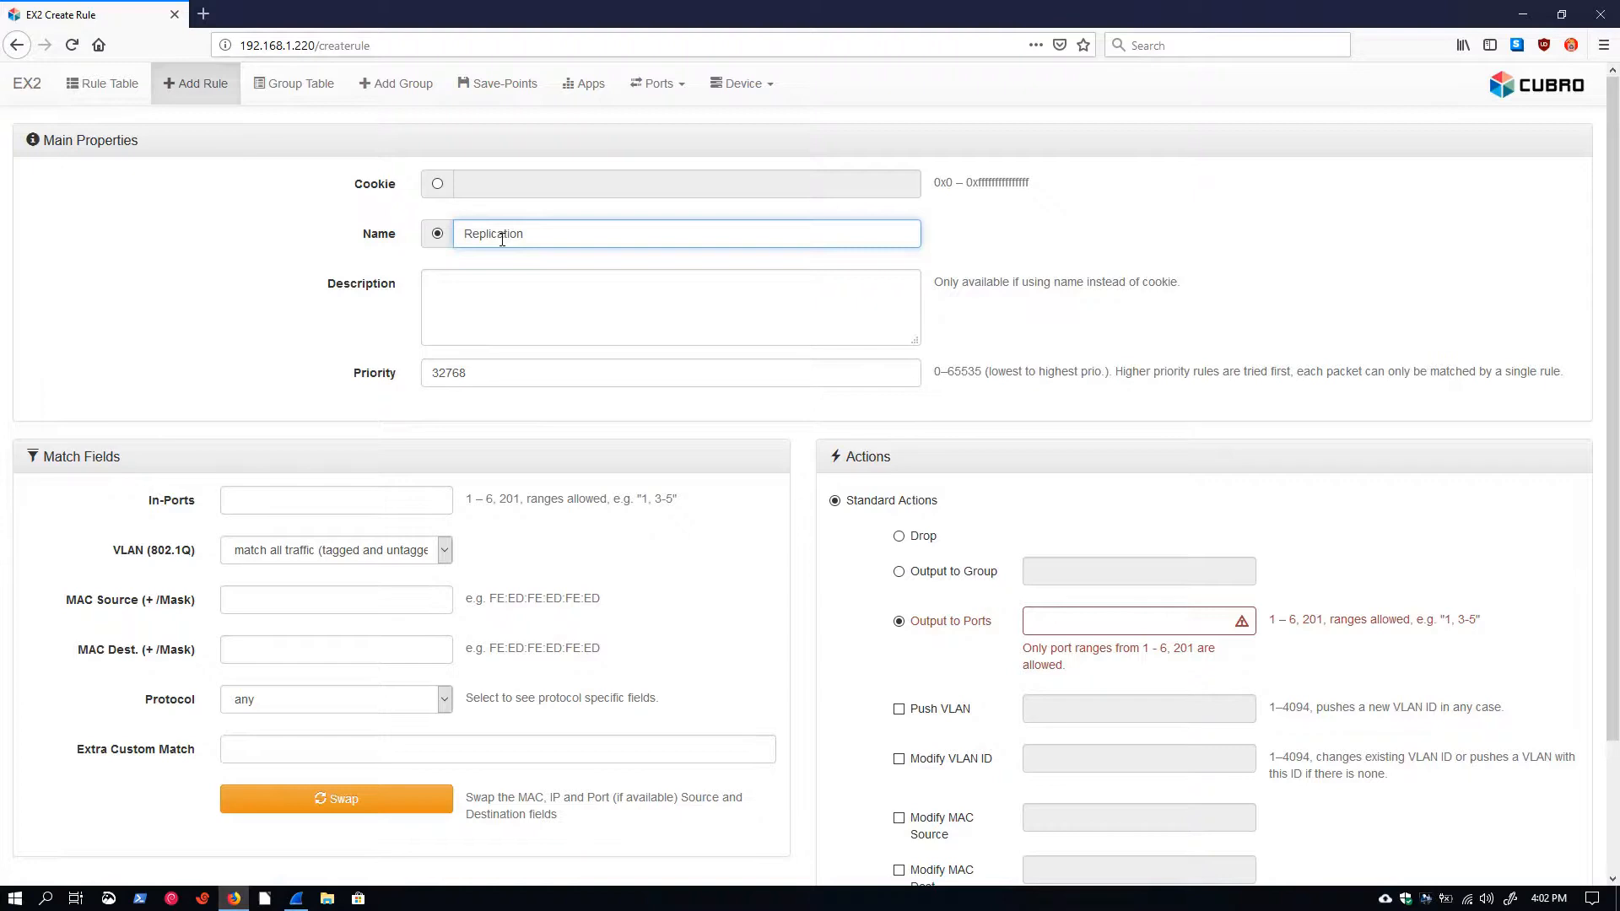
{"action": "left_click", "coordinate": [336, 500]}
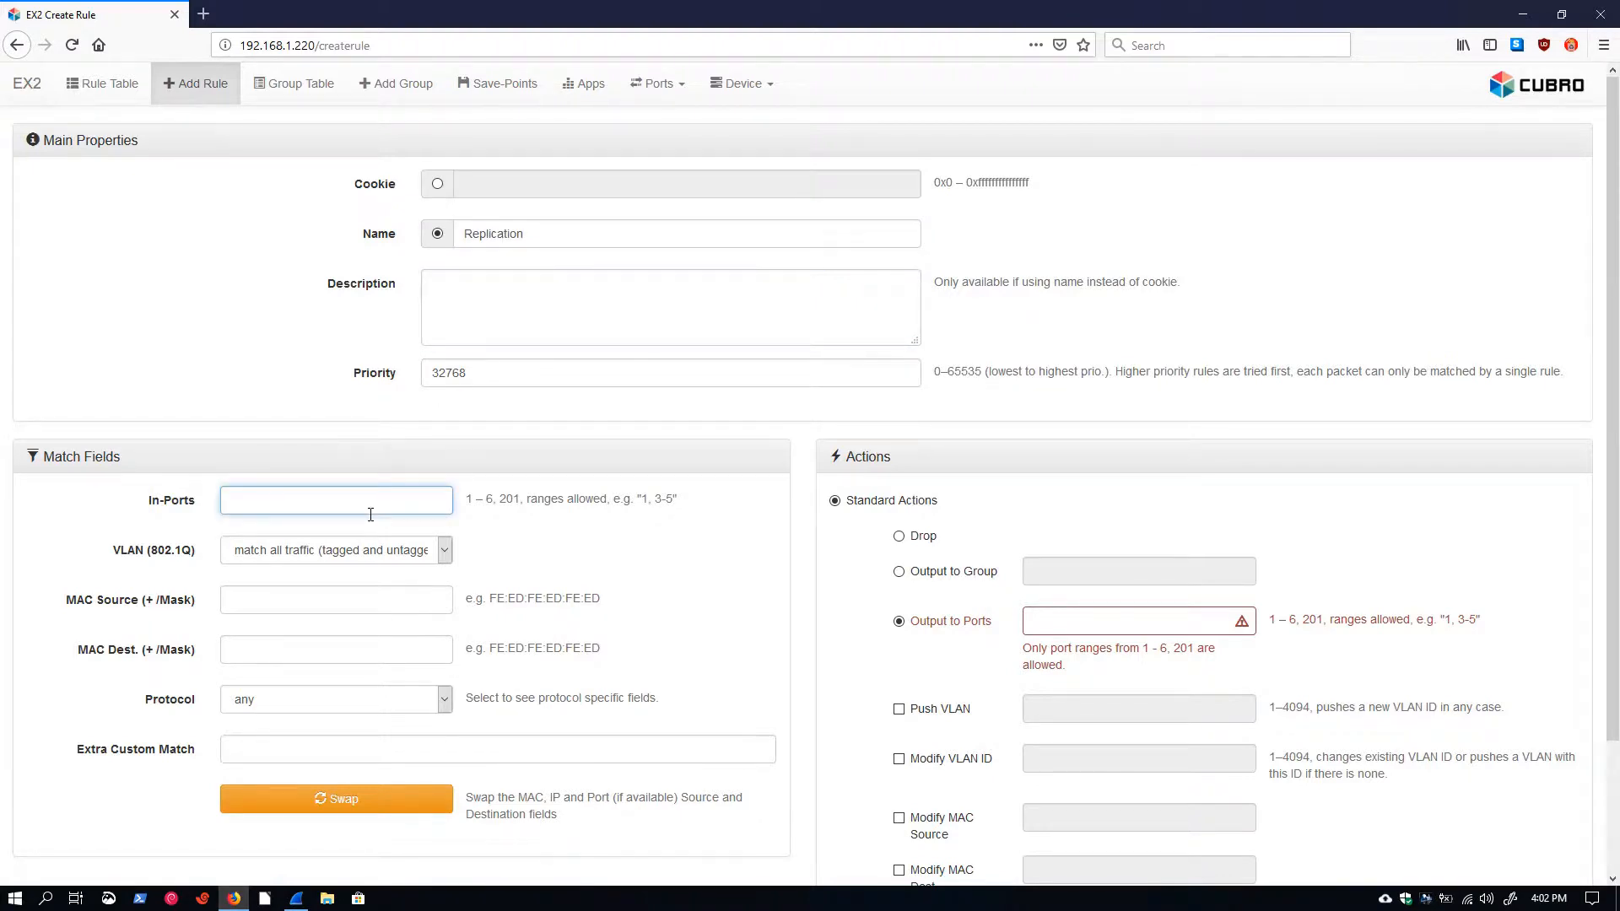
{"action": "type", "text": "4"}
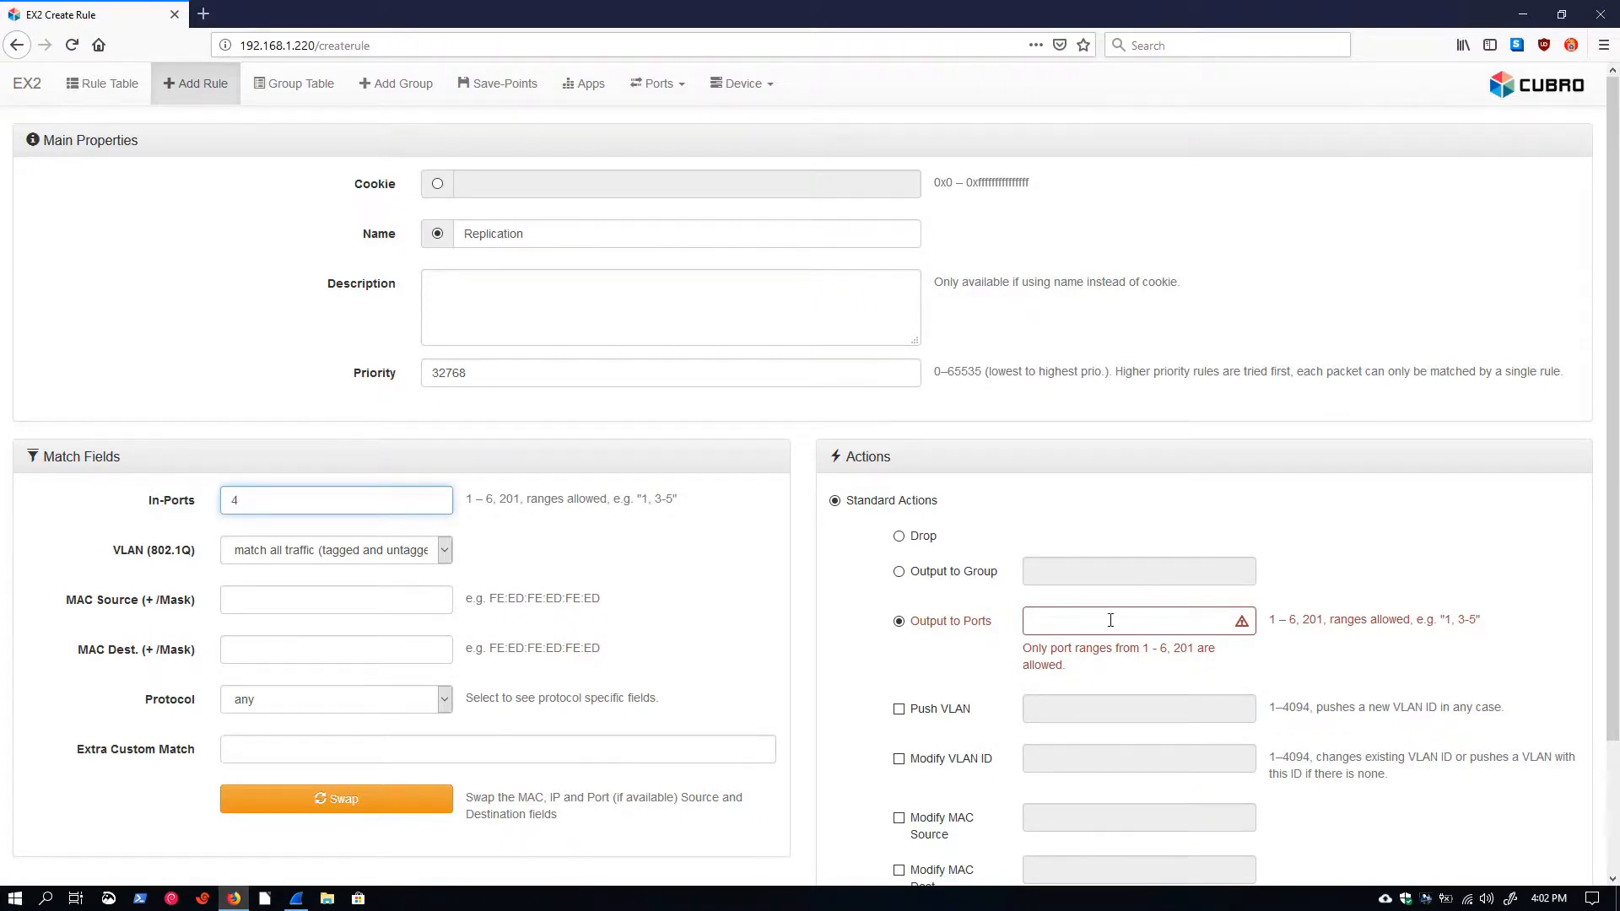
{"action": "type", "text": "5"}
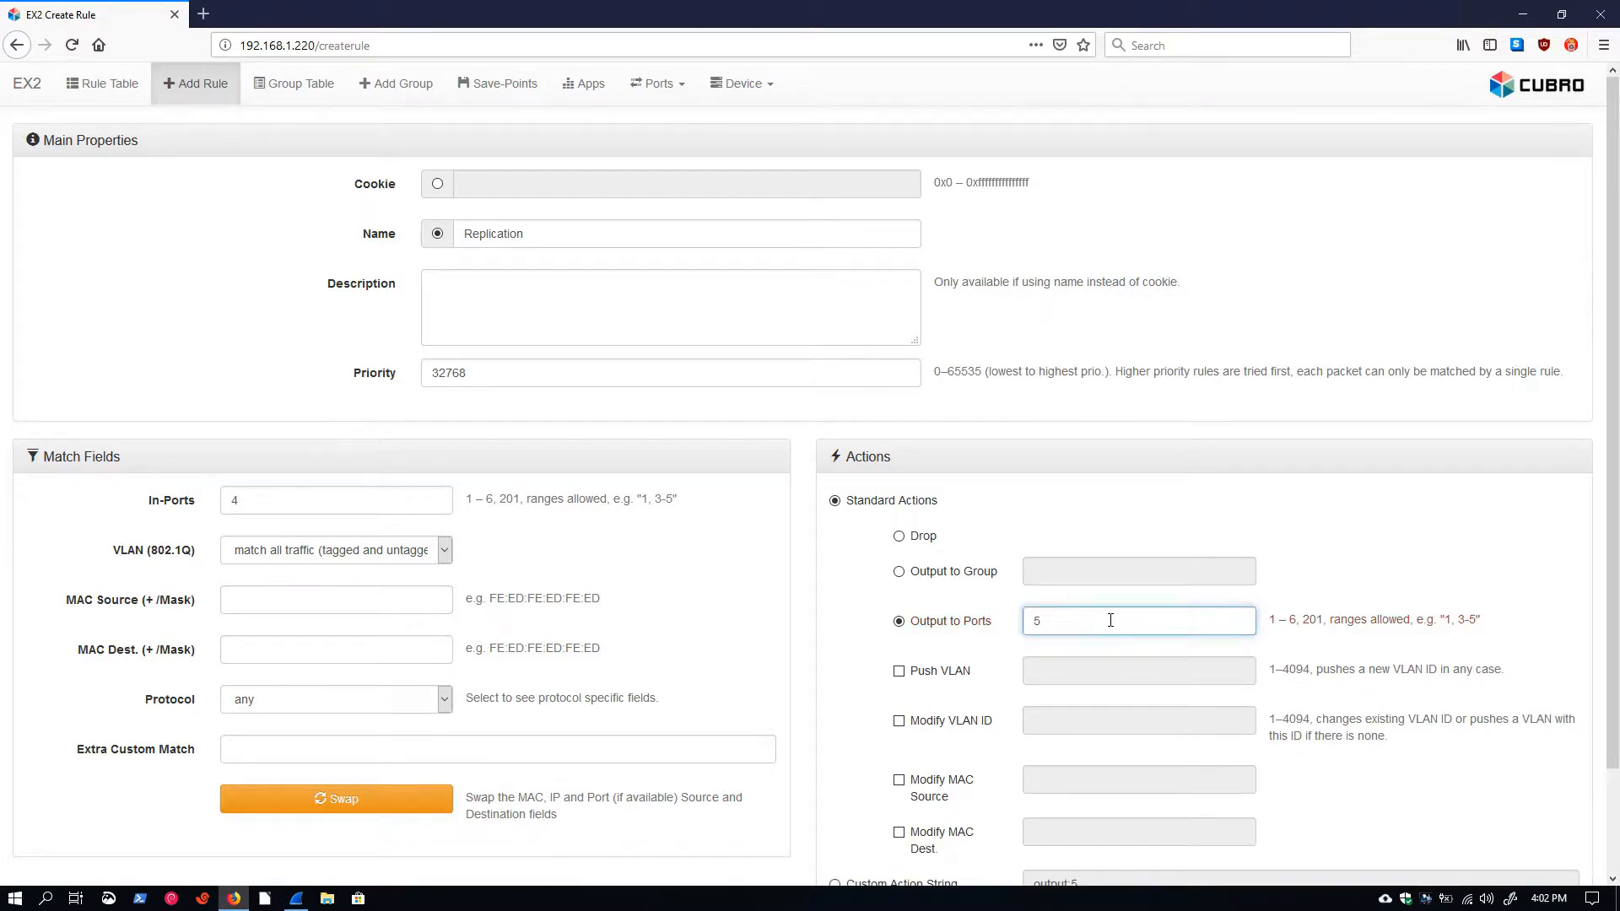
{"action": "type", "text": ",6"}
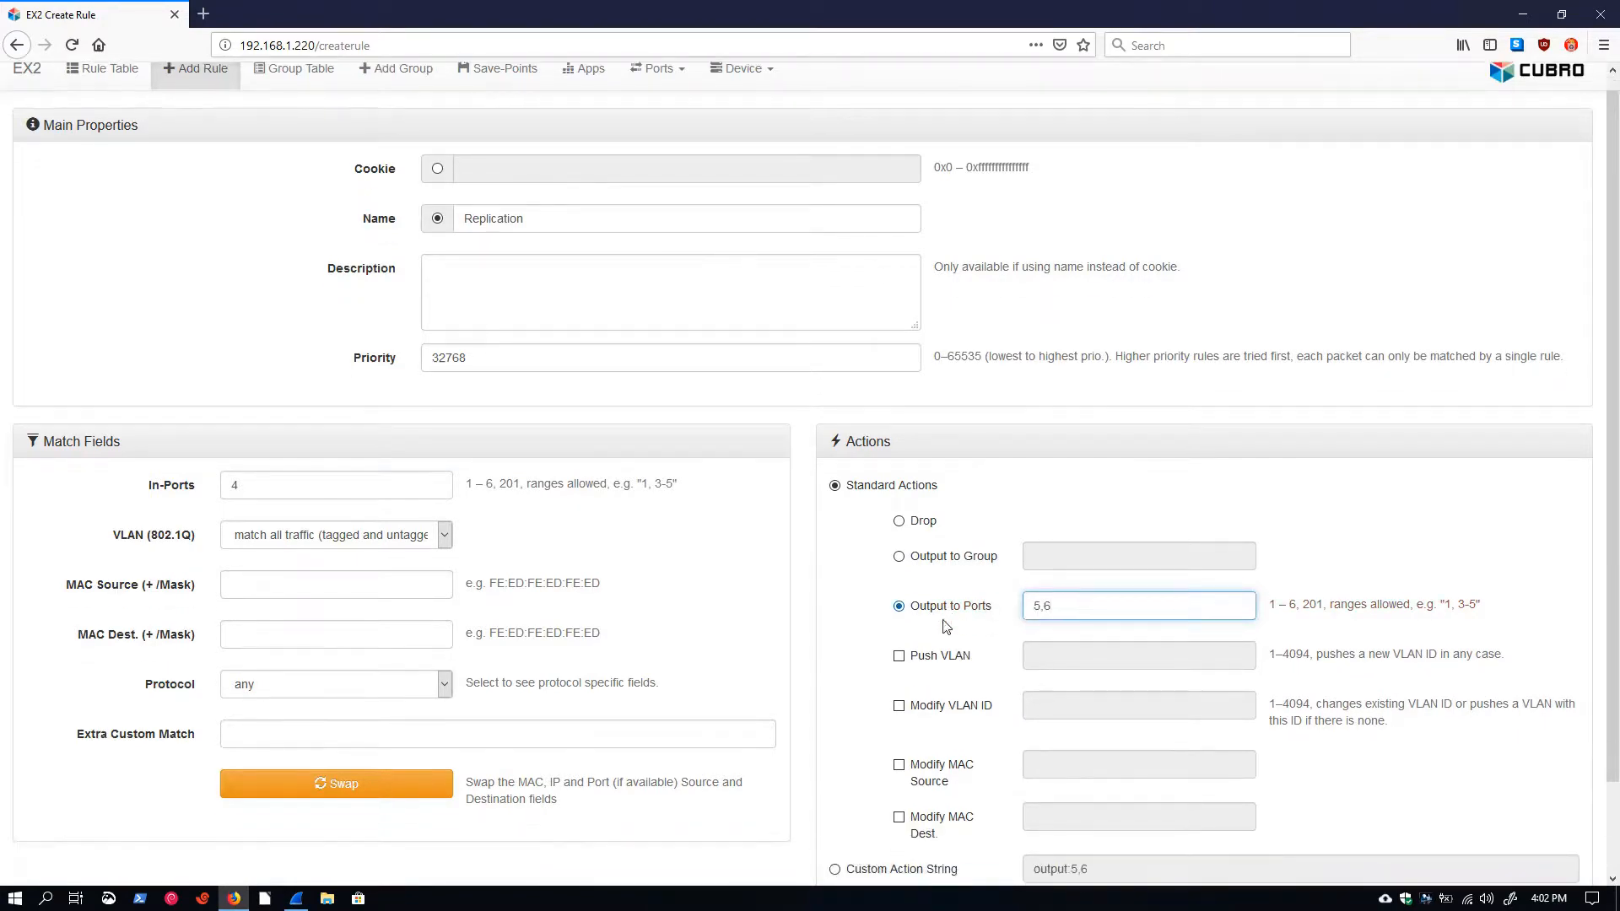
{"action": "scroll", "scroll_direction": "up", "scroll_amount": 3}
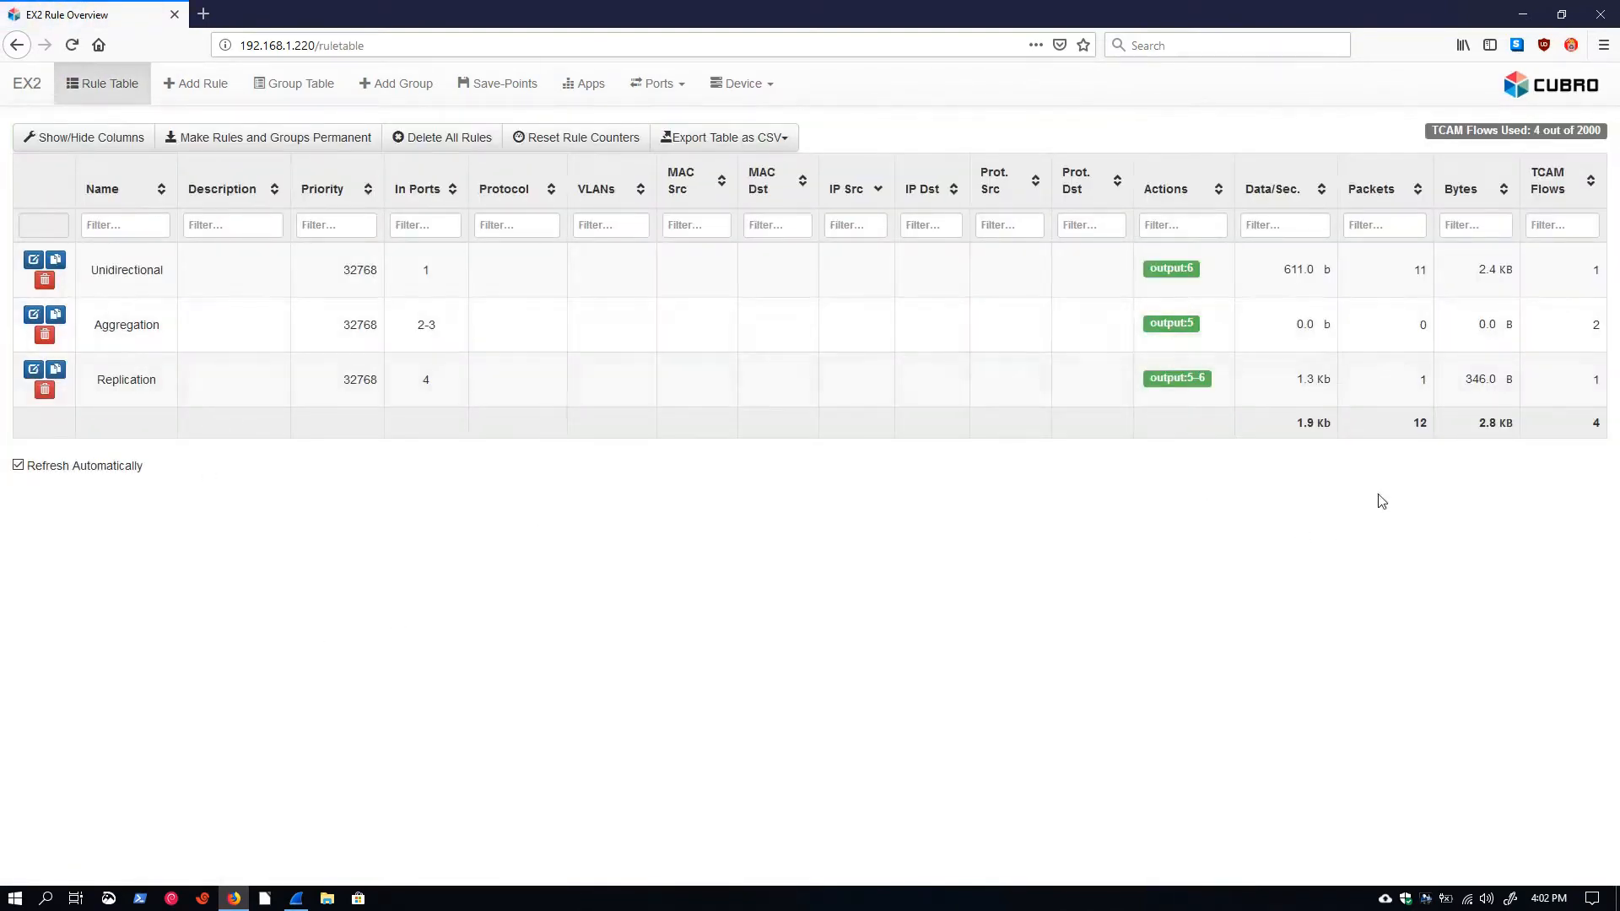
Apply the Replication rule and start another blank rule.
{"action": "left_click", "coordinate": [195, 84]}
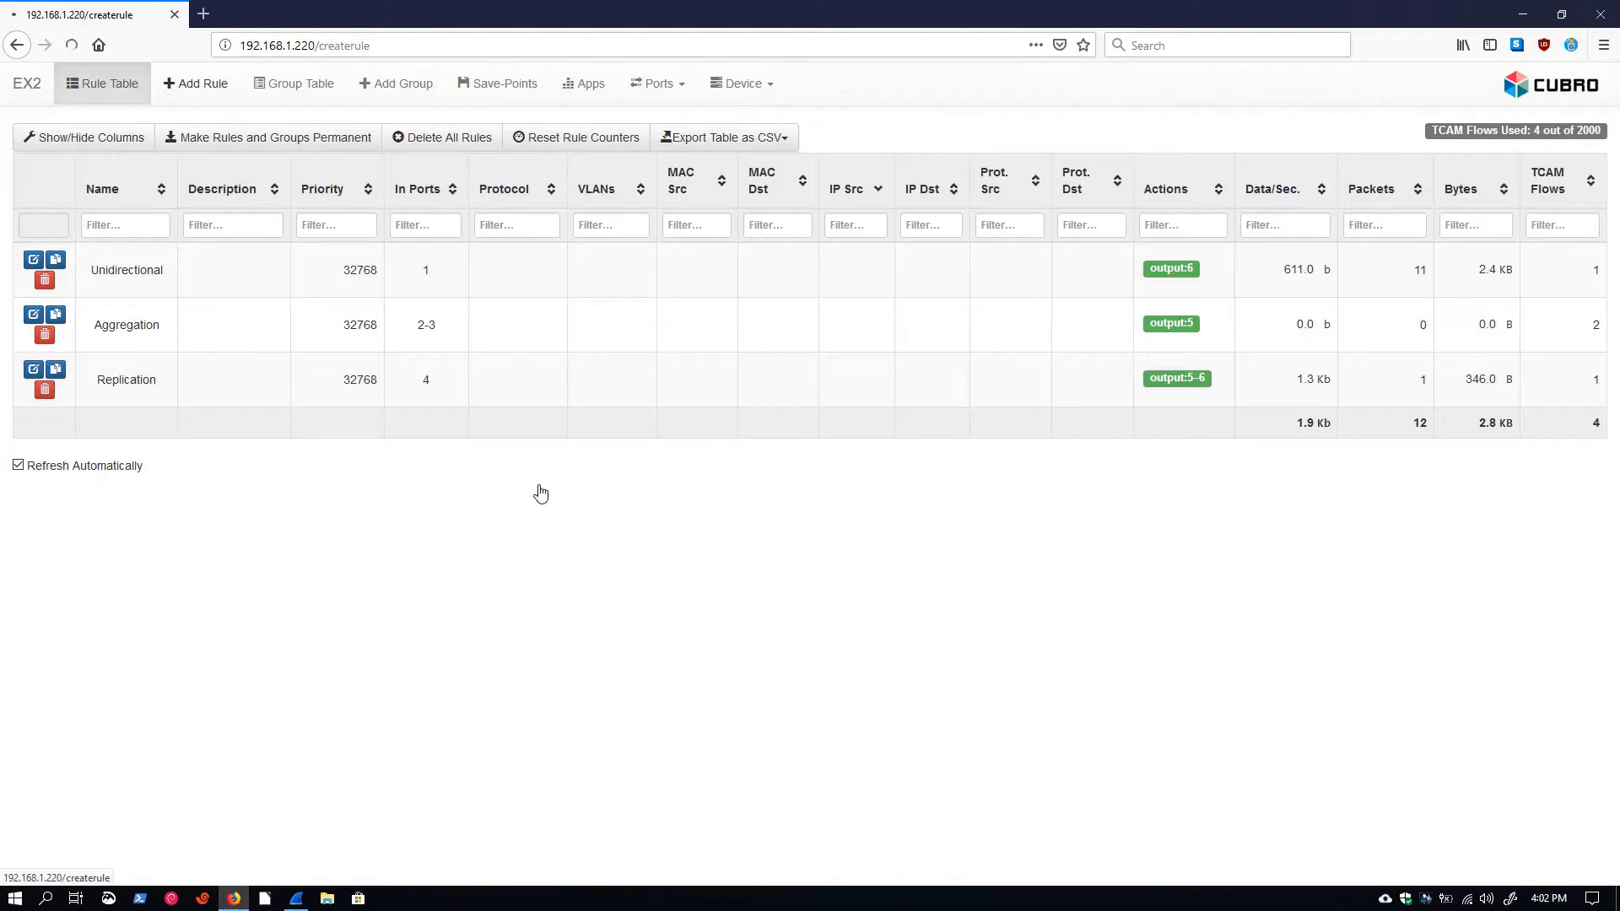
{"action": "left_click", "coordinate": [196, 82]}
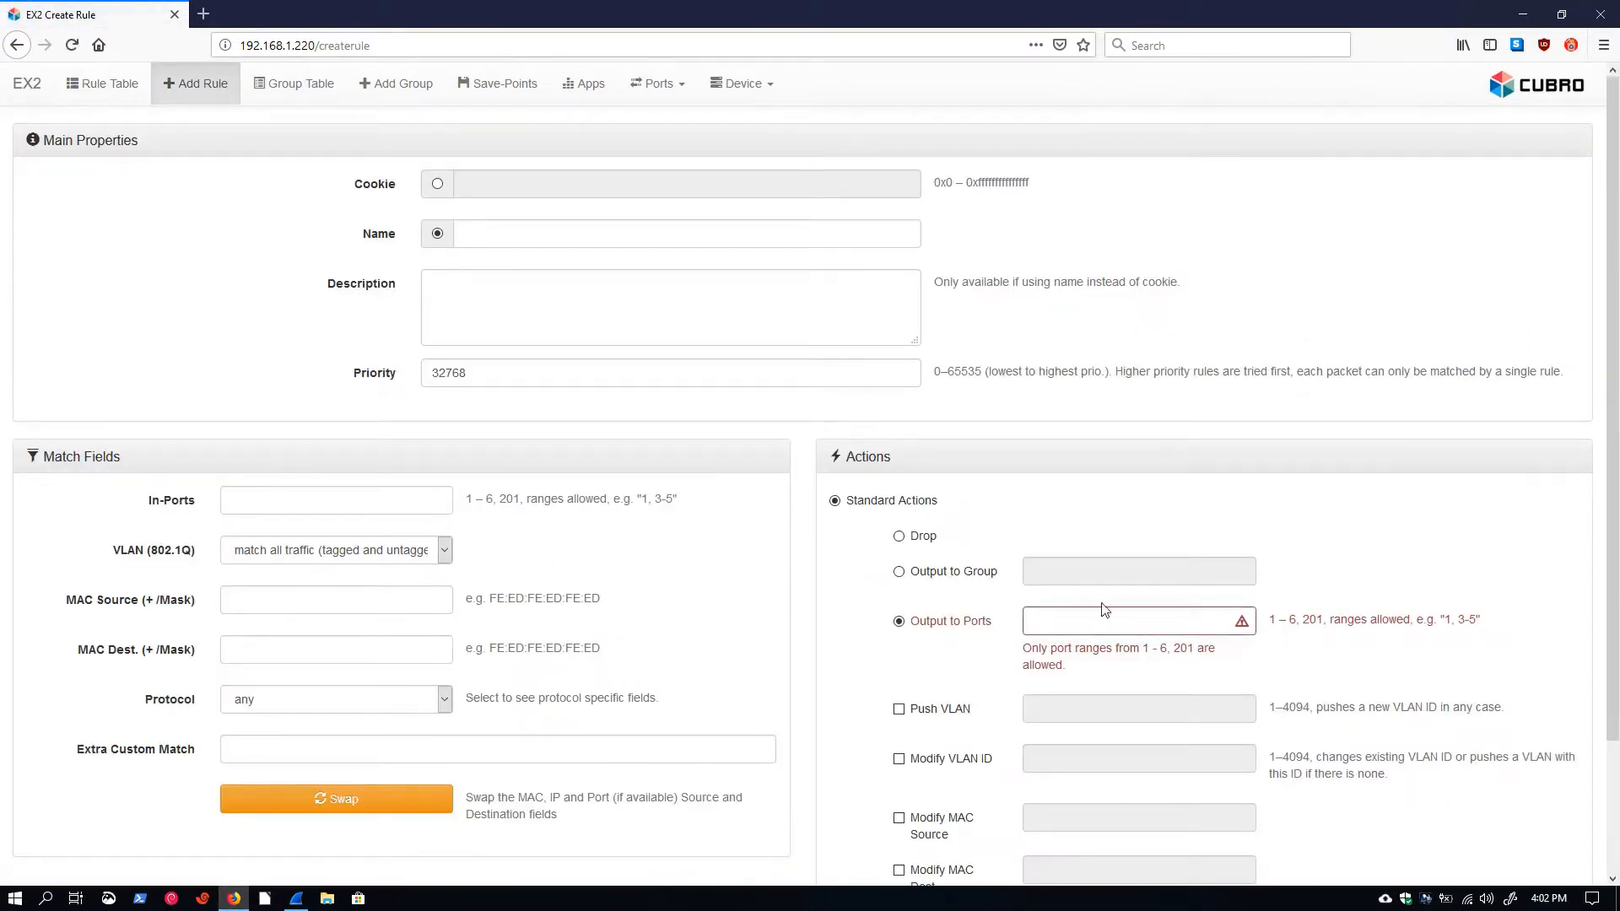
{"action": "mouse_move", "coordinate": [729, 672]}
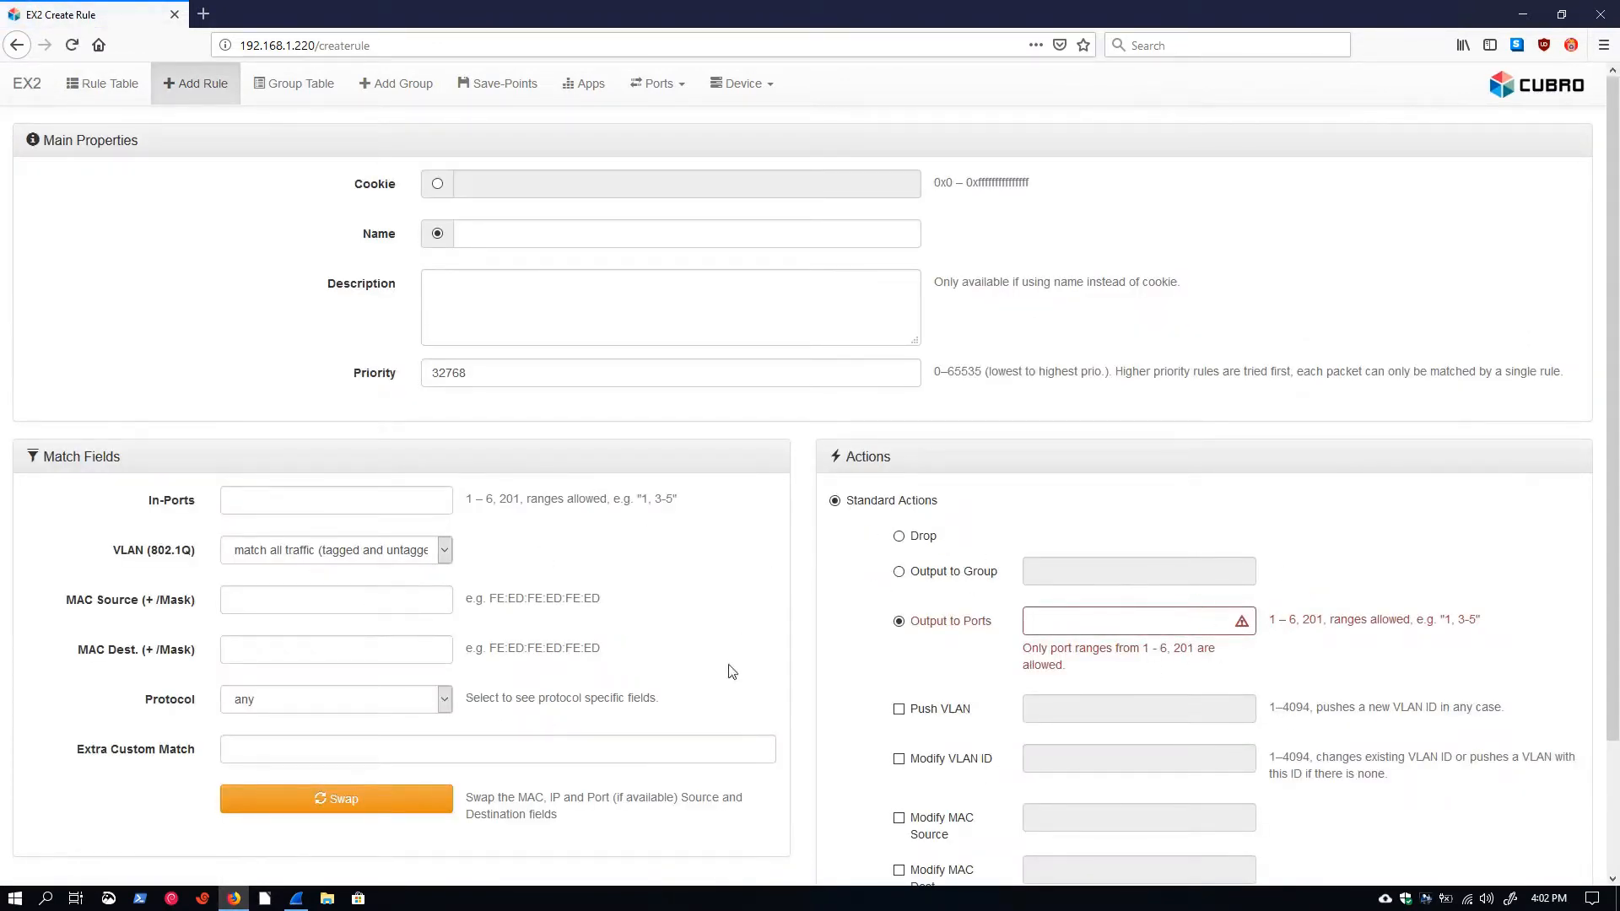
{"action": "mouse_move", "coordinate": [594, 589]}
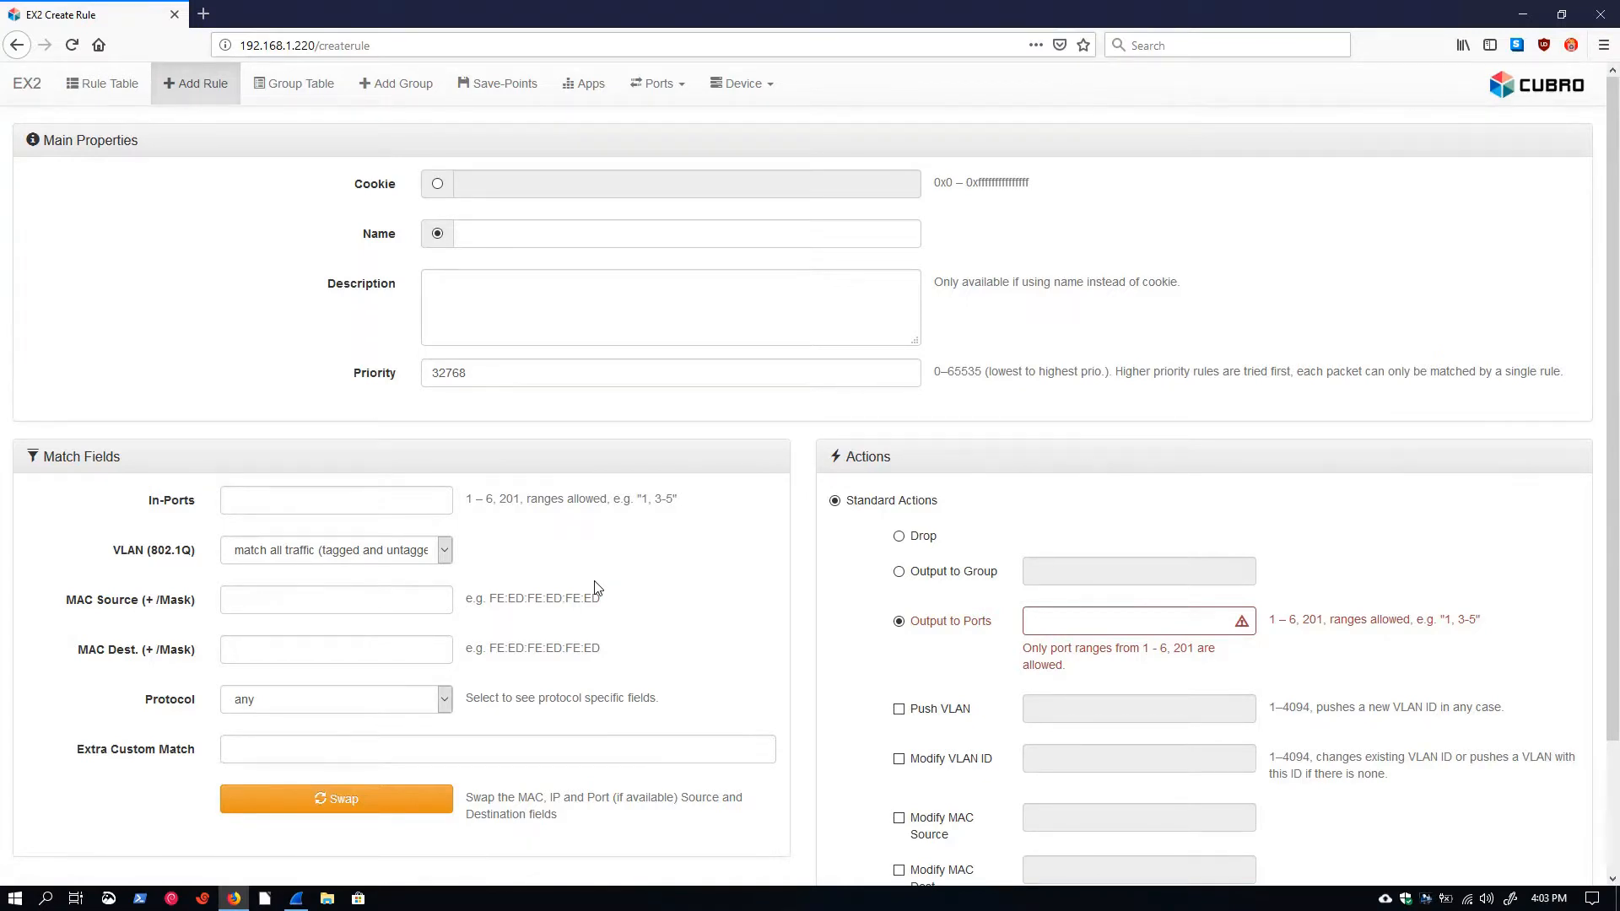
{"action": "mouse_move", "coordinate": [638, 597]}
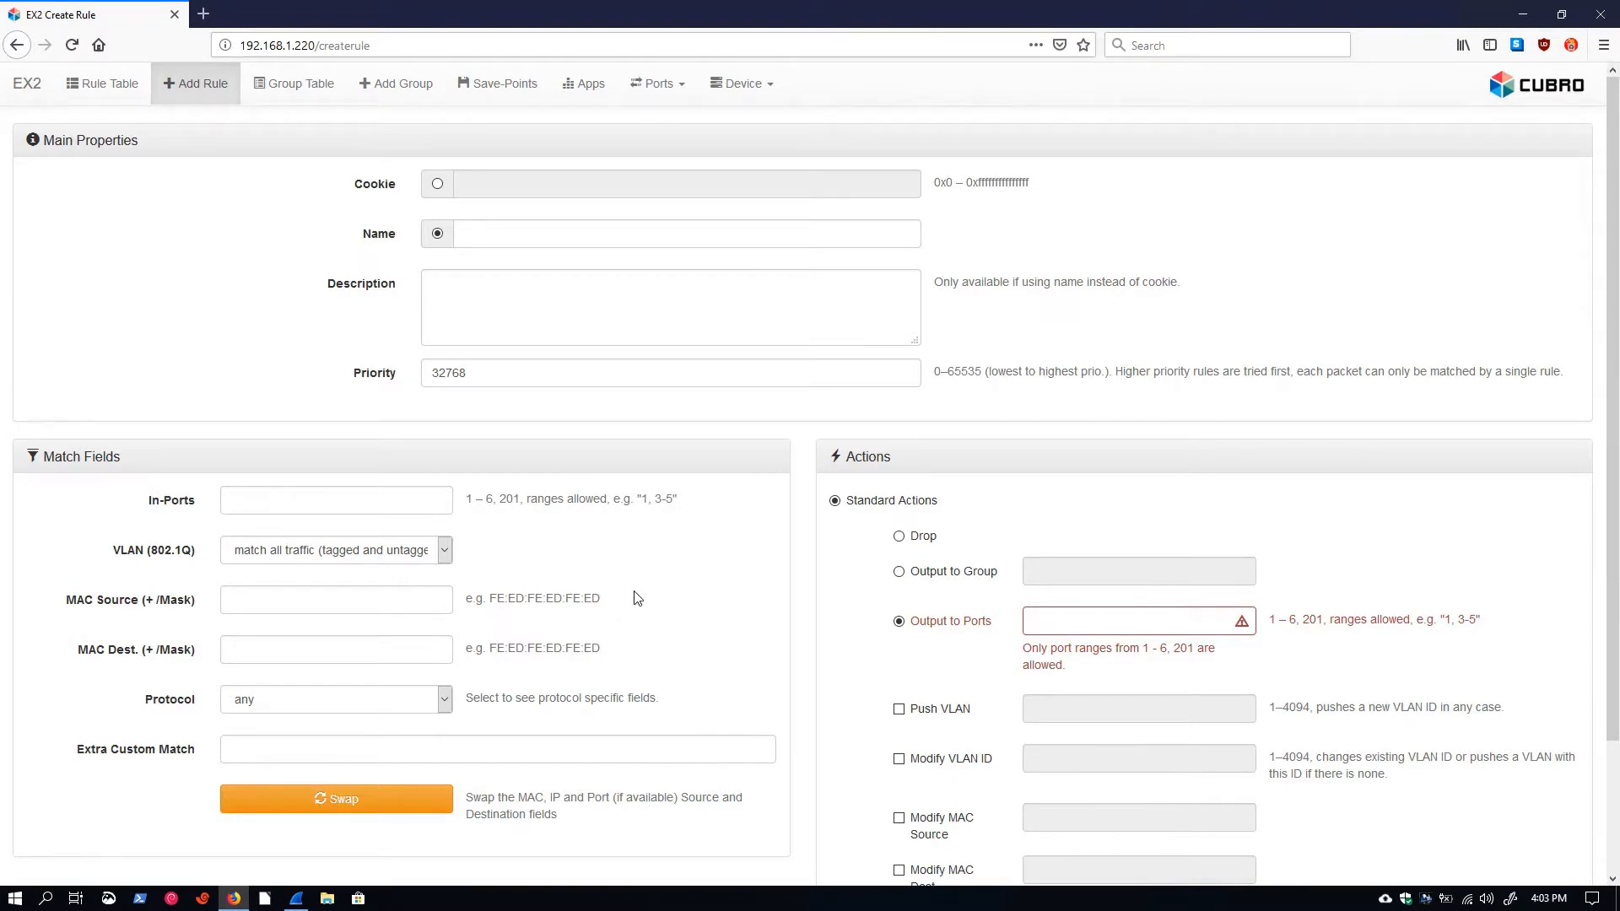
{"action": "left_click", "coordinate": [334, 500]}
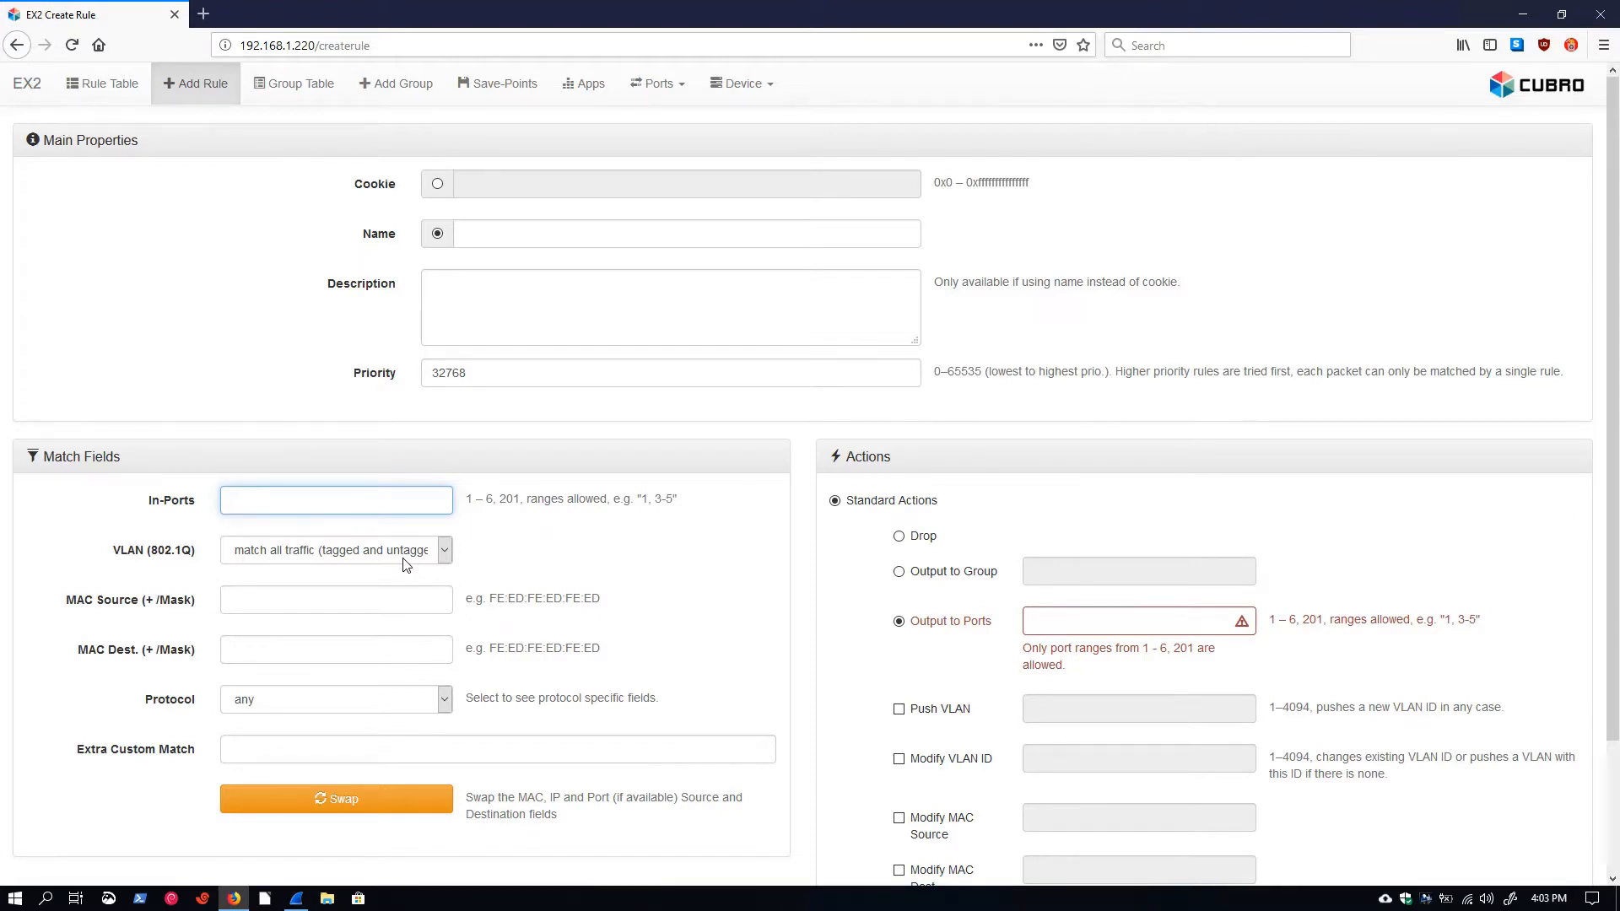
{"action": "type", "text": "10"}
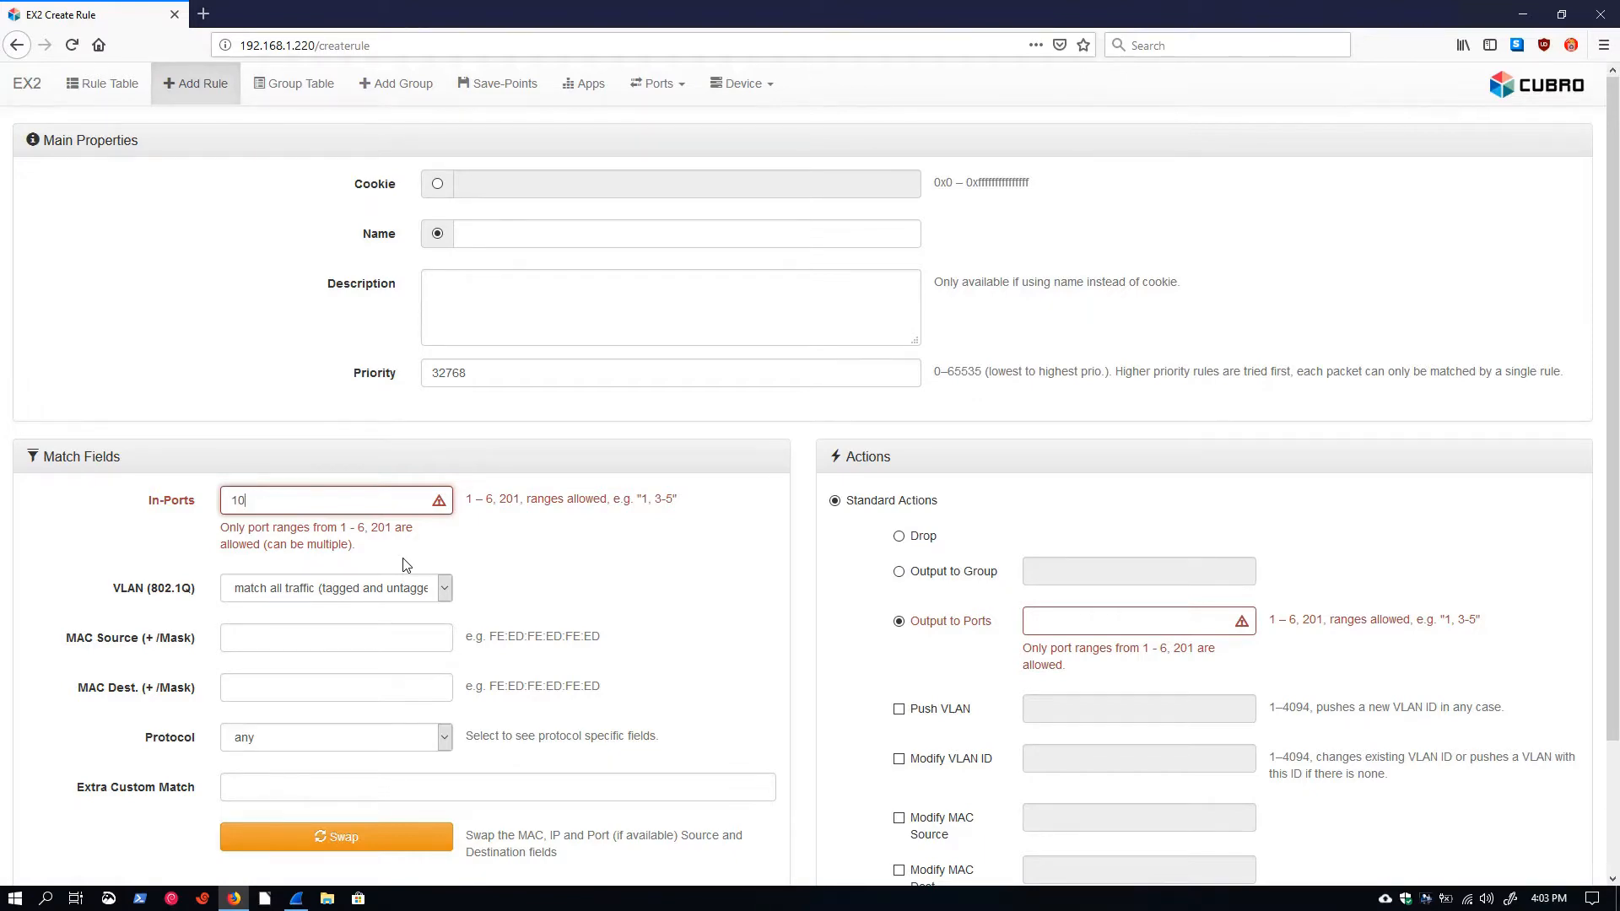
{"action": "scroll", "scroll_direction": "down", "scroll_amount": 3}
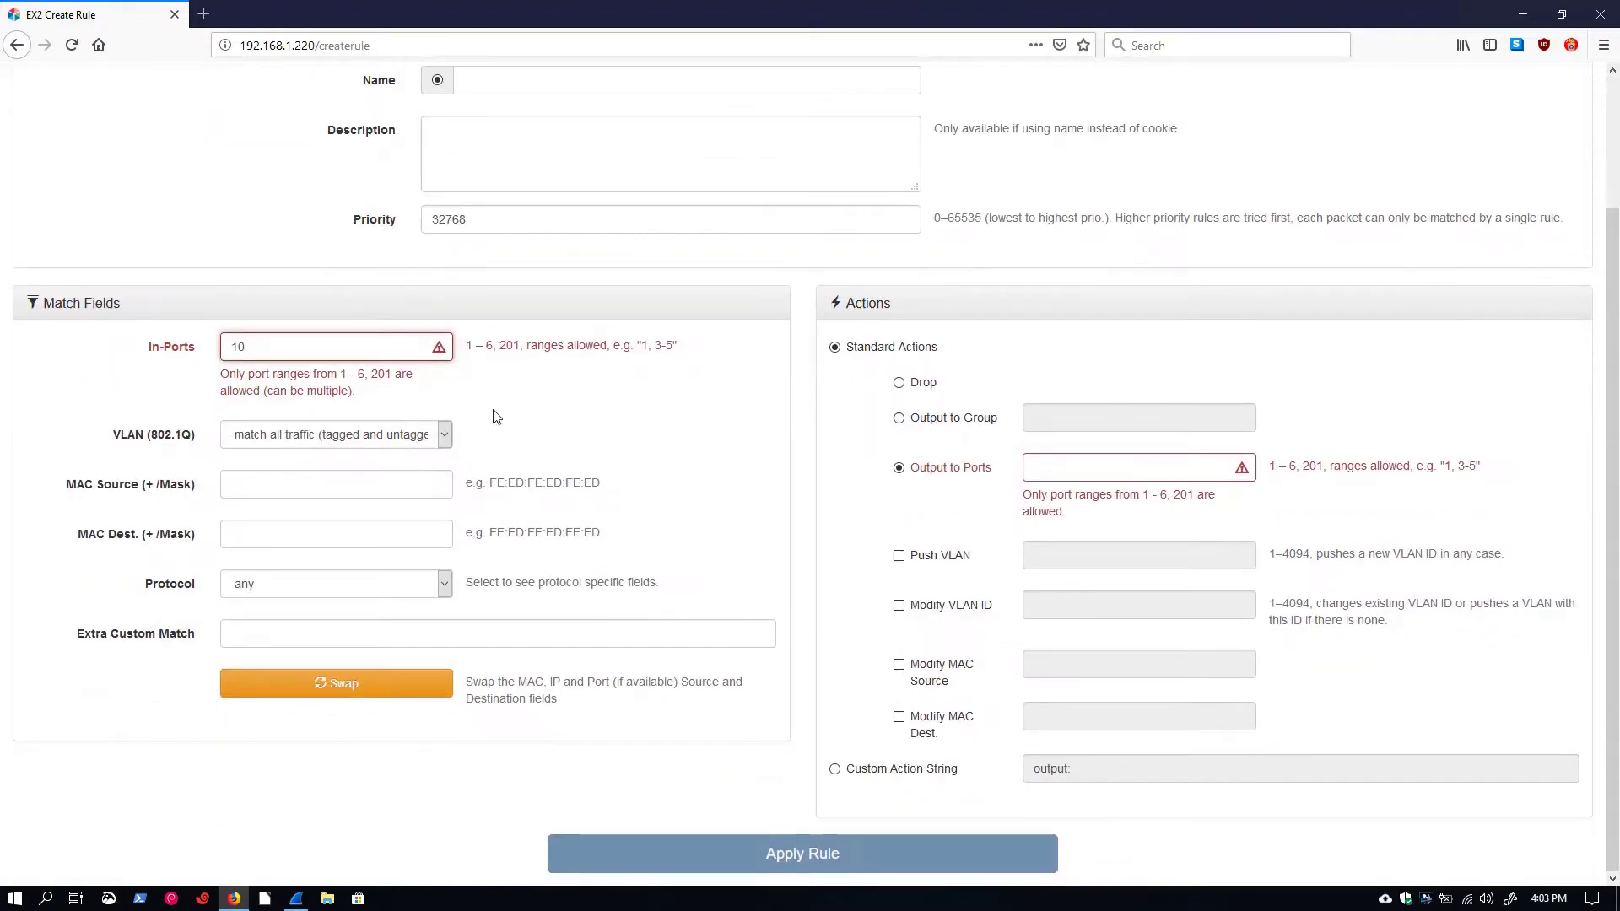
{"action": "mouse_move", "coordinate": [486, 364]}
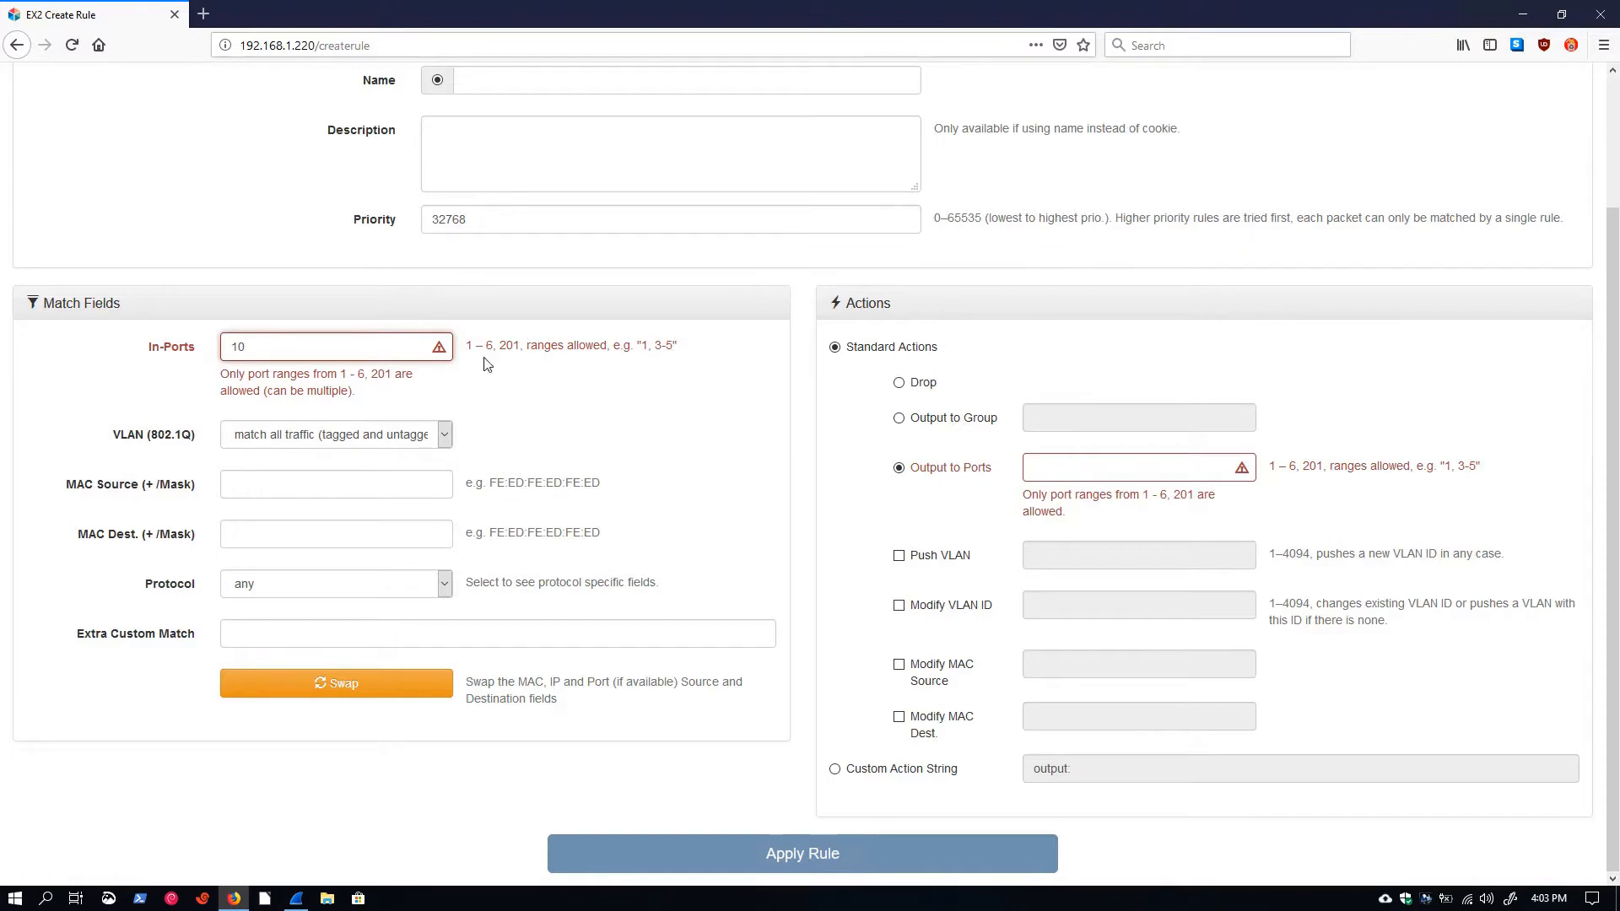
{"action": "mouse_move", "coordinate": [462, 359]}
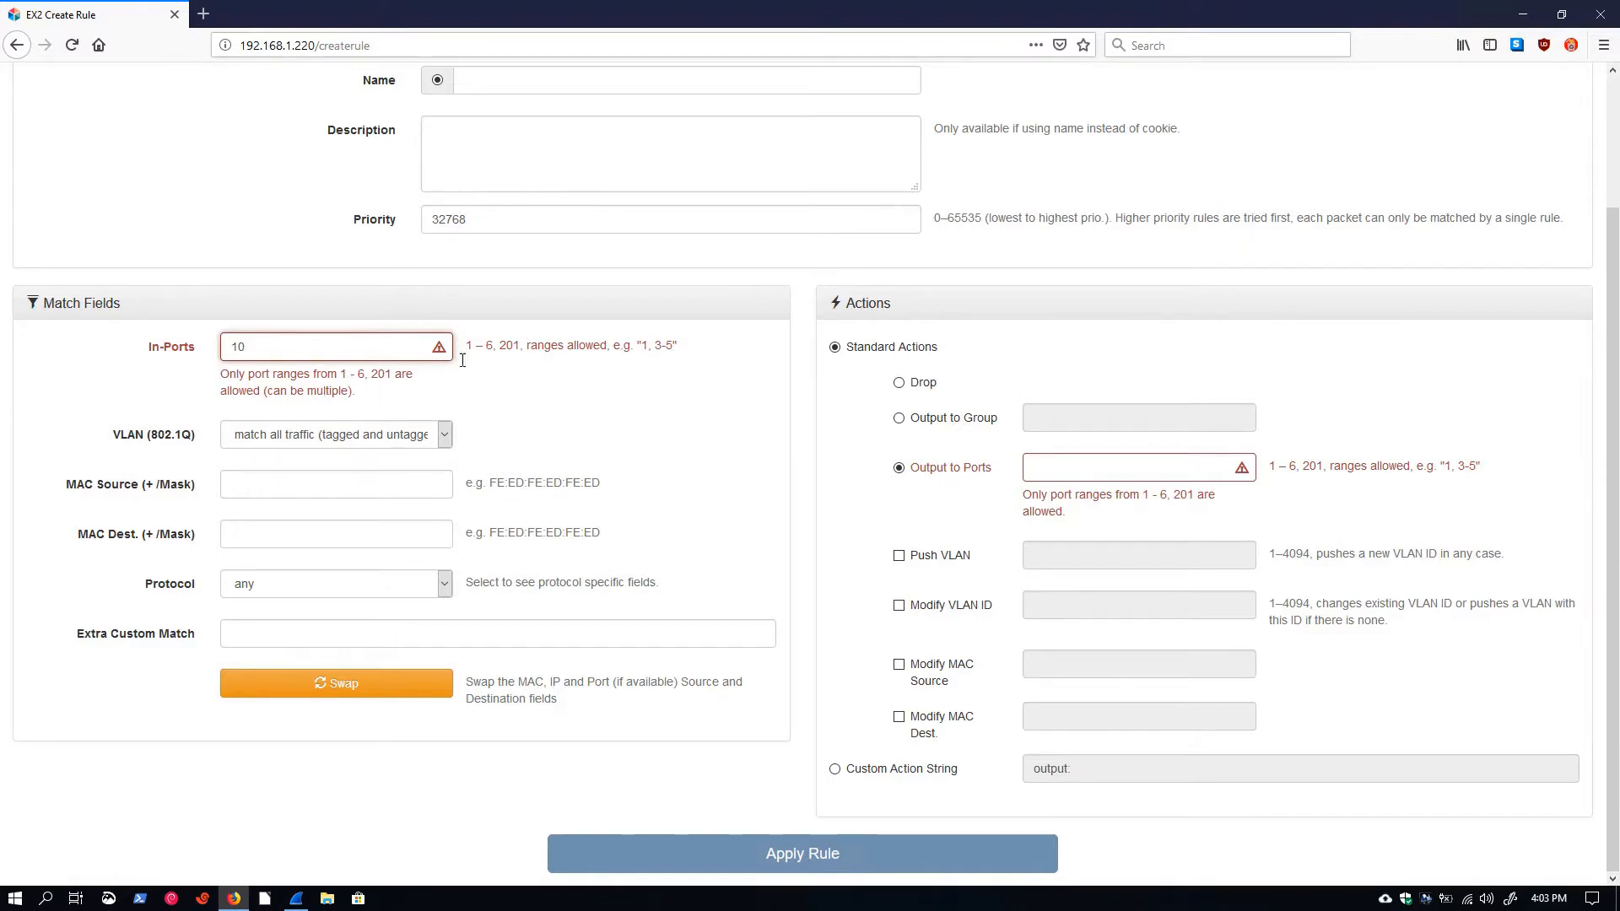
{"action": "mouse_move", "coordinate": [817, 832]}
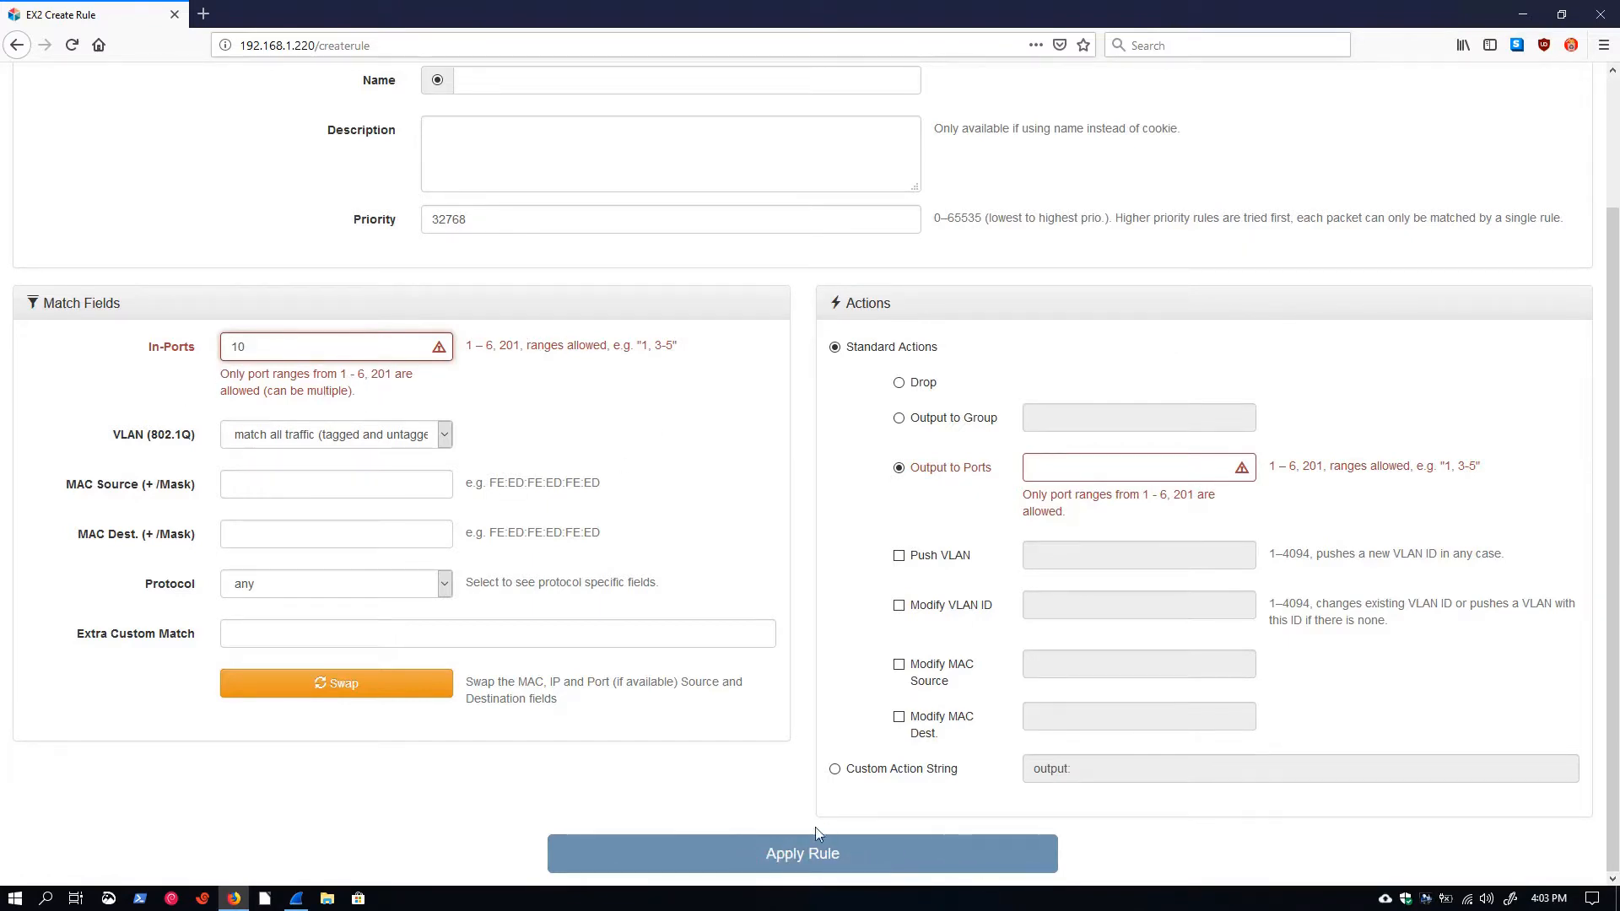
{"action": "scroll", "scroll_direction": "up", "scroll_amount": 3}
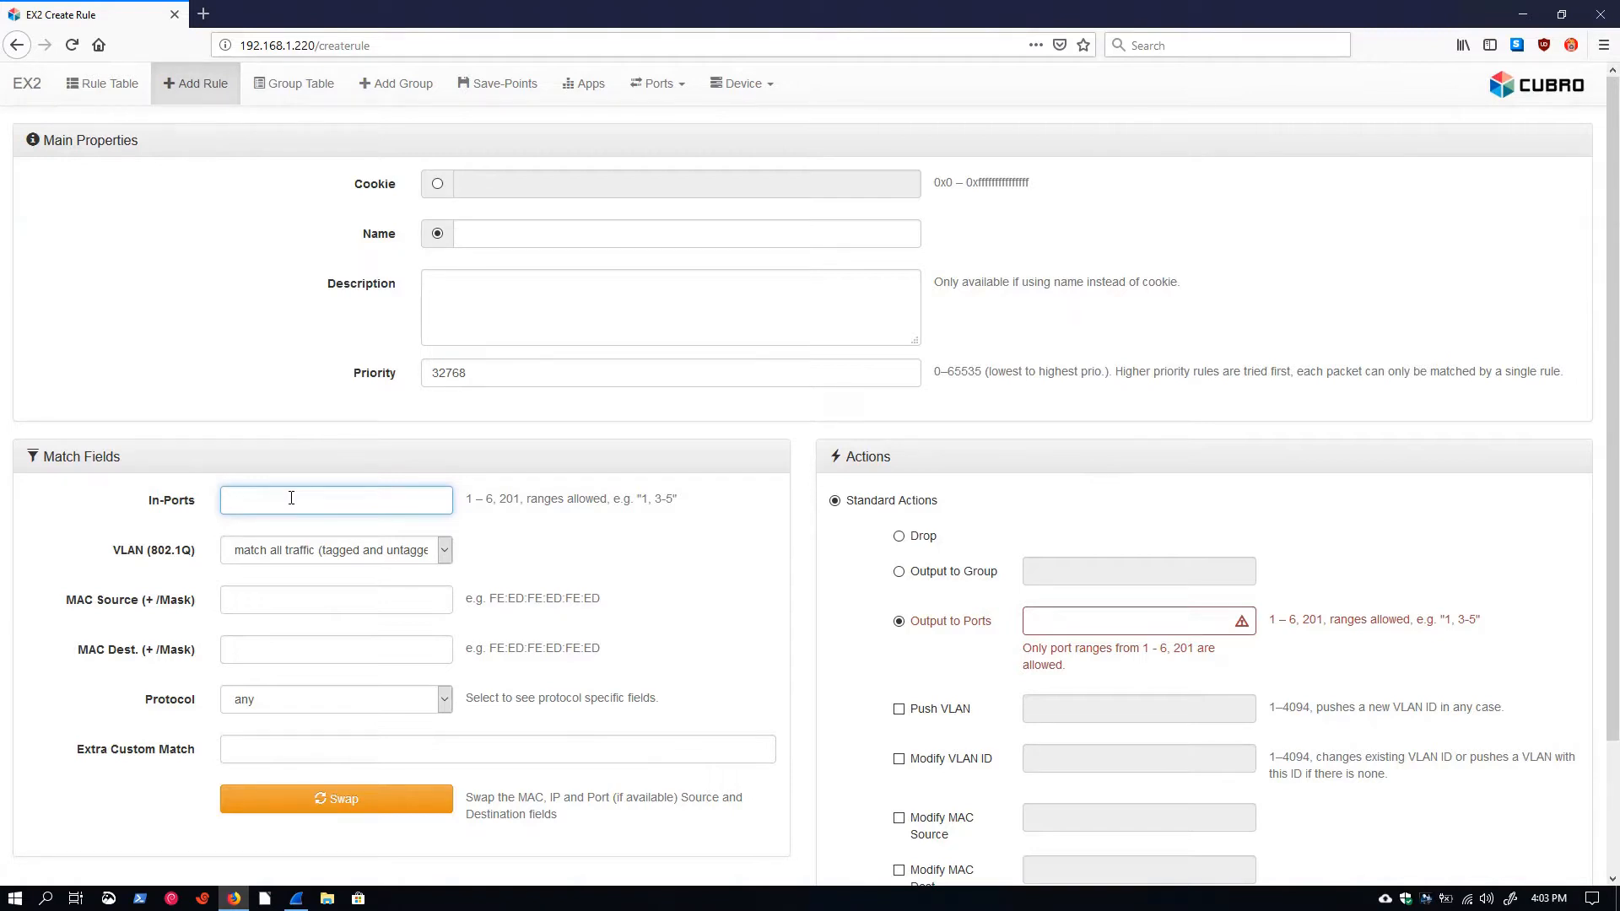
{"action": "left_click", "coordinate": [336, 500]}
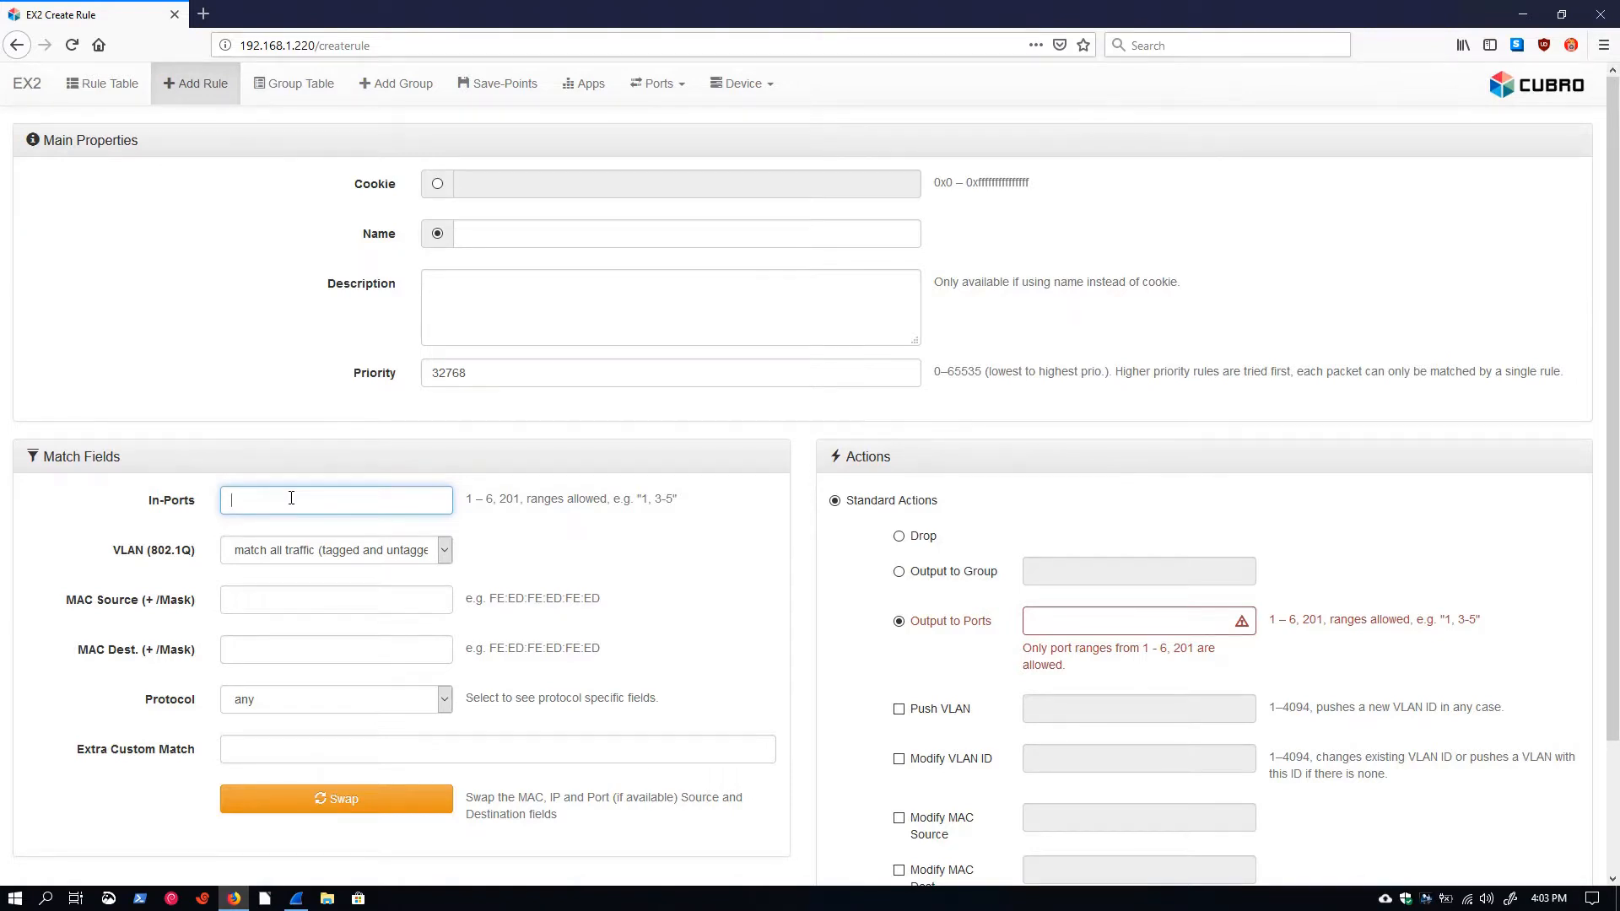
{"action": "left_click", "coordinate": [101, 84]}
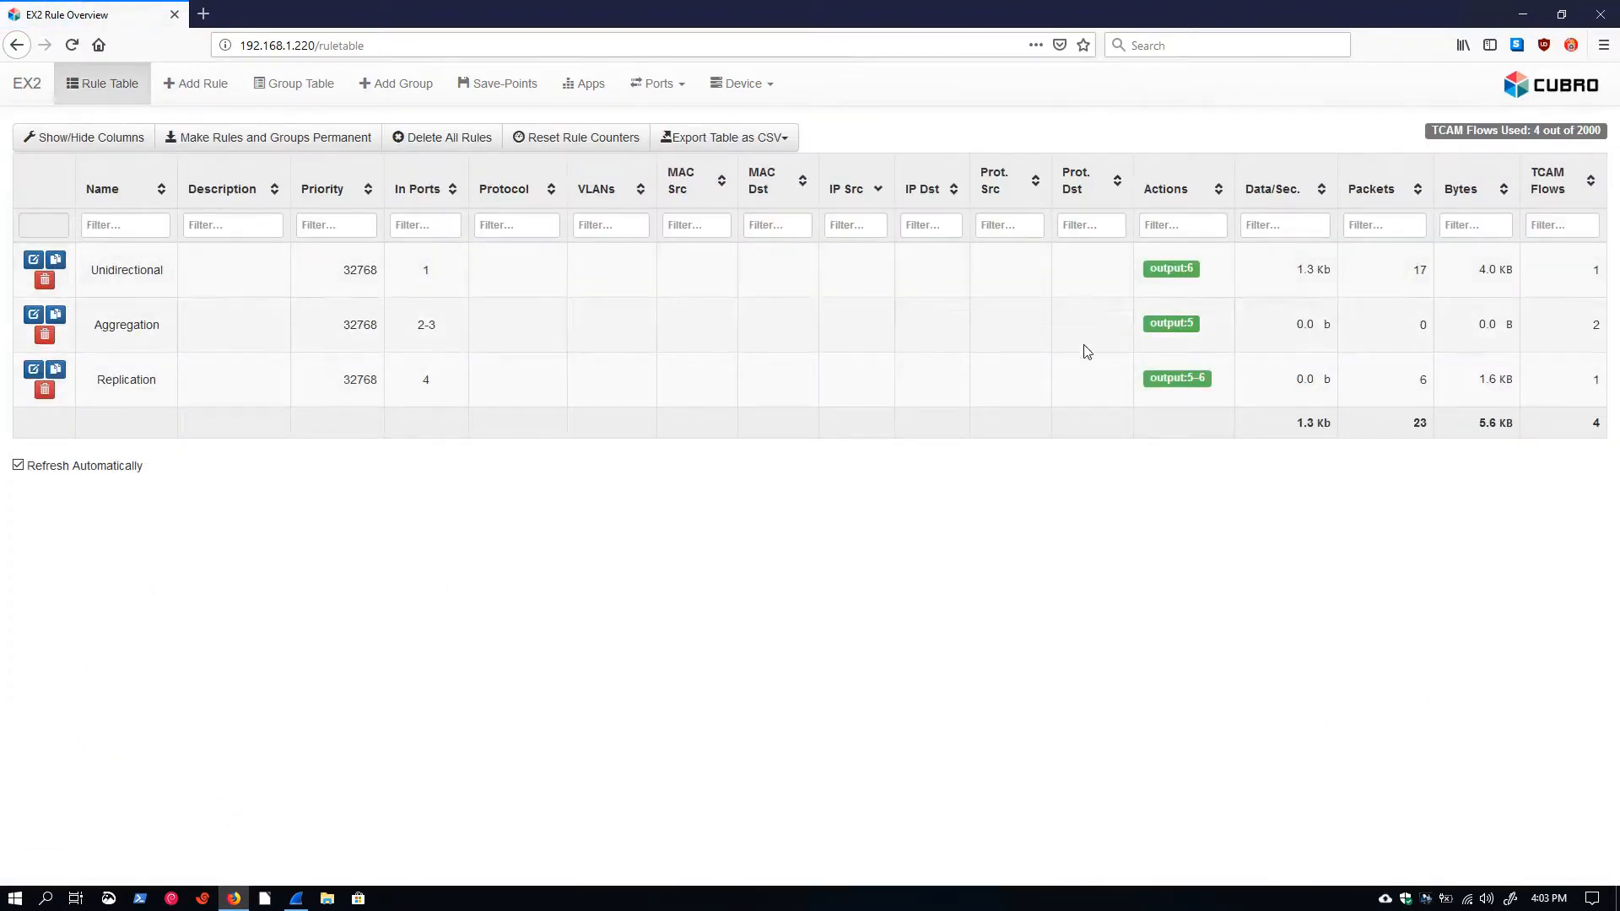
{"action": "mouse_move", "coordinate": [140, 384]}
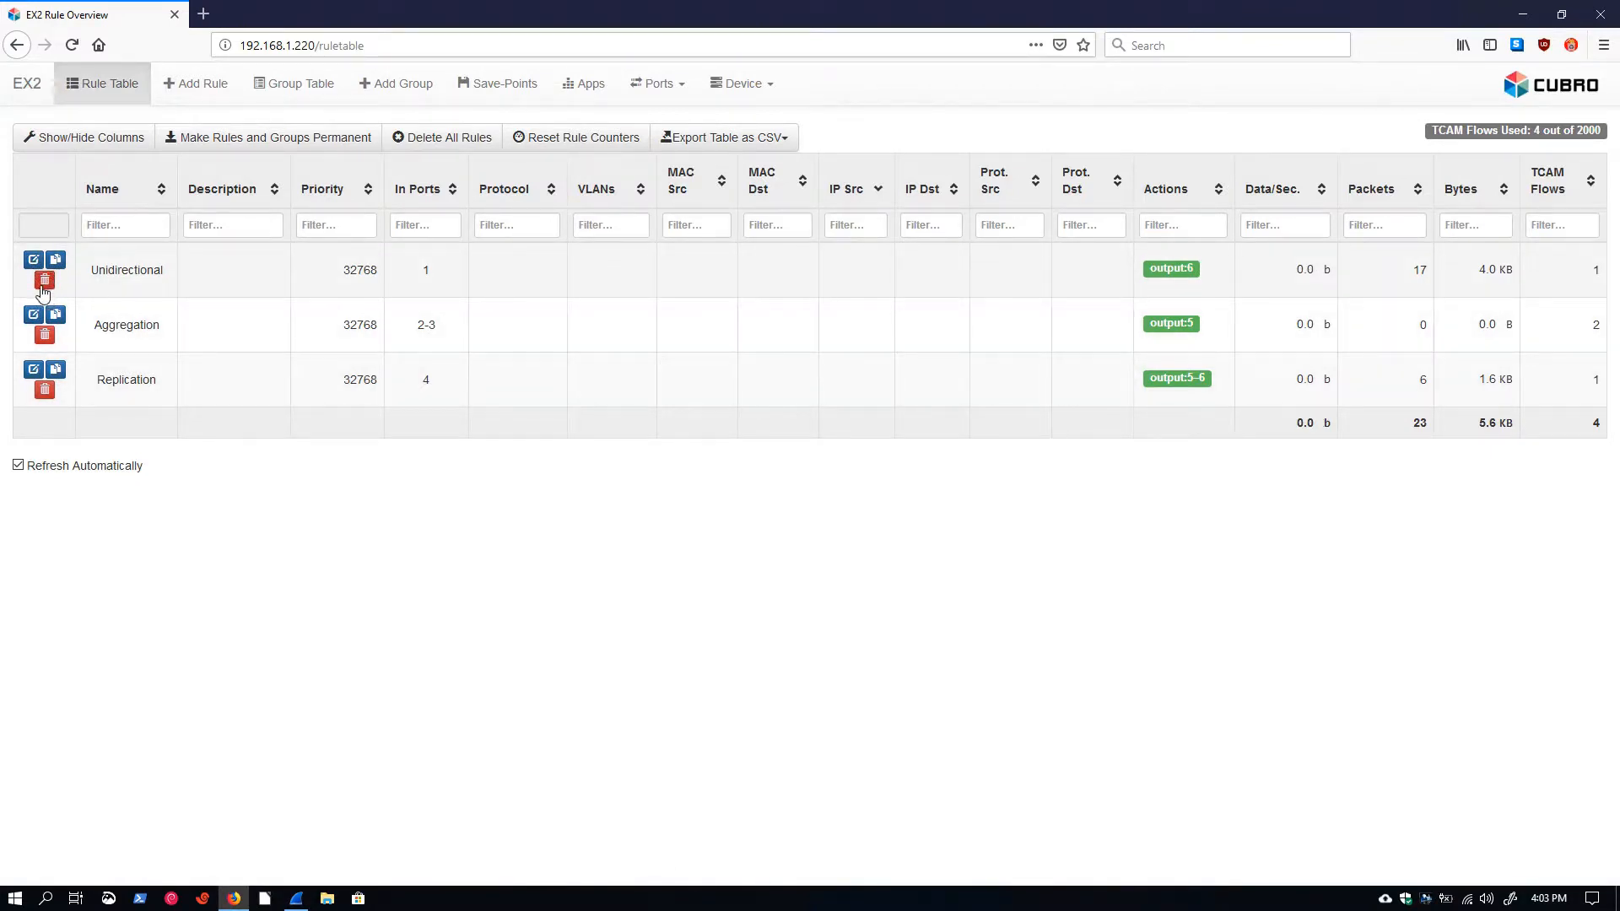
{"action": "mouse_move", "coordinate": [46, 282]}
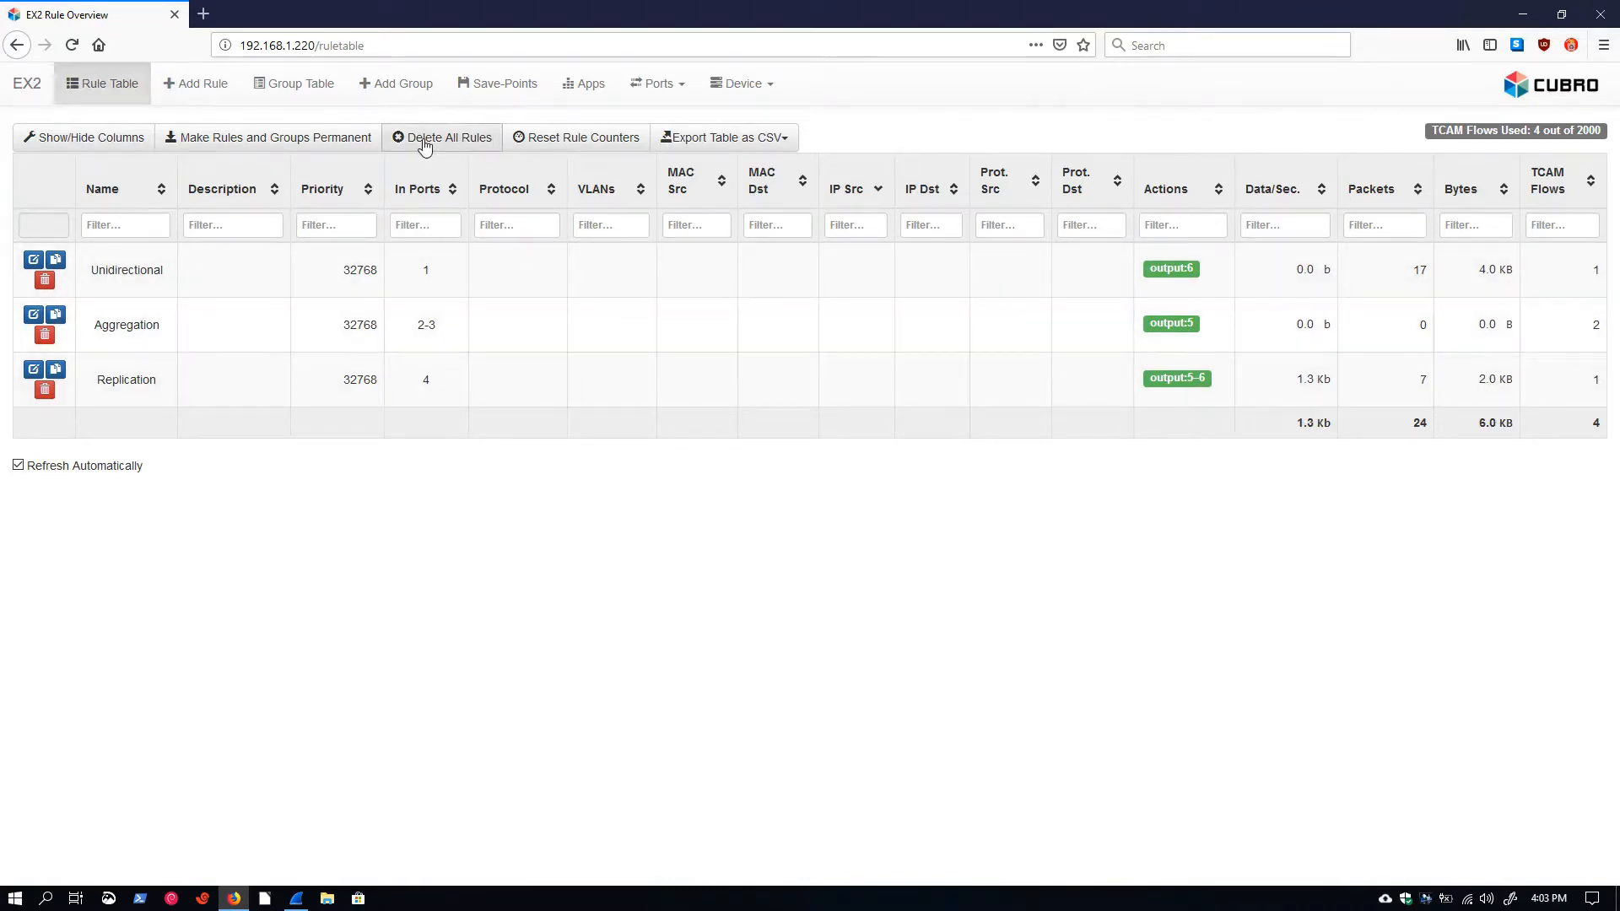
{"action": "mouse_move", "coordinate": [239, 469]}
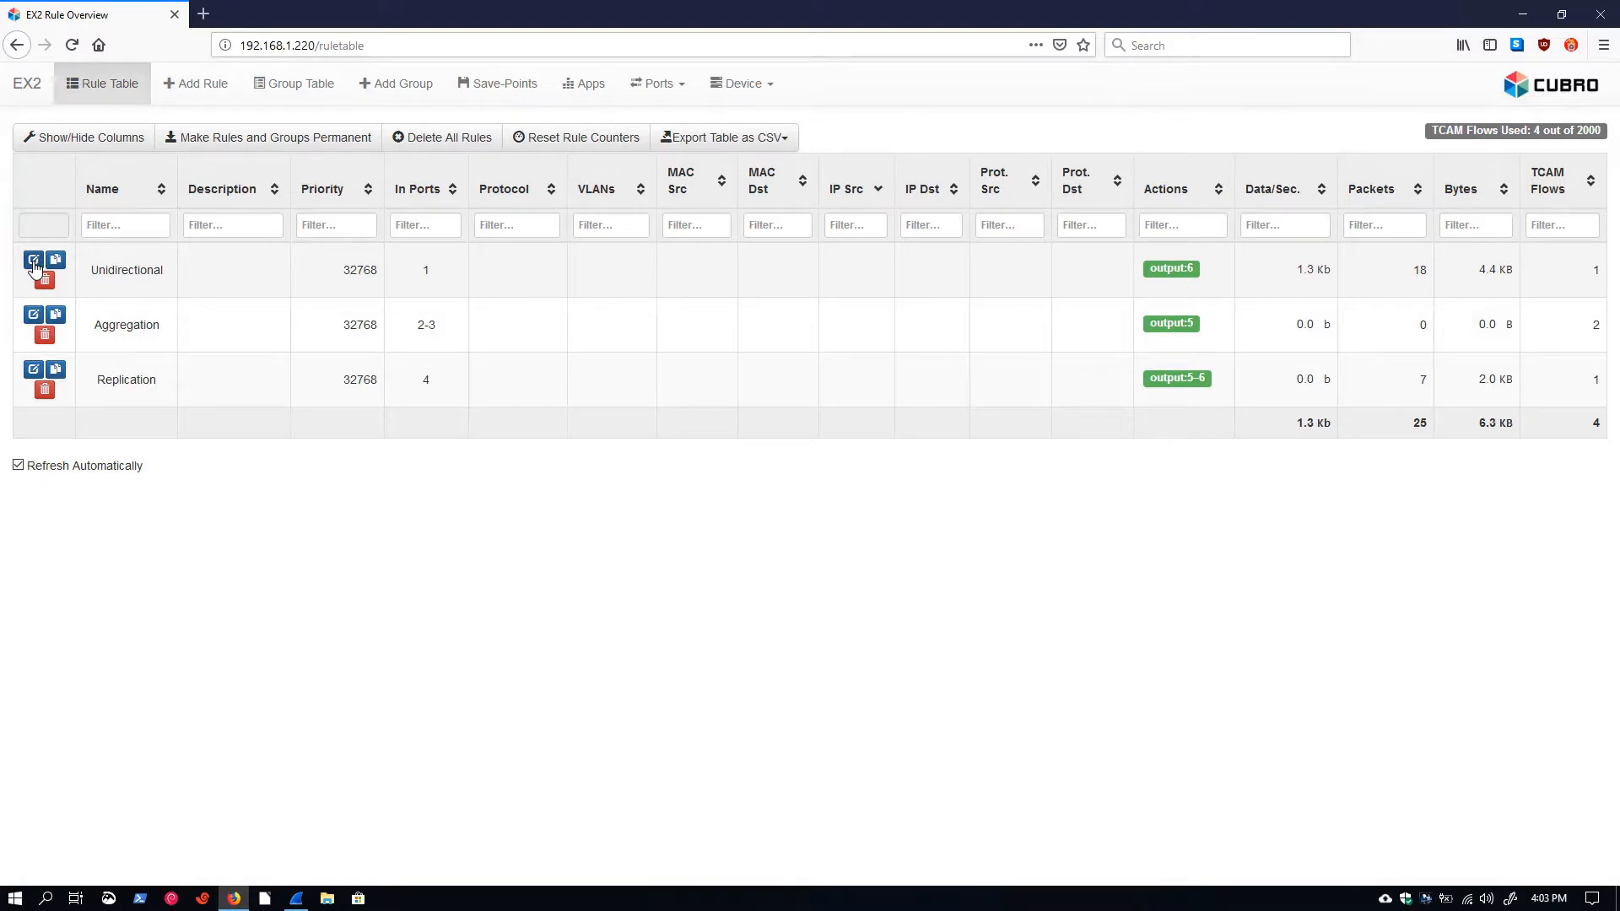
Review the Unidirectional rule's edit page (in-port 1, output port 6) and return to the rule table.
{"action": "left_click", "coordinate": [34, 260]}
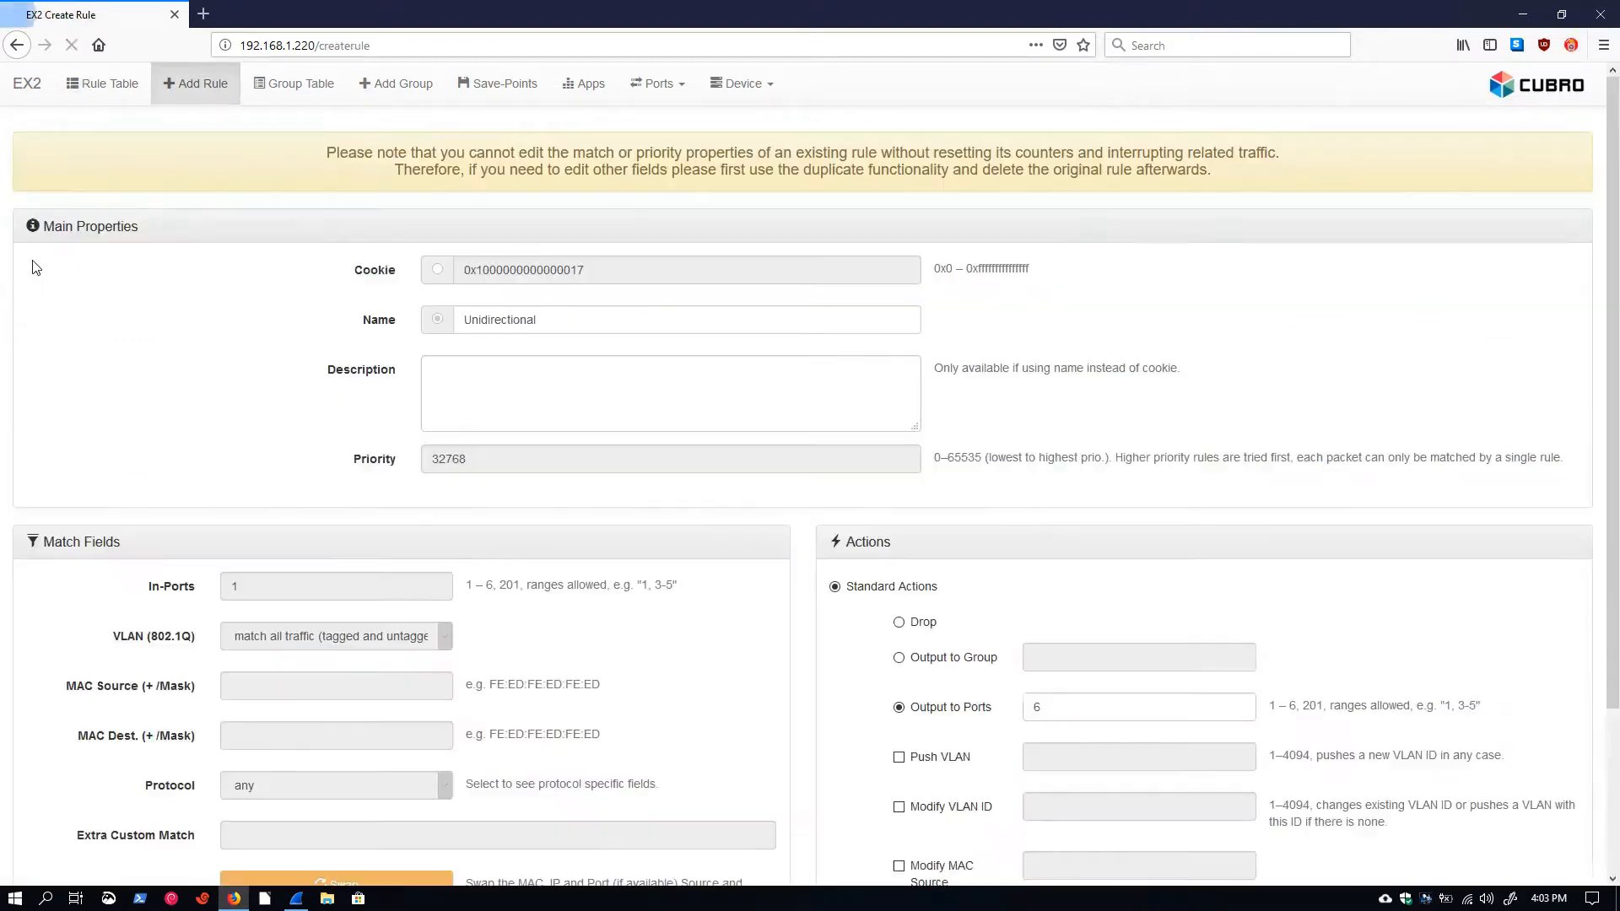
{"action": "scroll", "scroll_direction": "down", "scroll_amount": 3}
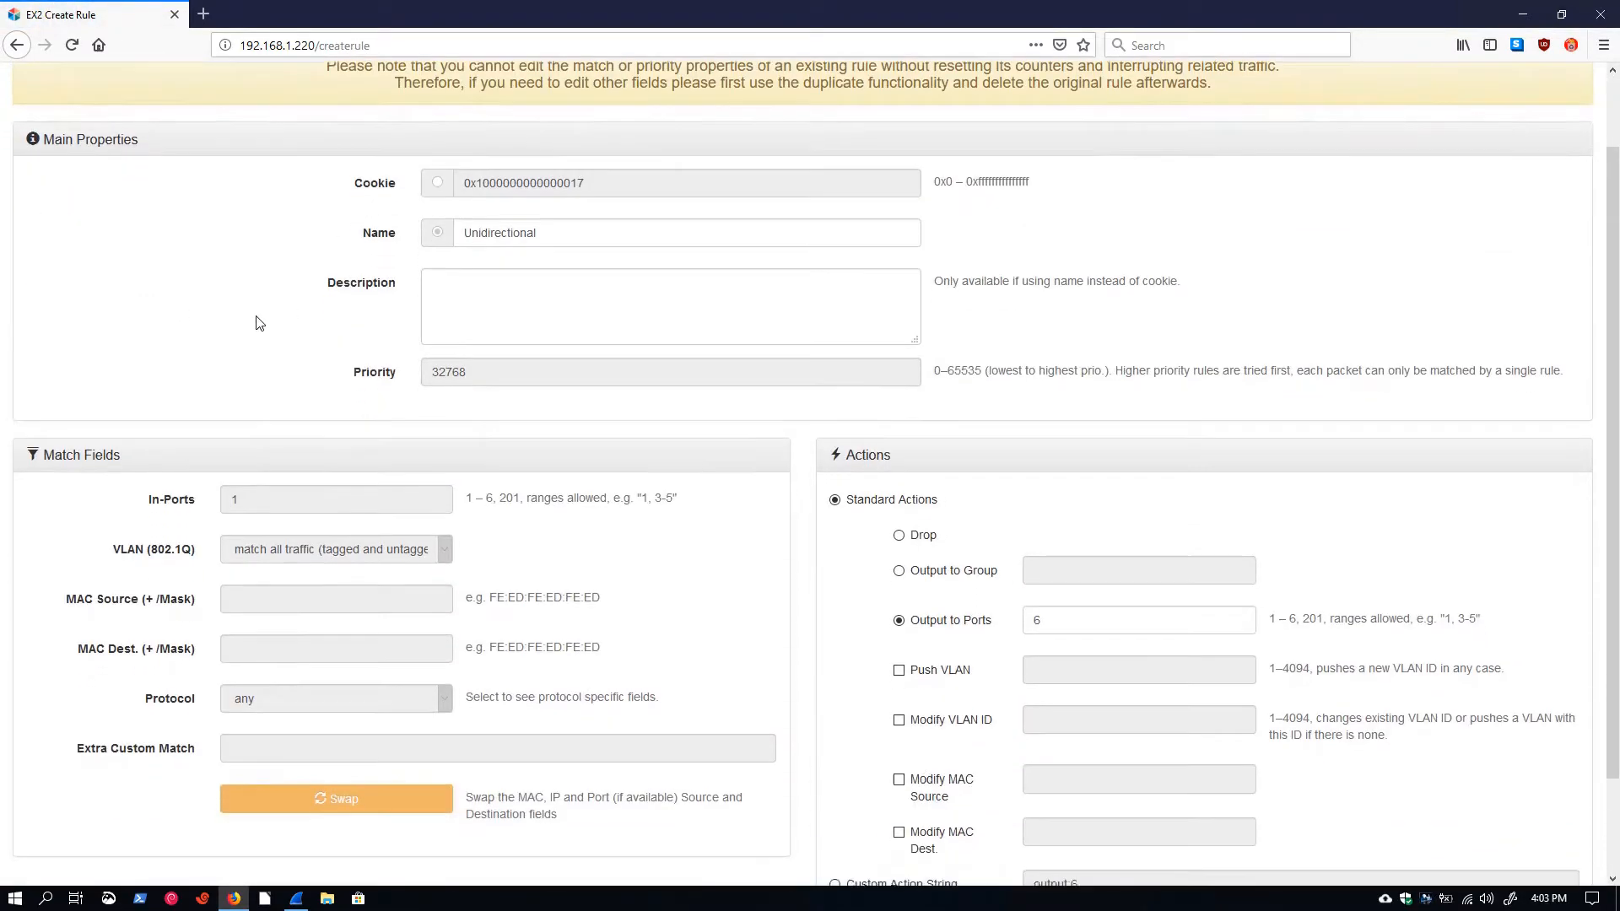
{"action": "scroll", "scroll_direction": "down", "scroll_amount": 3}
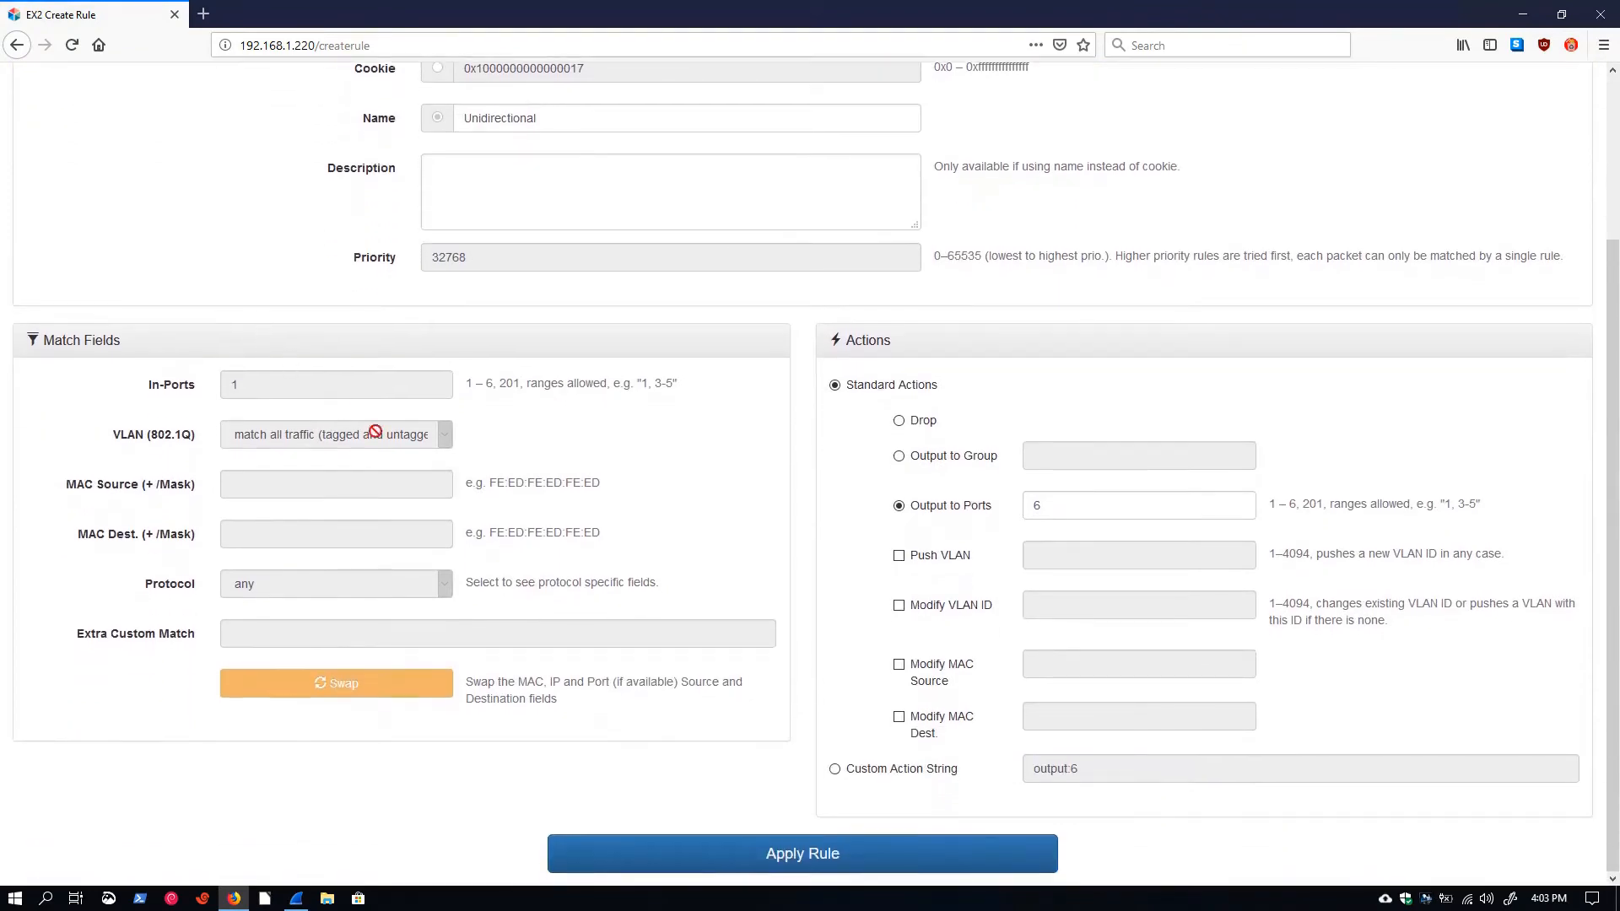
{"action": "scroll", "scroll_direction": "up", "scroll_amount": 3}
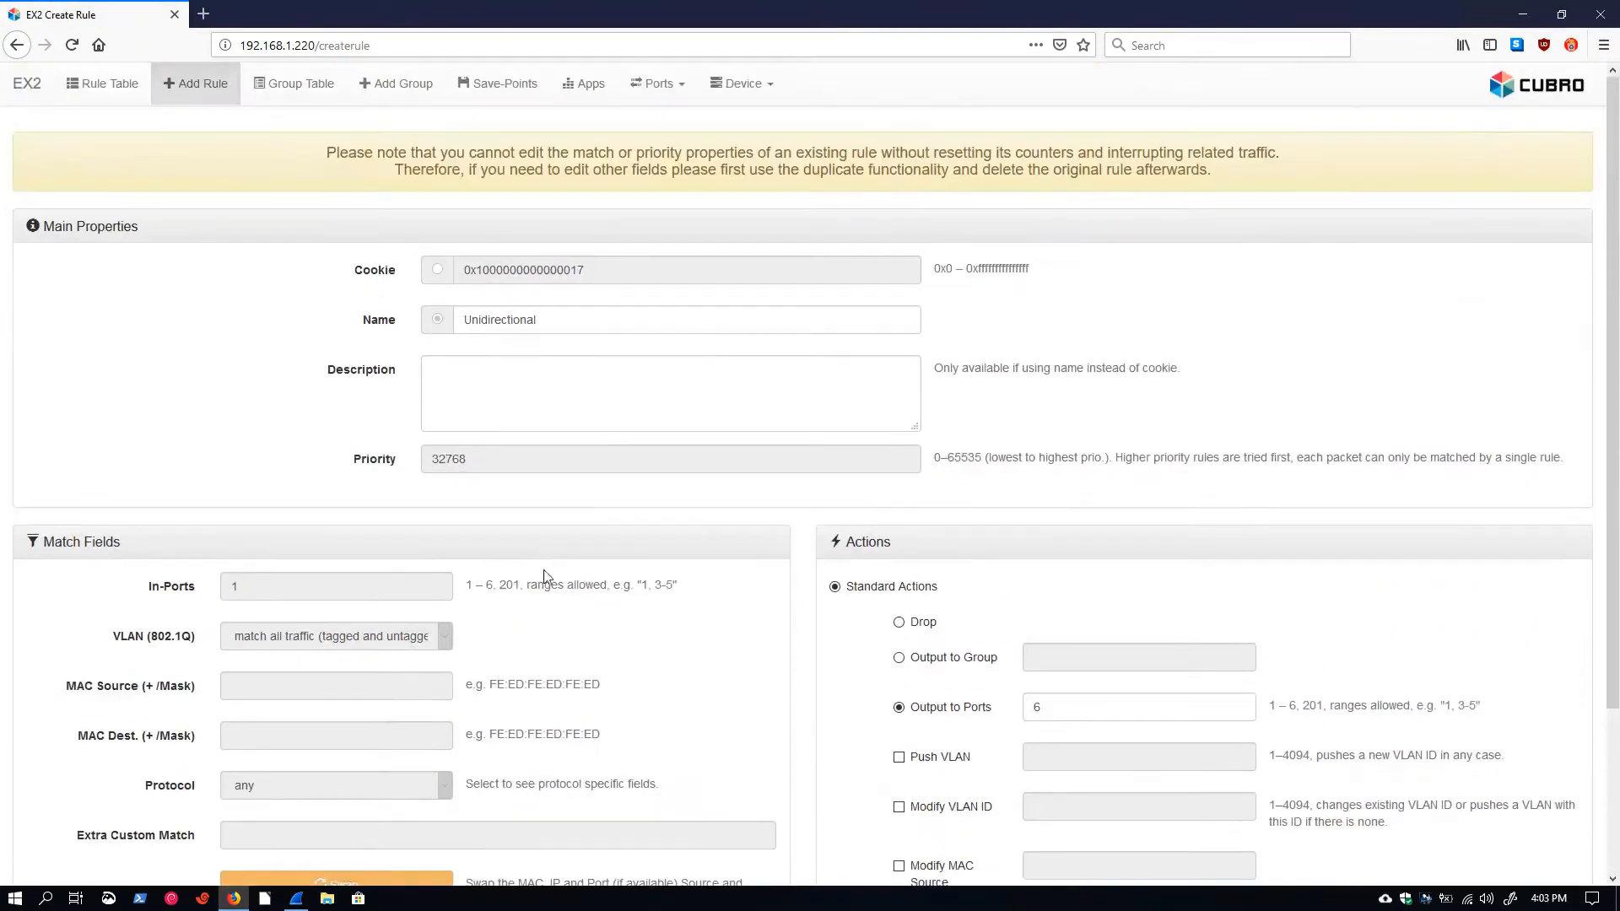
{"action": "mouse_move", "coordinate": [871, 294]}
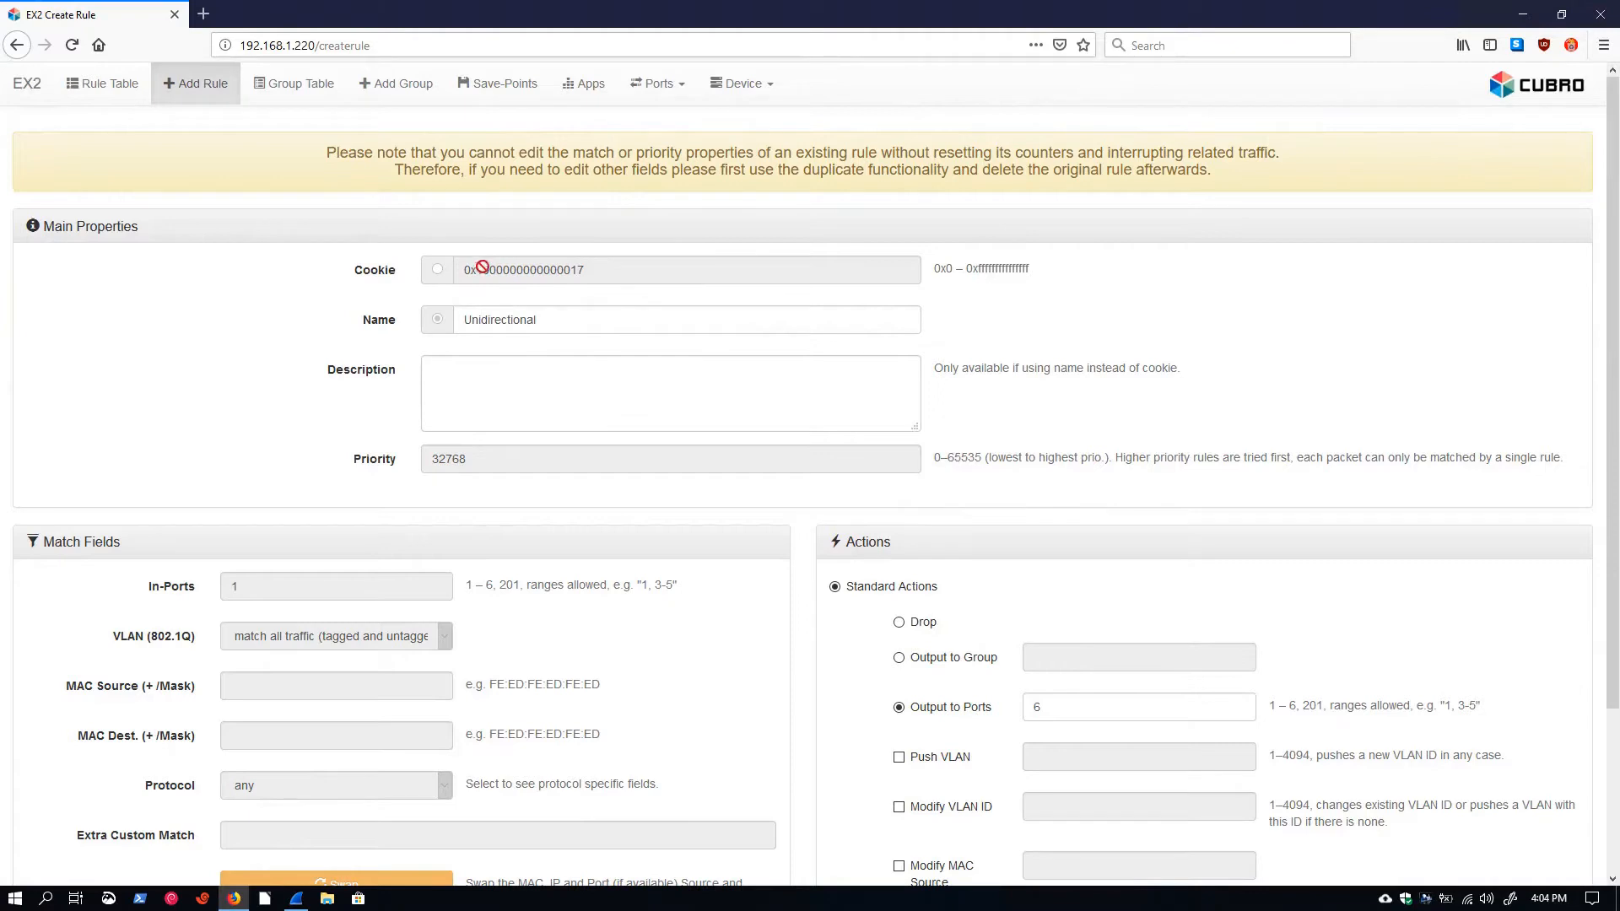
{"action": "scroll", "scroll_direction": "down", "scroll_amount": 3}
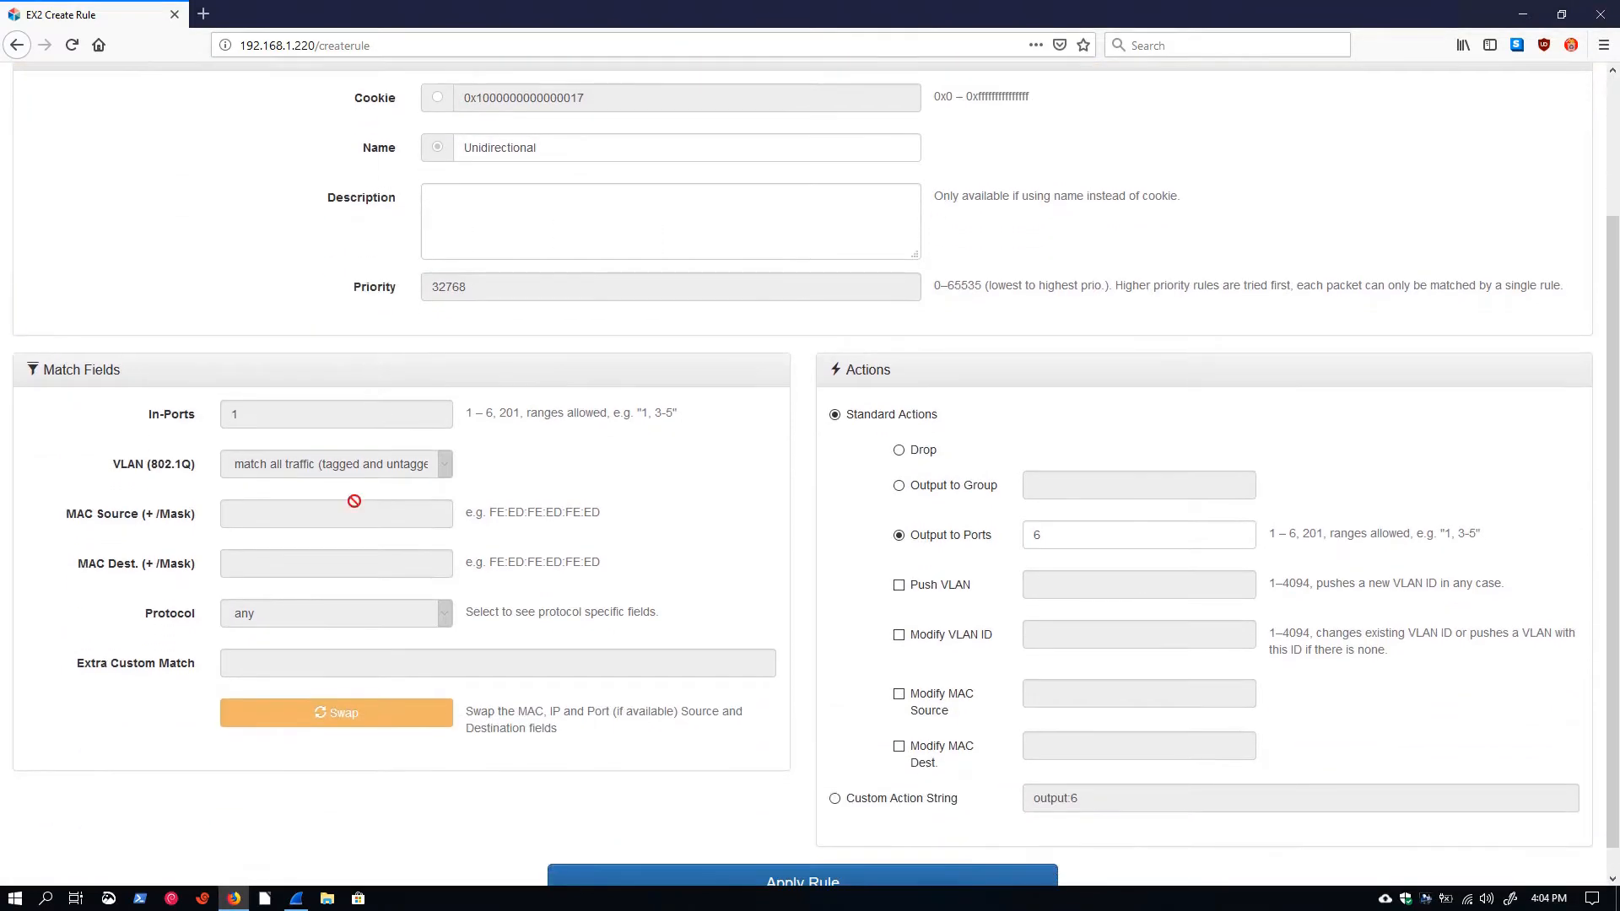
{"action": "mouse_move", "coordinate": [268, 640]}
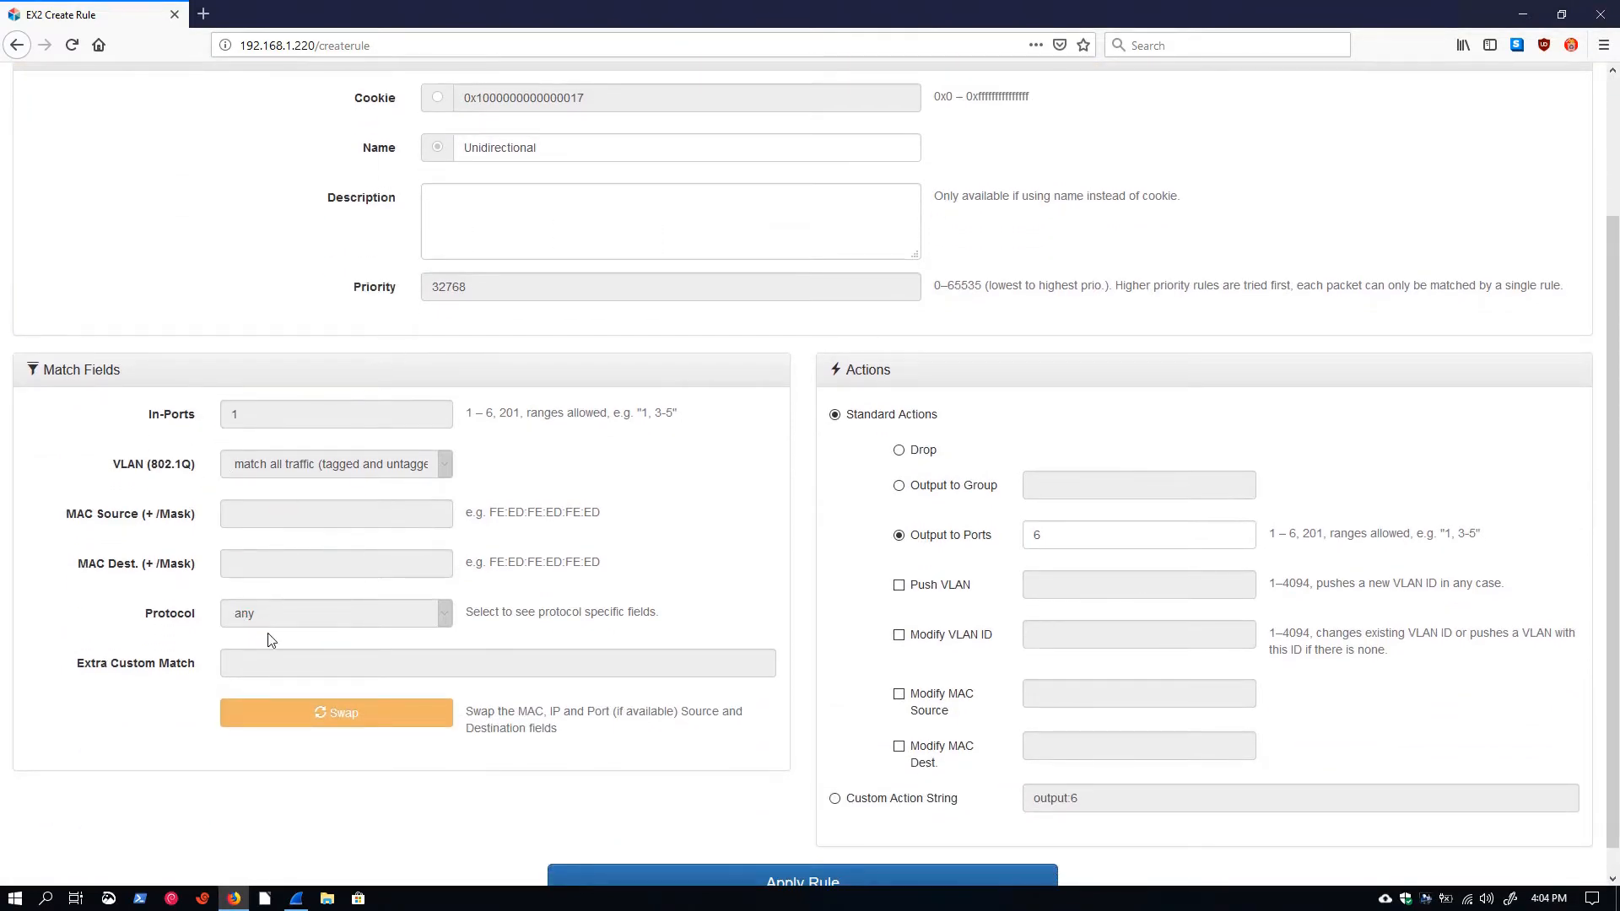
{"action": "scroll", "scroll_direction": "down", "scroll_amount": 3}
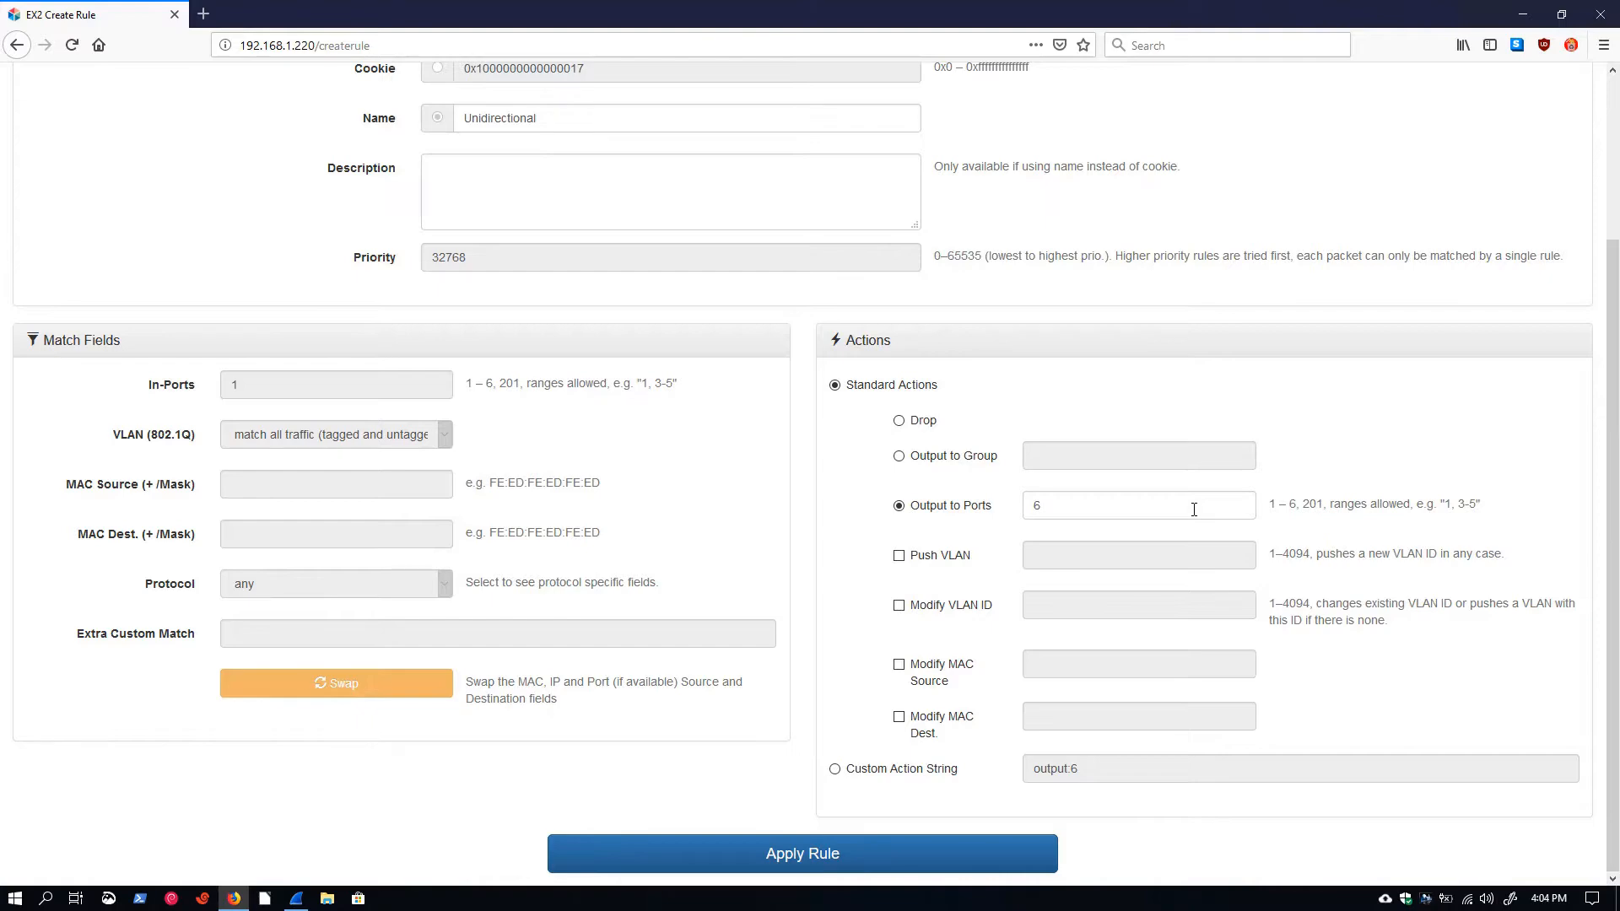
{"action": "mouse_move", "coordinate": [1004, 633]}
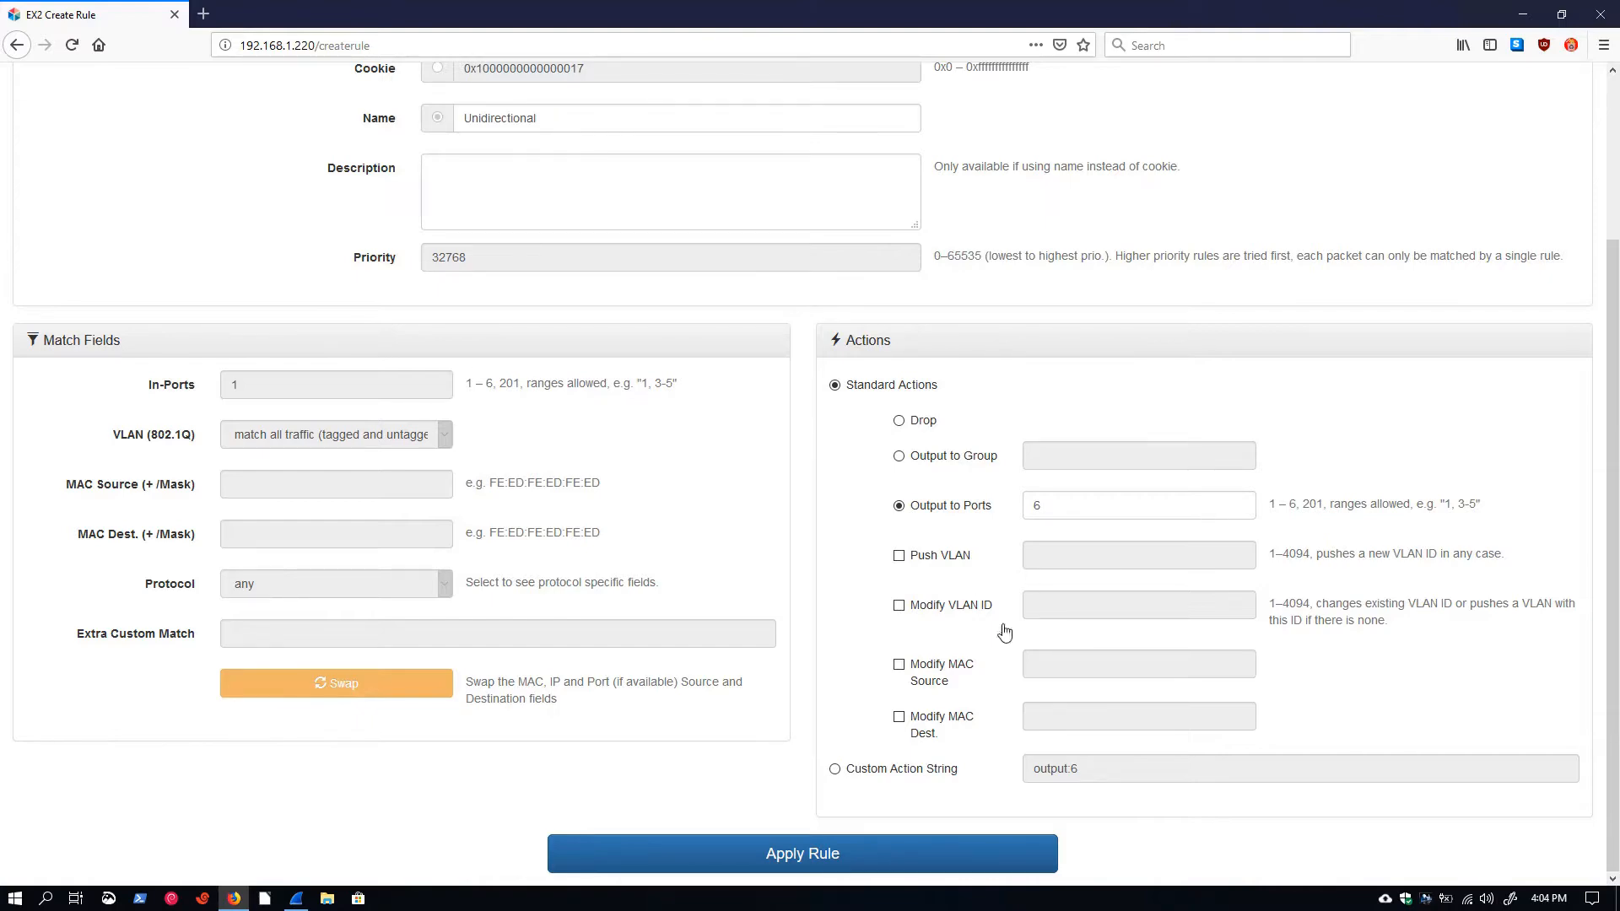
{"action": "mouse_move", "coordinate": [473, 671]}
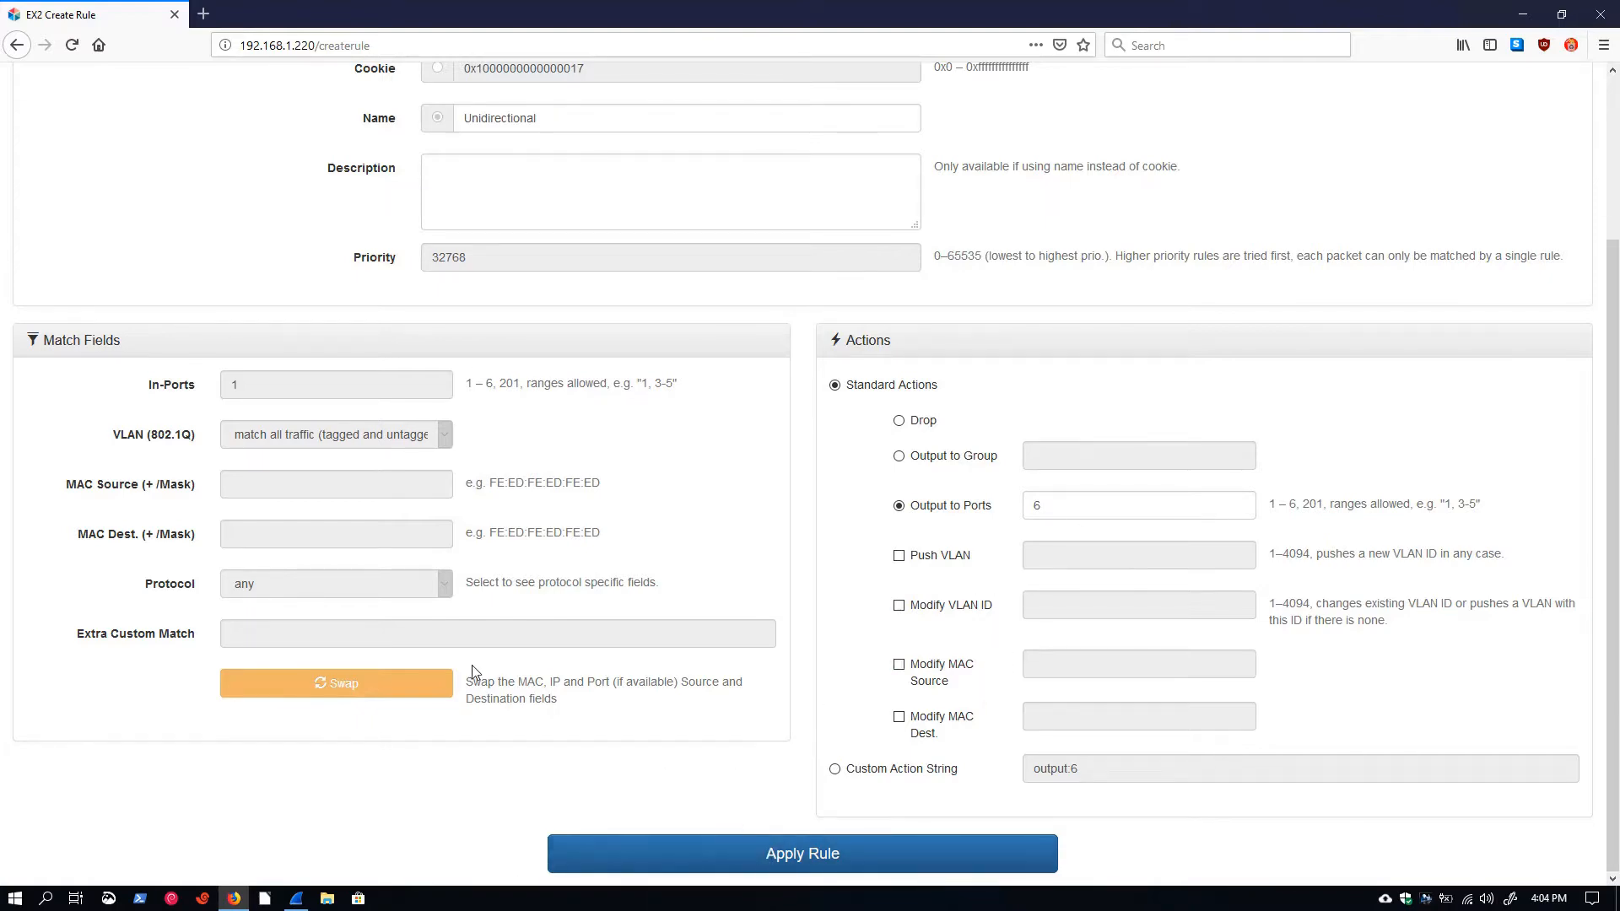
{"action": "left_click", "coordinate": [804, 854]}
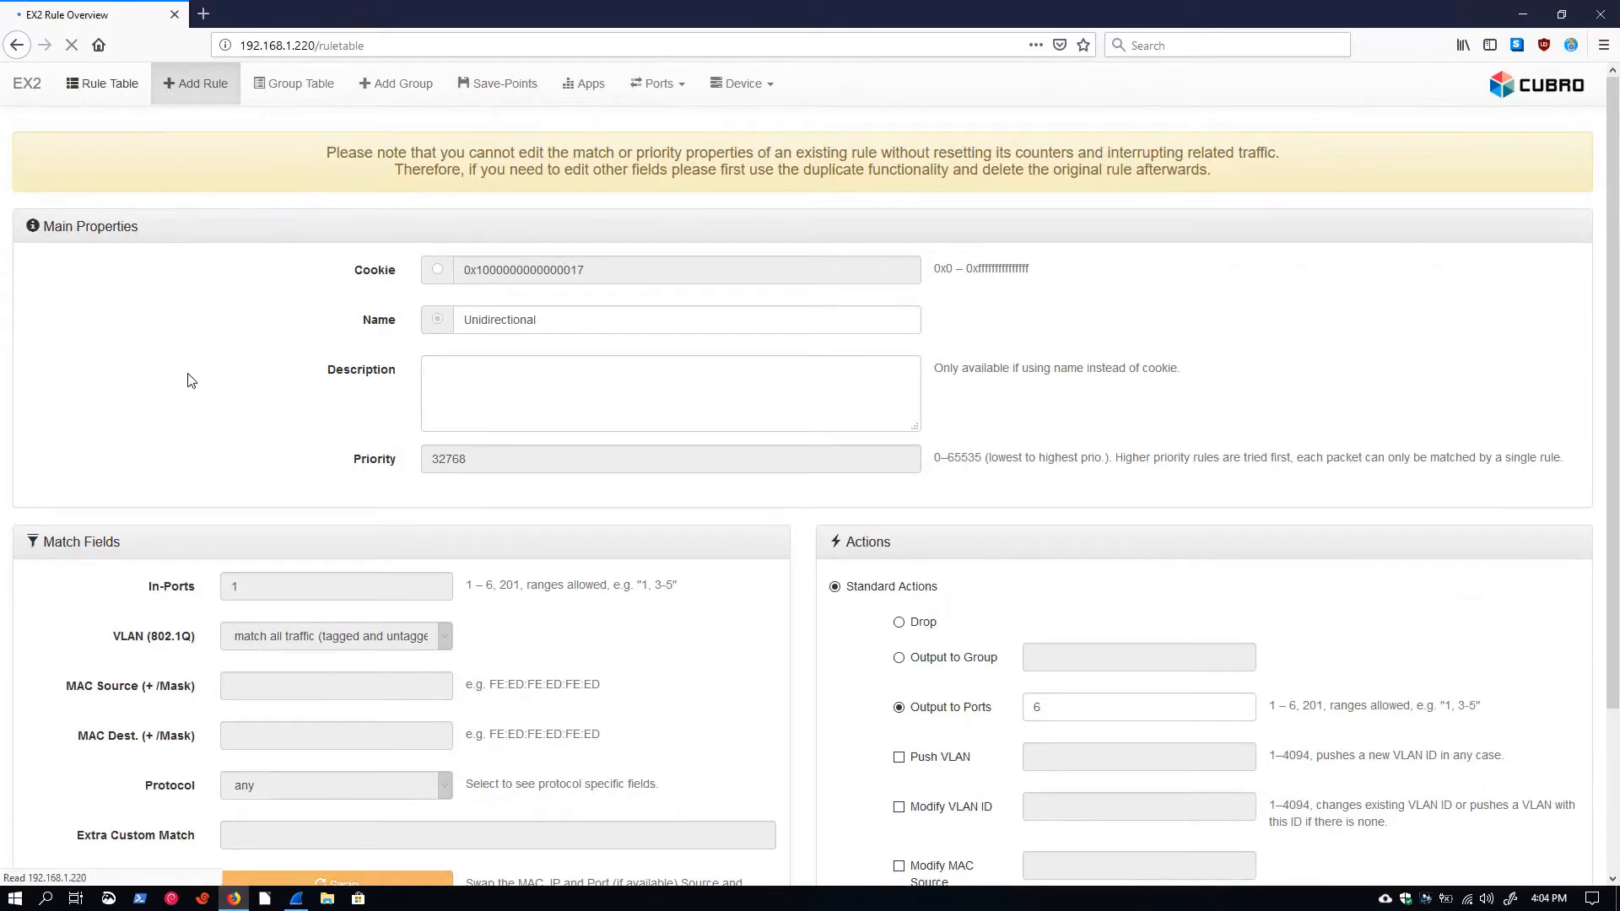
Open the Unidirectional rule's duplicate form from the rule table and leave it without applying.
{"action": "left_click", "coordinate": [101, 85]}
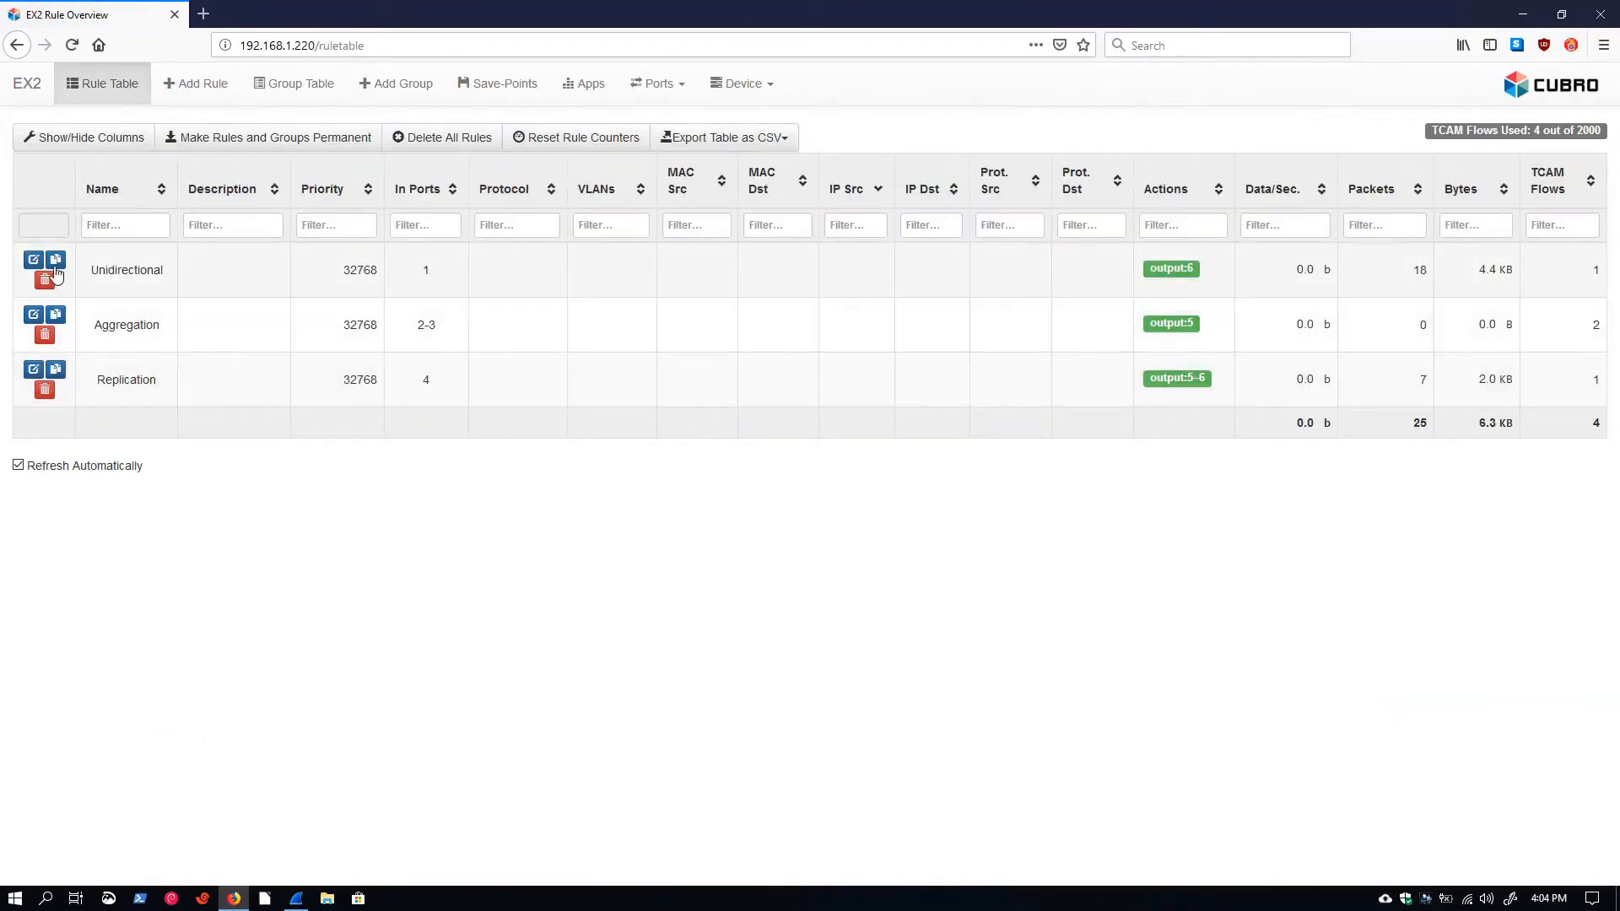
{"action": "left_click", "coordinate": [33, 260]}
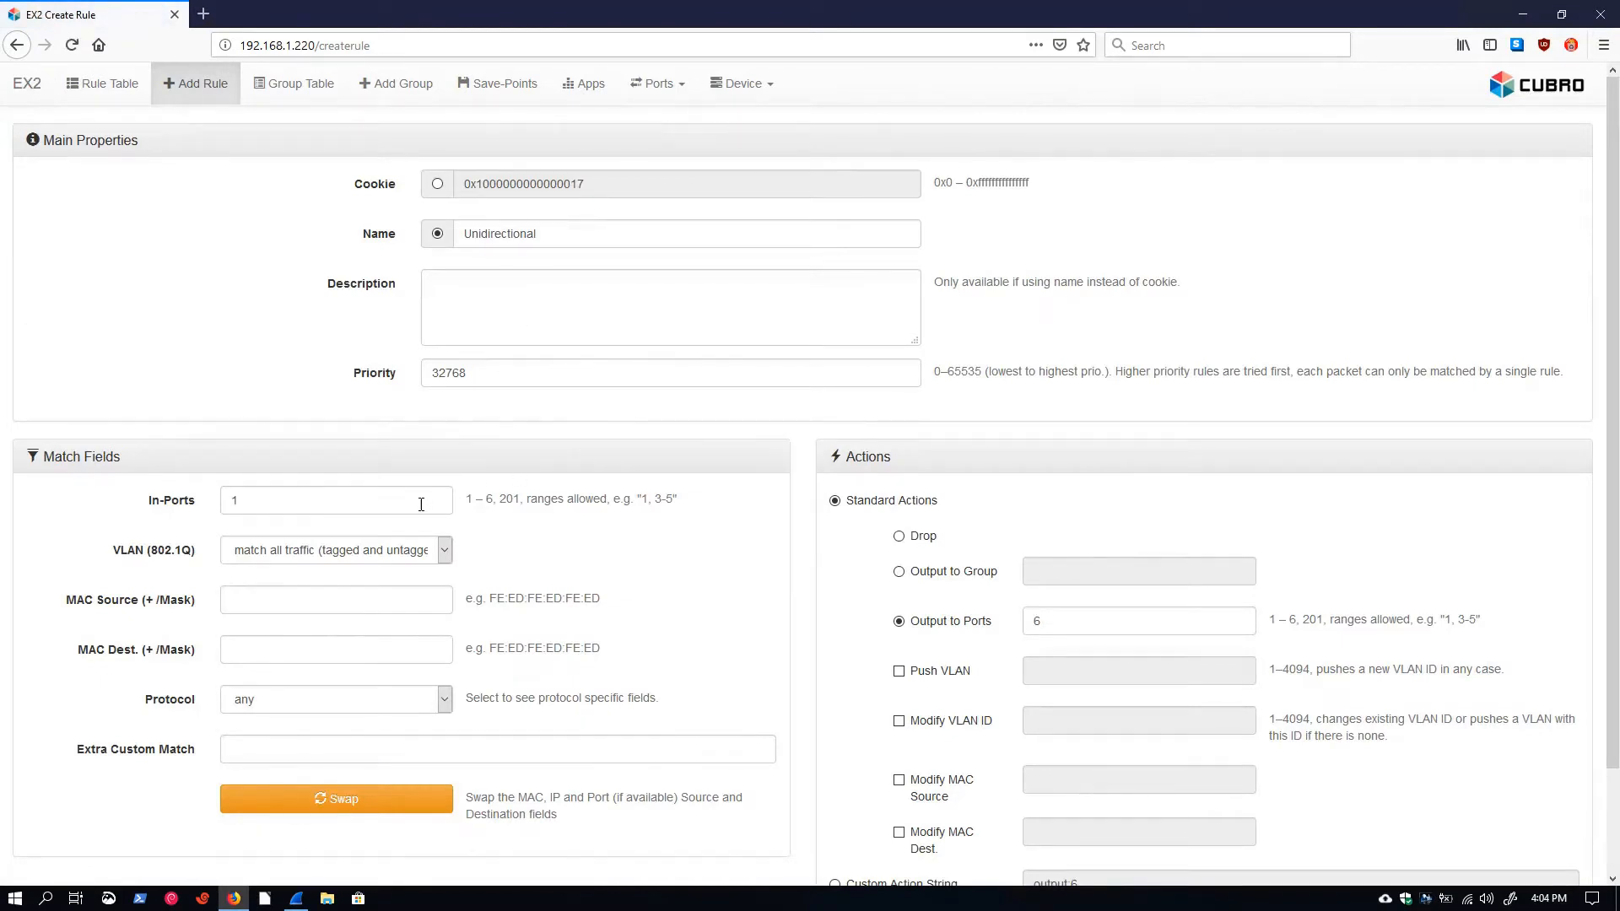
{"action": "mouse_move", "coordinate": [89, 128]}
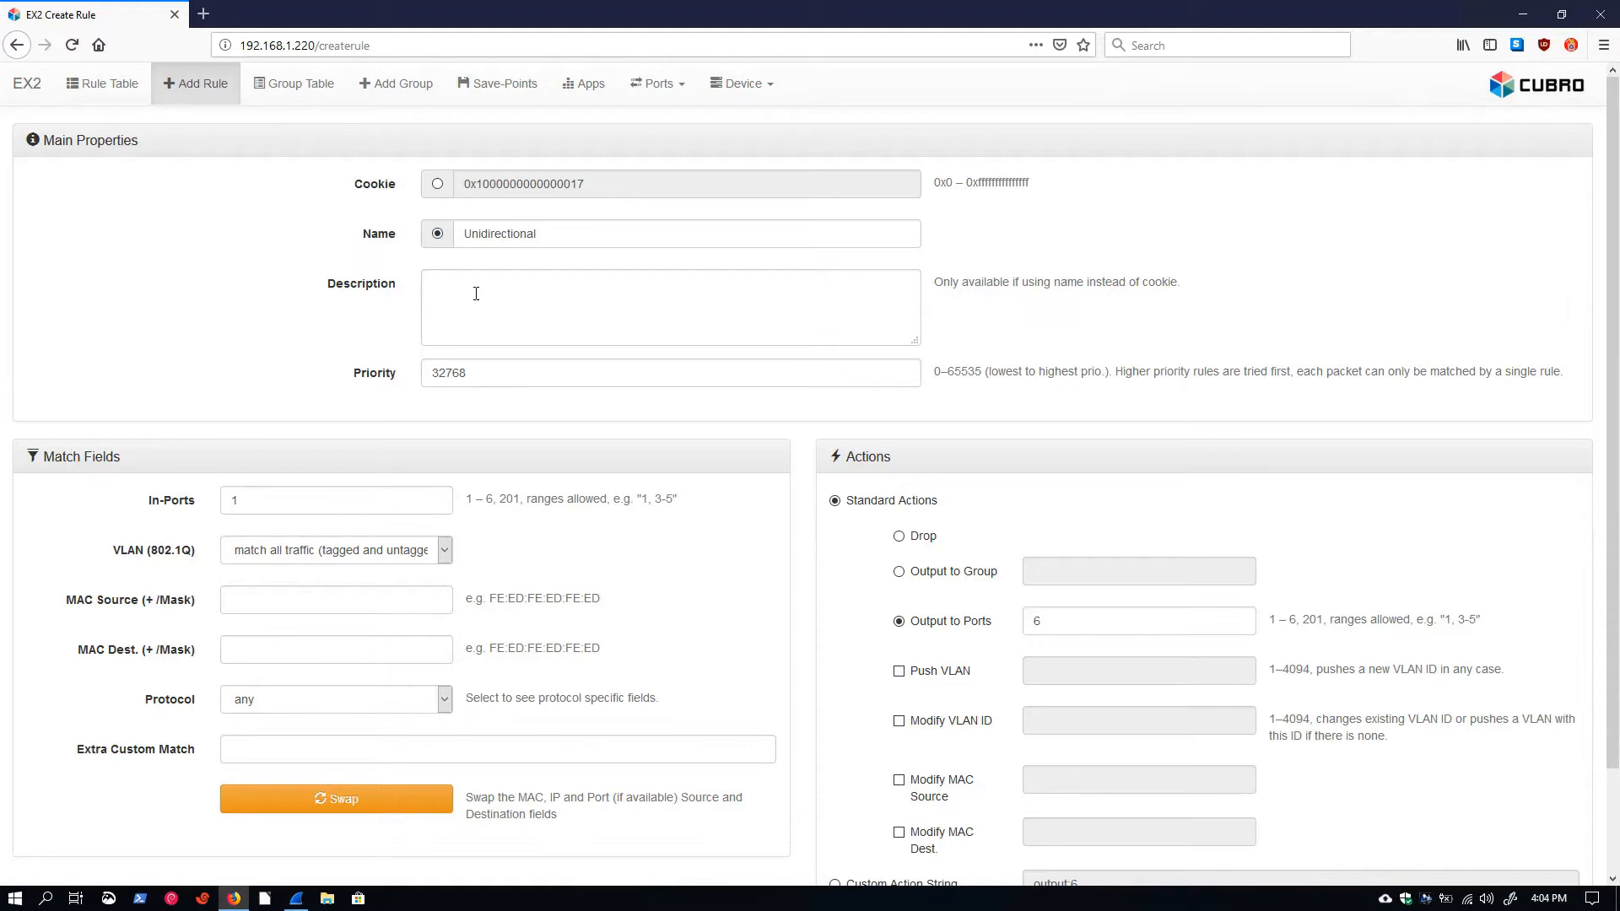
{"action": "mouse_move", "coordinate": [162, 547]}
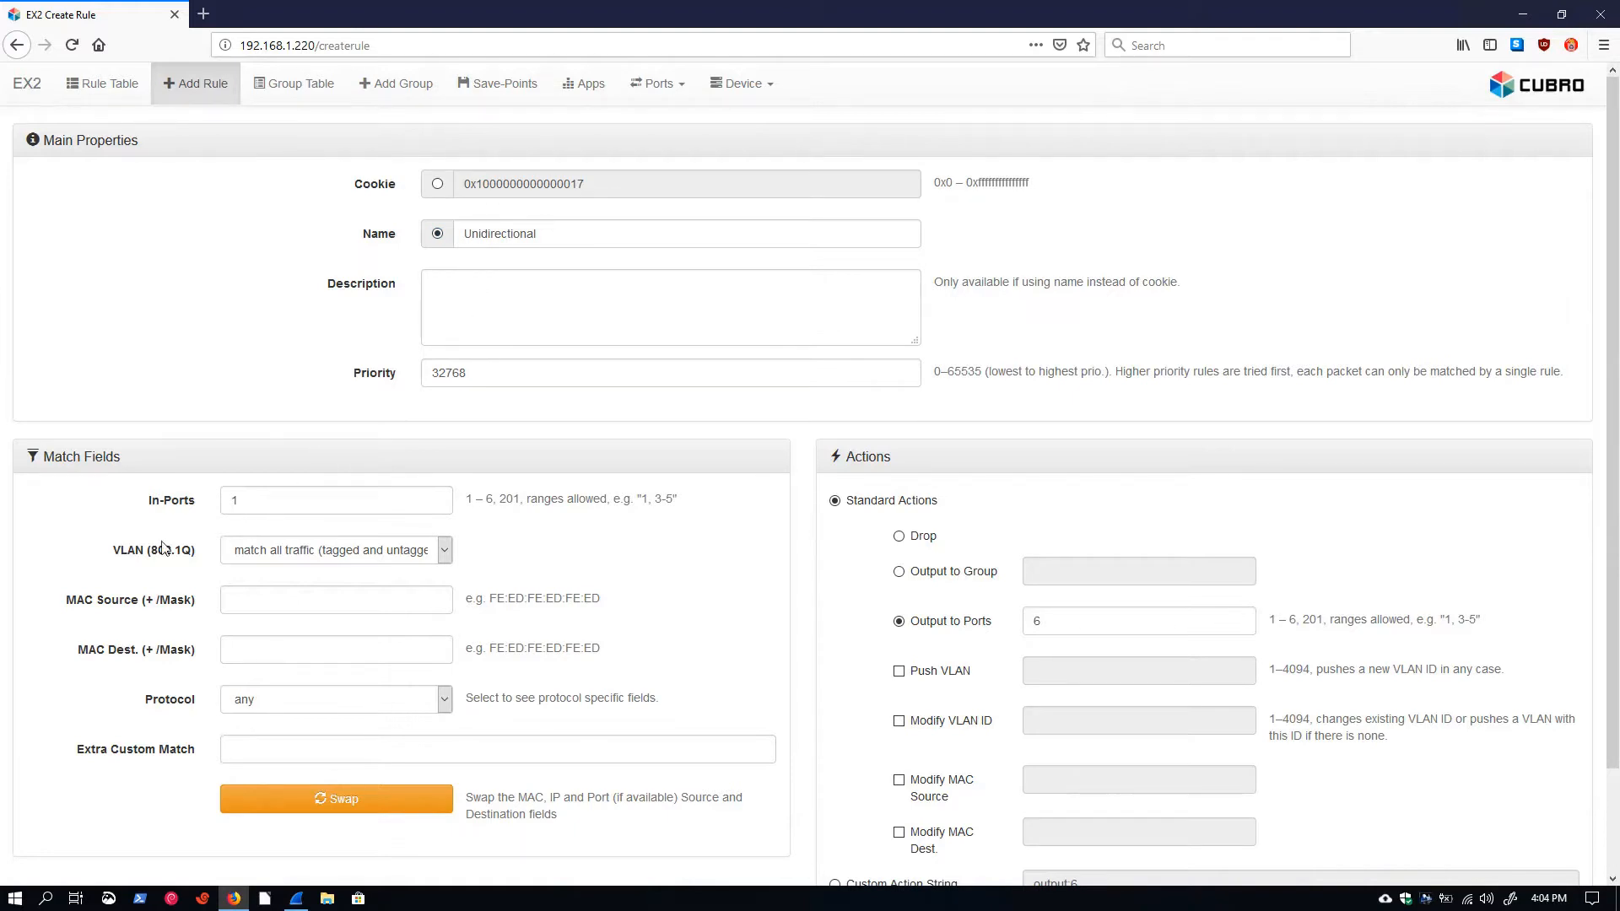
{"action": "mouse_move", "coordinate": [1034, 608]}
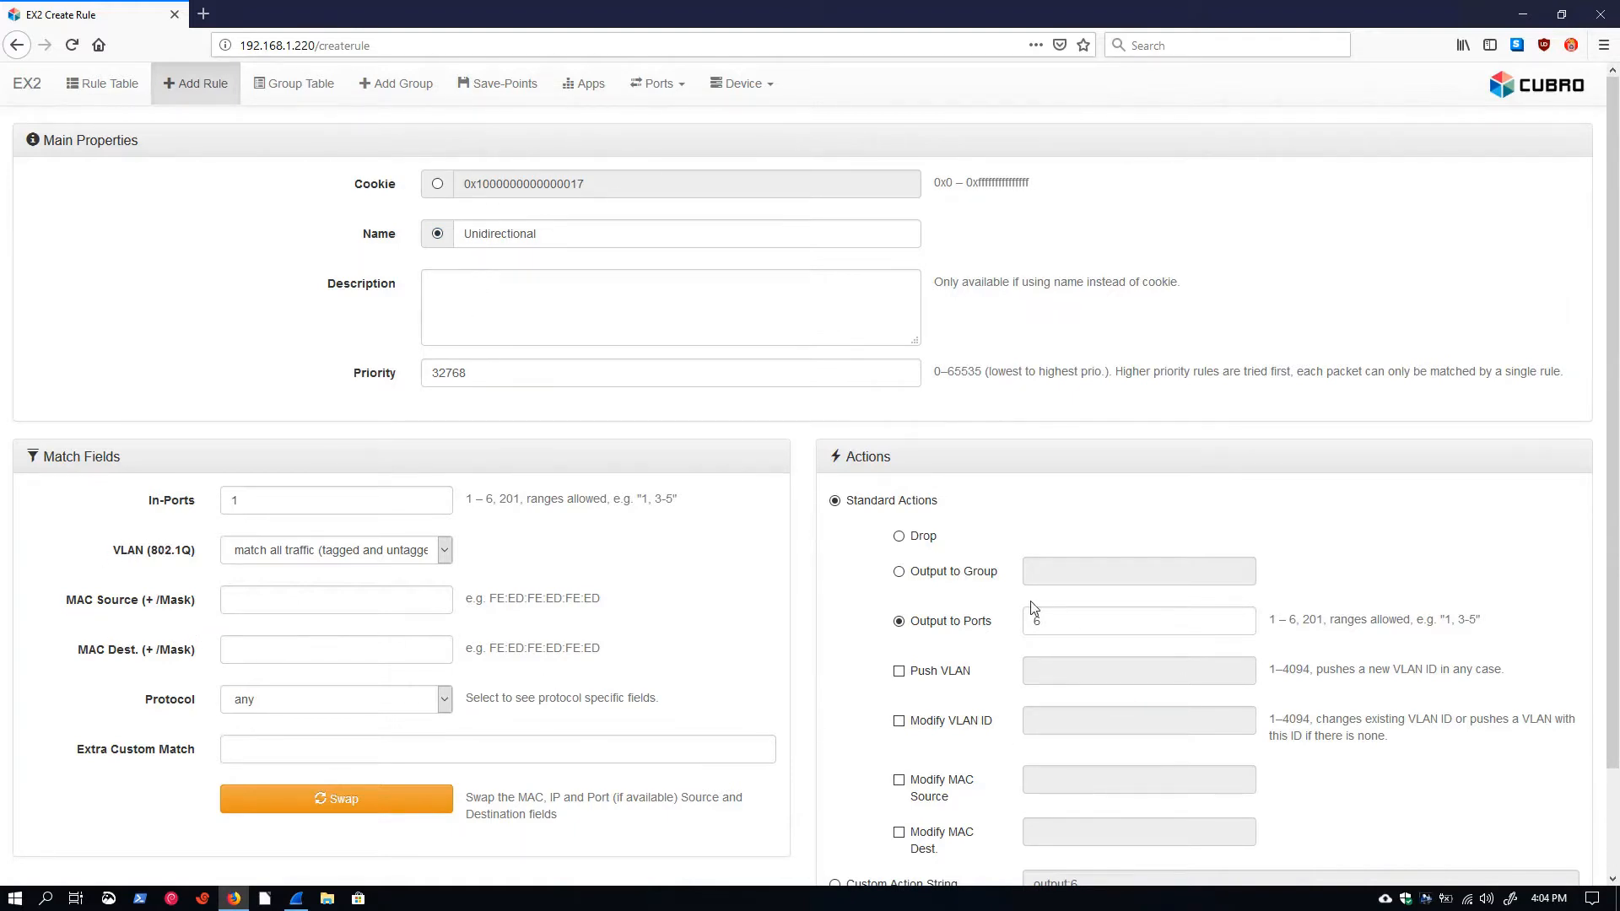
{"action": "mouse_move", "coordinate": [637, 665]}
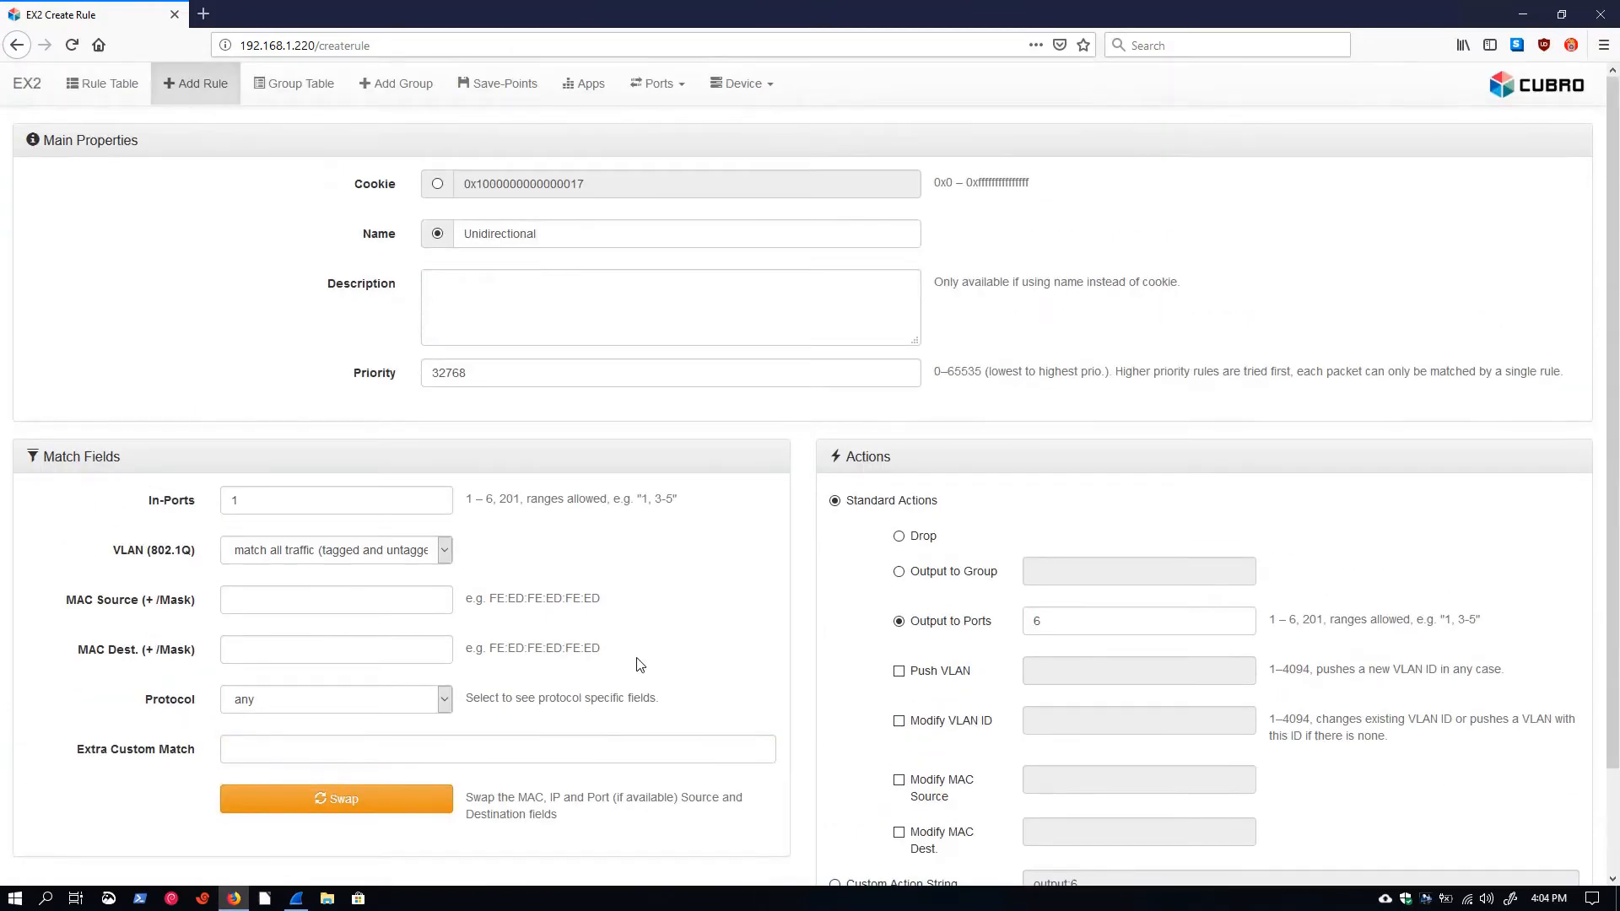
{"action": "scroll", "scroll_direction": "down", "scroll_amount": 3}
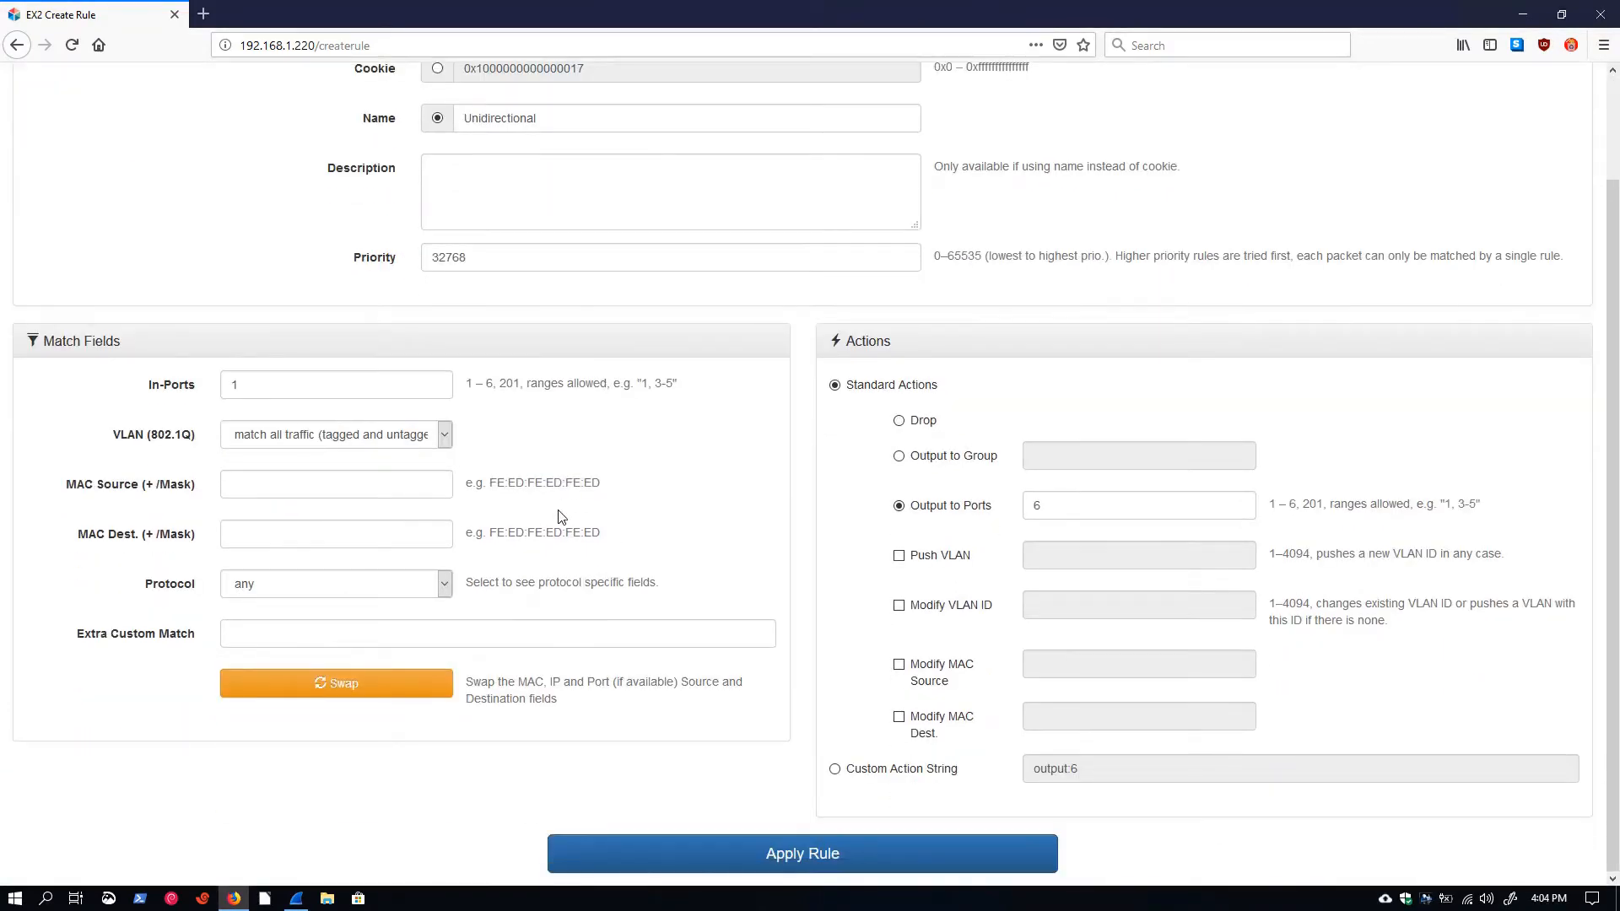
{"action": "mouse_move", "coordinate": [640, 765]}
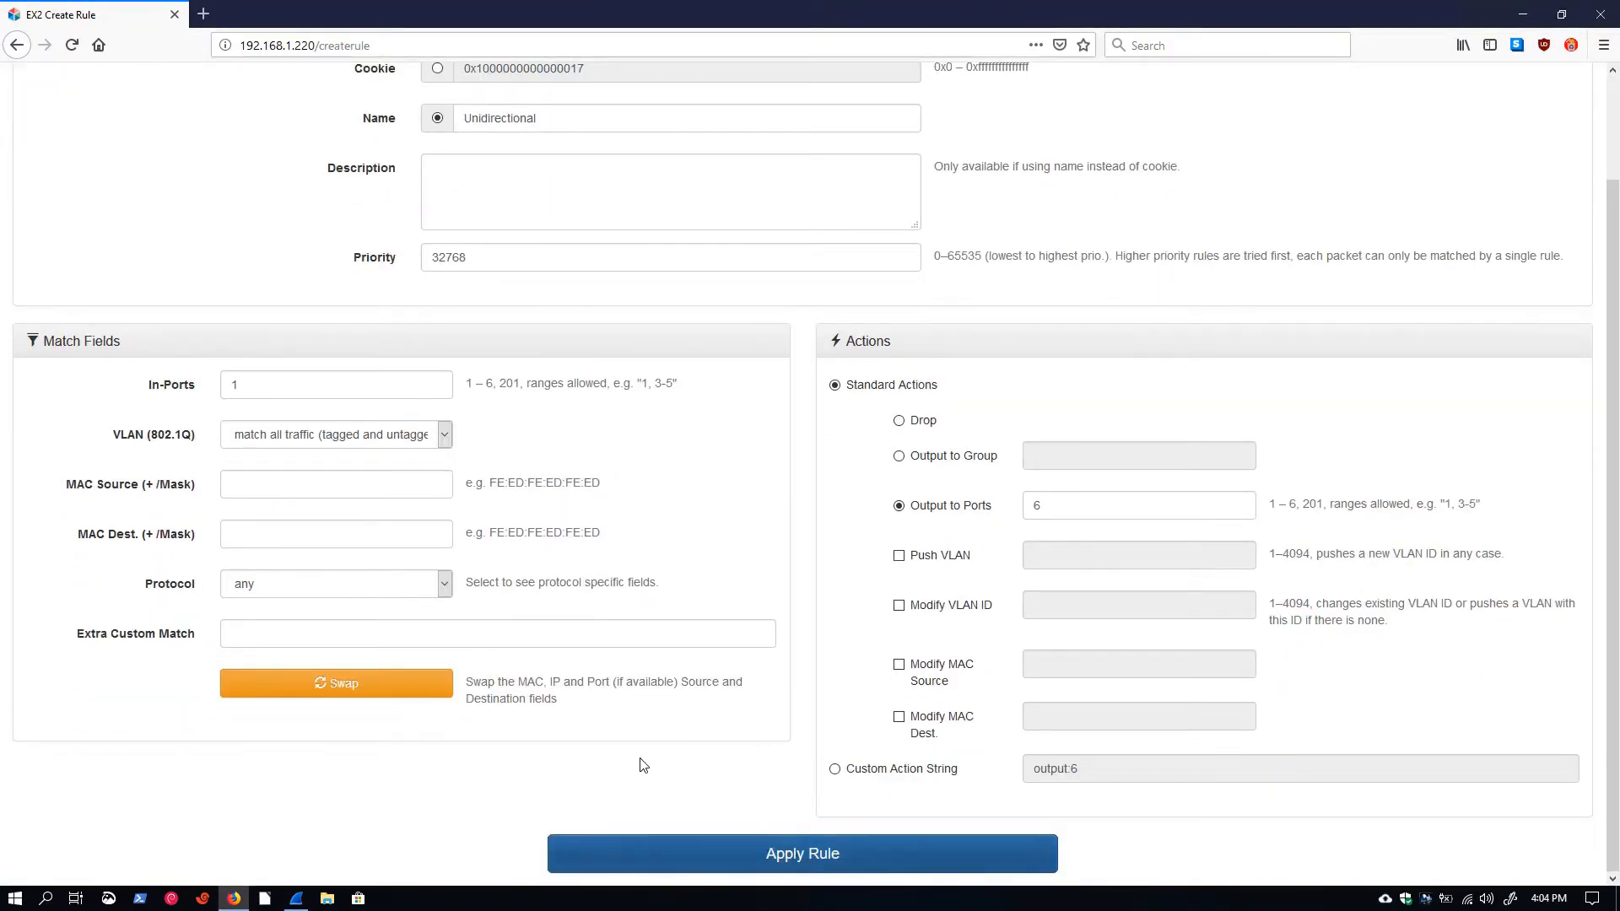
{"action": "left_click", "coordinate": [803, 853]}
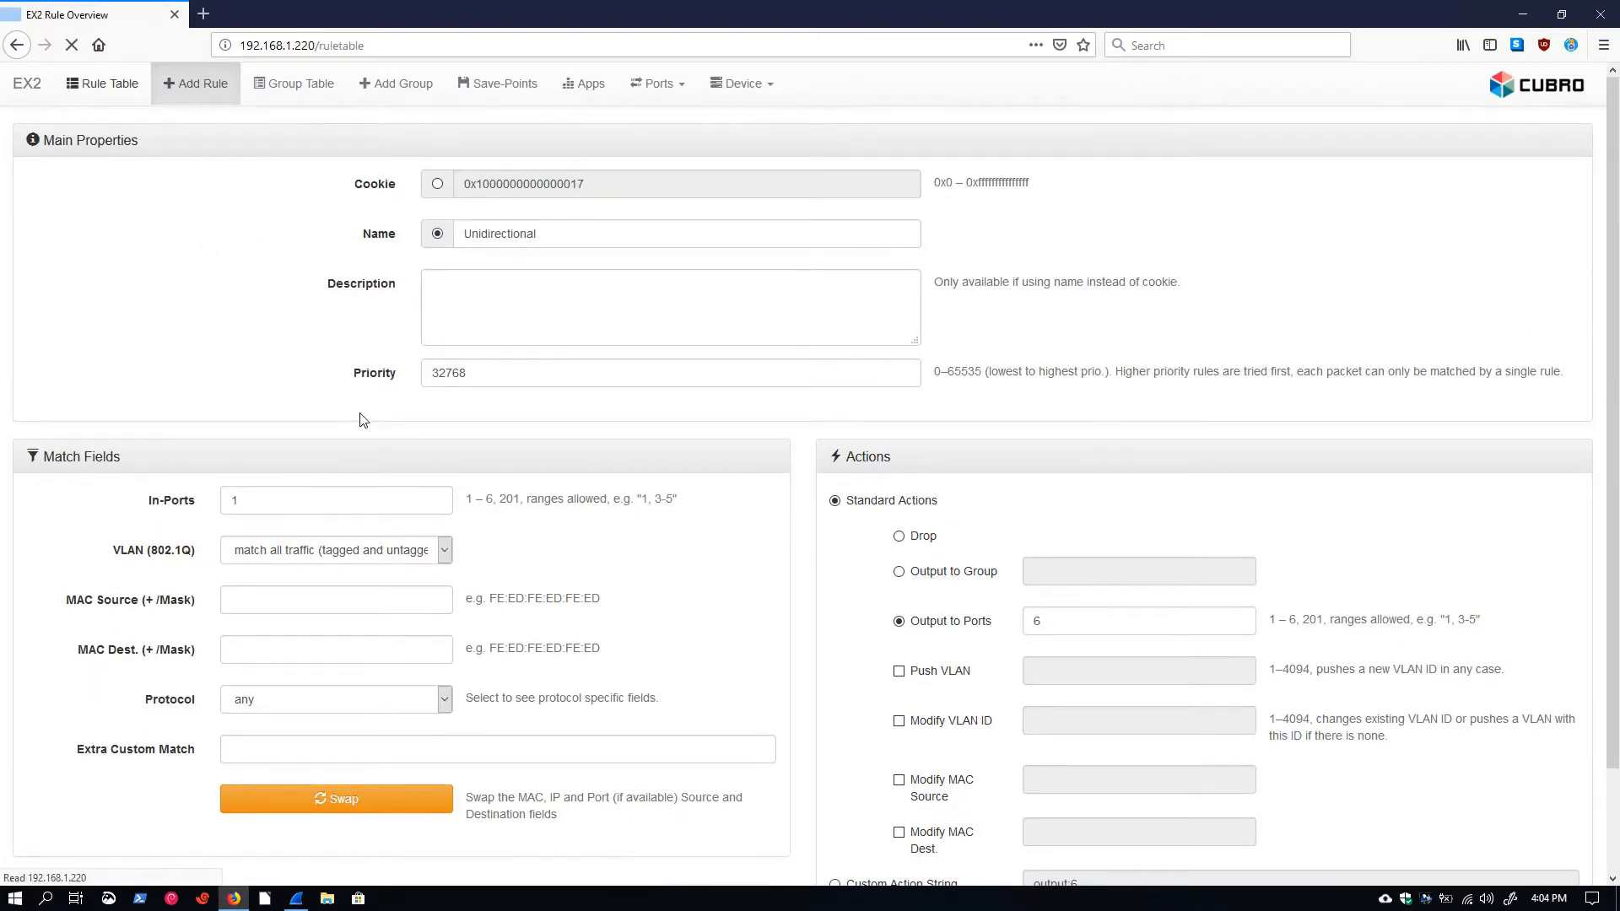
{"action": "left_click", "coordinate": [102, 83]}
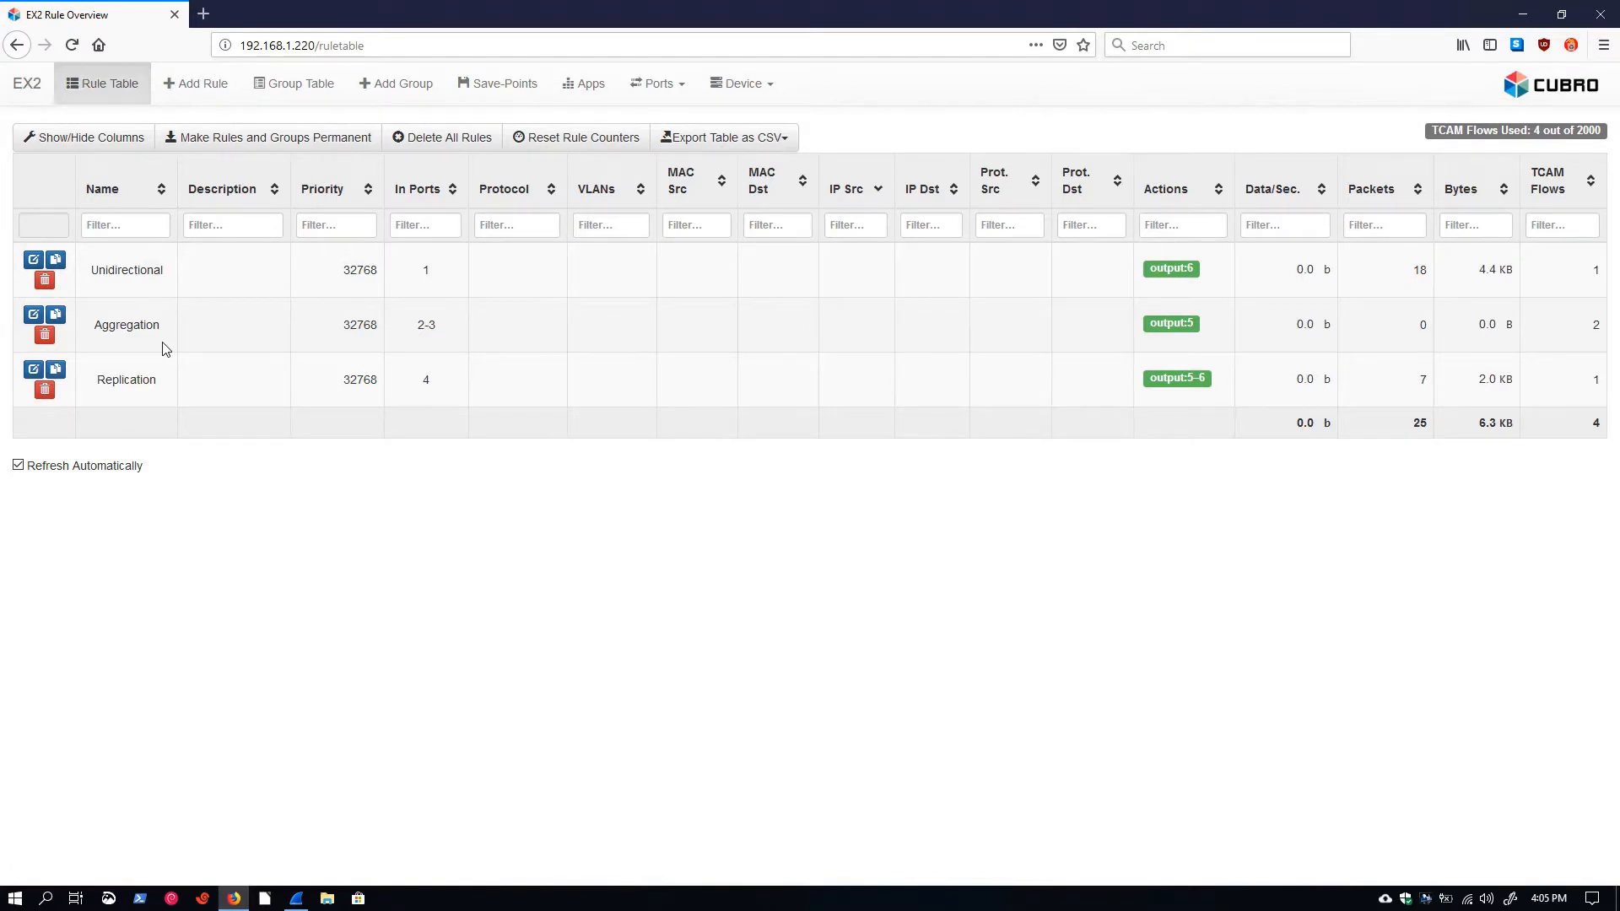
{"action": "mouse_move", "coordinate": [440, 136]}
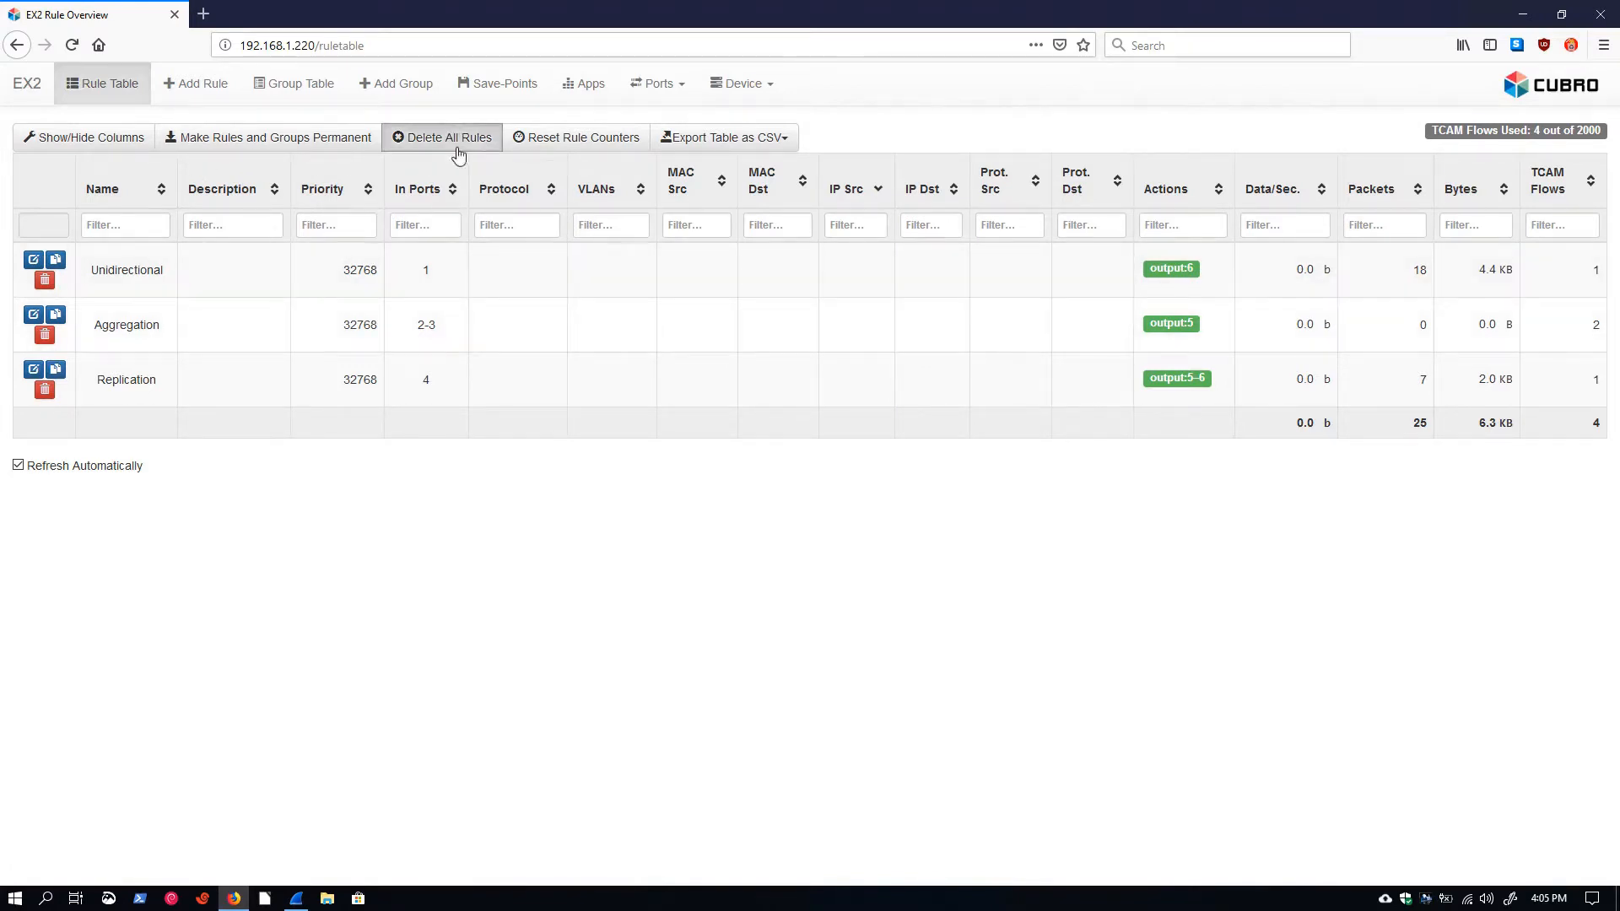
Delete all rules from the rule table and start creating a new rule.
{"action": "left_click", "coordinate": [440, 137]}
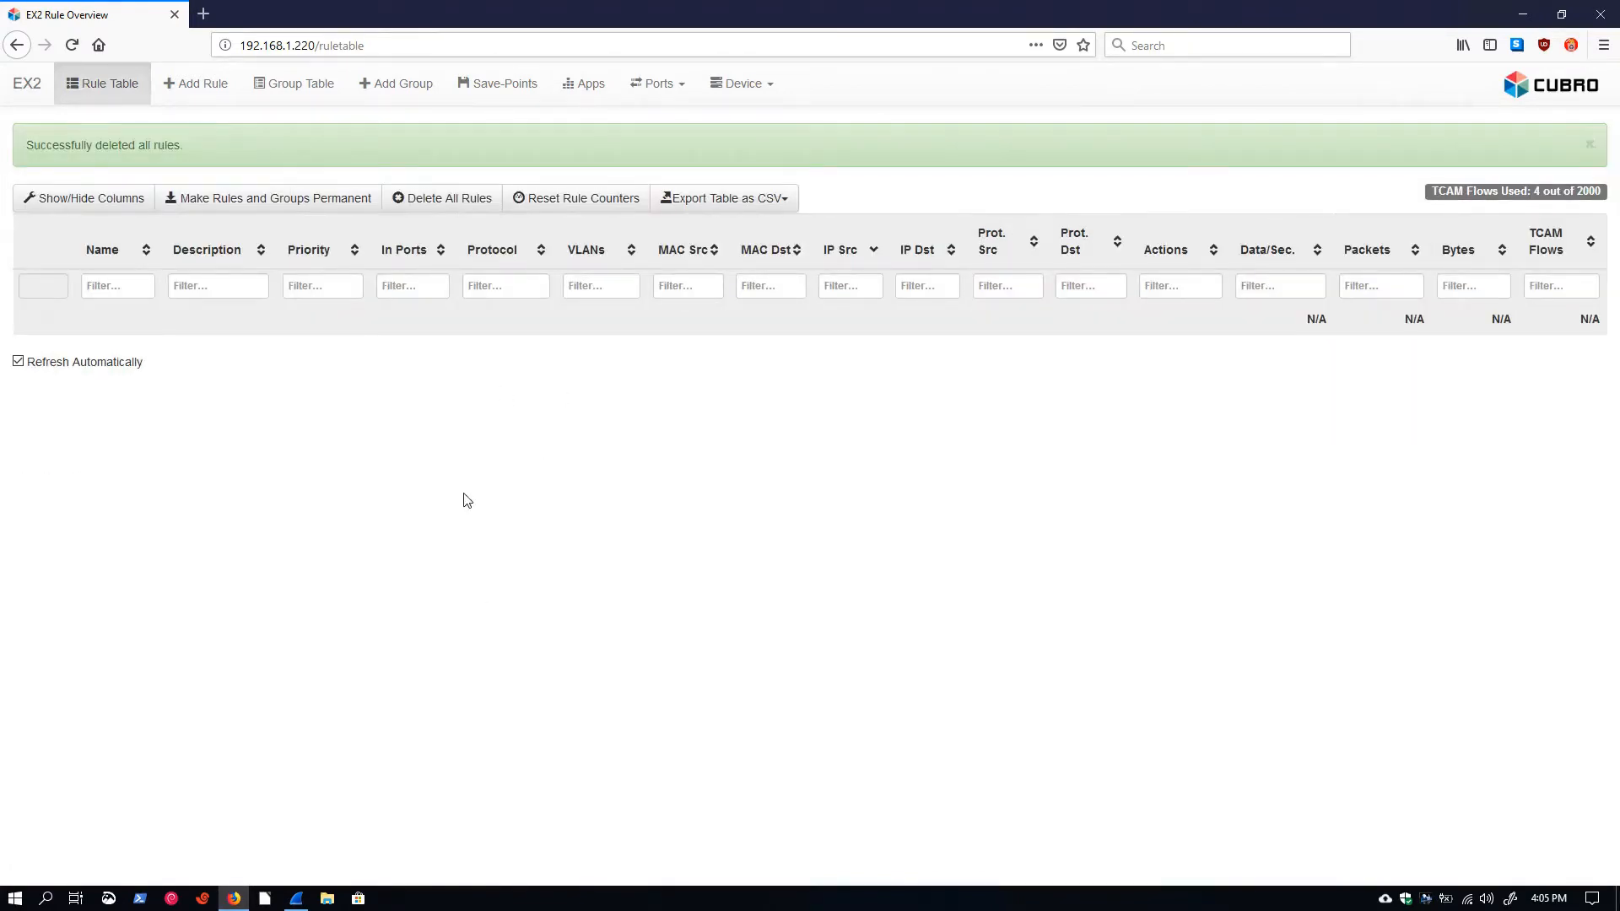
{"action": "left_click", "coordinate": [194, 82]}
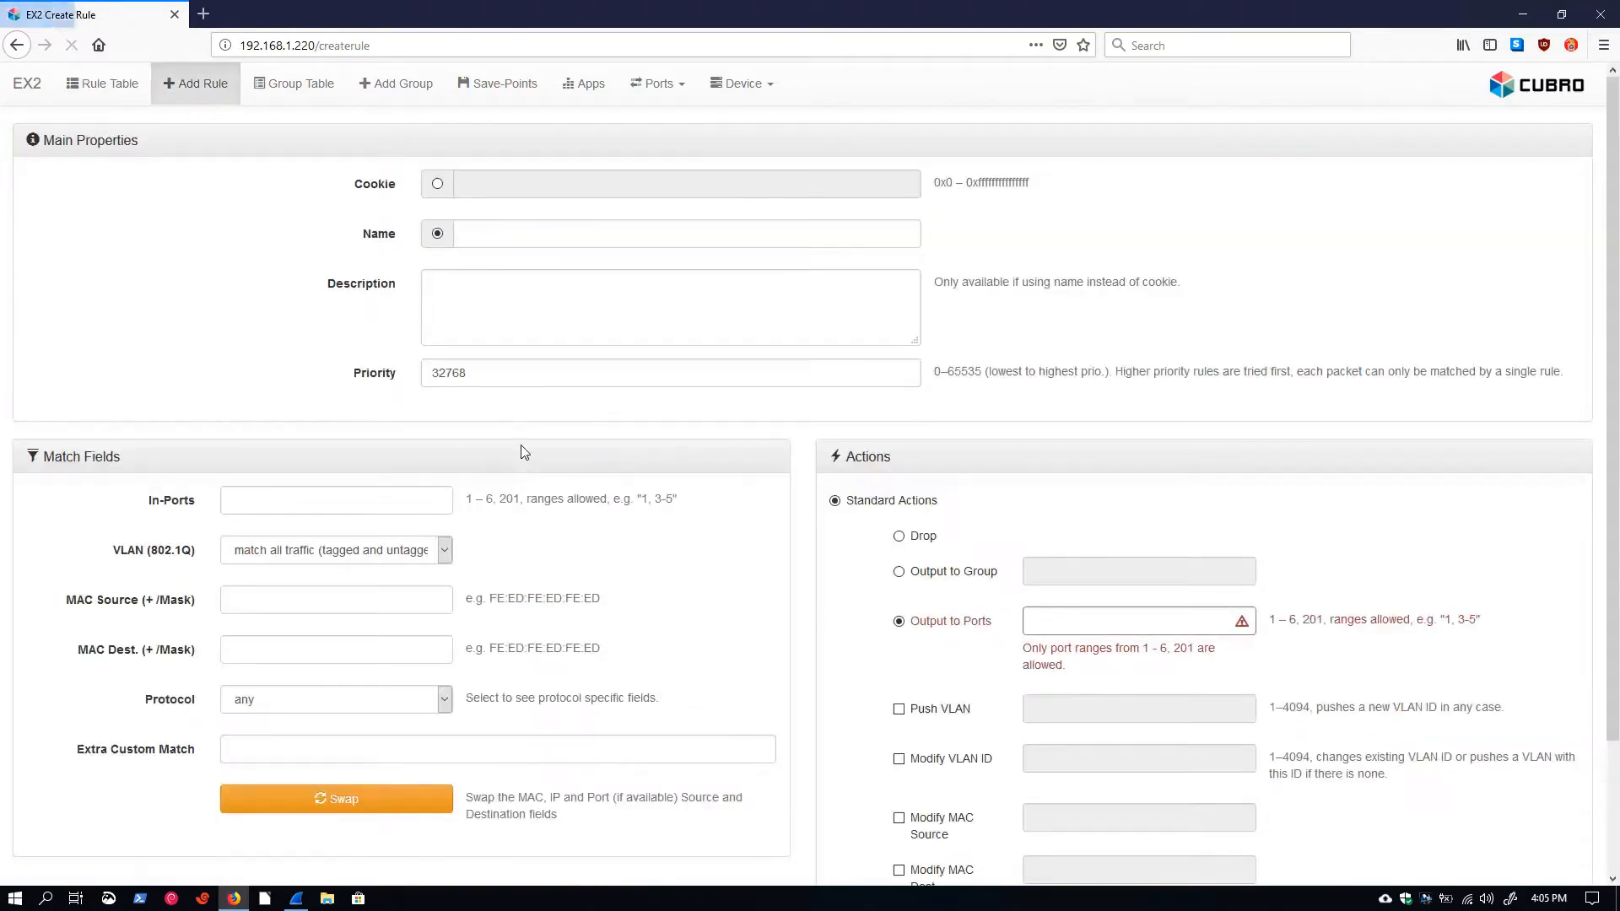
Apply a rule named Aggregation/Replication with in-ports 1-4 and output to ports 5-6.
{"action": "left_click", "coordinate": [669, 233]}
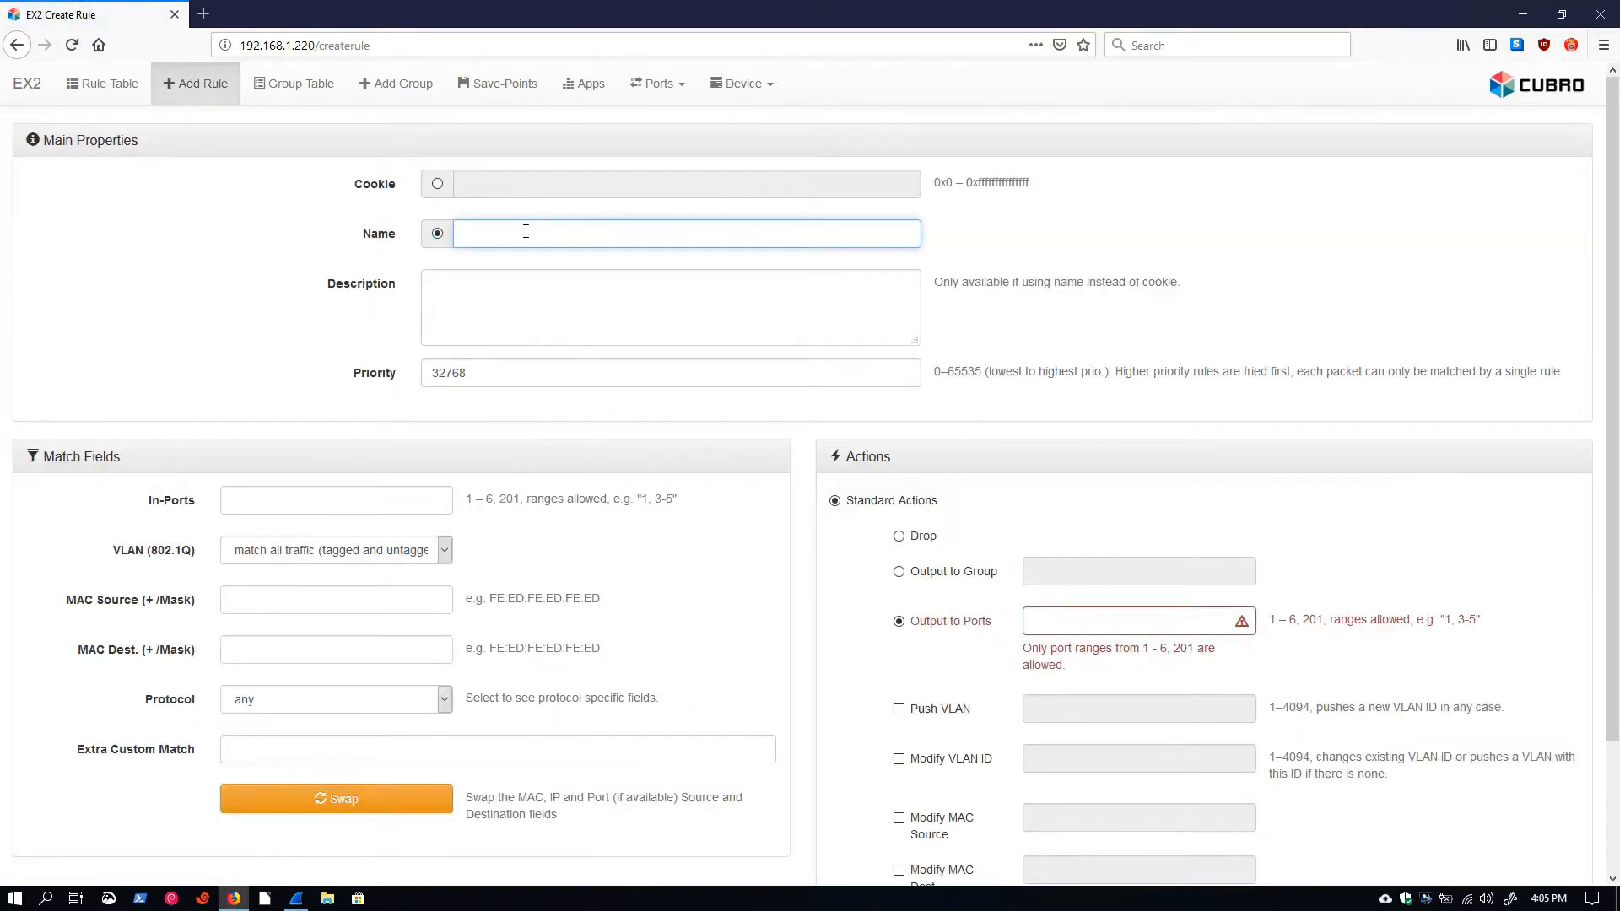
{"action": "type", "text": "Aggregation"}
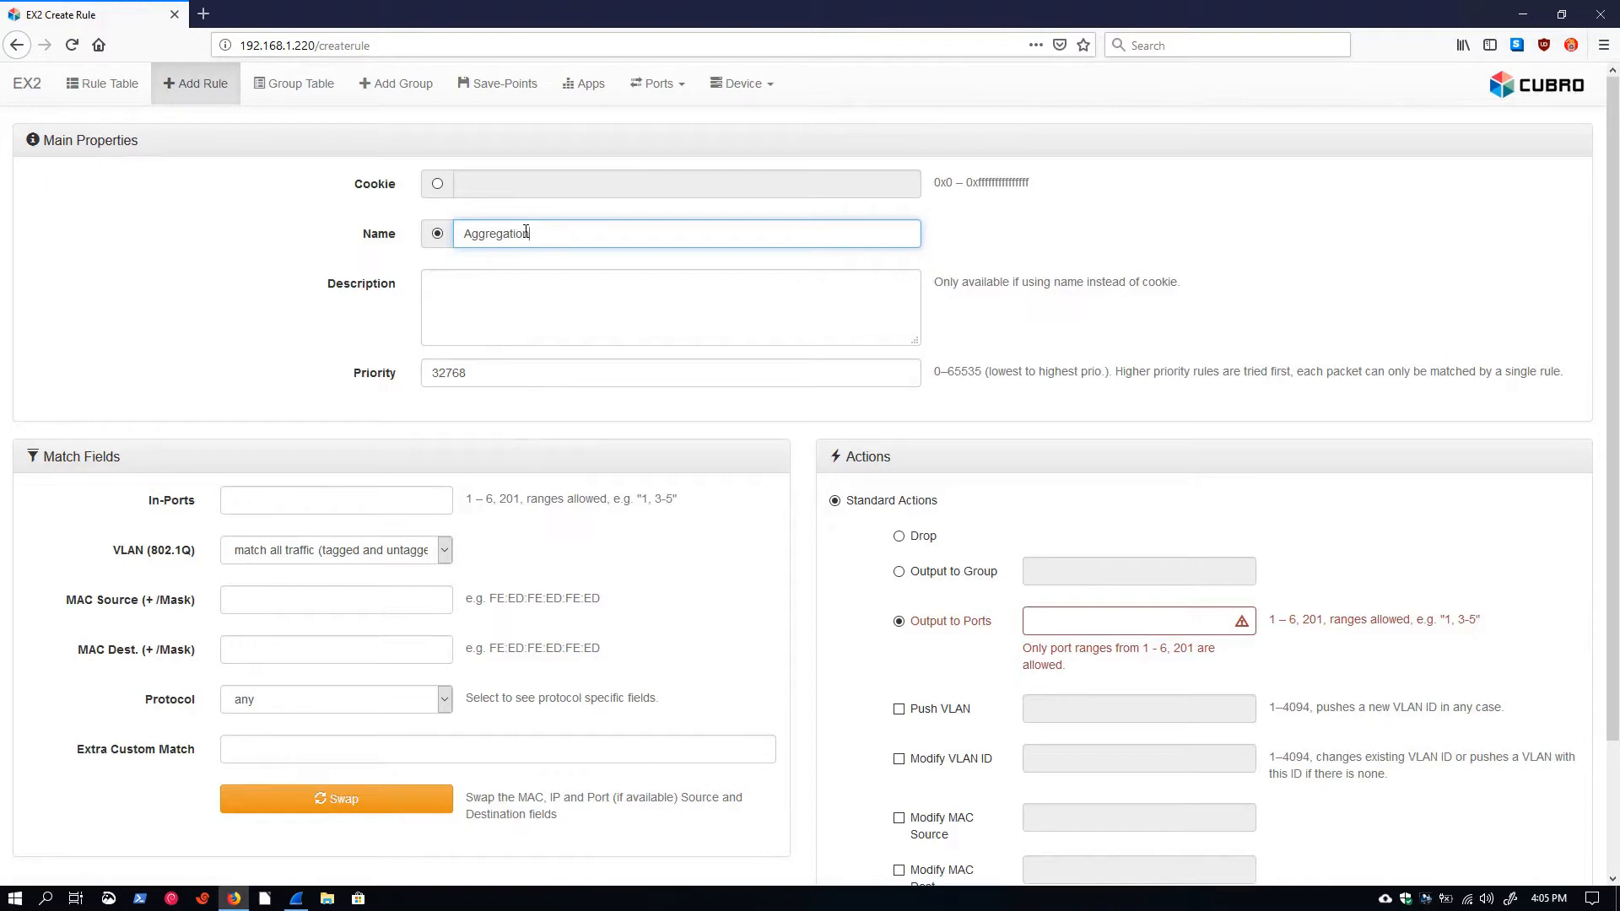
{"action": "type", "text": "/Replicati"}
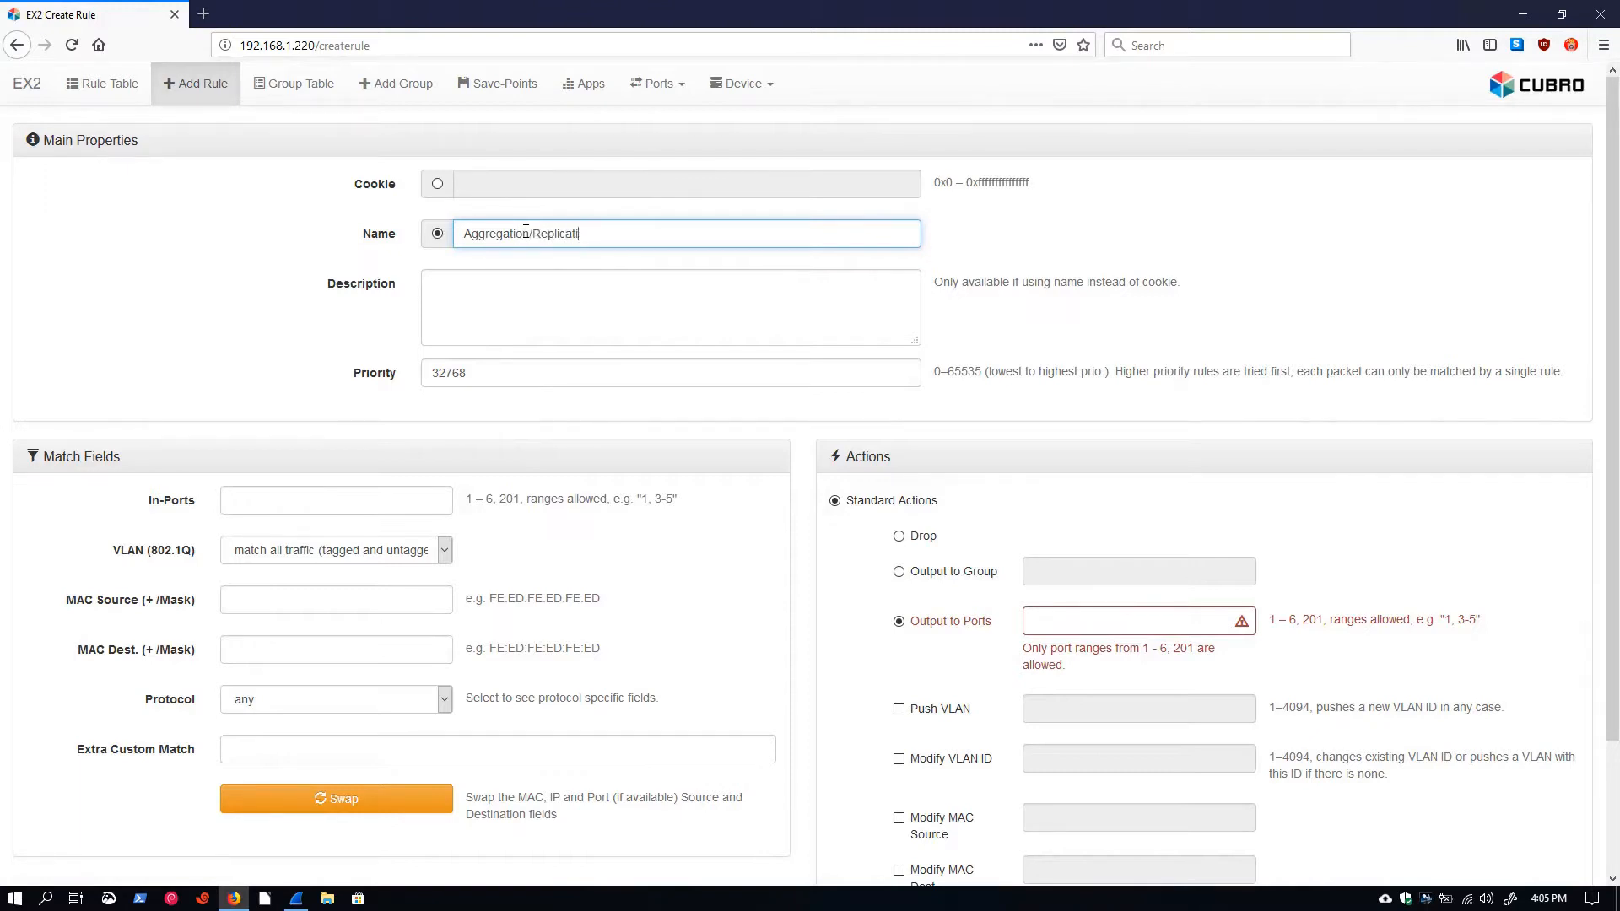
{"action": "left_click", "coordinate": [336, 500]}
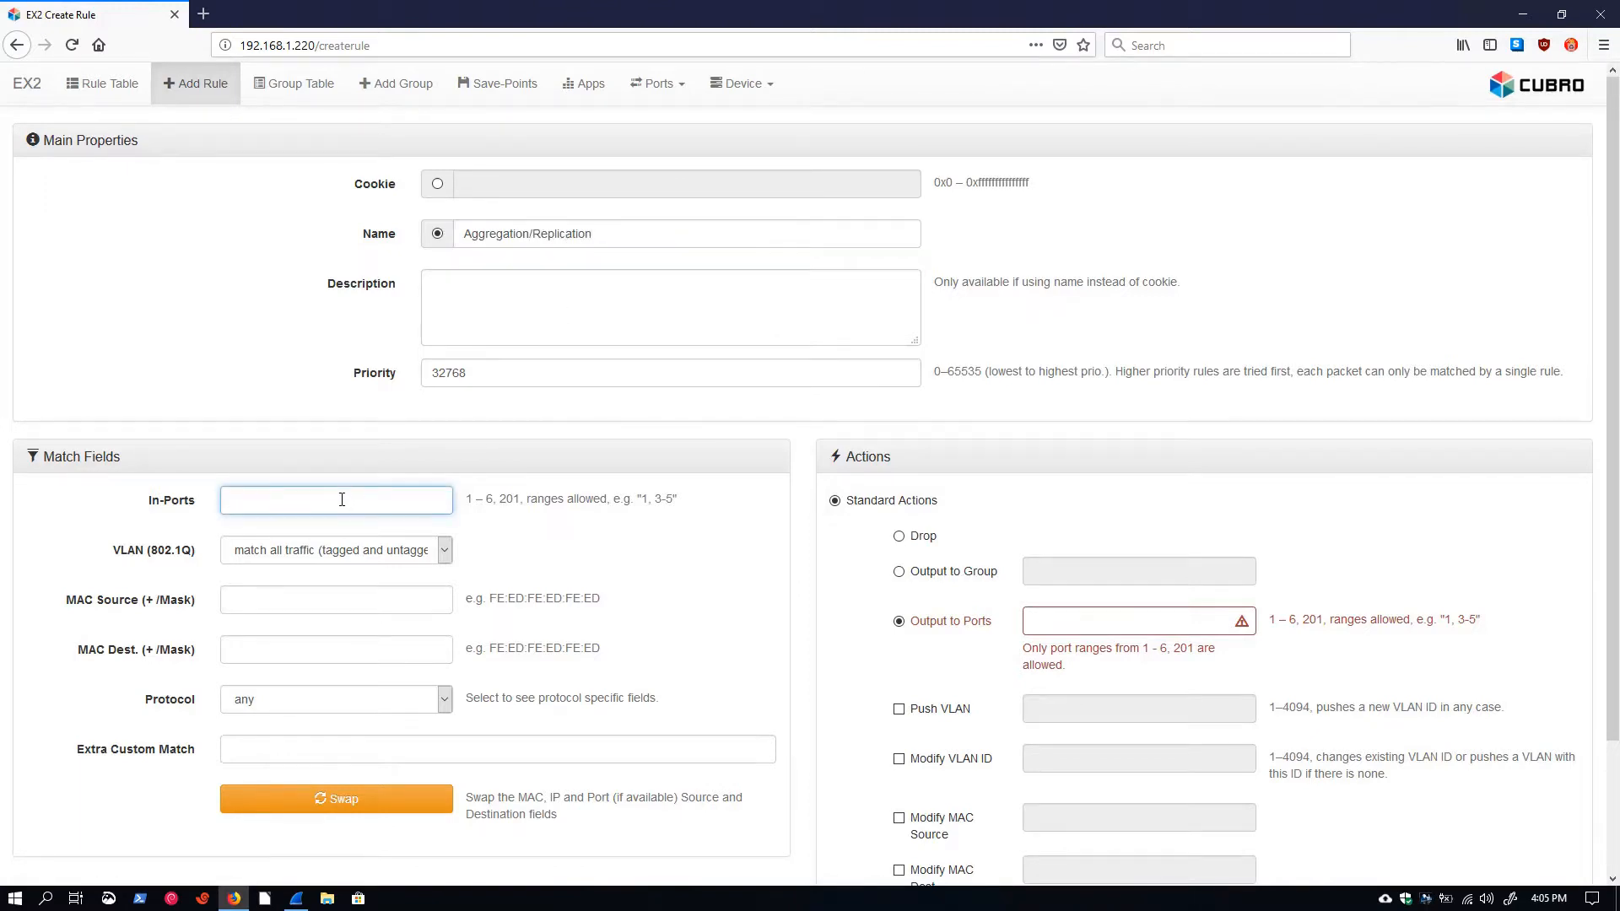
{"action": "type", "text": "1-4"}
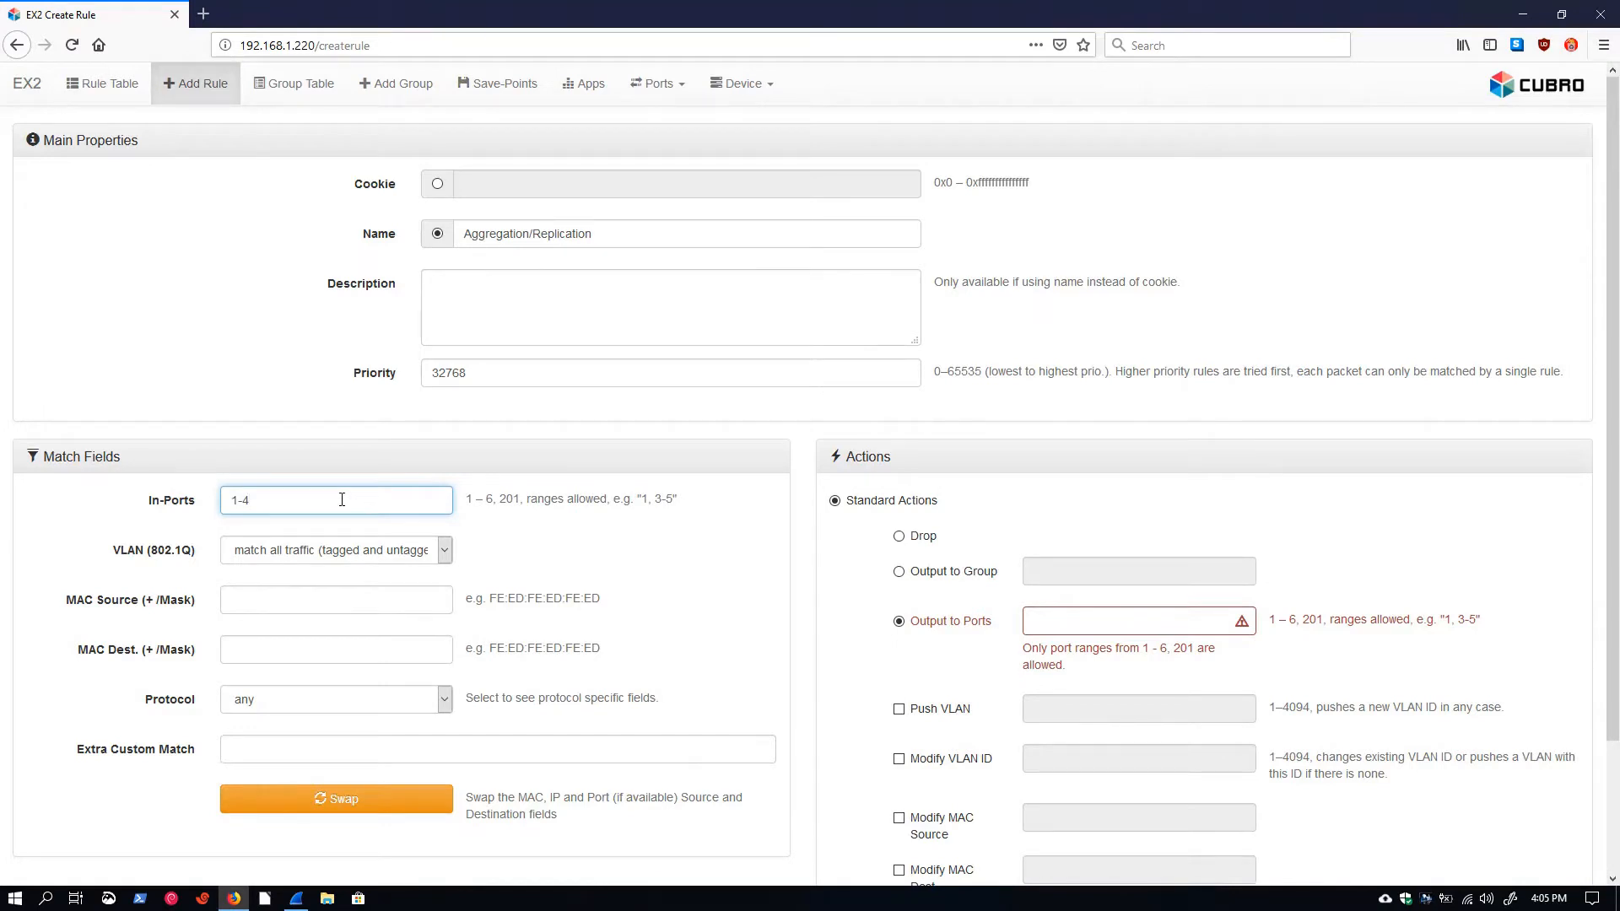
{"action": "mouse_move", "coordinate": [527, 428]}
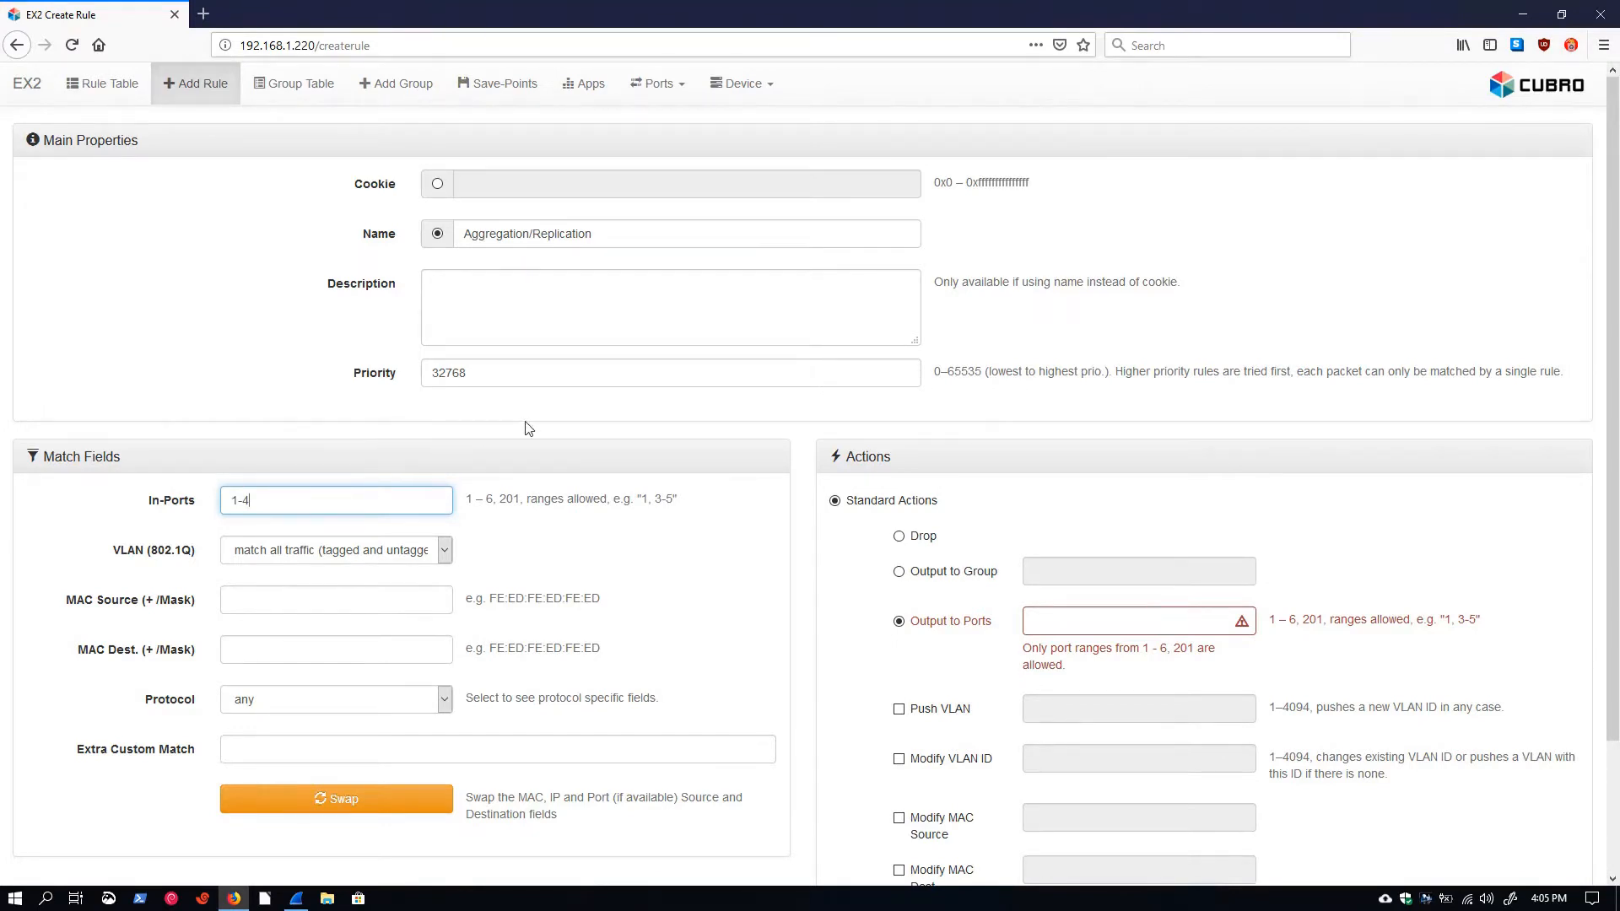
{"action": "left_click", "coordinate": [1136, 621]}
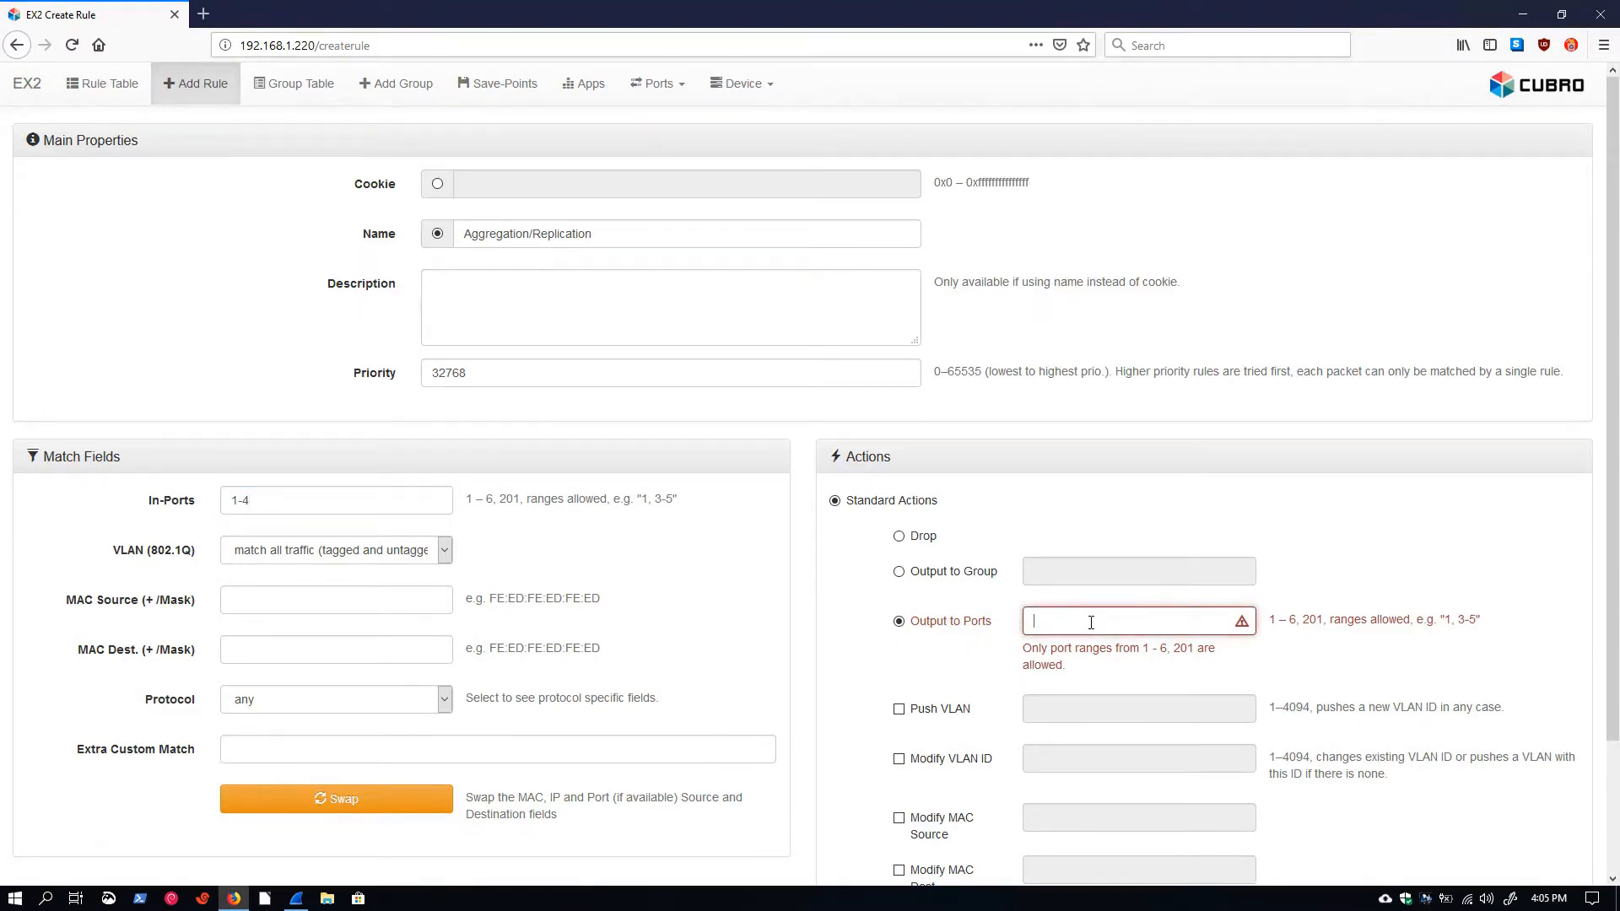
{"action": "type", "text": "5-6"}
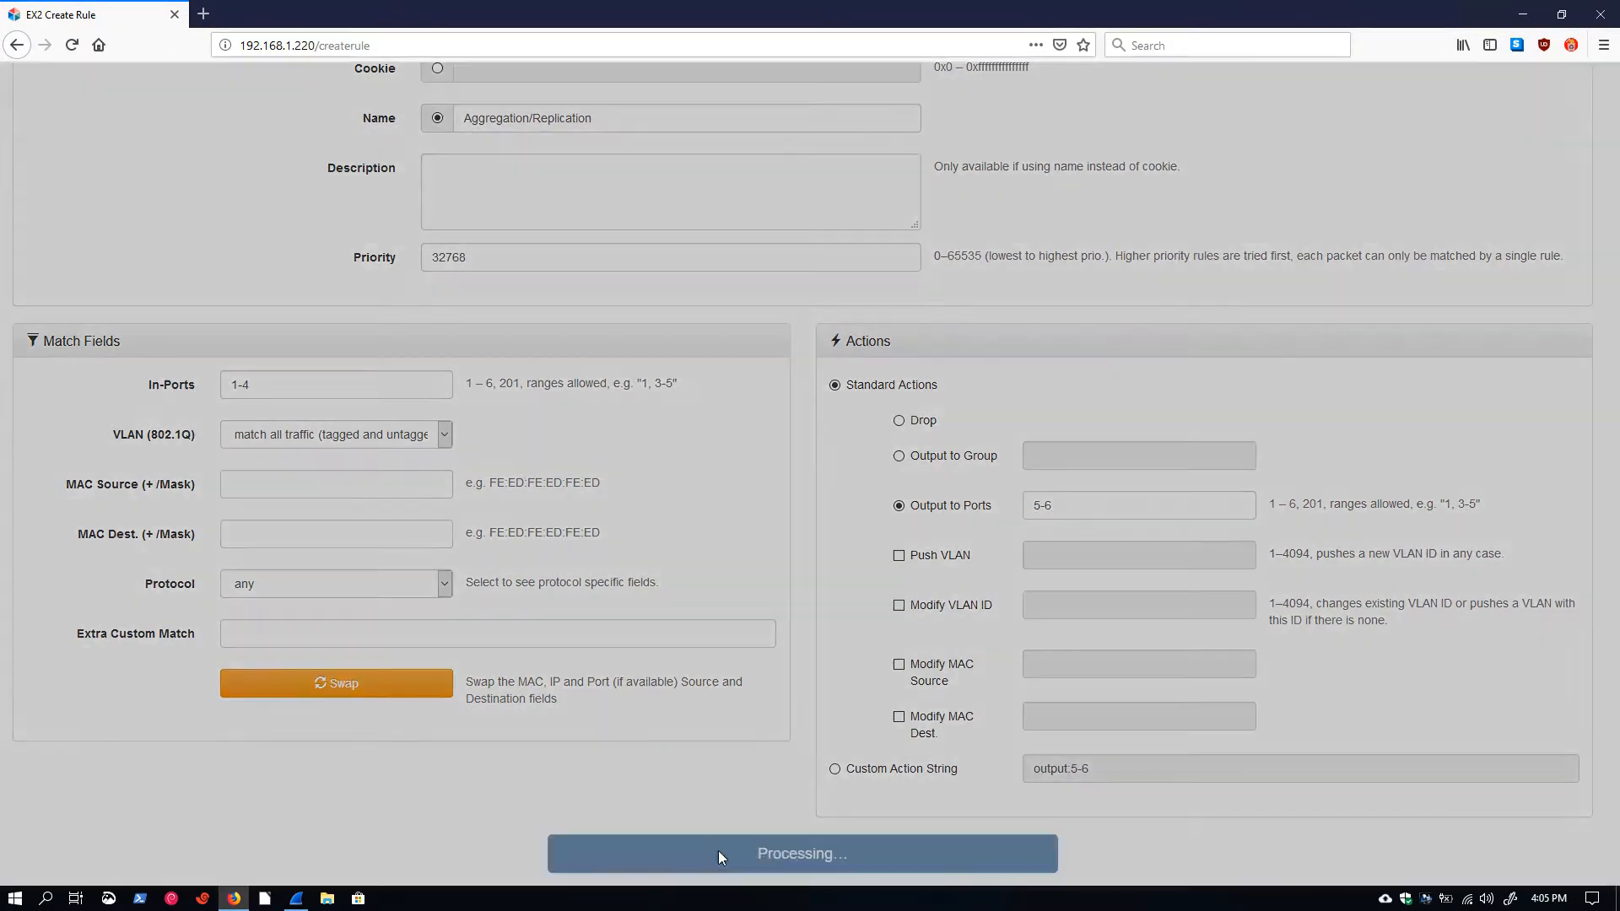
{"action": "left_click", "coordinate": [800, 852]}
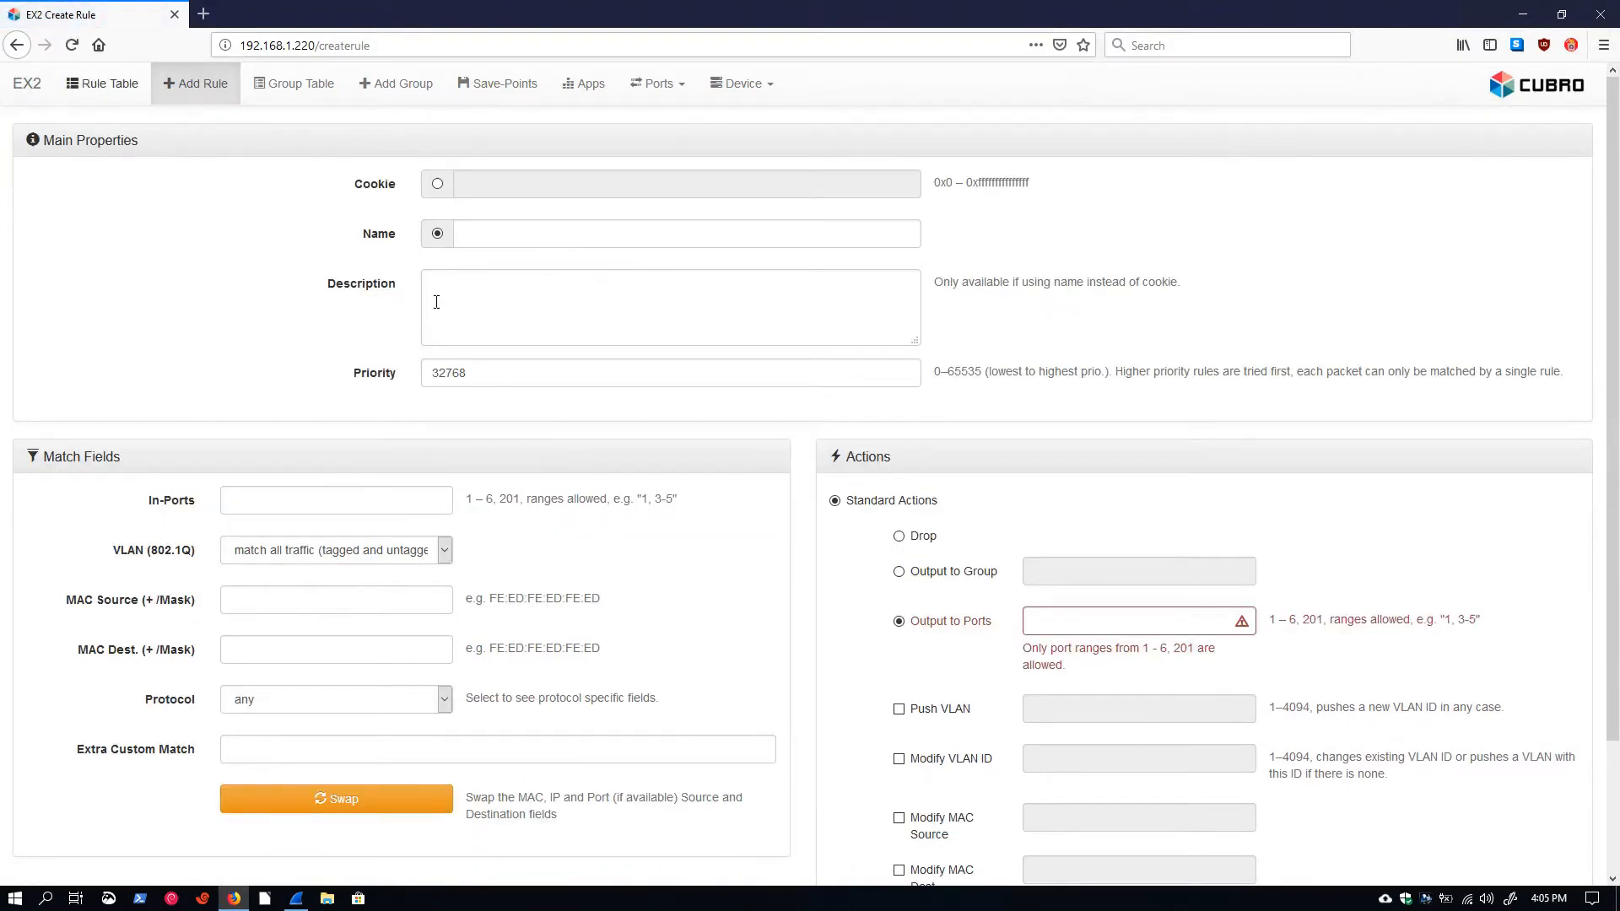
Remove the Aggregation/Replication rule from the rule table, leaving 0 flows used.
{"action": "left_click", "coordinate": [101, 82]}
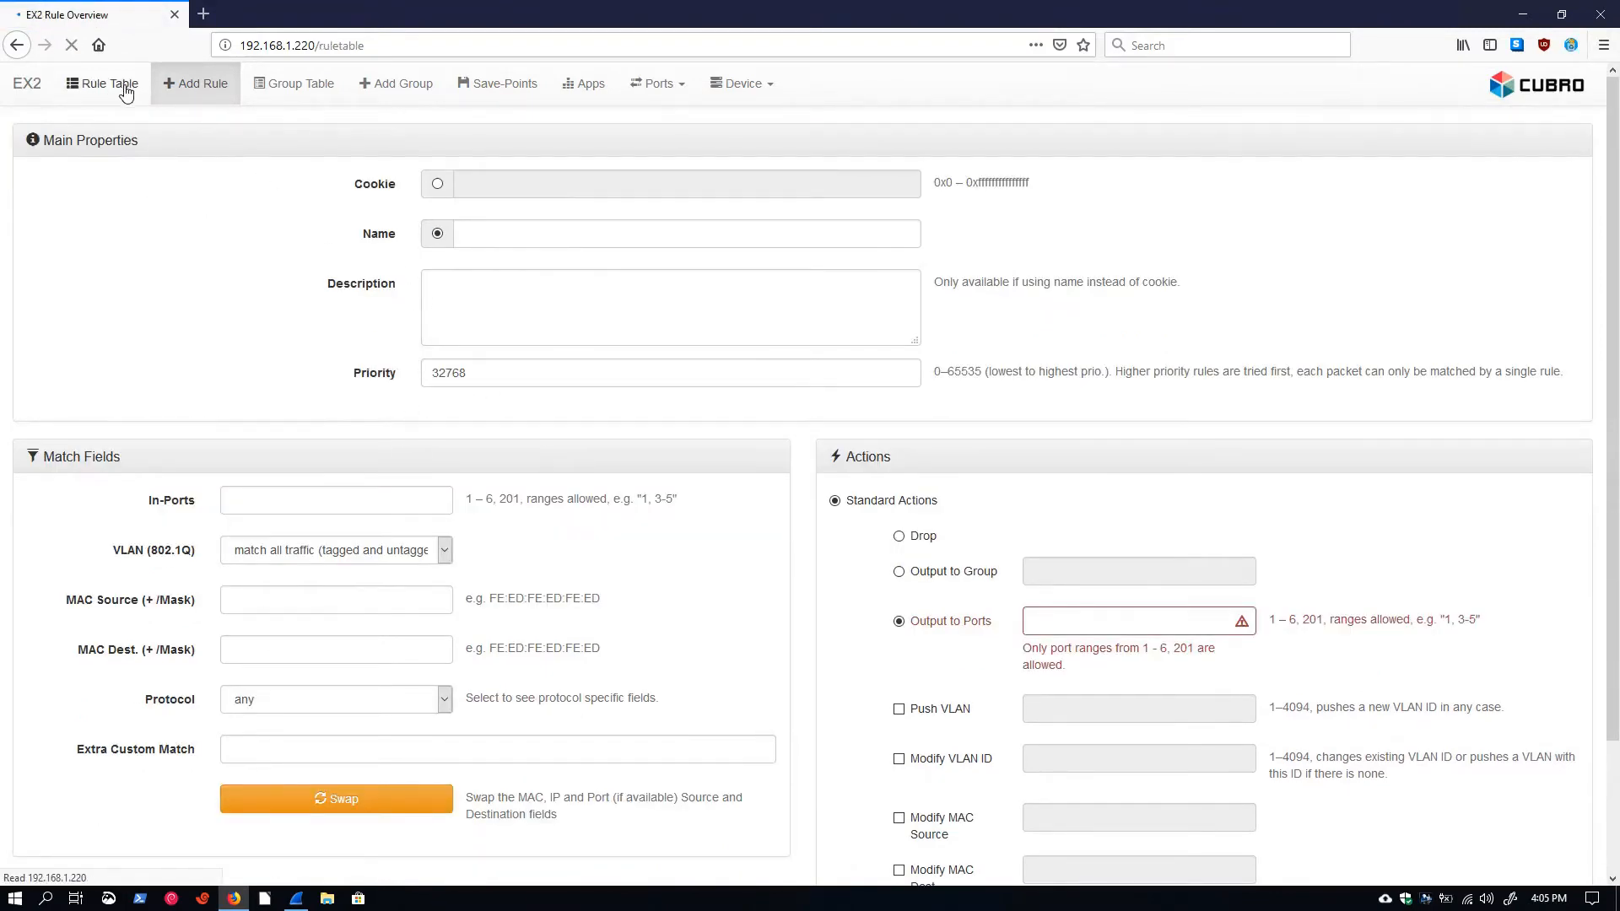
{"action": "left_click", "coordinate": [102, 85]}
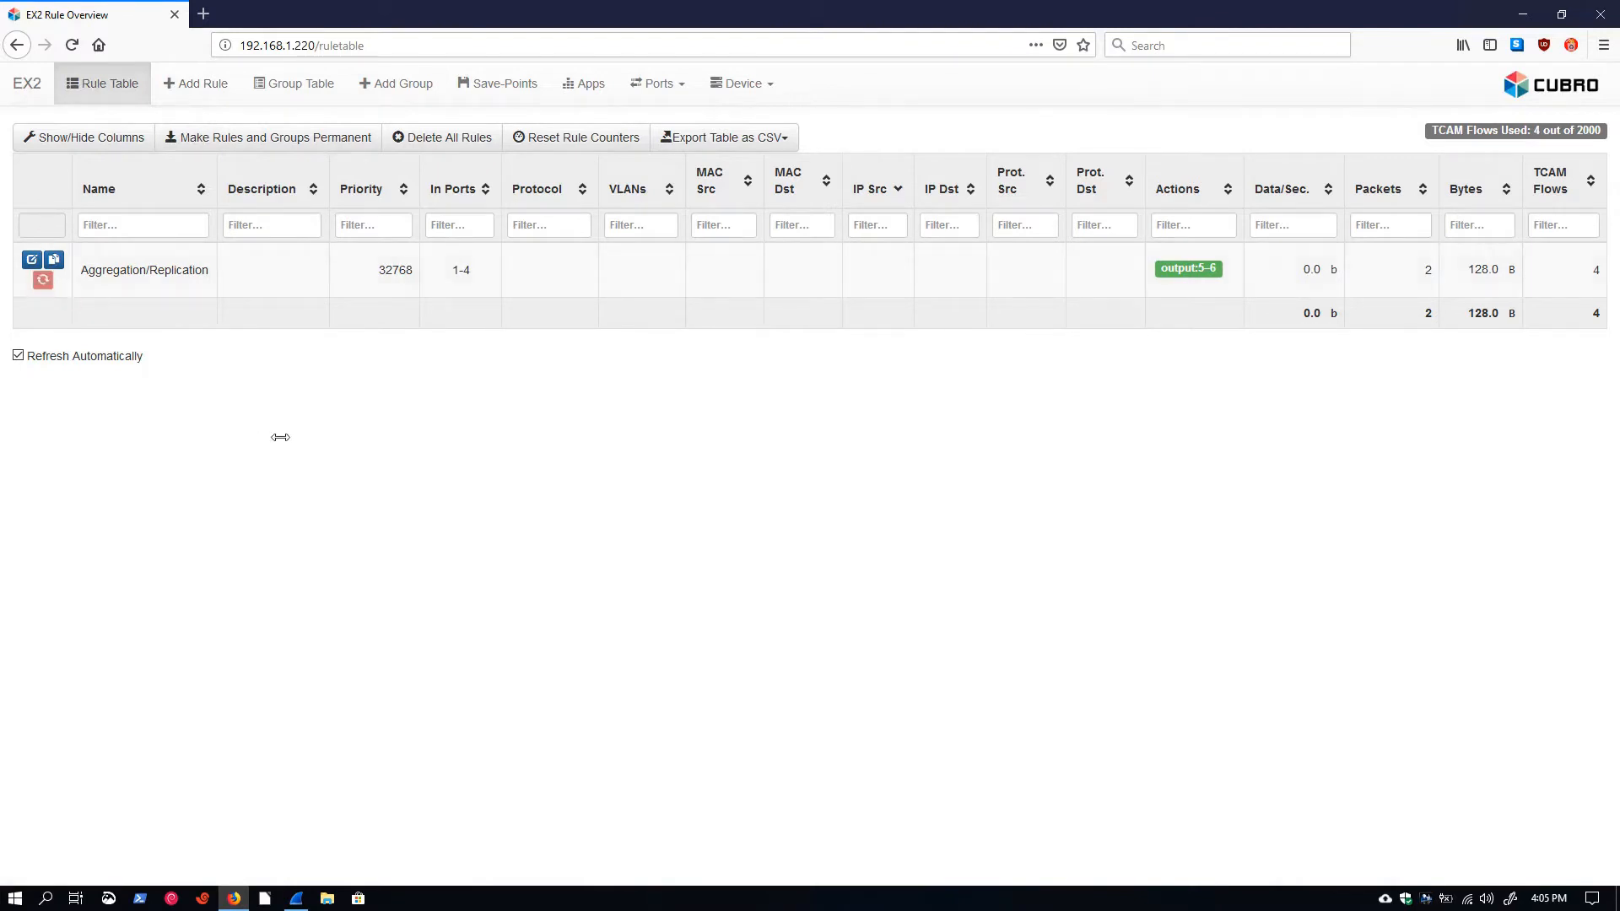
{"action": "left_click", "coordinate": [42, 280]}
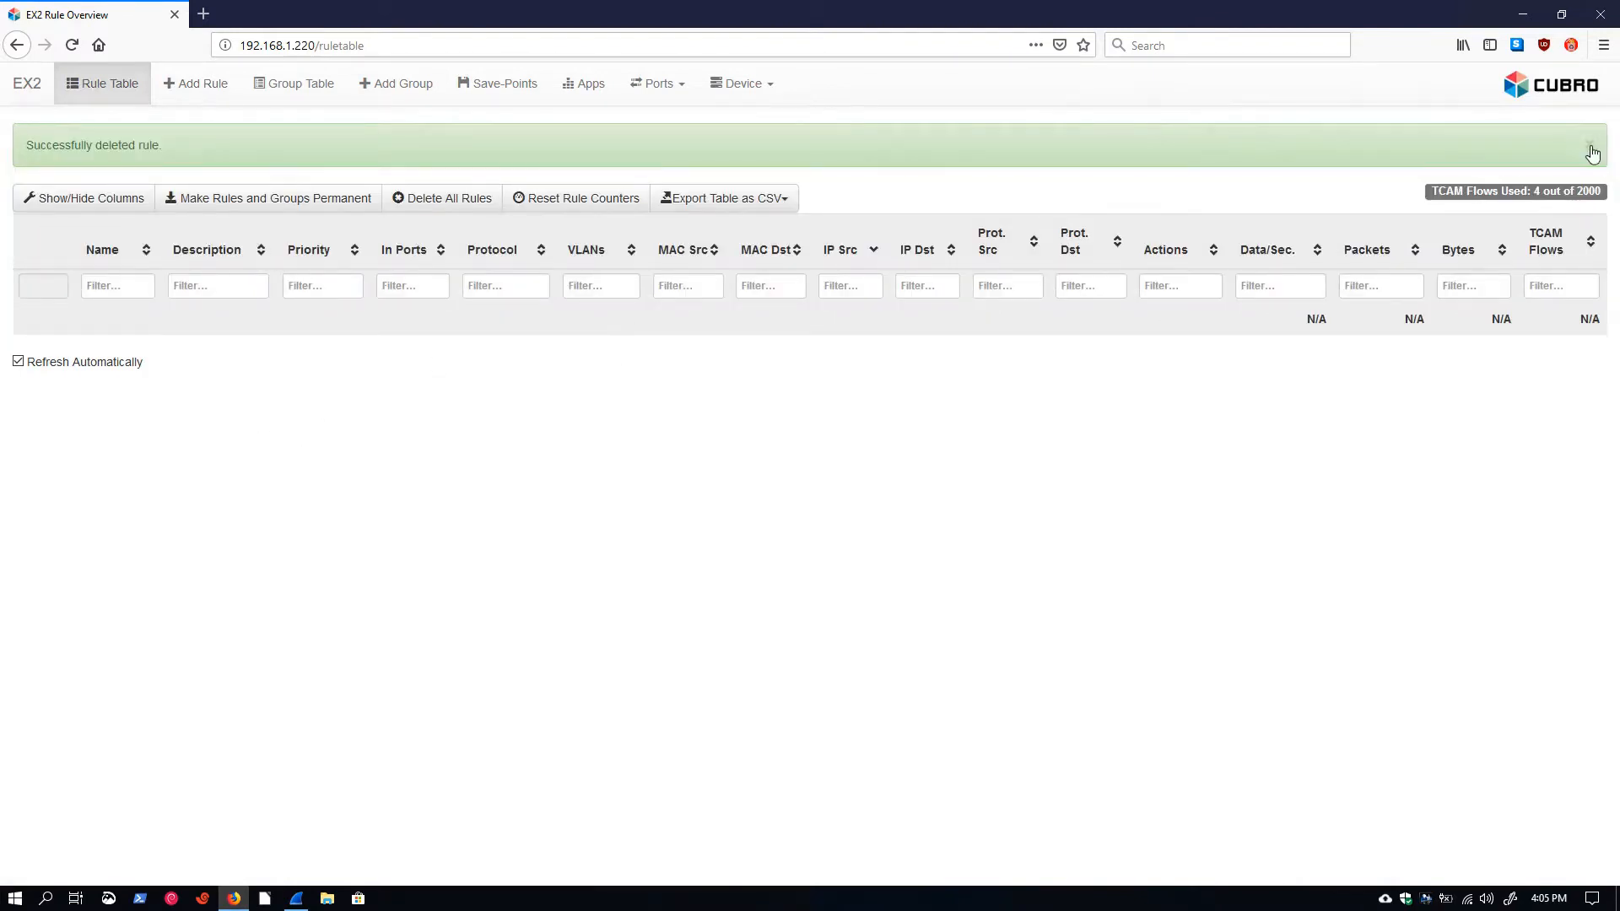
{"action": "left_click", "coordinate": [1593, 154]}
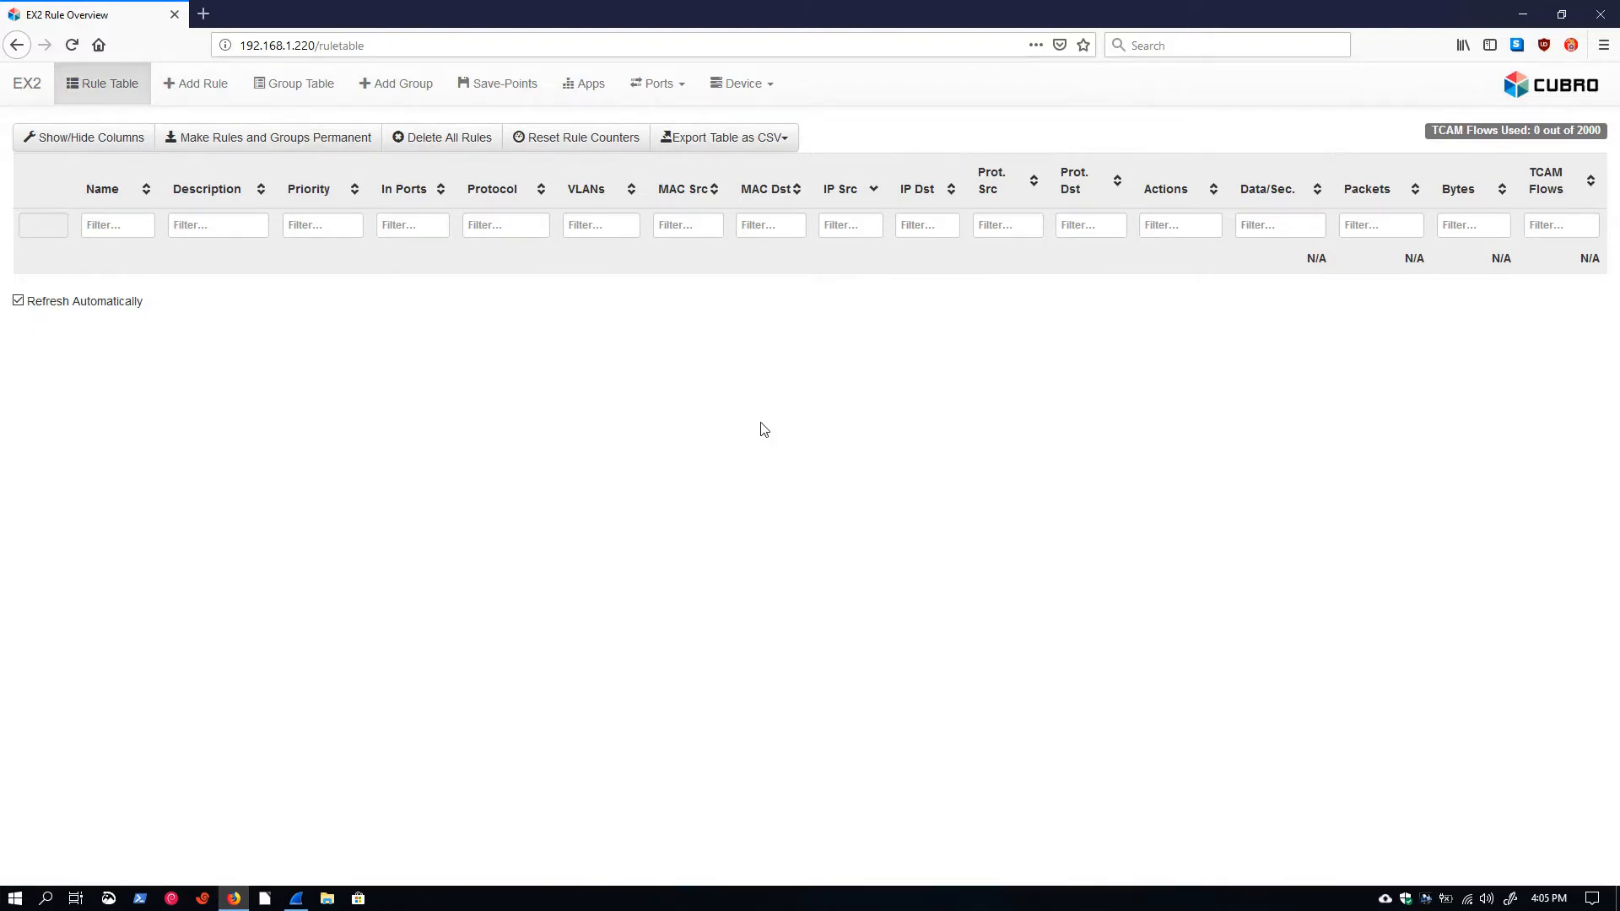
Create Bidirectional 1 (port 1 to 2) and Bidirectional 2 (port 2 to 1), then list both in the rule table.
{"action": "left_click", "coordinate": [196, 83]}
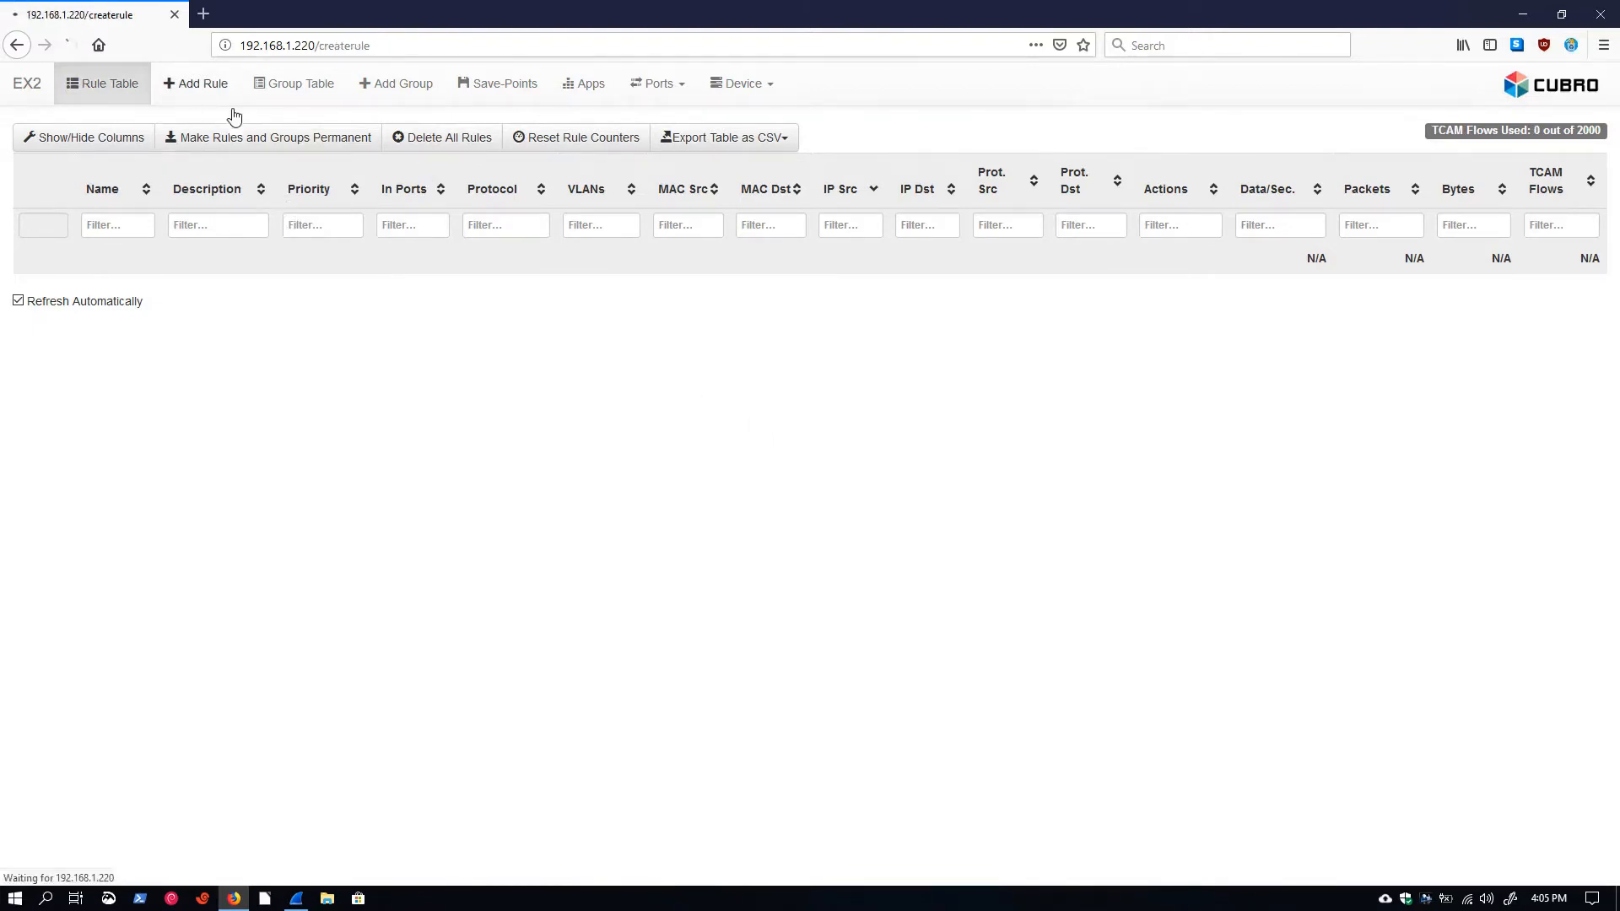
{"action": "left_click", "coordinate": [196, 84]}
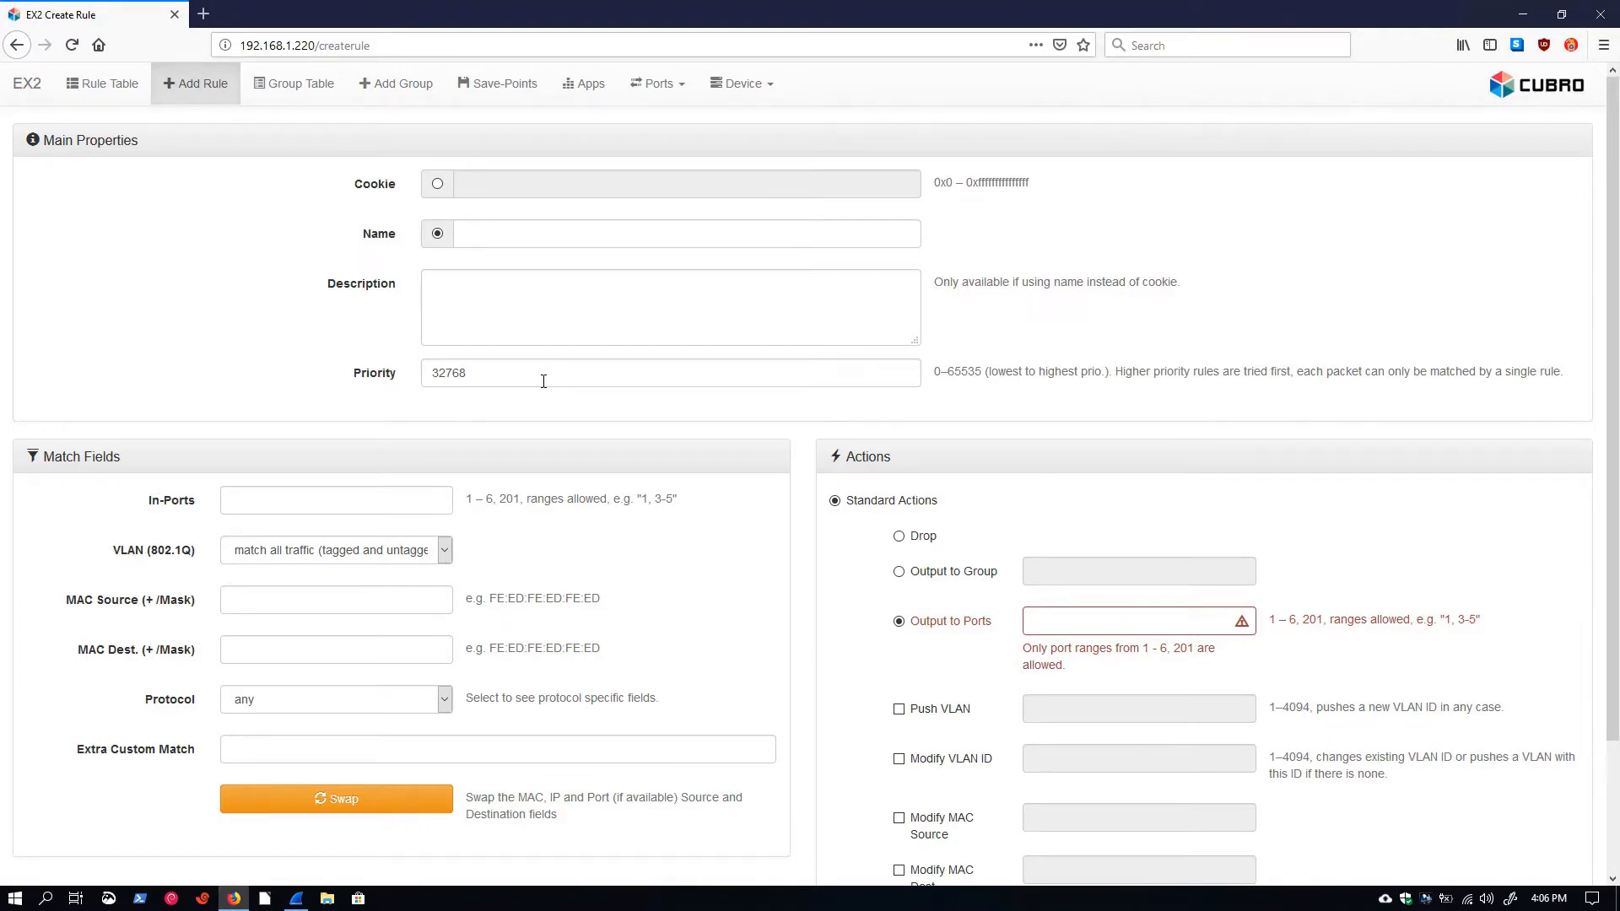
{"action": "mouse_move", "coordinate": [468, 260]}
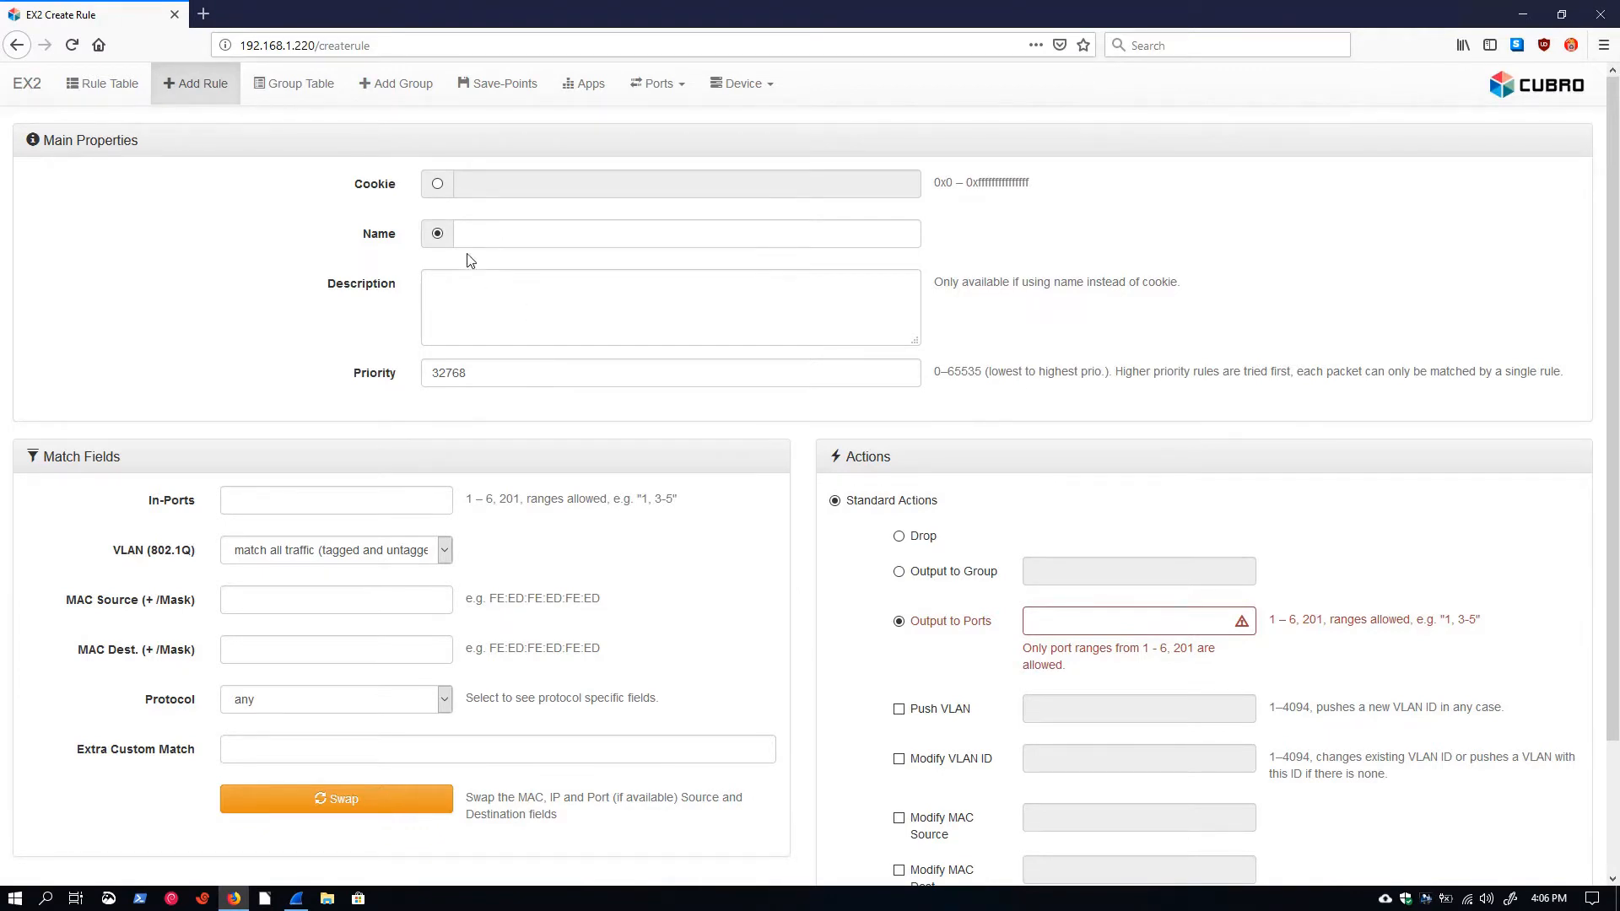
{"action": "left_click", "coordinate": [670, 232]}
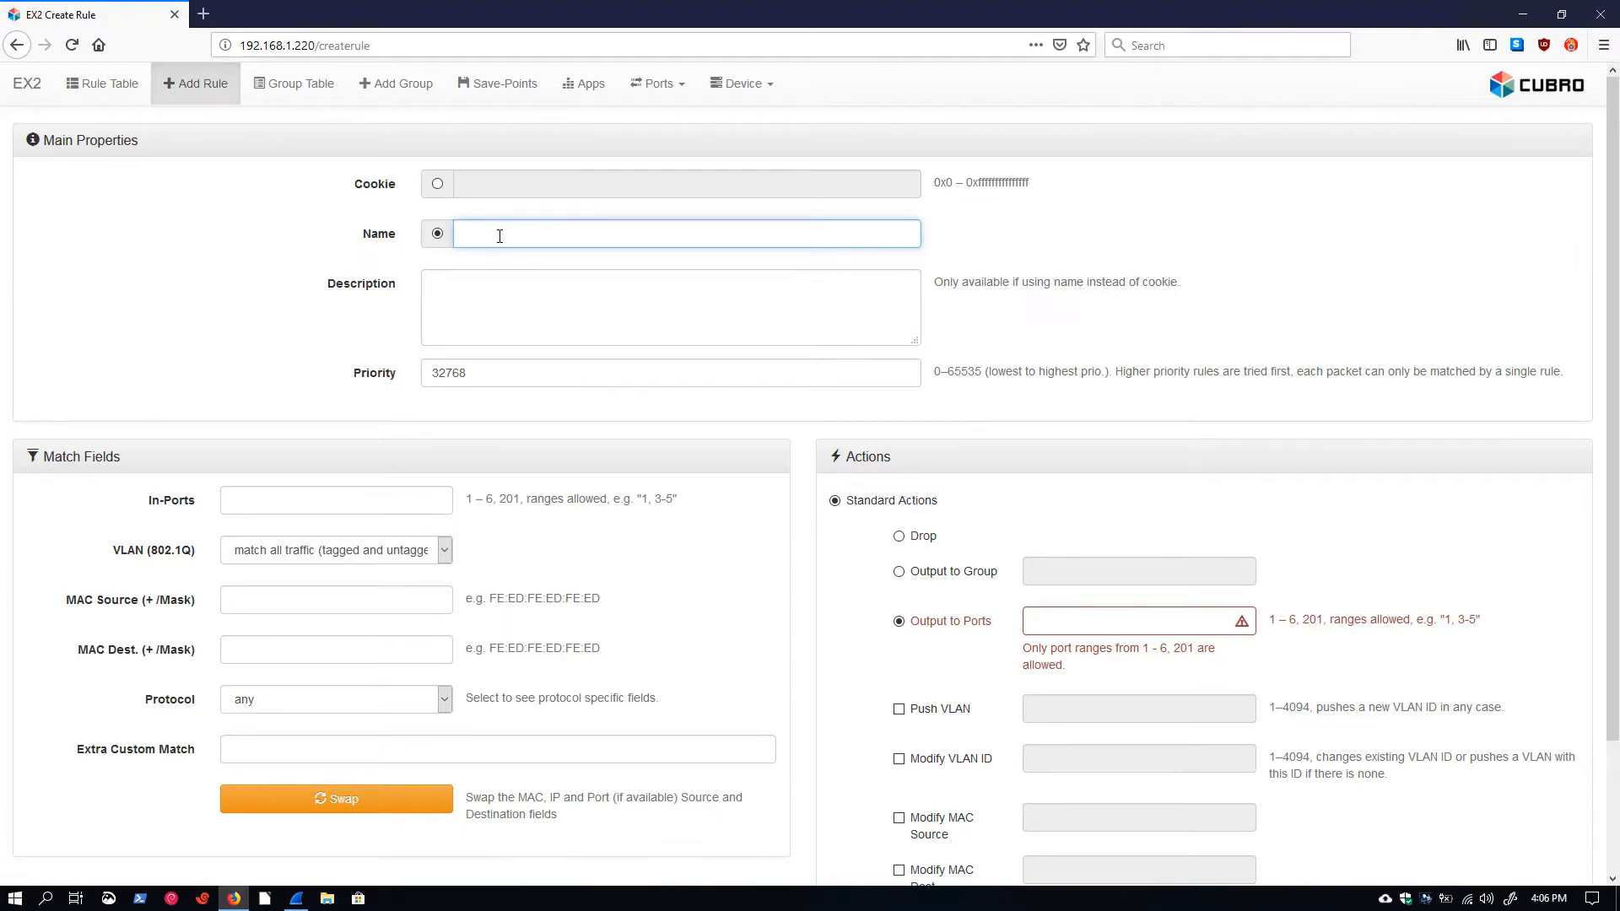
{"action": "type", "text": "Bidirectio"}
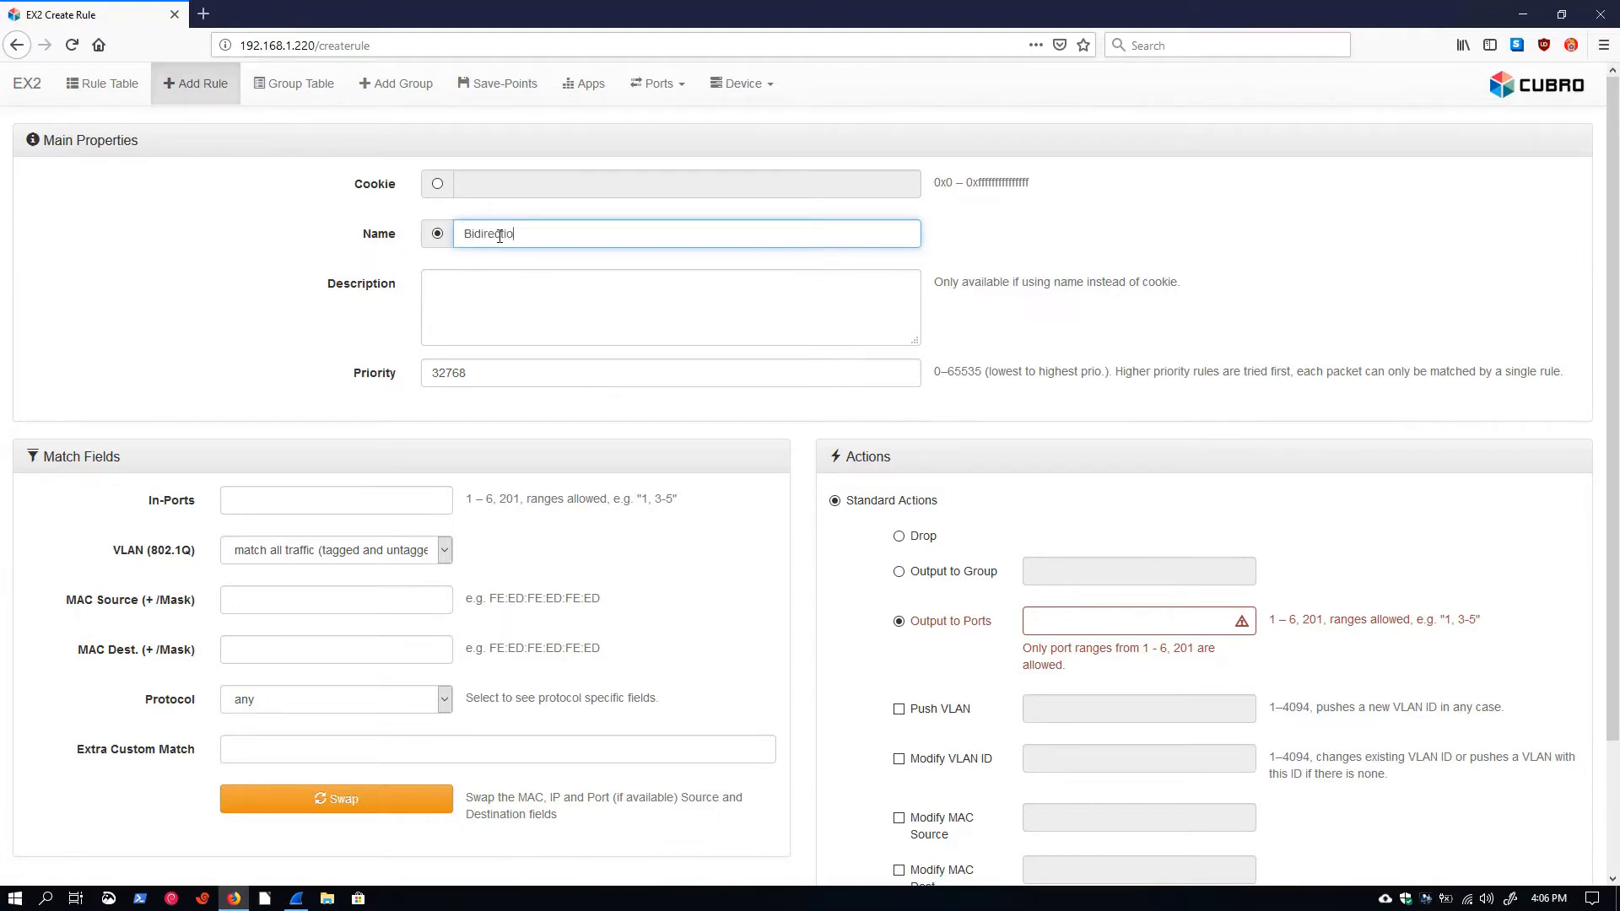
{"action": "left_click", "coordinate": [336, 500]}
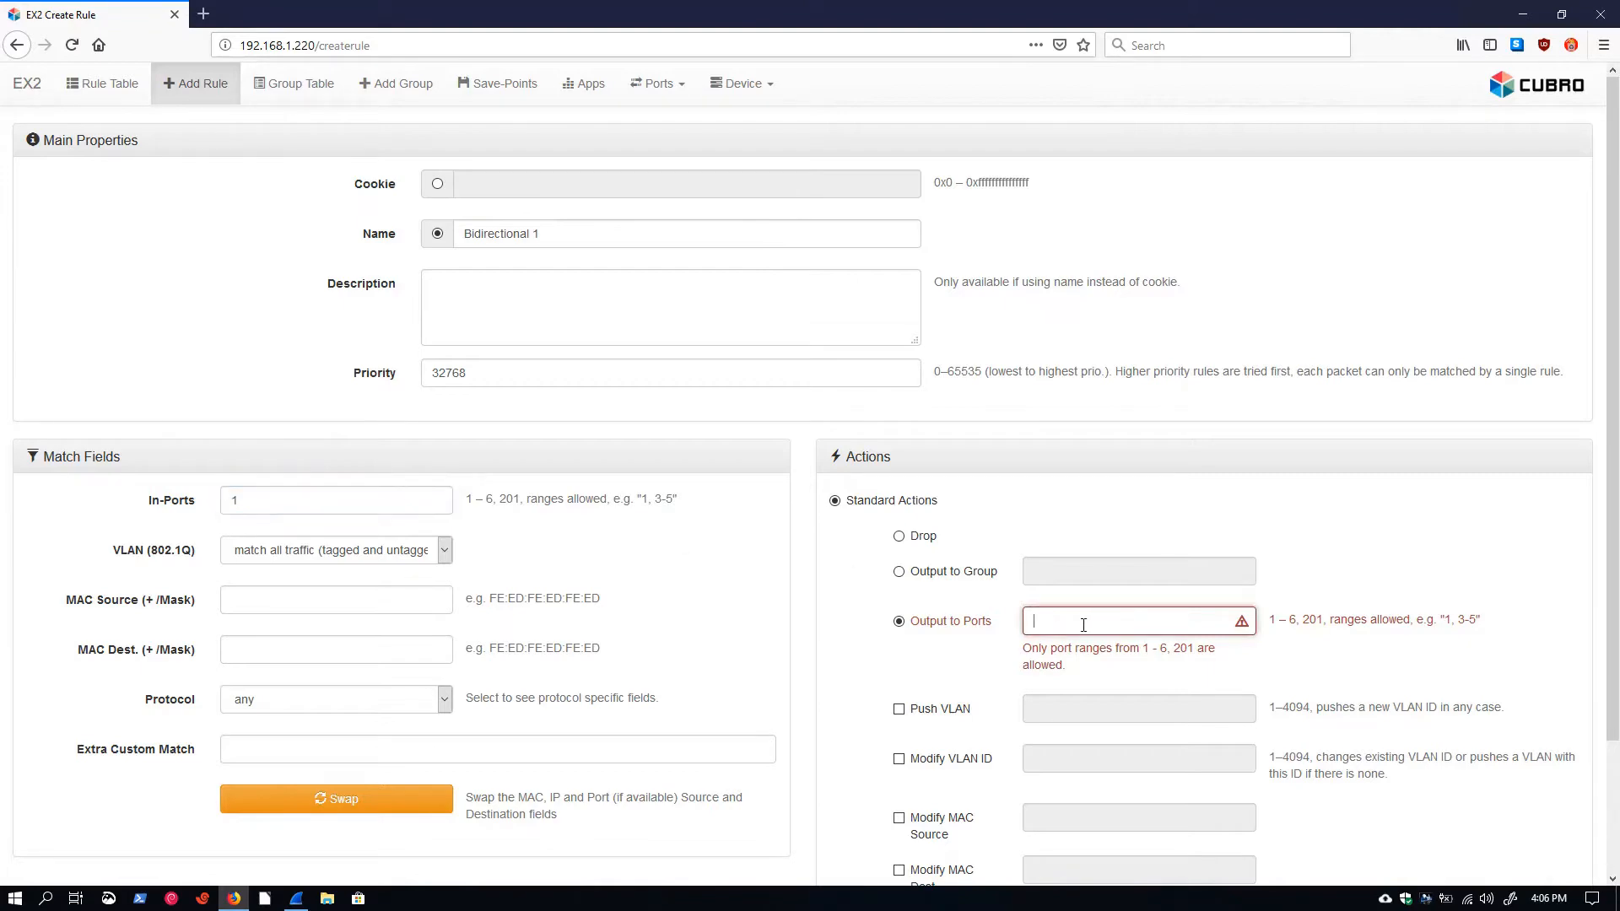
{"action": "type", "text": "2"}
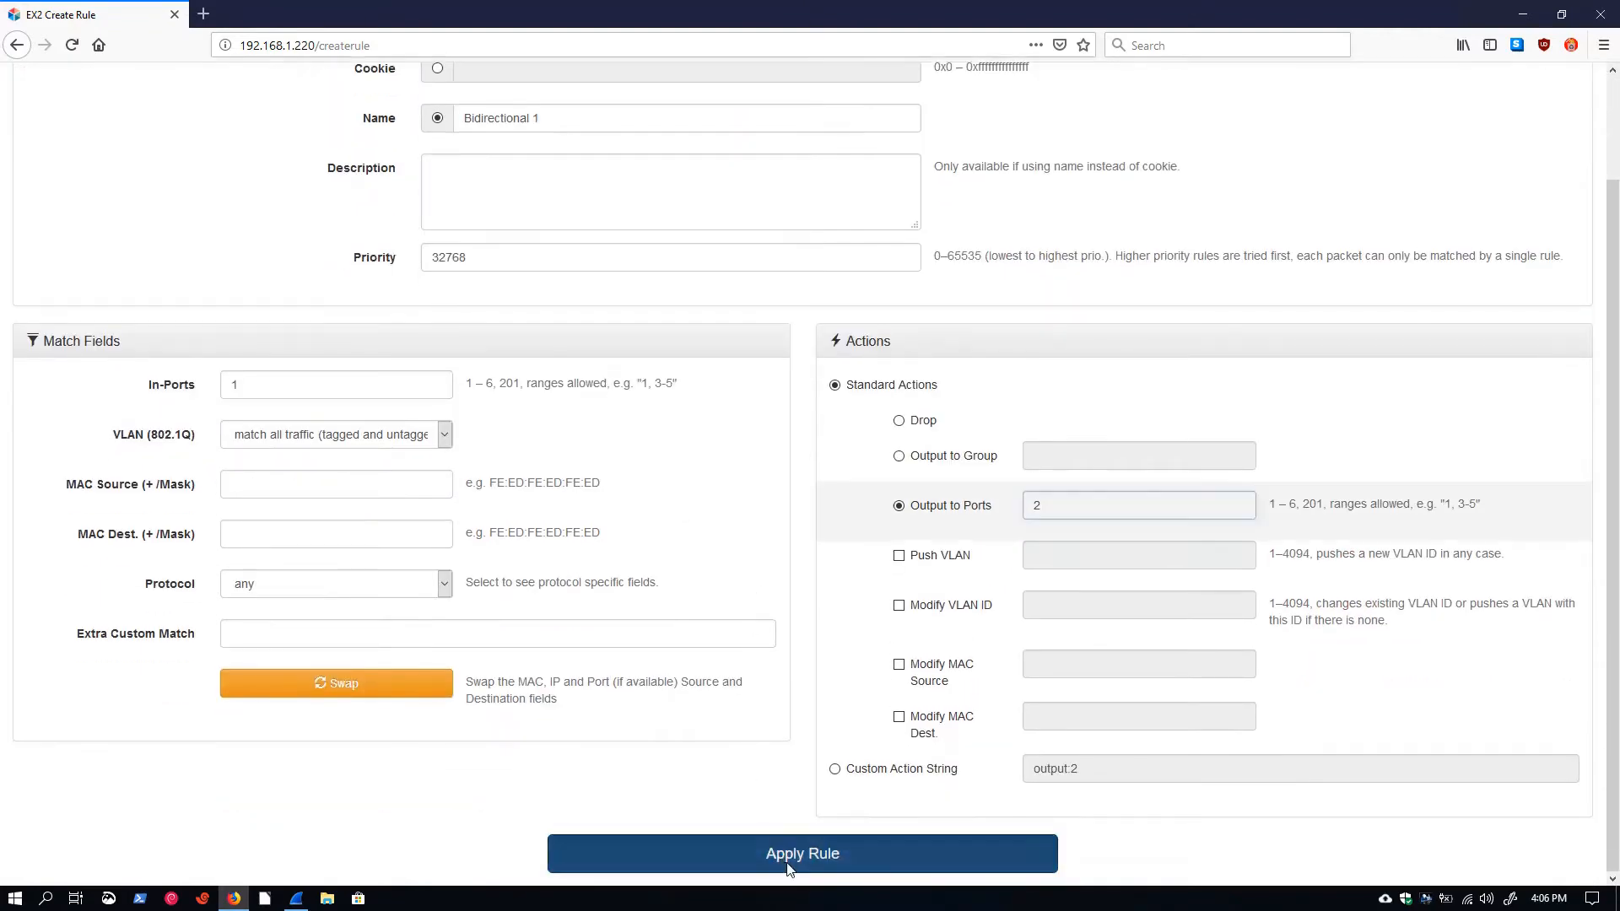
{"action": "scroll", "scroll_direction": "up", "scroll_amount": 3}
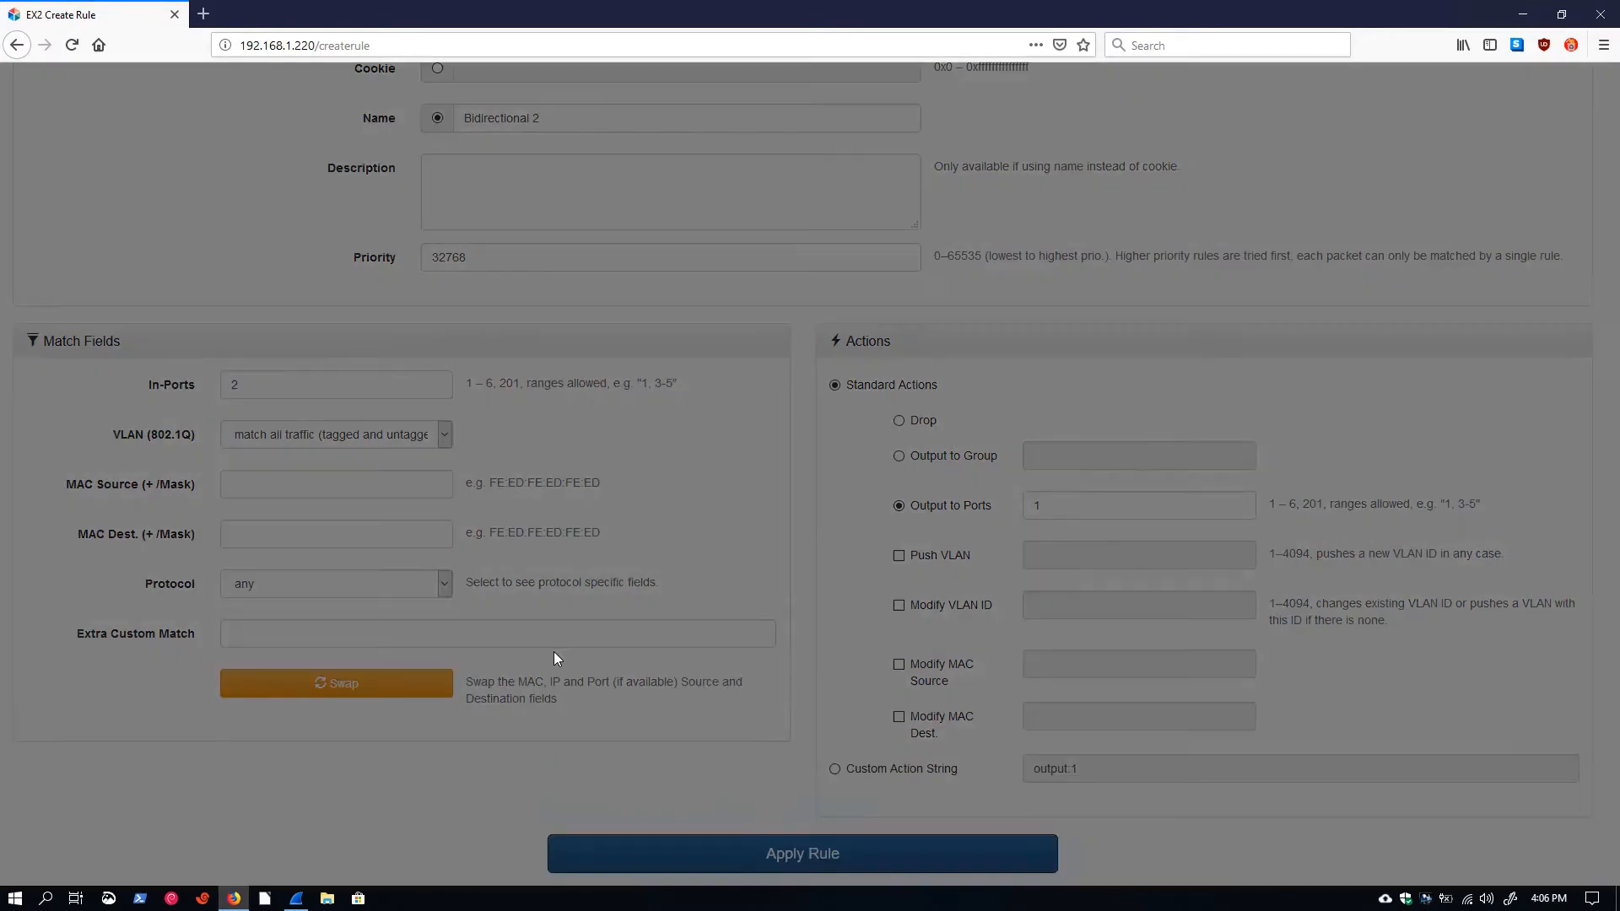
{"action": "left_click", "coordinate": [801, 852]}
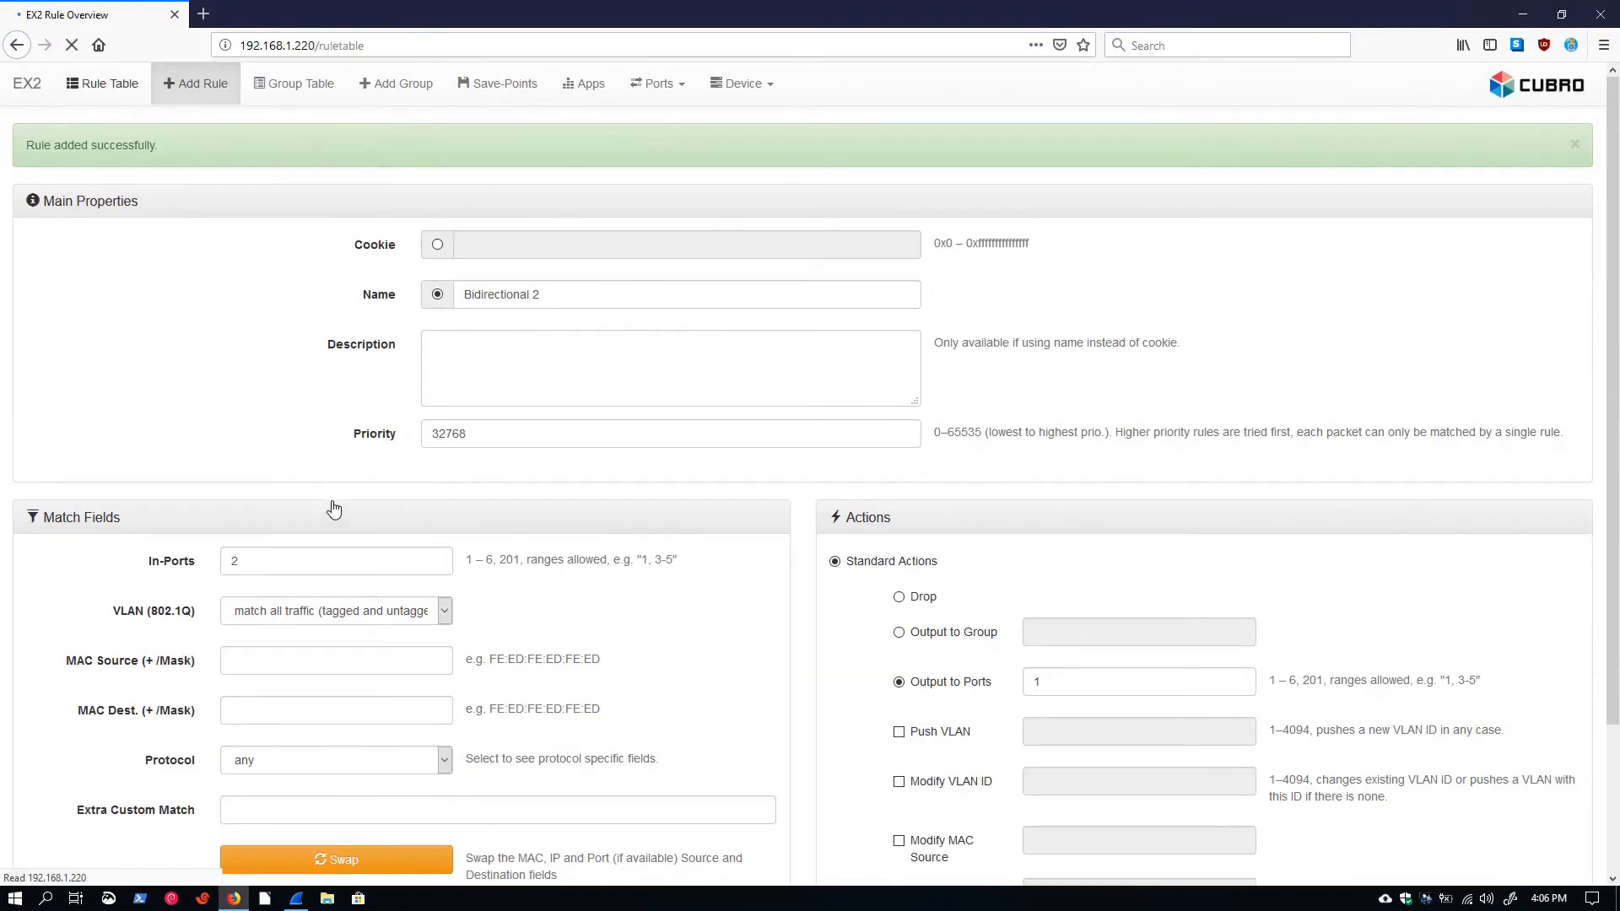
{"action": "left_click", "coordinate": [102, 84]}
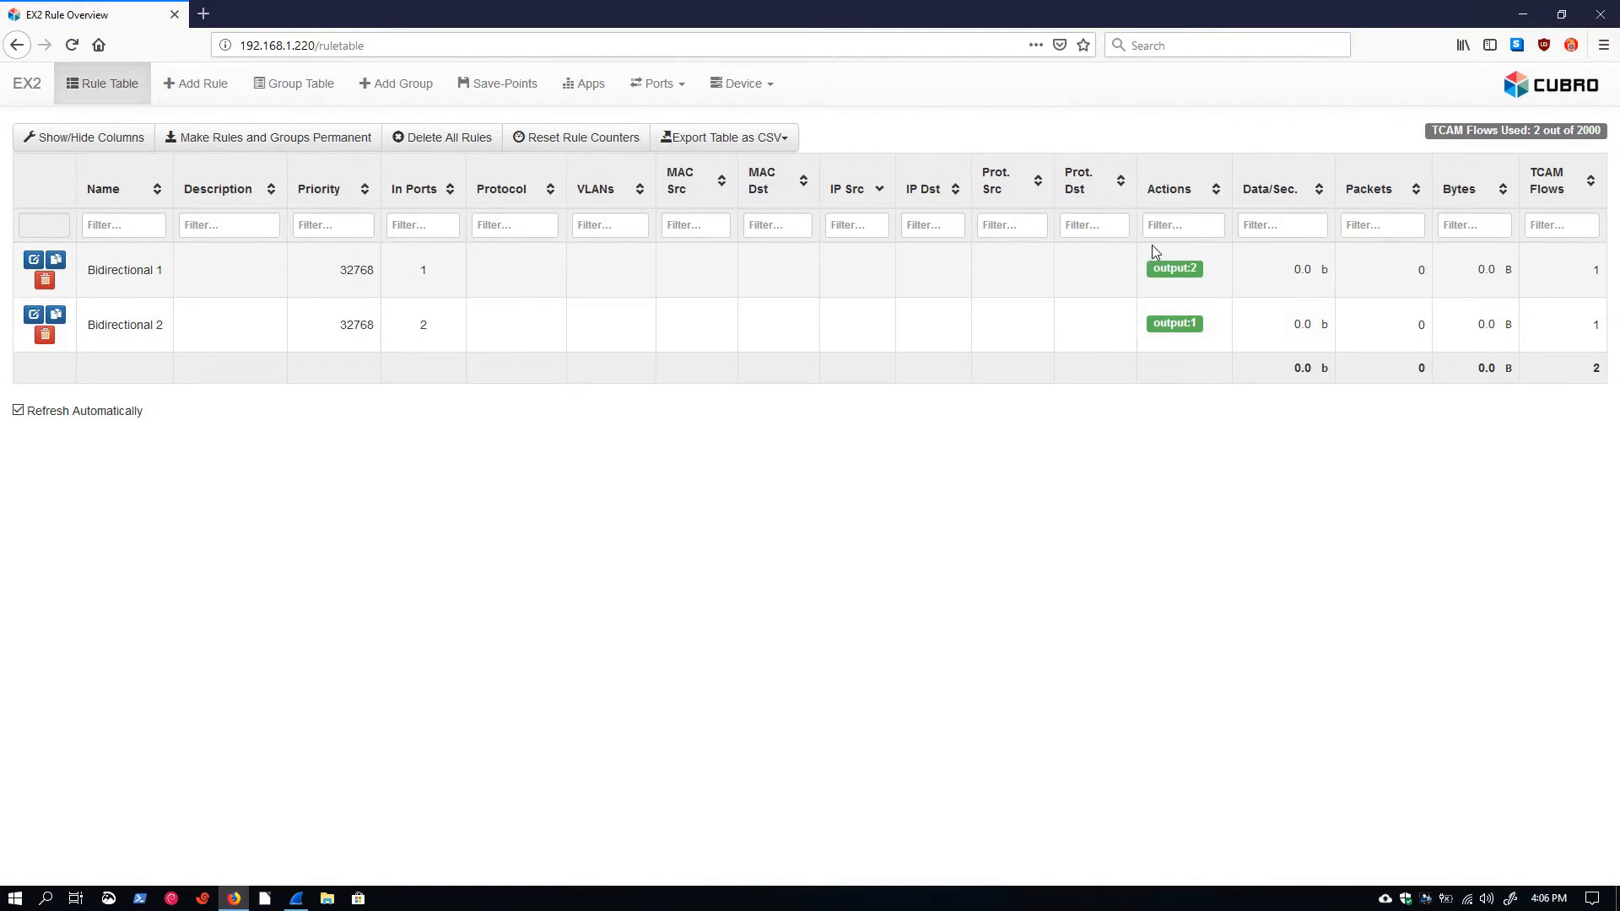
{"action": "mouse_move", "coordinate": [420, 358]}
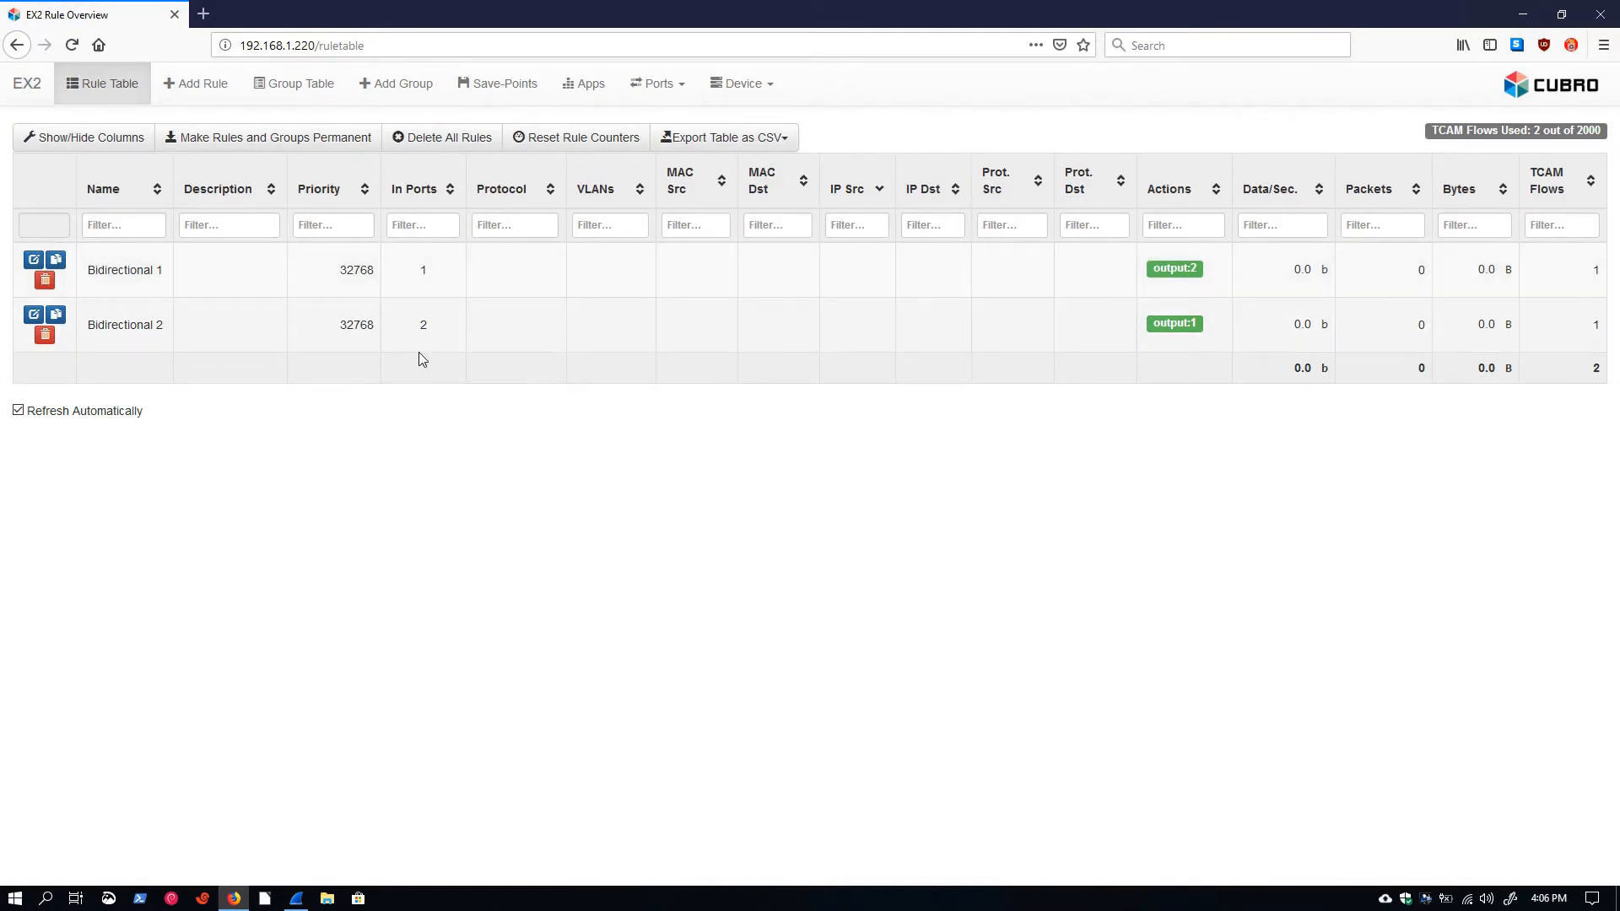
{"action": "mouse_move", "coordinate": [1286, 412]}
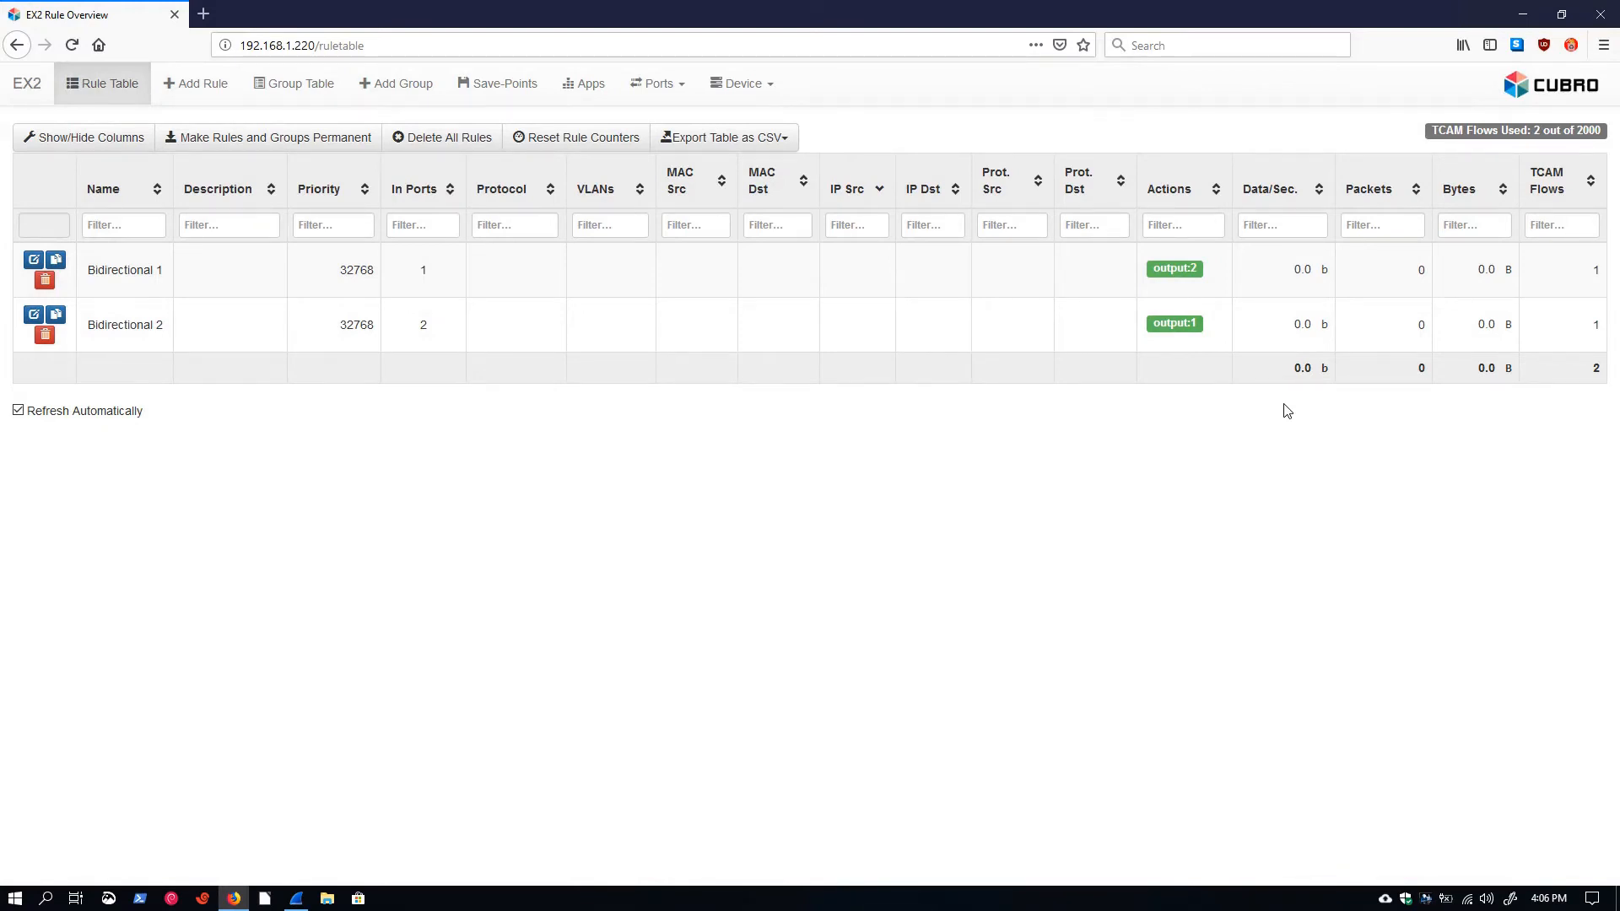
{"action": "mouse_move", "coordinate": [835, 132]}
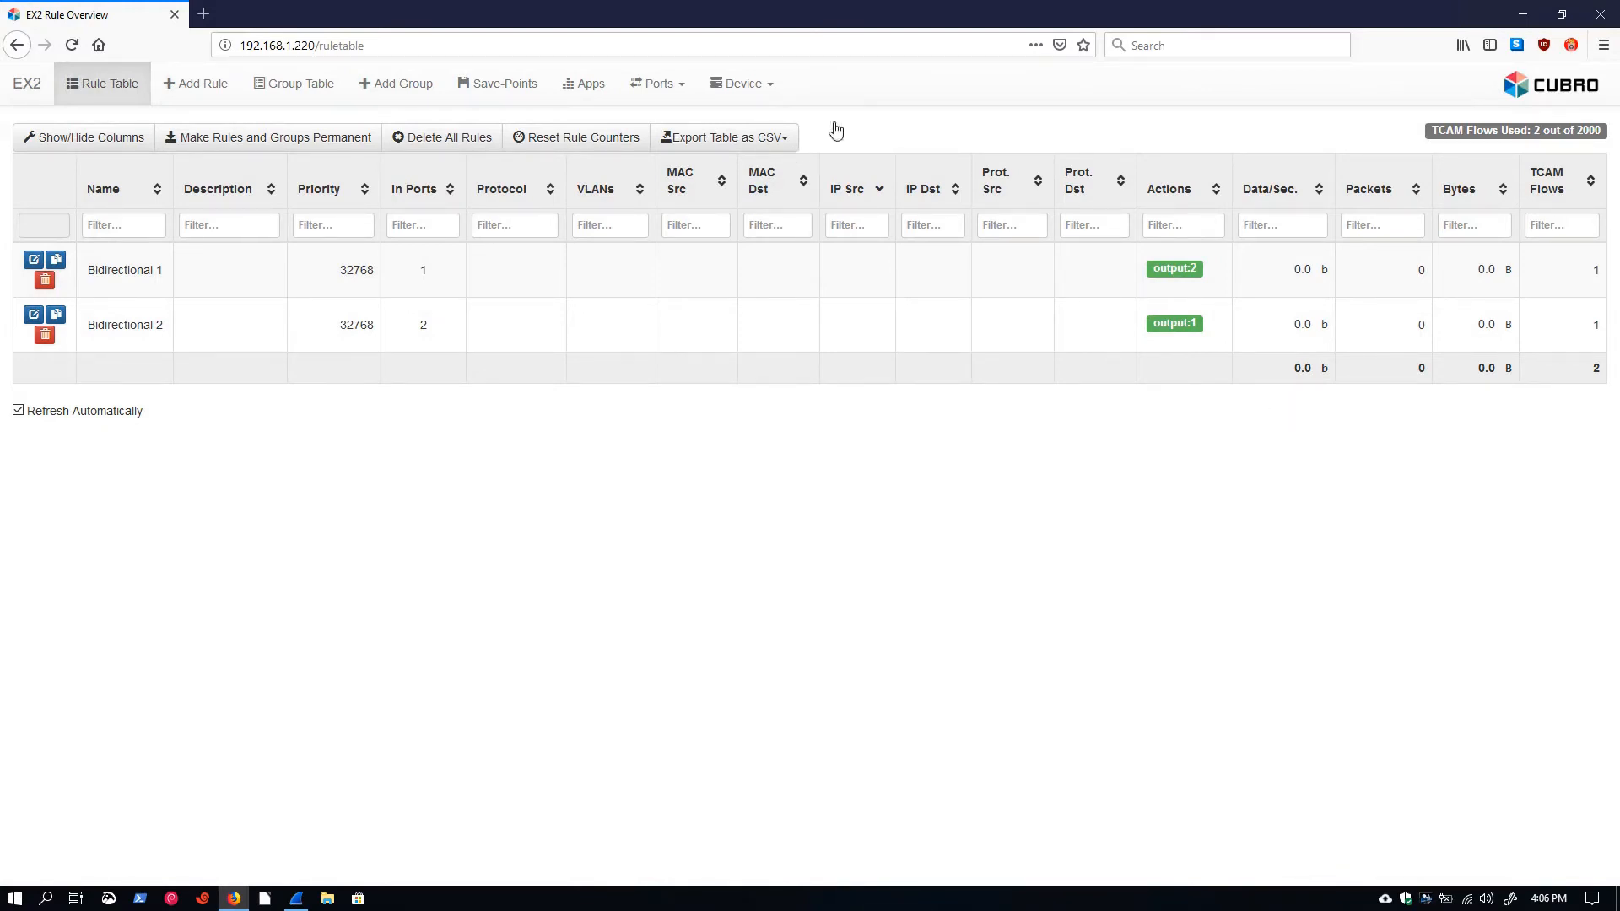
Create an unnamed rule with In-Ports 1,2 and Output to Ports 1,2.
{"action": "left_click", "coordinate": [194, 83]}
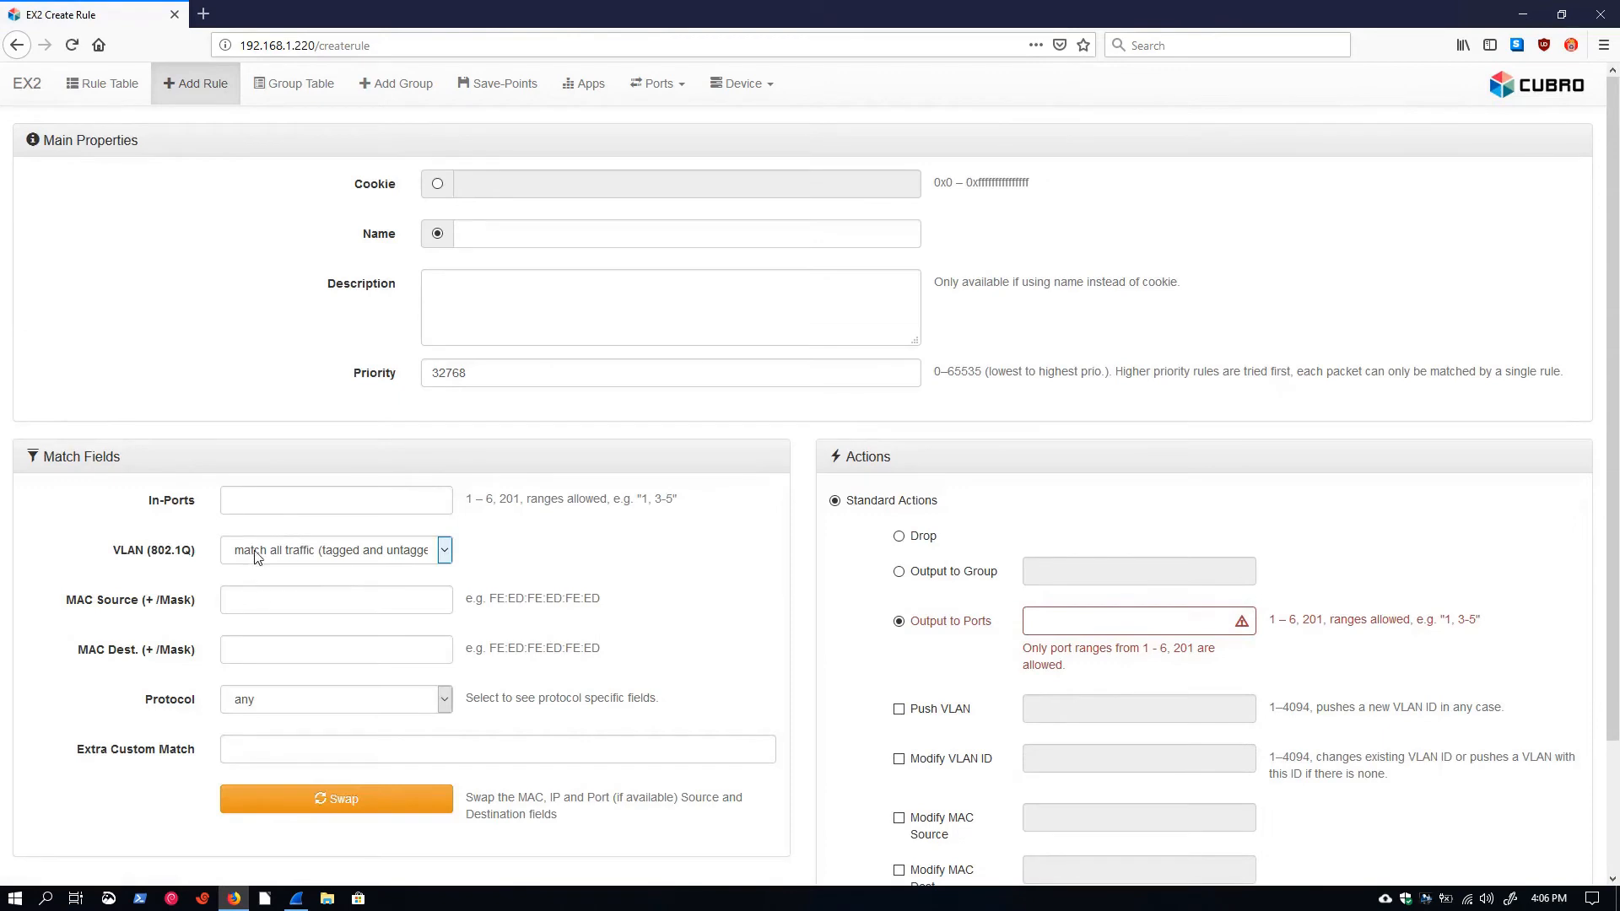
{"action": "type", "text": "1,2"}
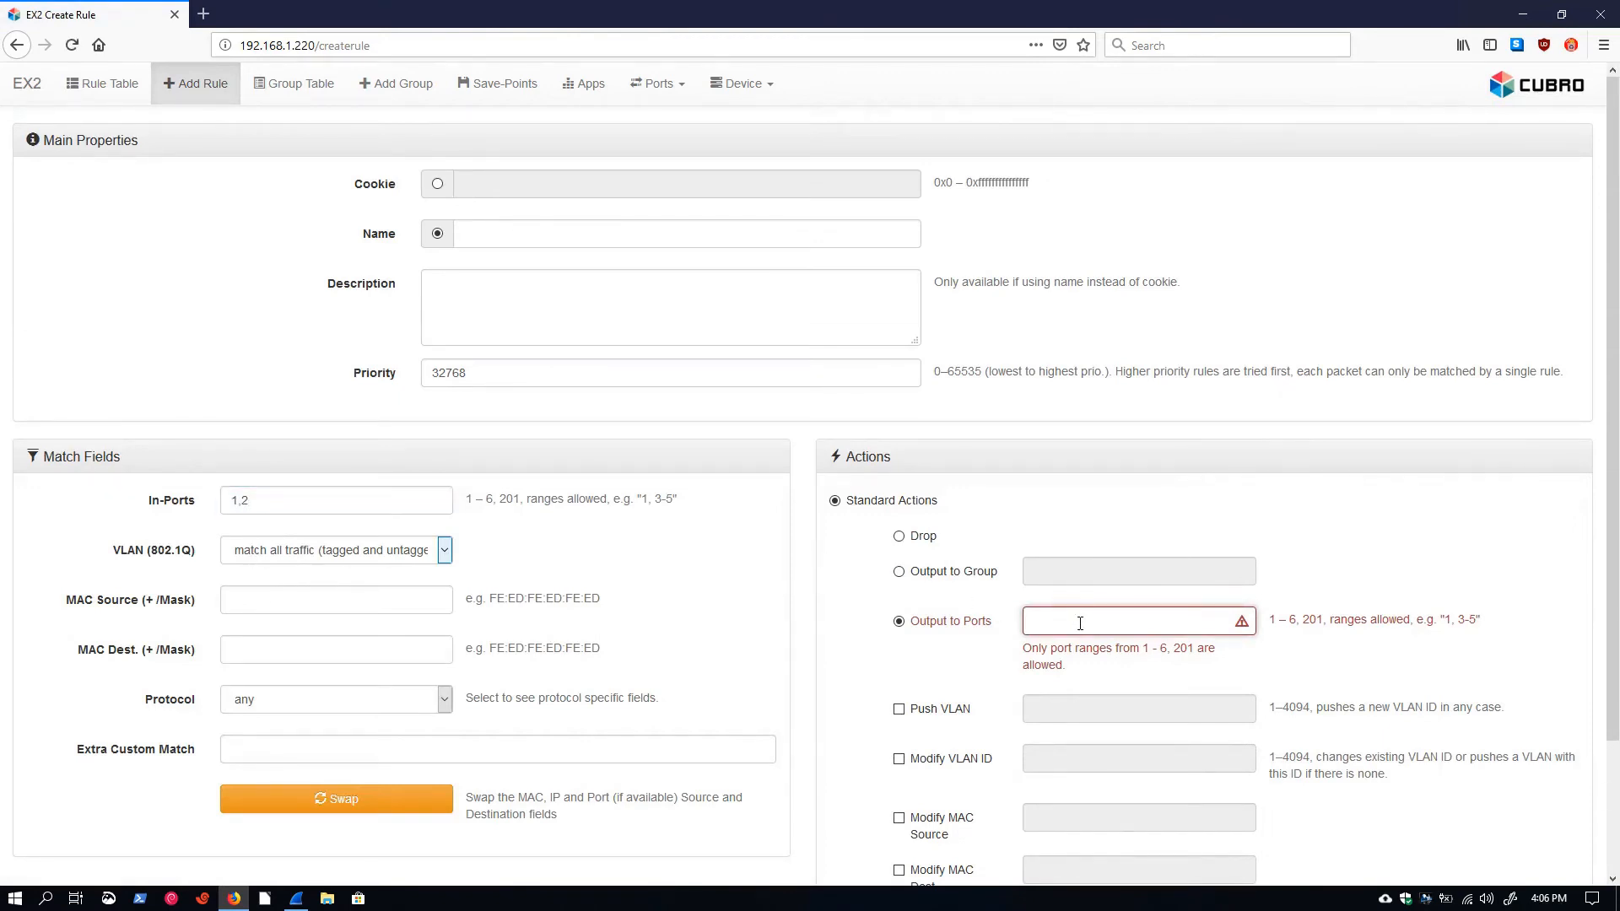
{"action": "type", "text": "1,2"}
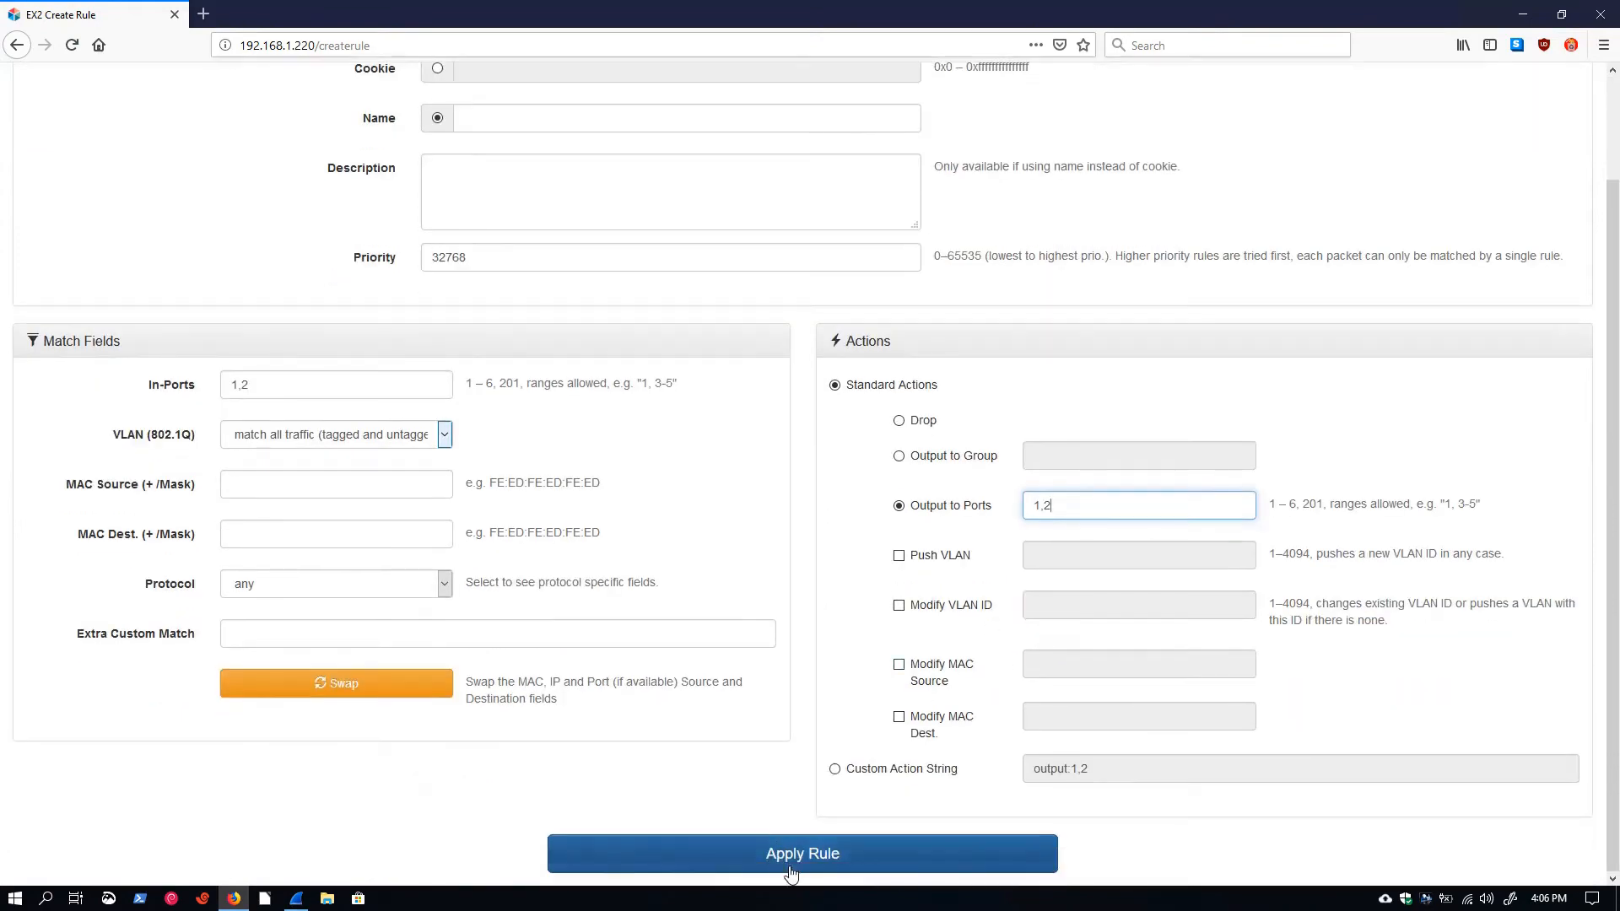
{"action": "left_click", "coordinate": [803, 854]}
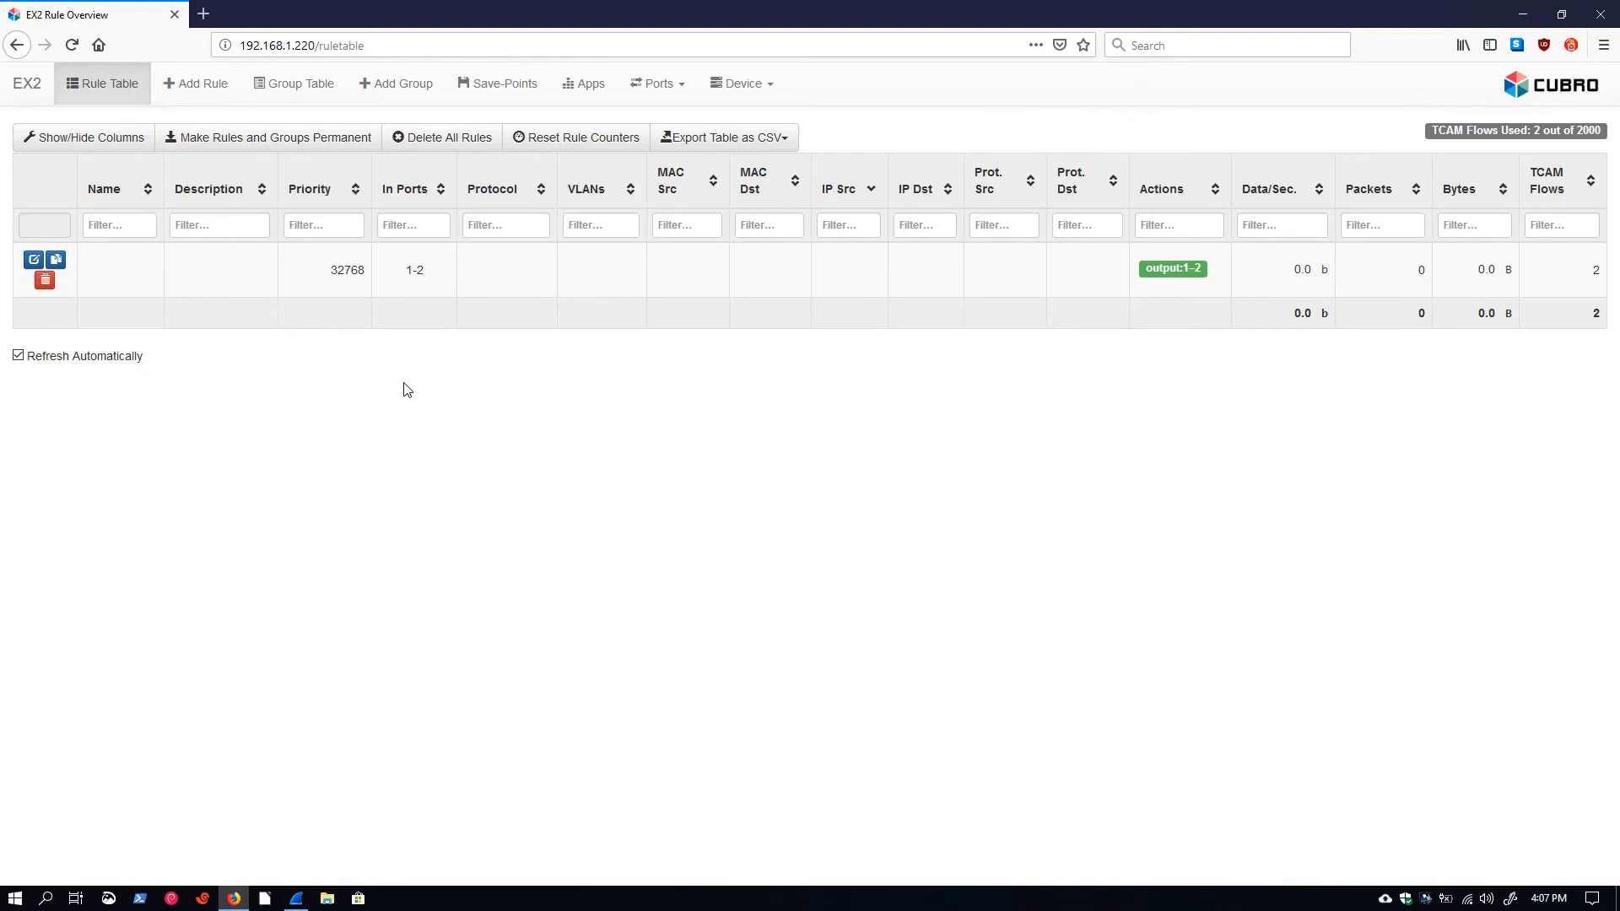
{"action": "mouse_move", "coordinate": [211, 152]}
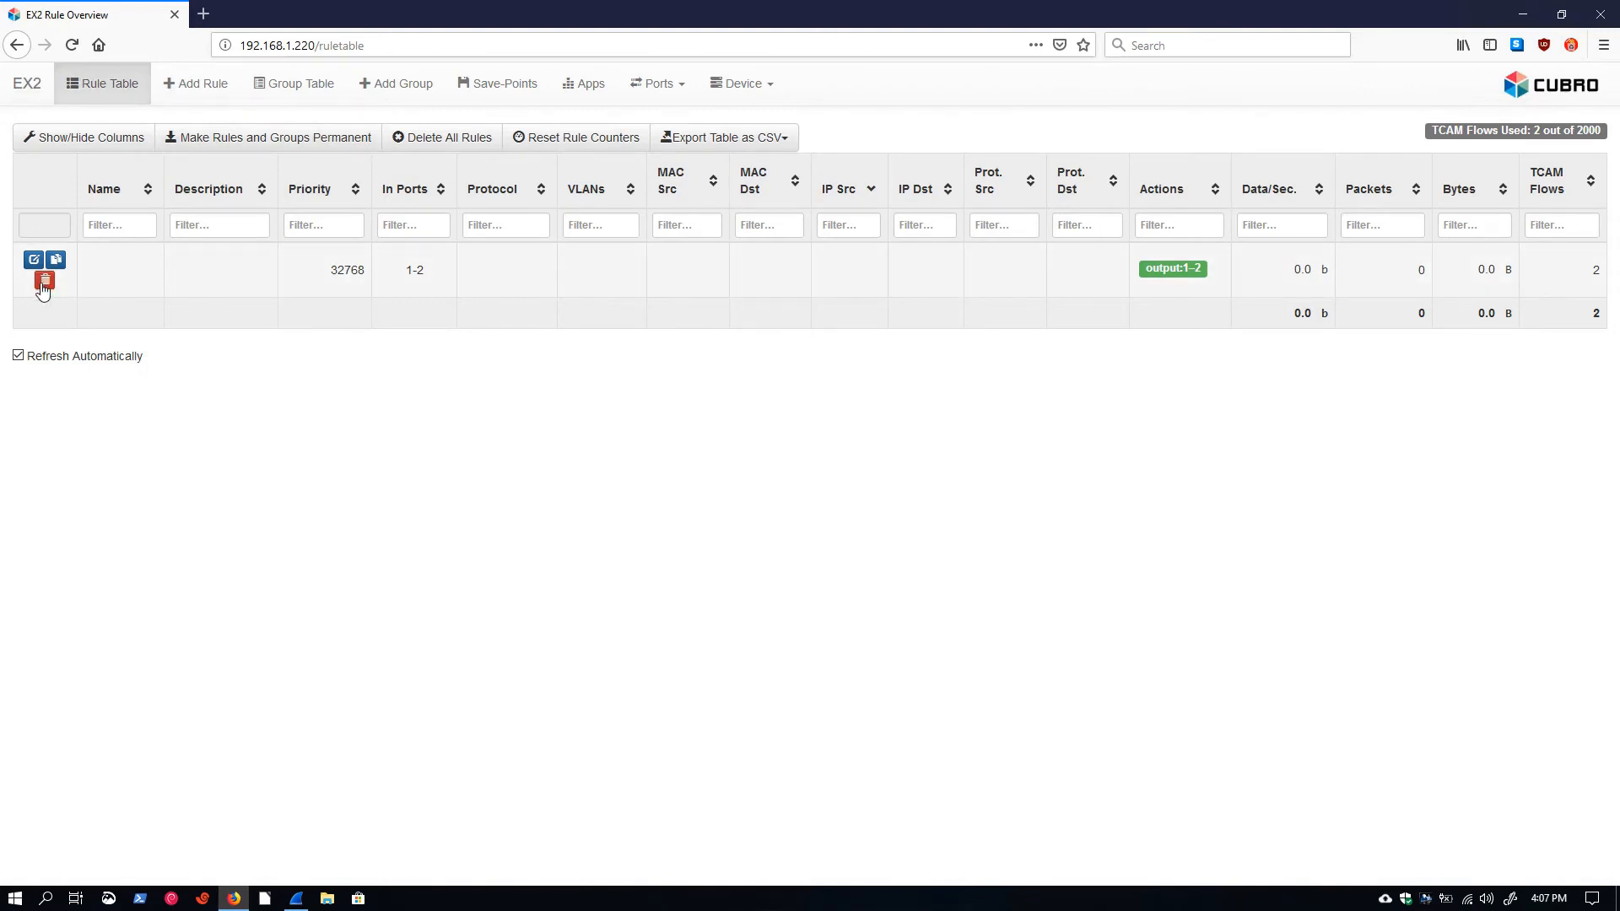
Remove the unnamed ports 1-2 rule, leaving the rule table empty.
{"action": "left_click", "coordinate": [44, 283]}
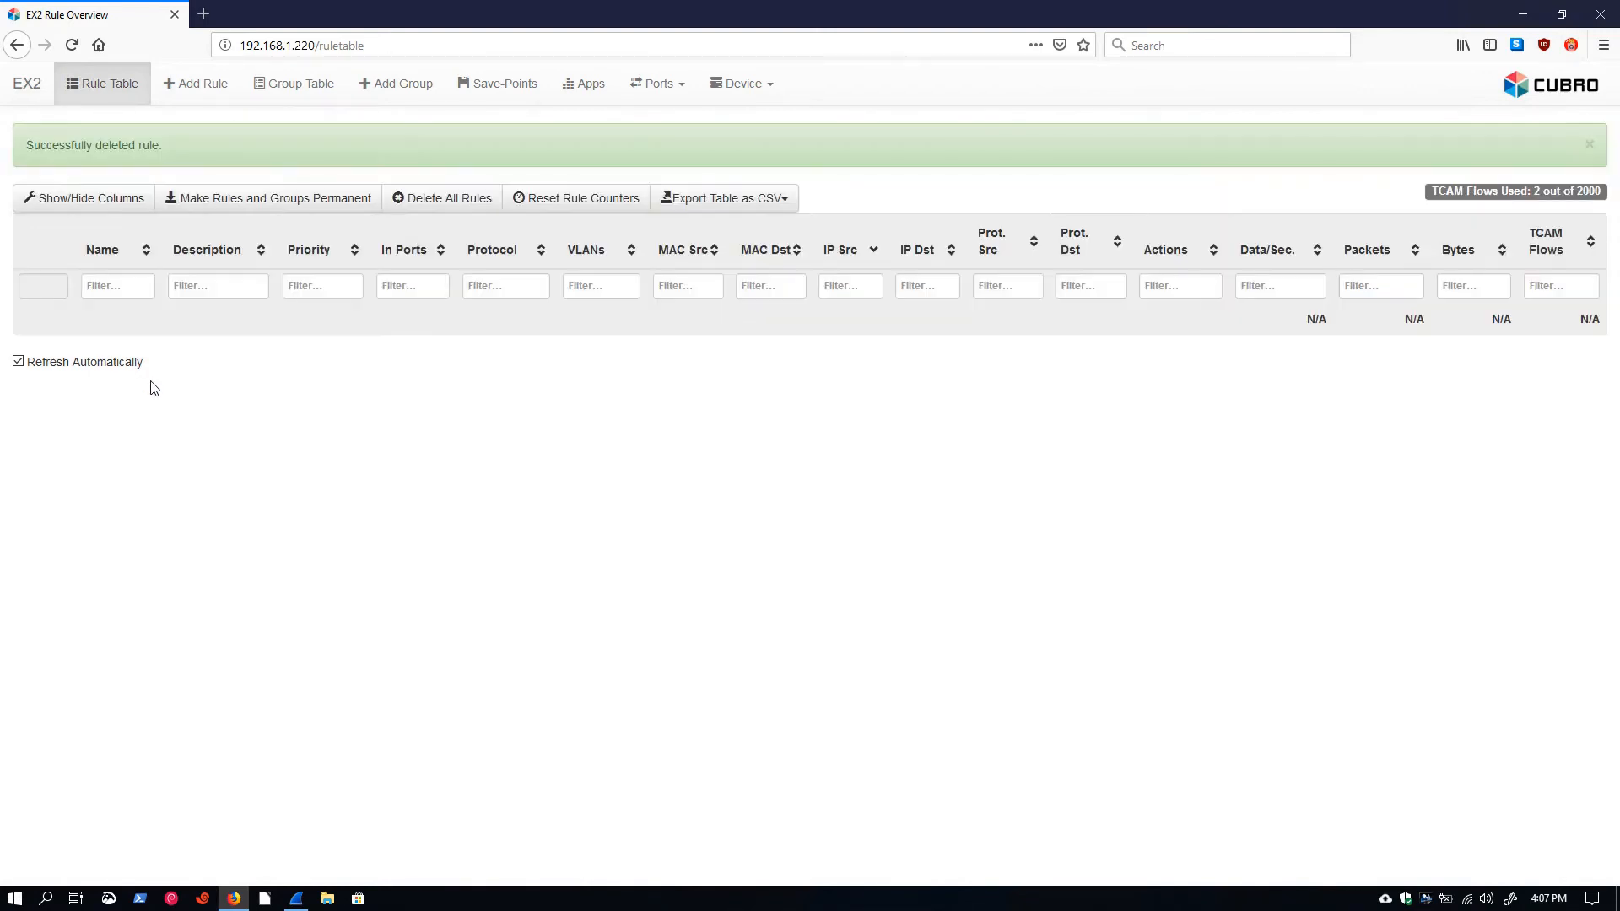
{"action": "left_click", "coordinate": [1588, 143]}
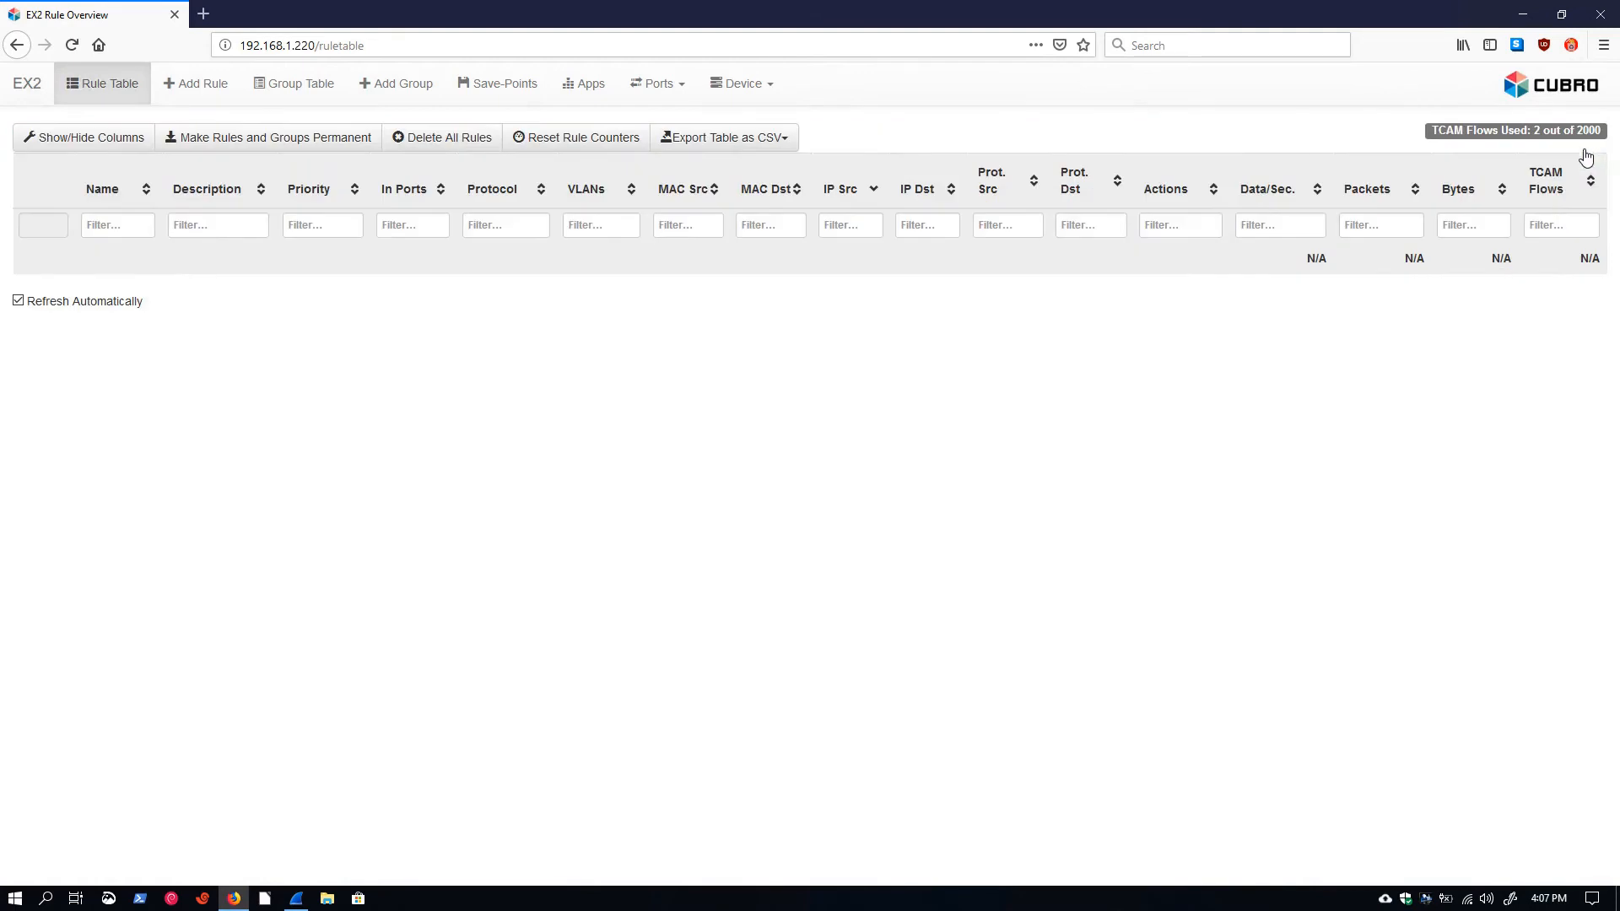
{"action": "mouse_move", "coordinate": [613, 401]}
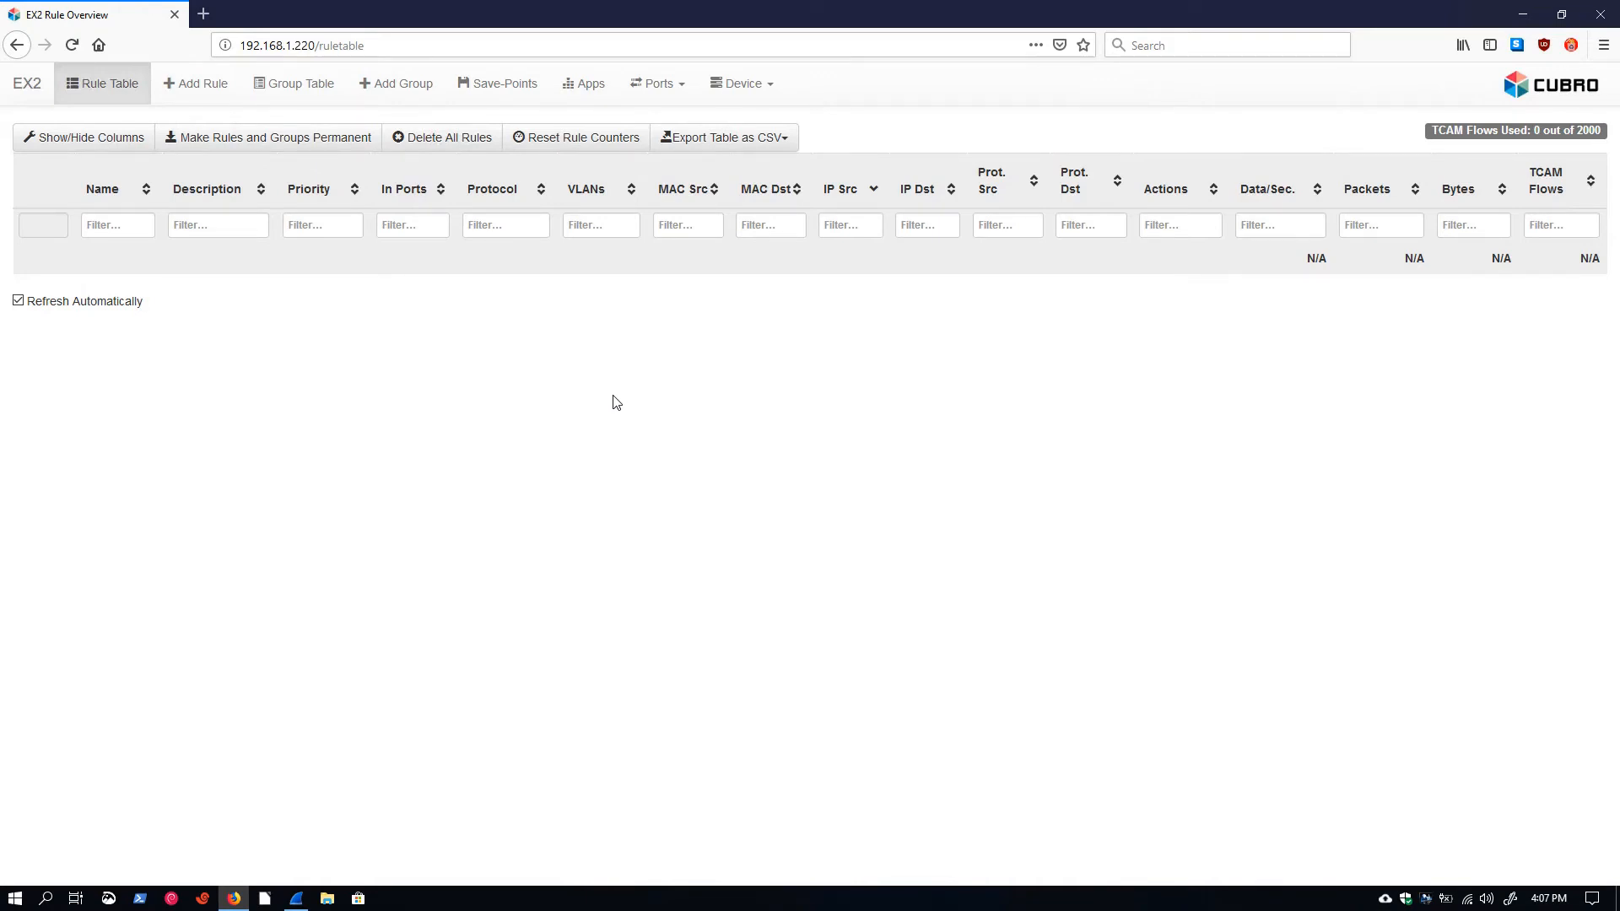
{"action": "mouse_move", "coordinate": [535, 317]}
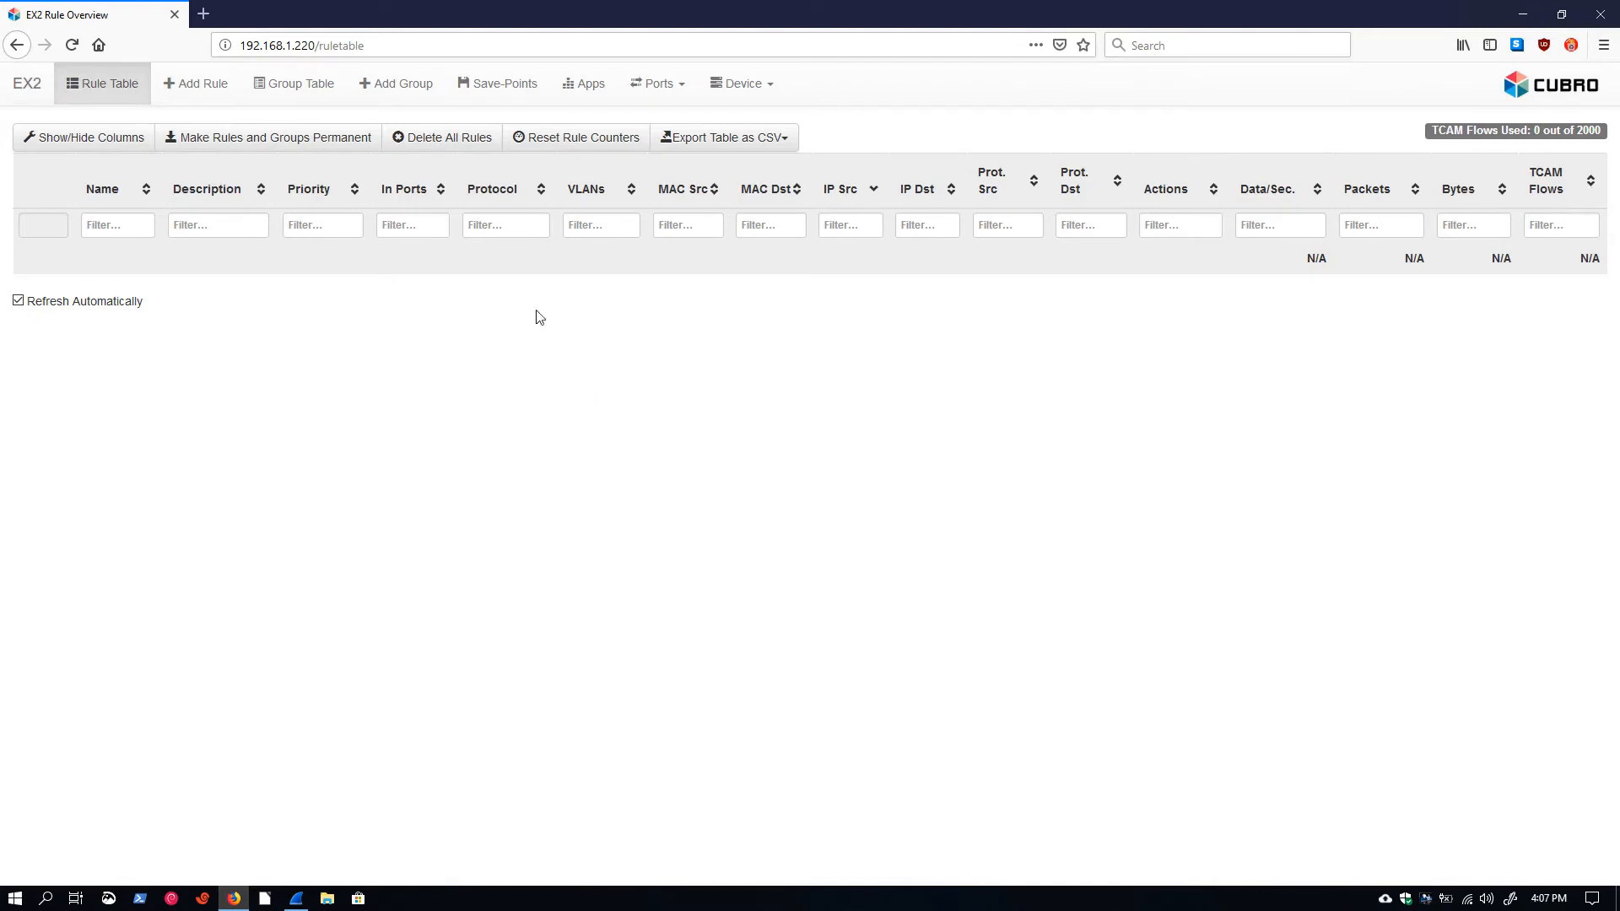
Create Bidi 1 (In-Ports 1, Output 2,5) and Bidi 2 (In-Ports 2, Output 1,5), then list both in the rule table.
{"action": "left_click", "coordinate": [195, 82]}
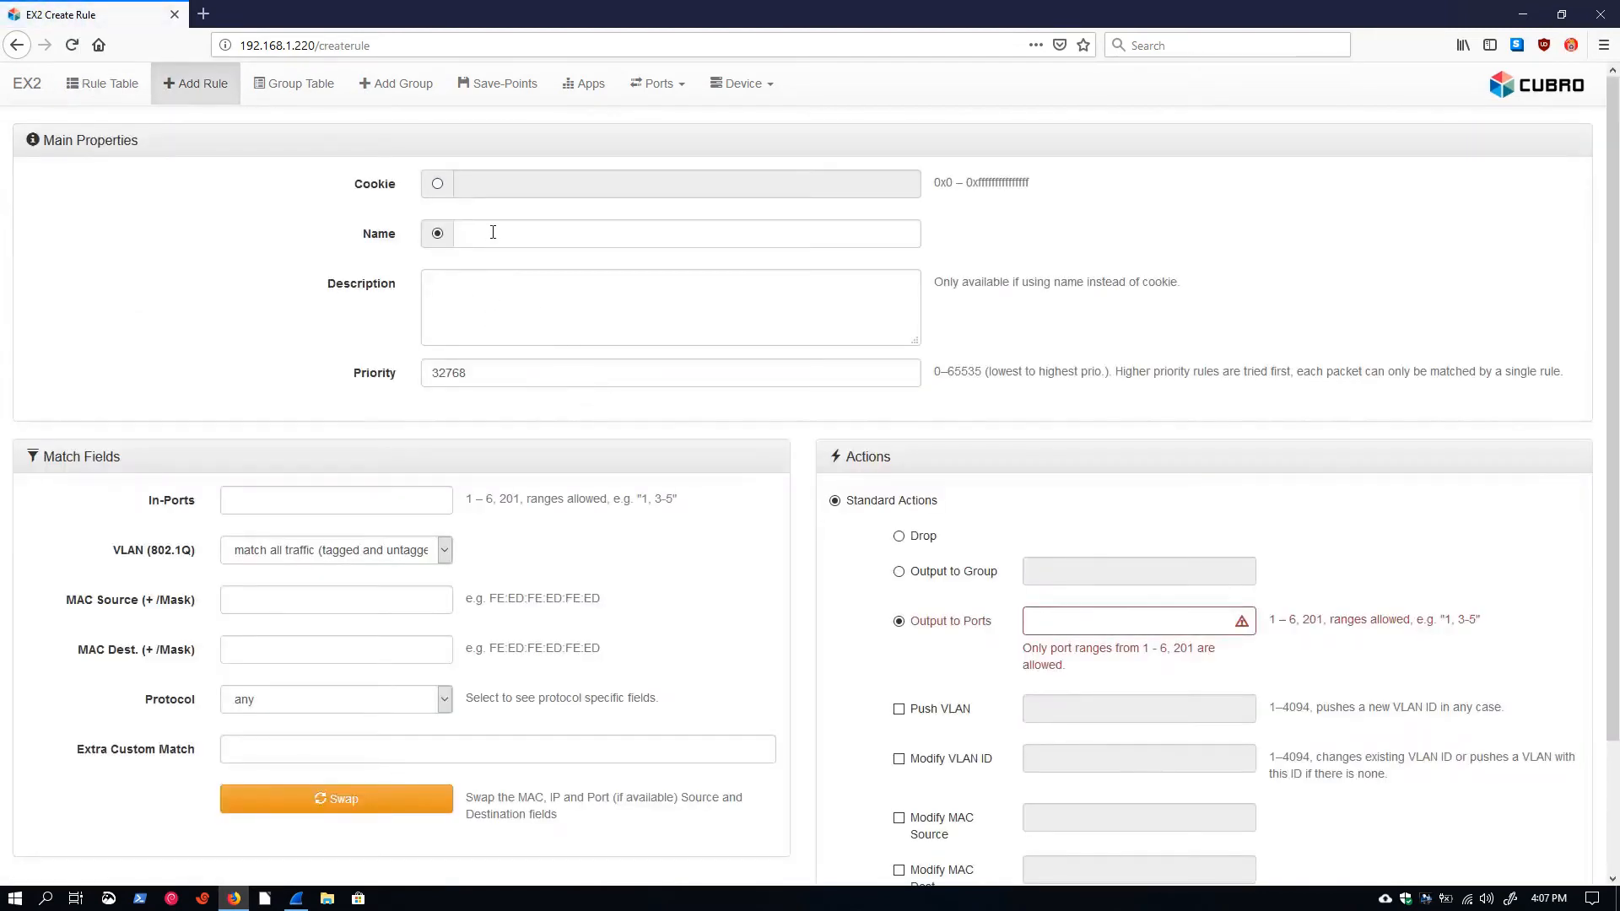
{"action": "type", "text": "Bidi"}
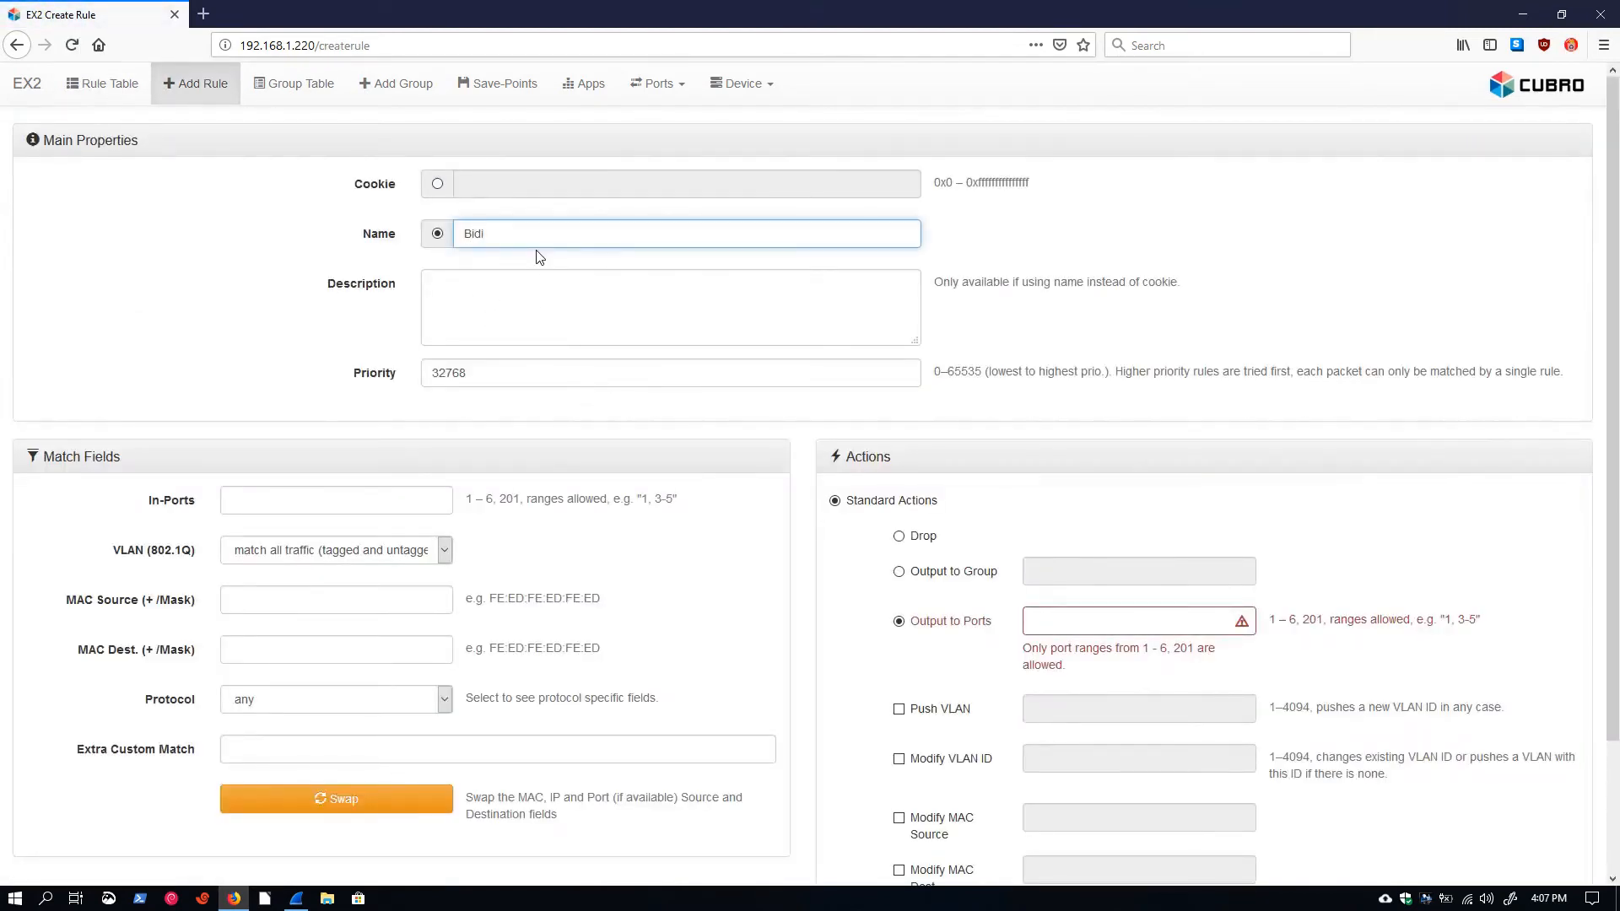
{"action": "type", "text": "1"}
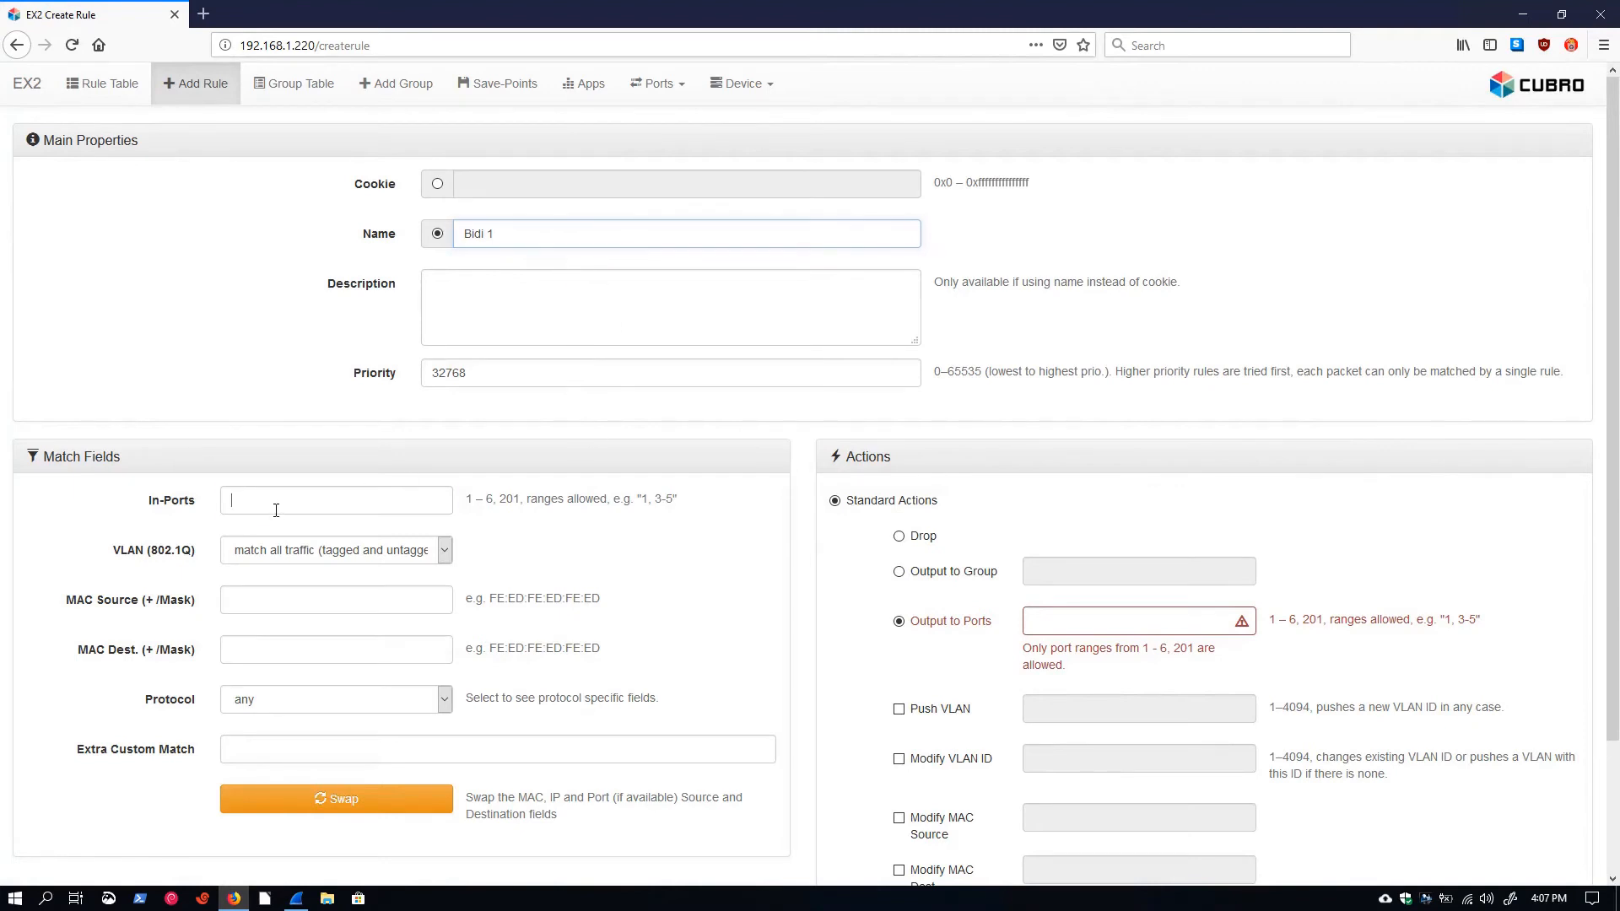
{"action": "type", "text": "1"}
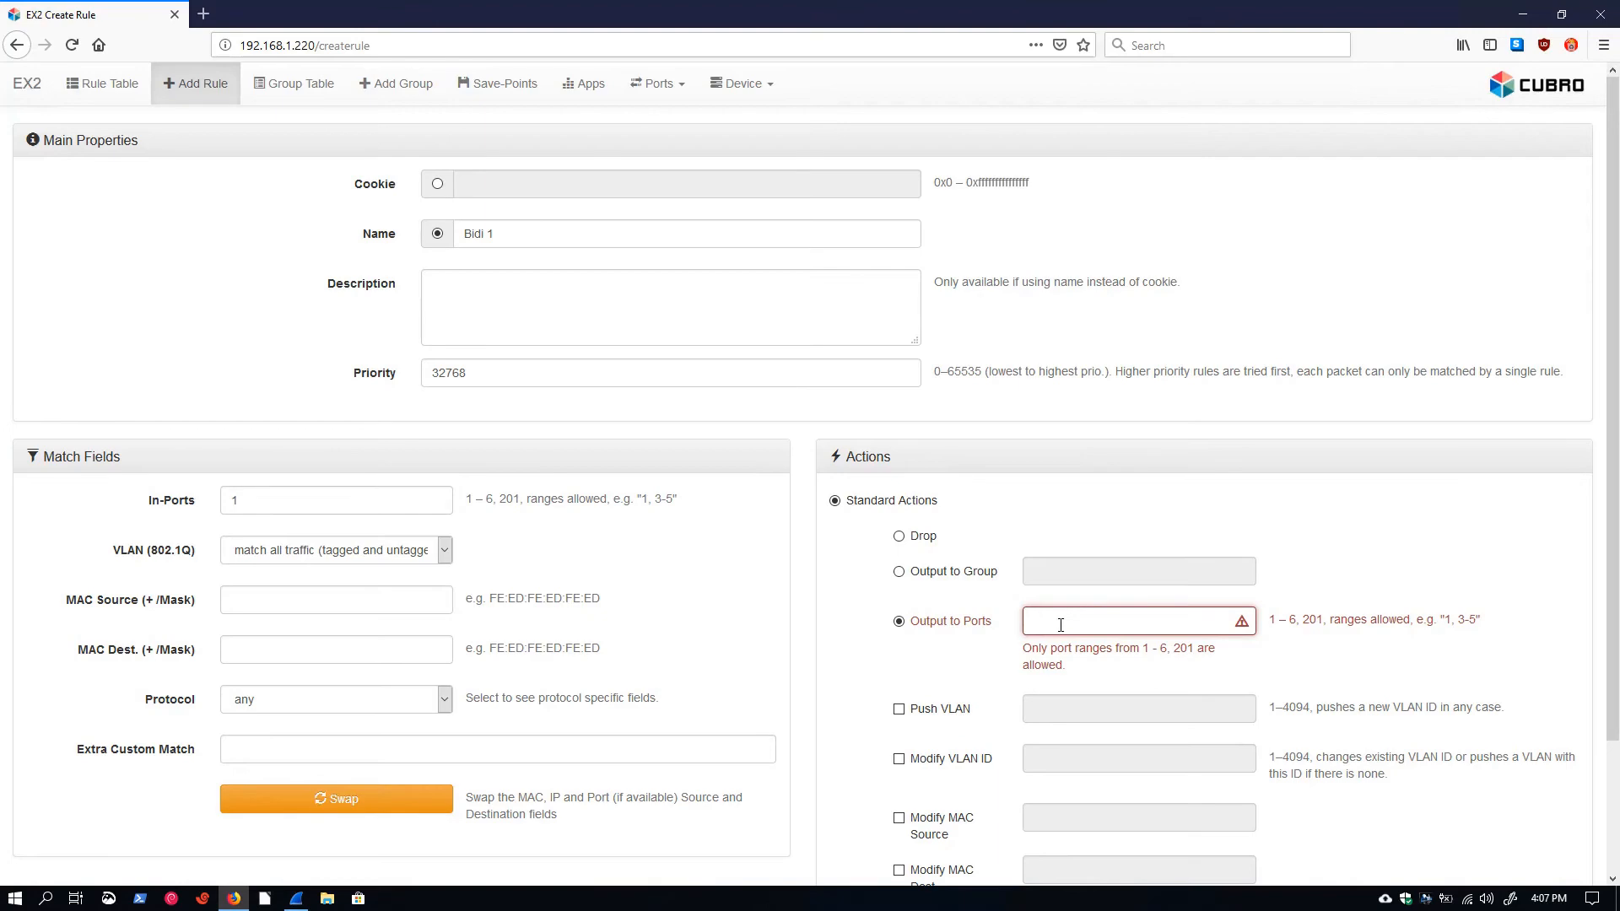
{"action": "type", "text": "2,5"}
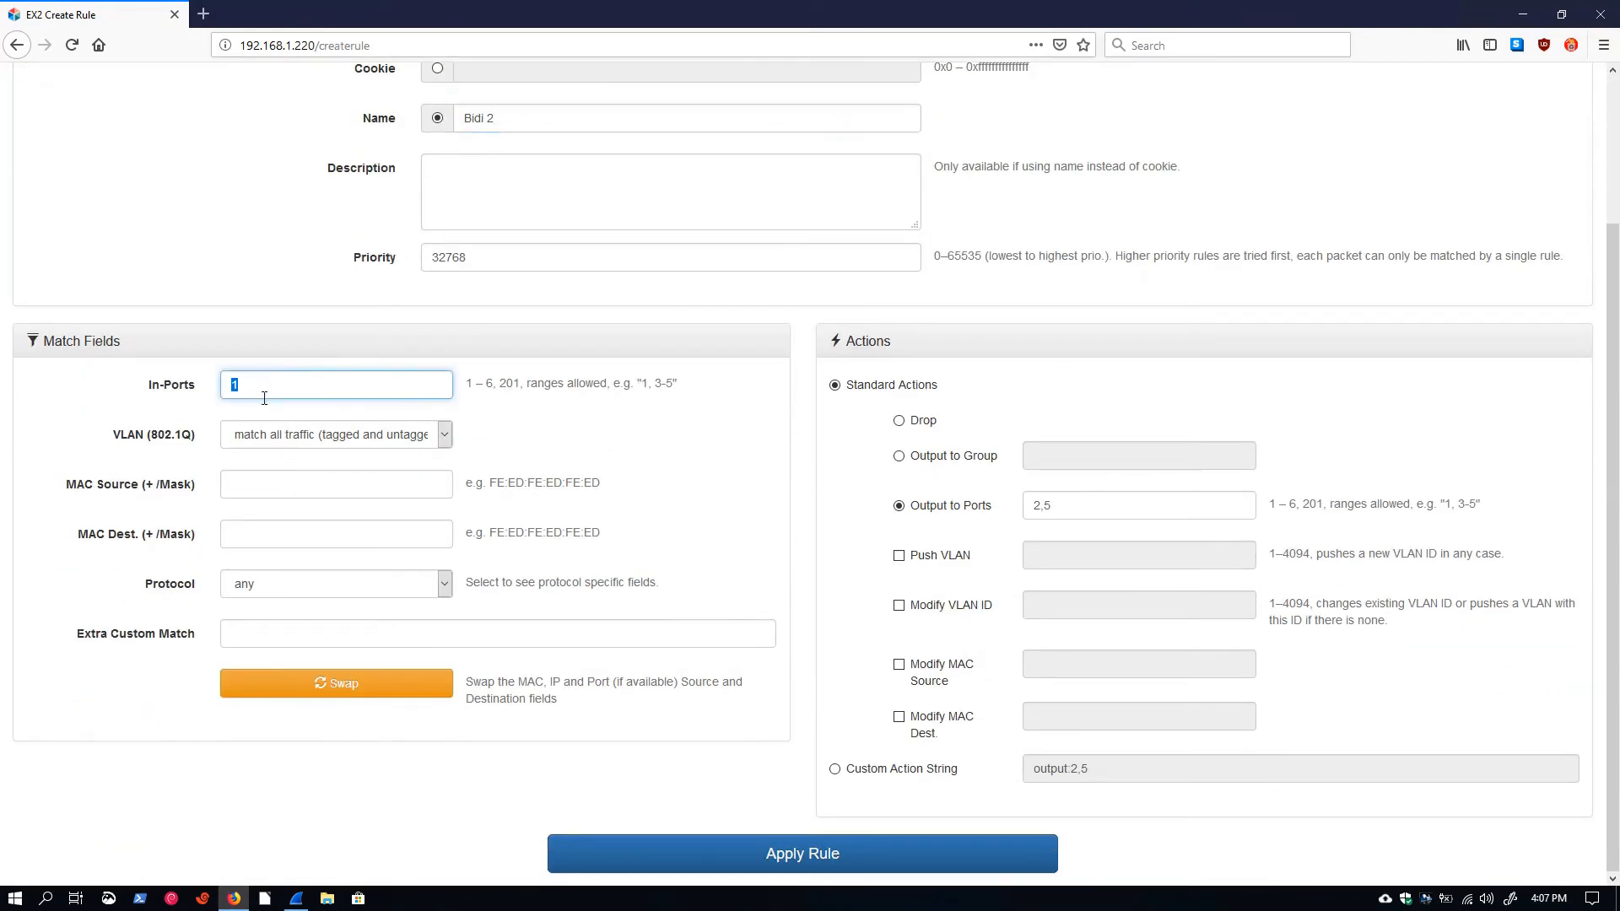
{"action": "type", "text": "2"}
{"action": "left_click", "coordinate": [1139, 505]}
{"action": "type", "text": "1,5"}
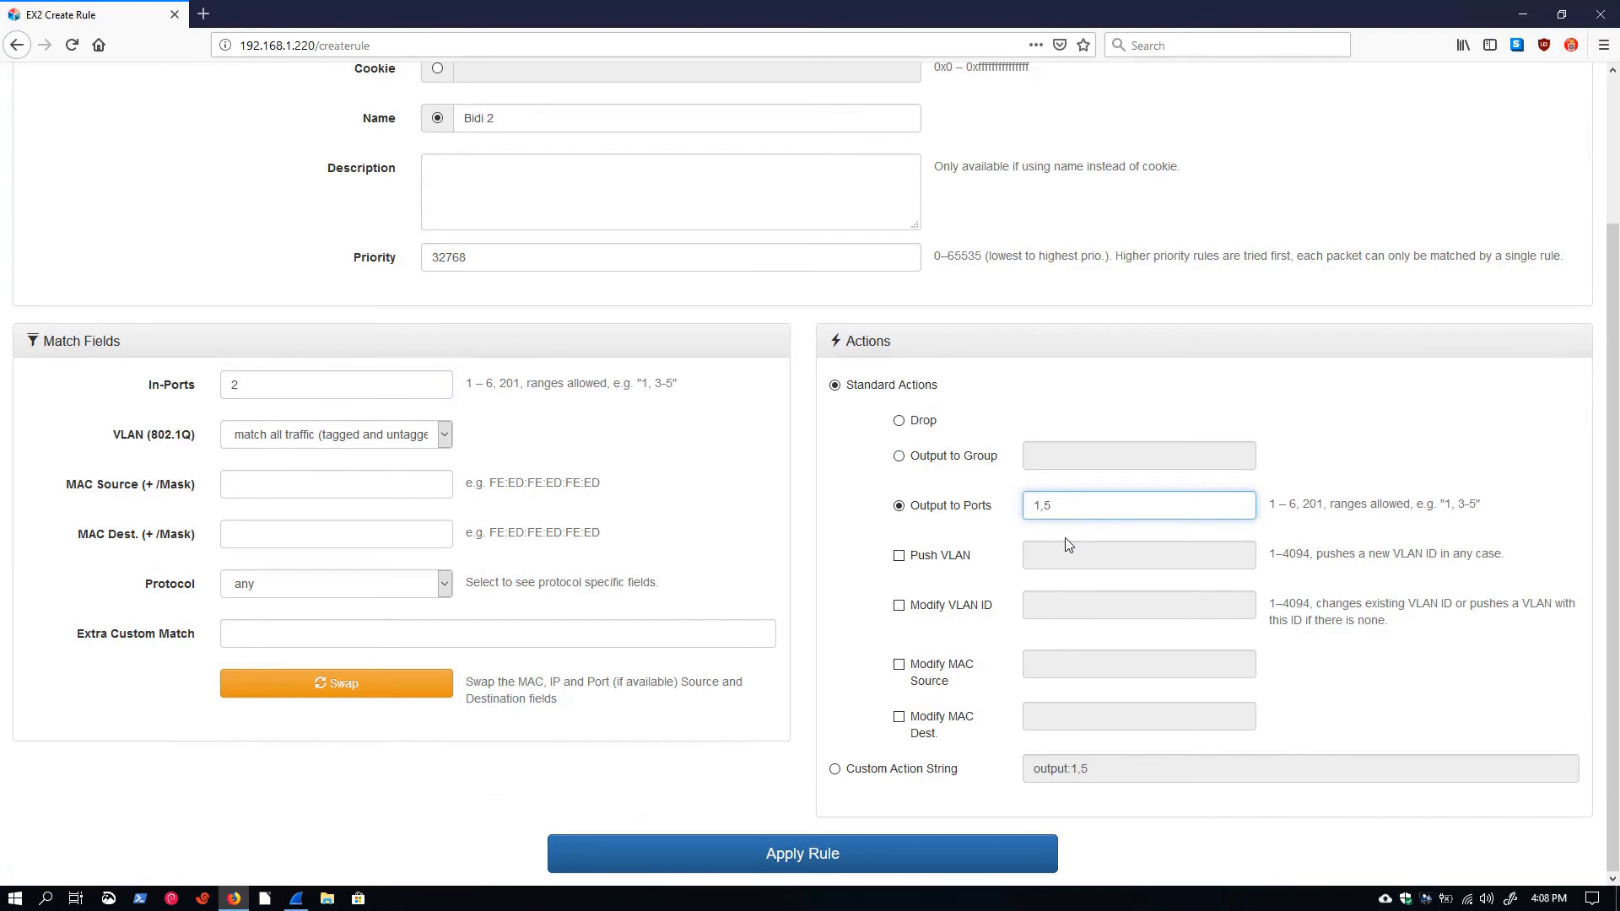
{"action": "left_click", "coordinate": [801, 852]}
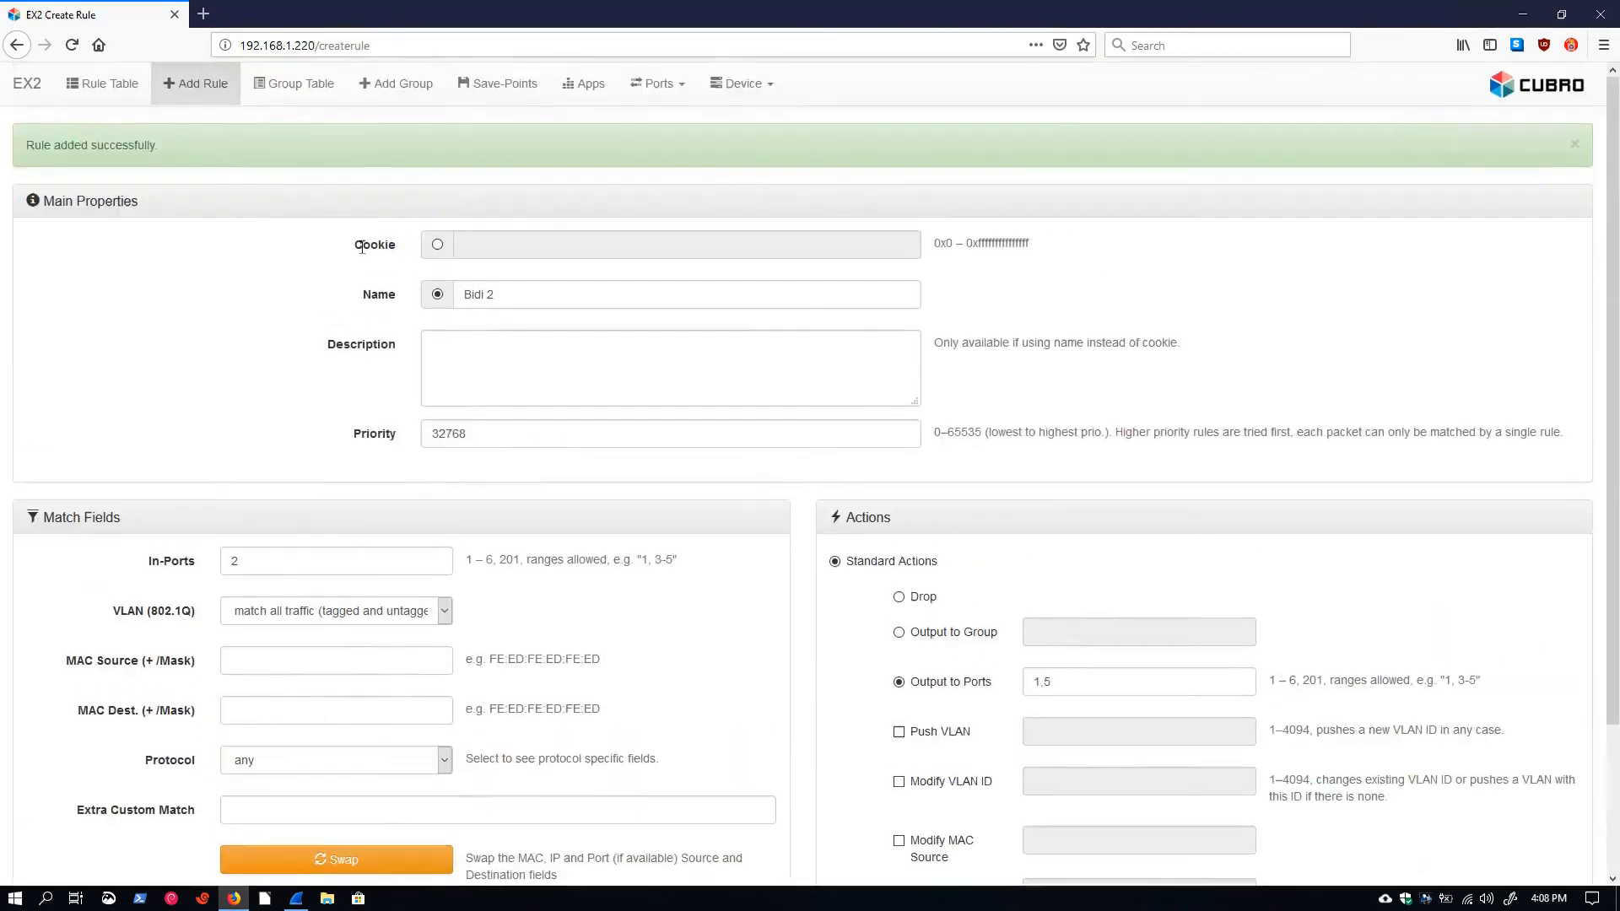
{"action": "left_click", "coordinate": [101, 85]}
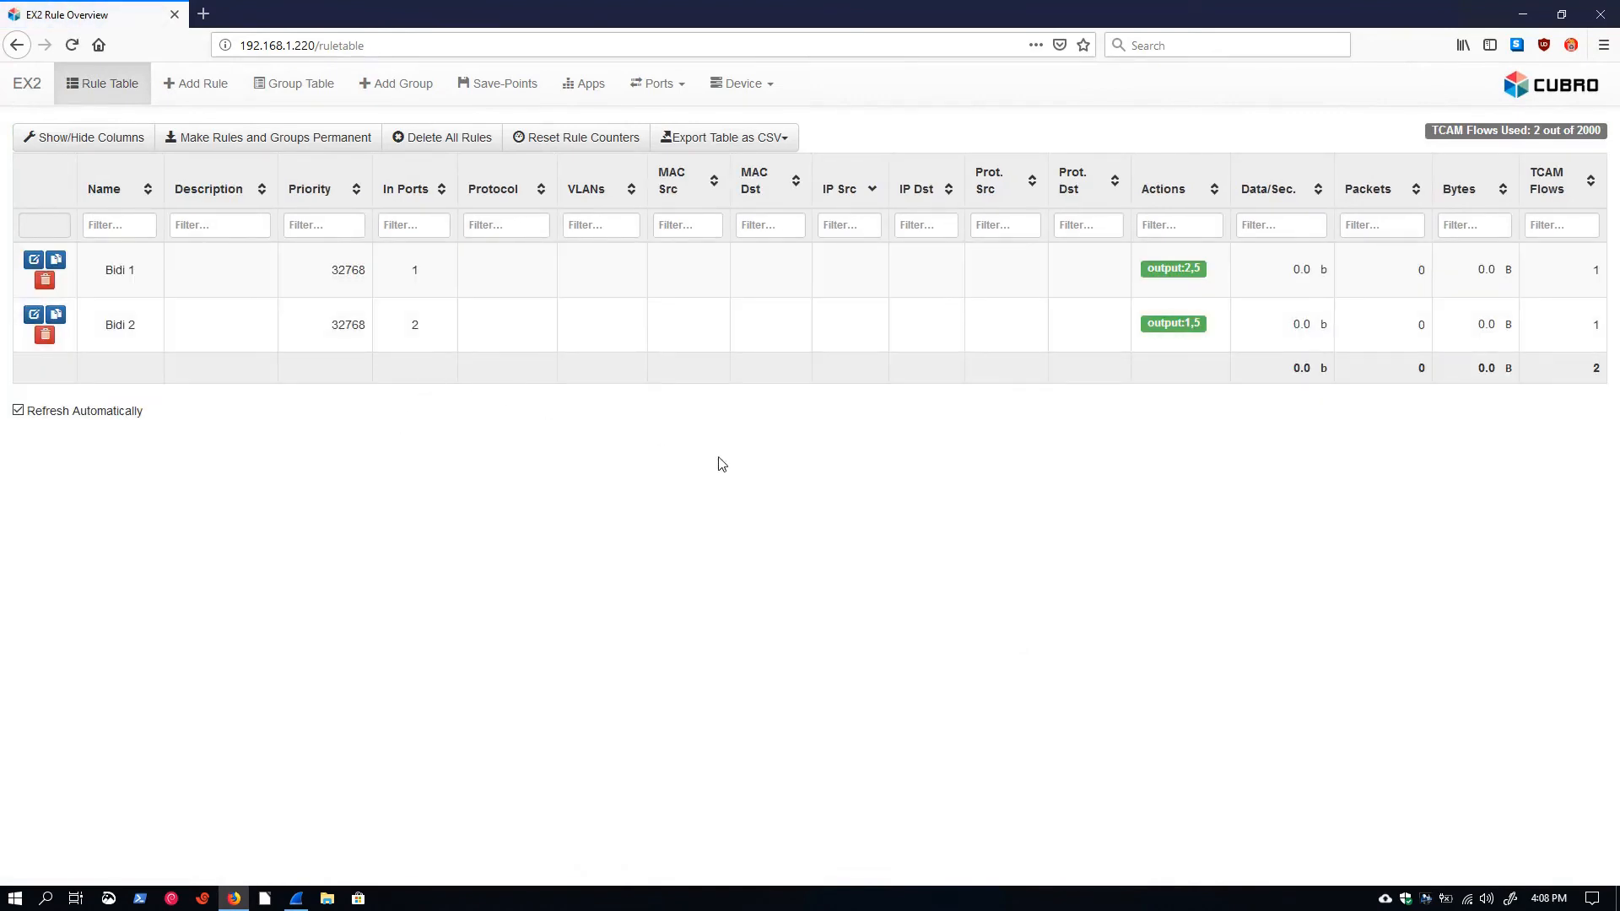
{"action": "mouse_move", "coordinate": [1065, 287]}
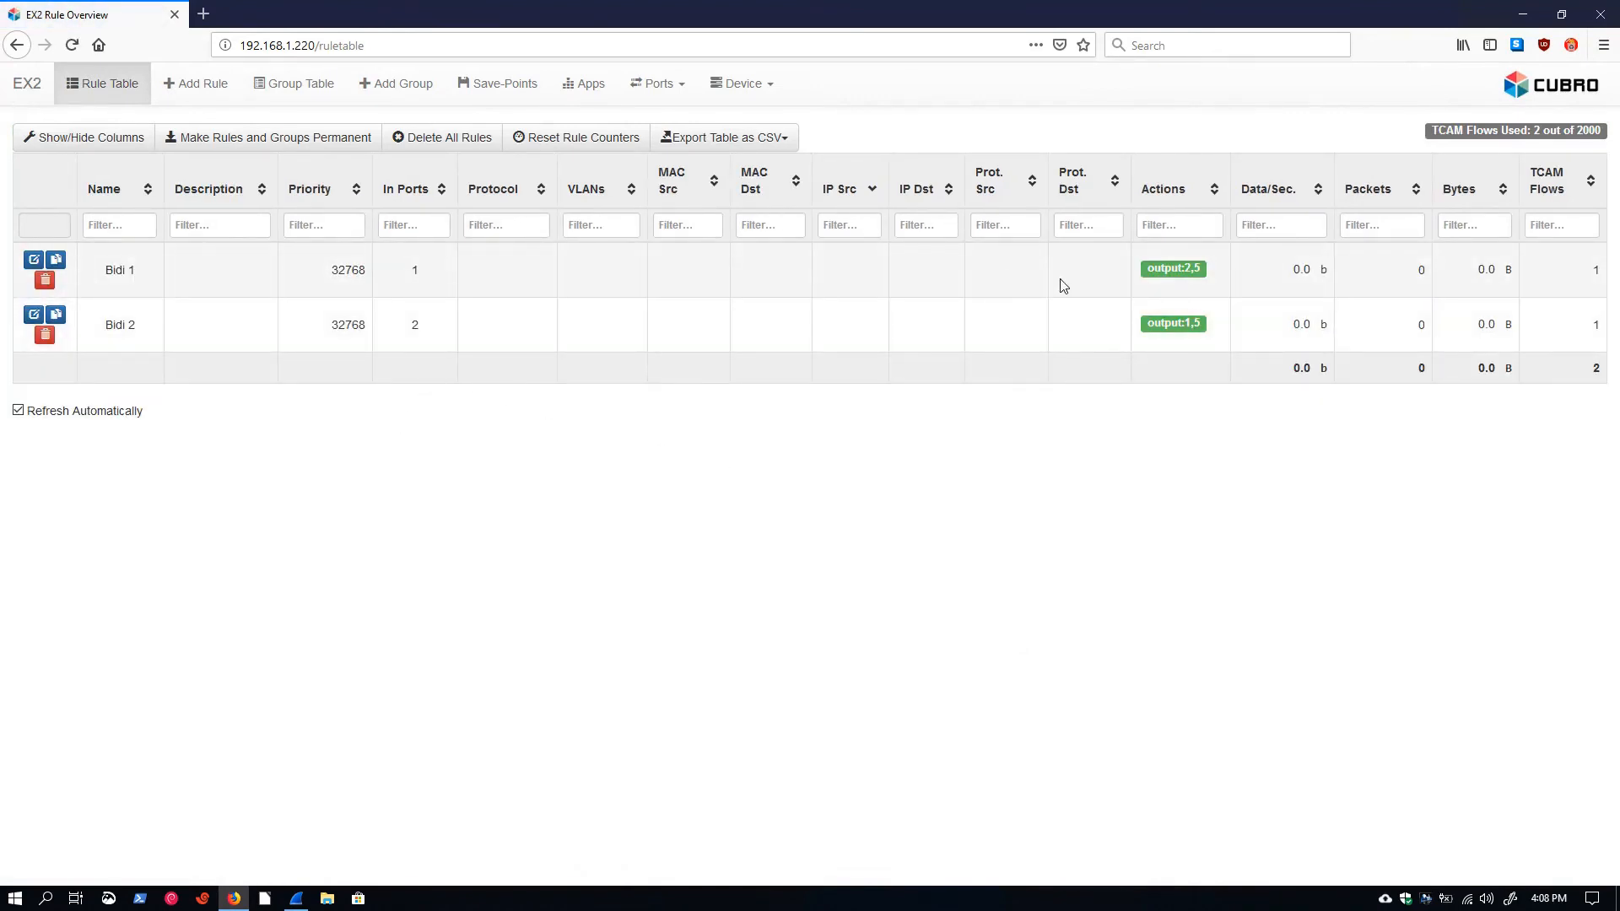
{"action": "mouse_move", "coordinate": [356, 380]}
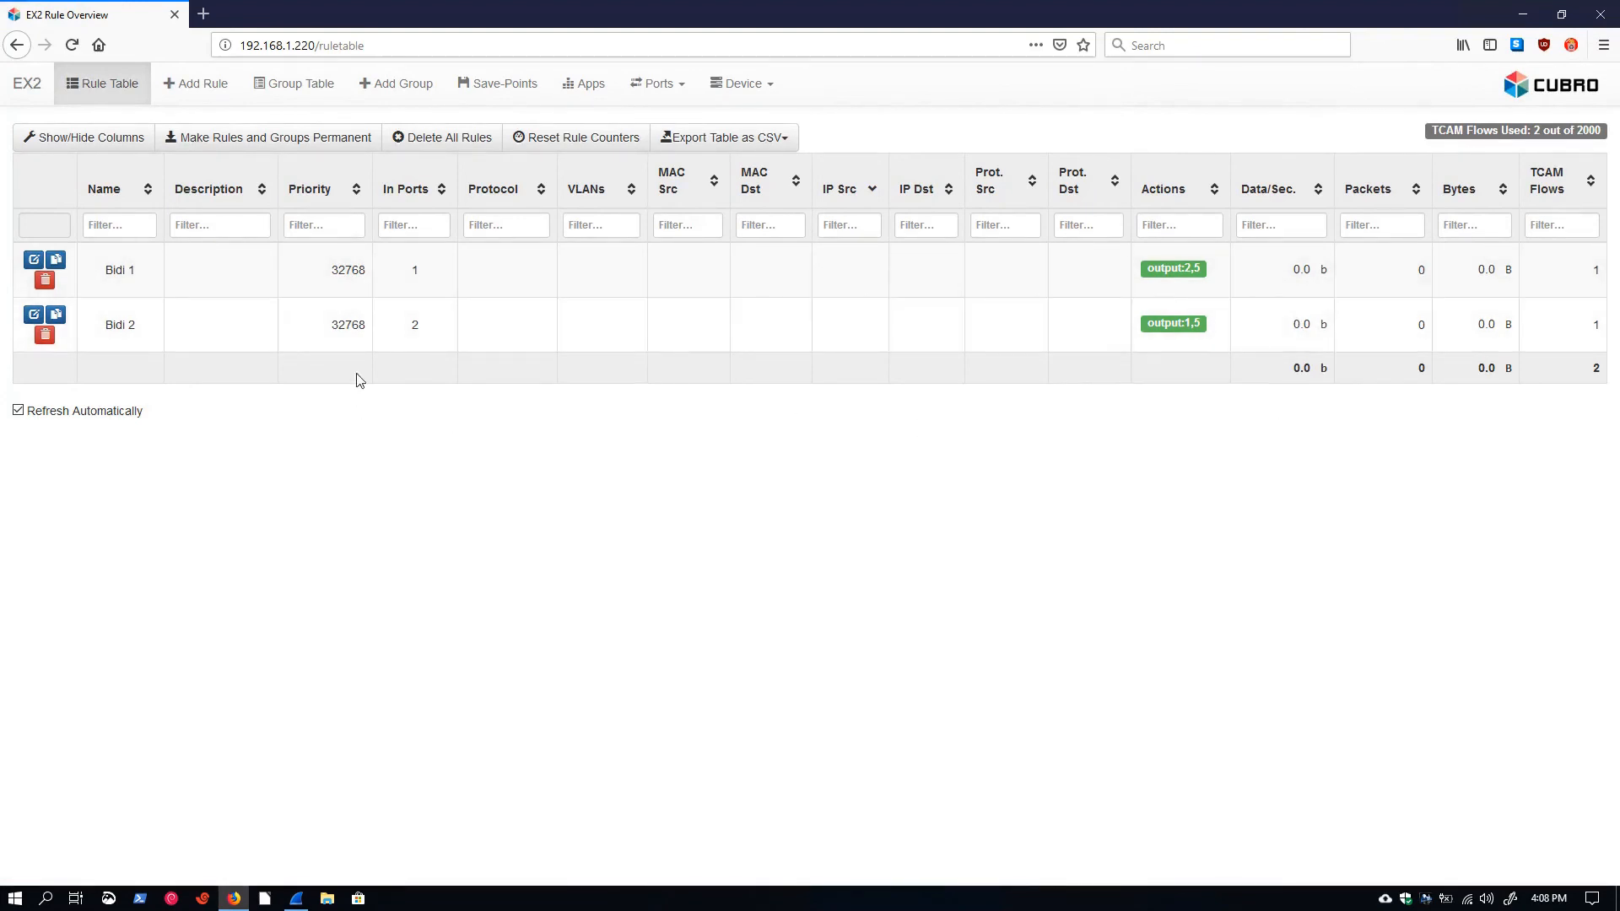
{"action": "mouse_move", "coordinate": [1281, 324]}
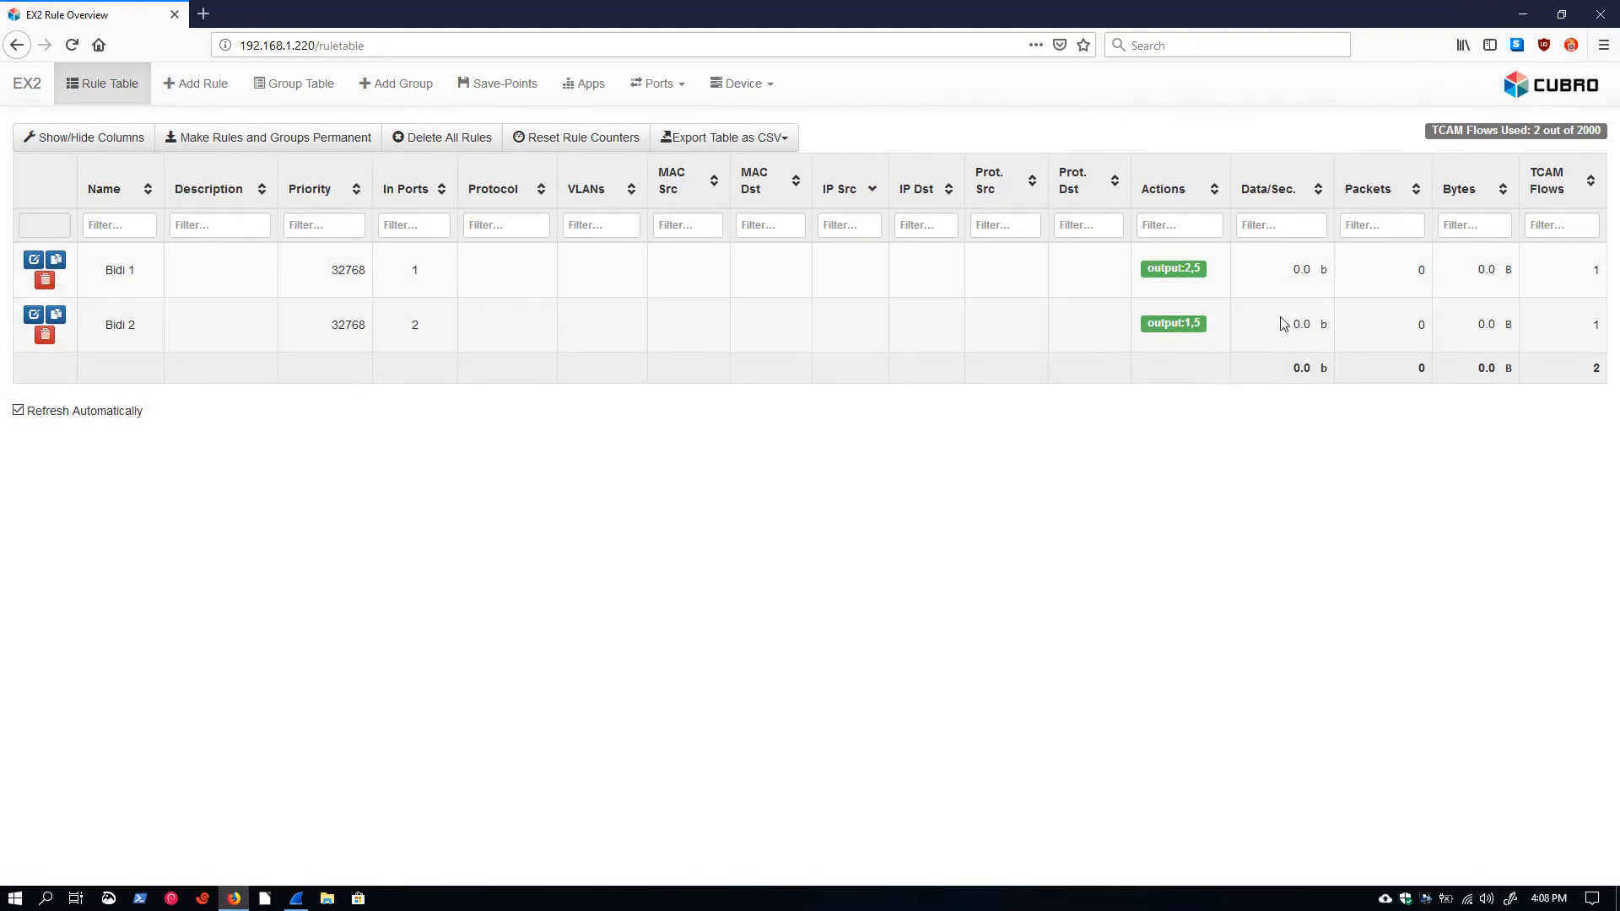
{"action": "mouse_move", "coordinate": [1121, 536]}
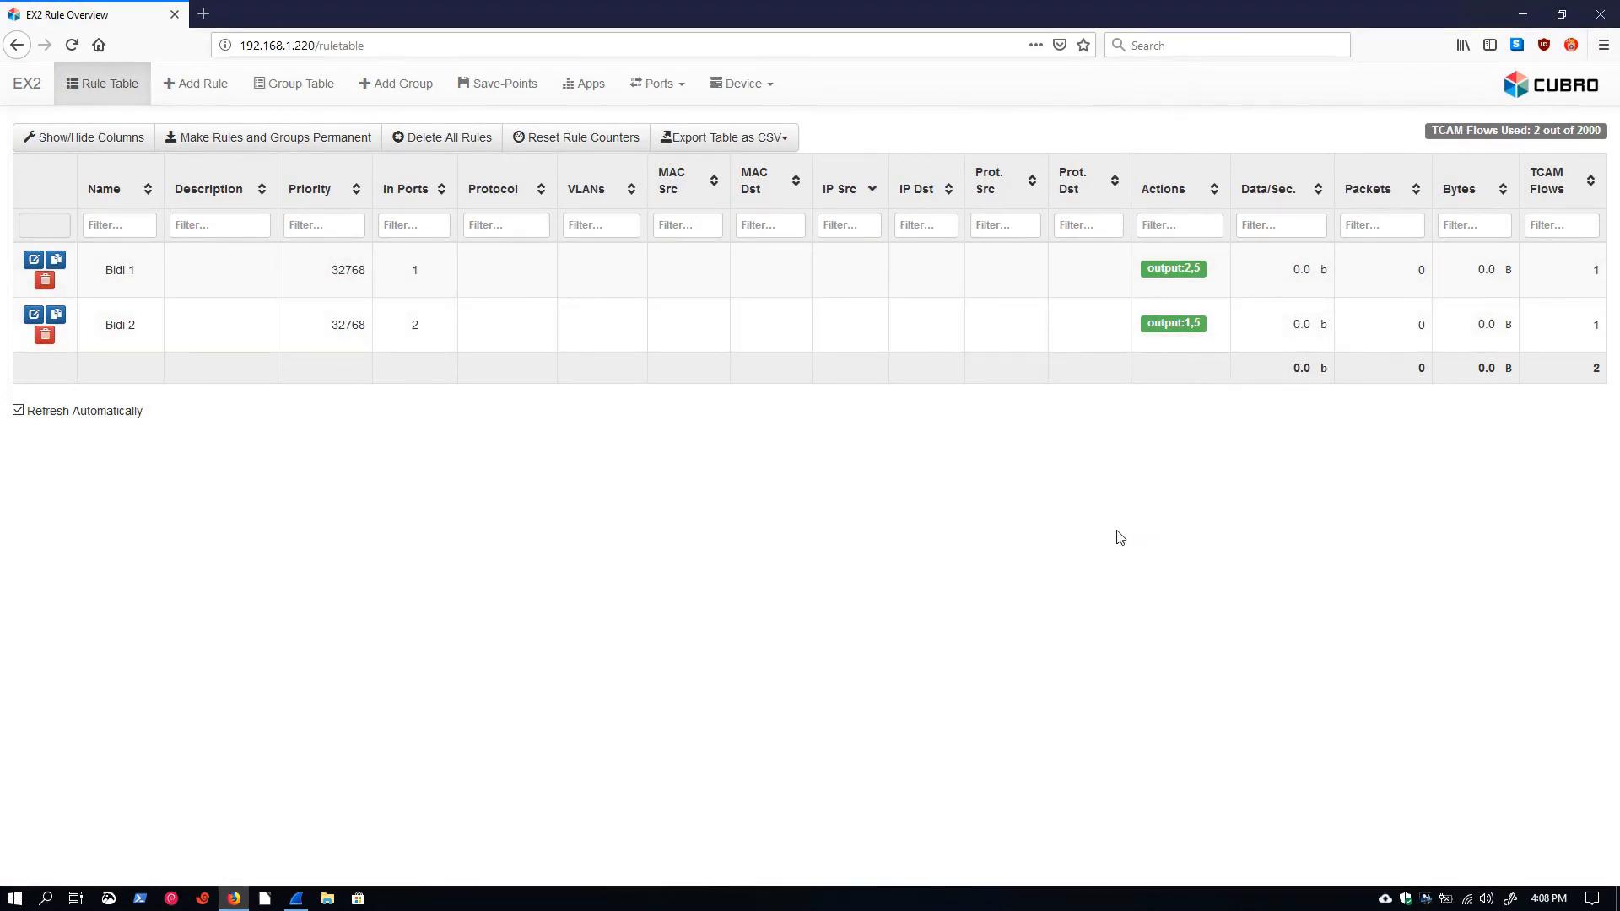